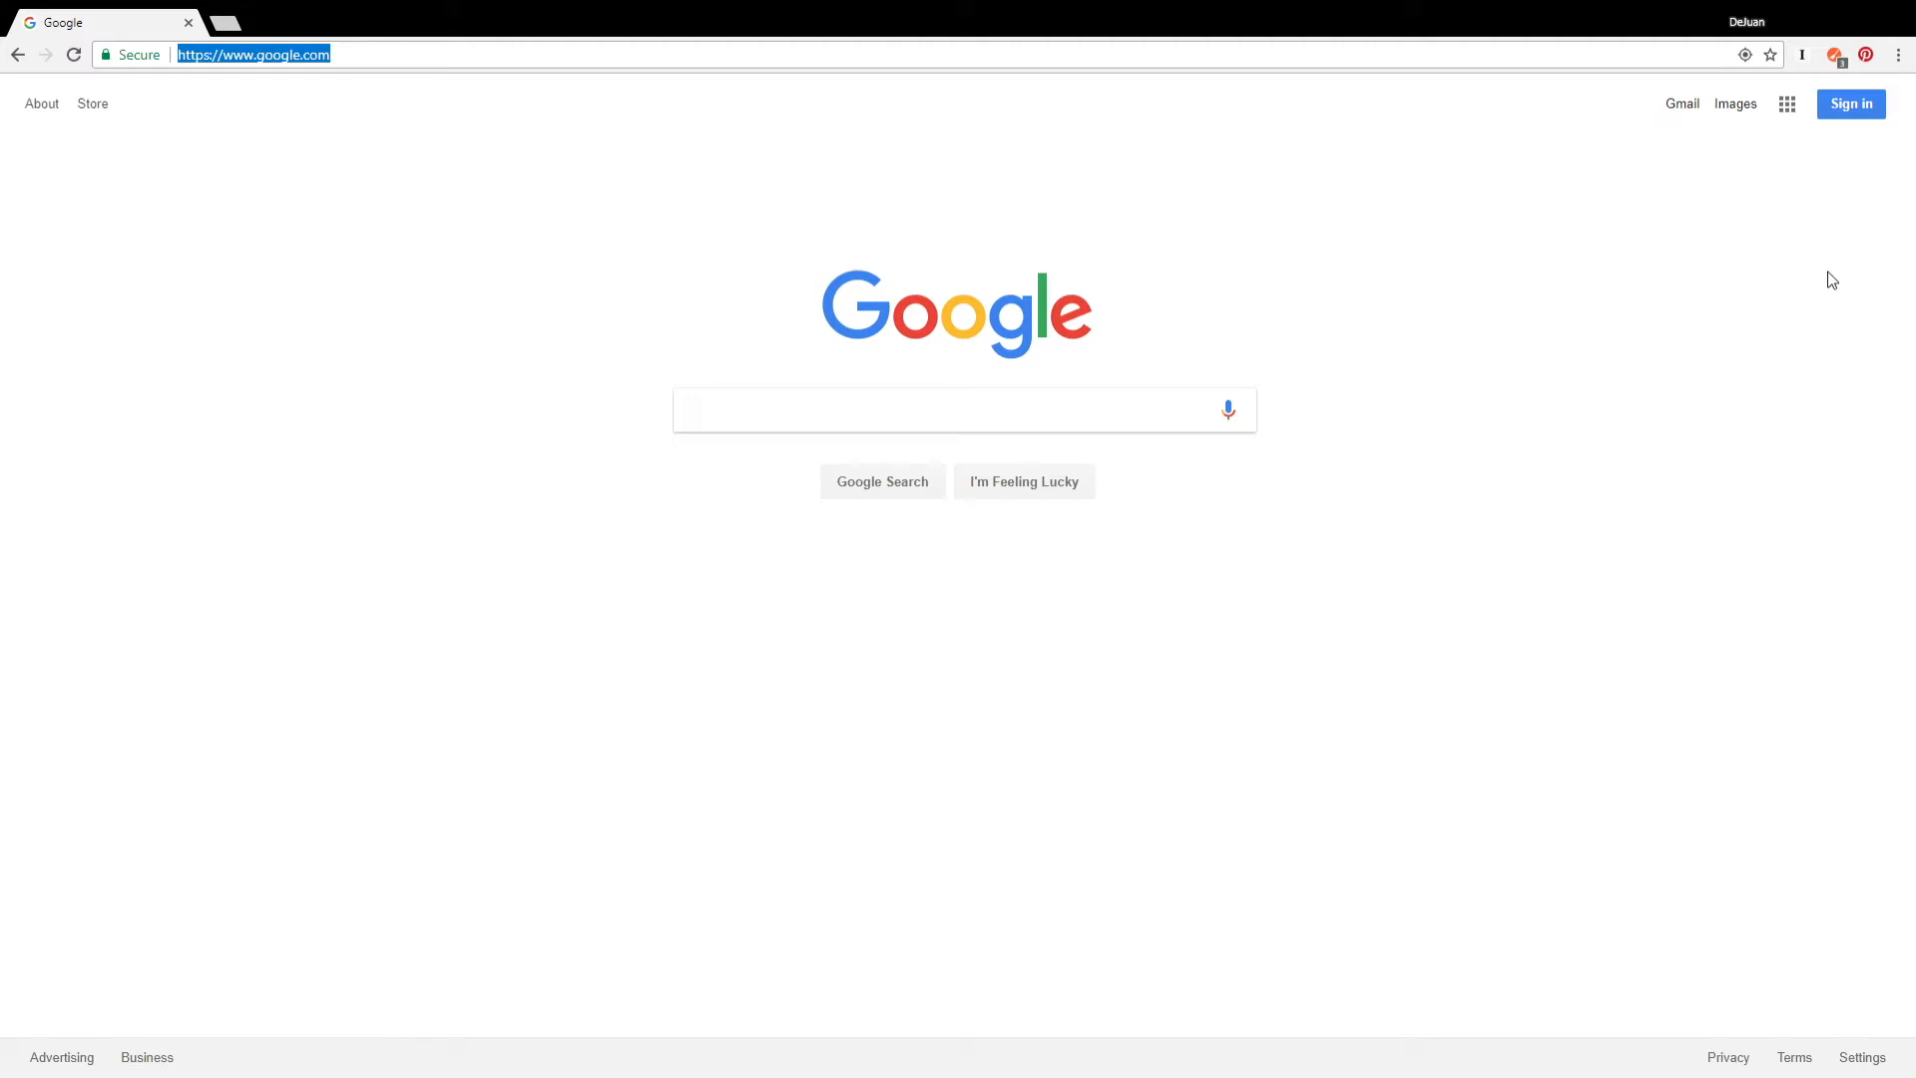
Step: Navigate Chrome to tesla.com to load the Tesla homepage
{"action": "type", "text": "tesla.com"}
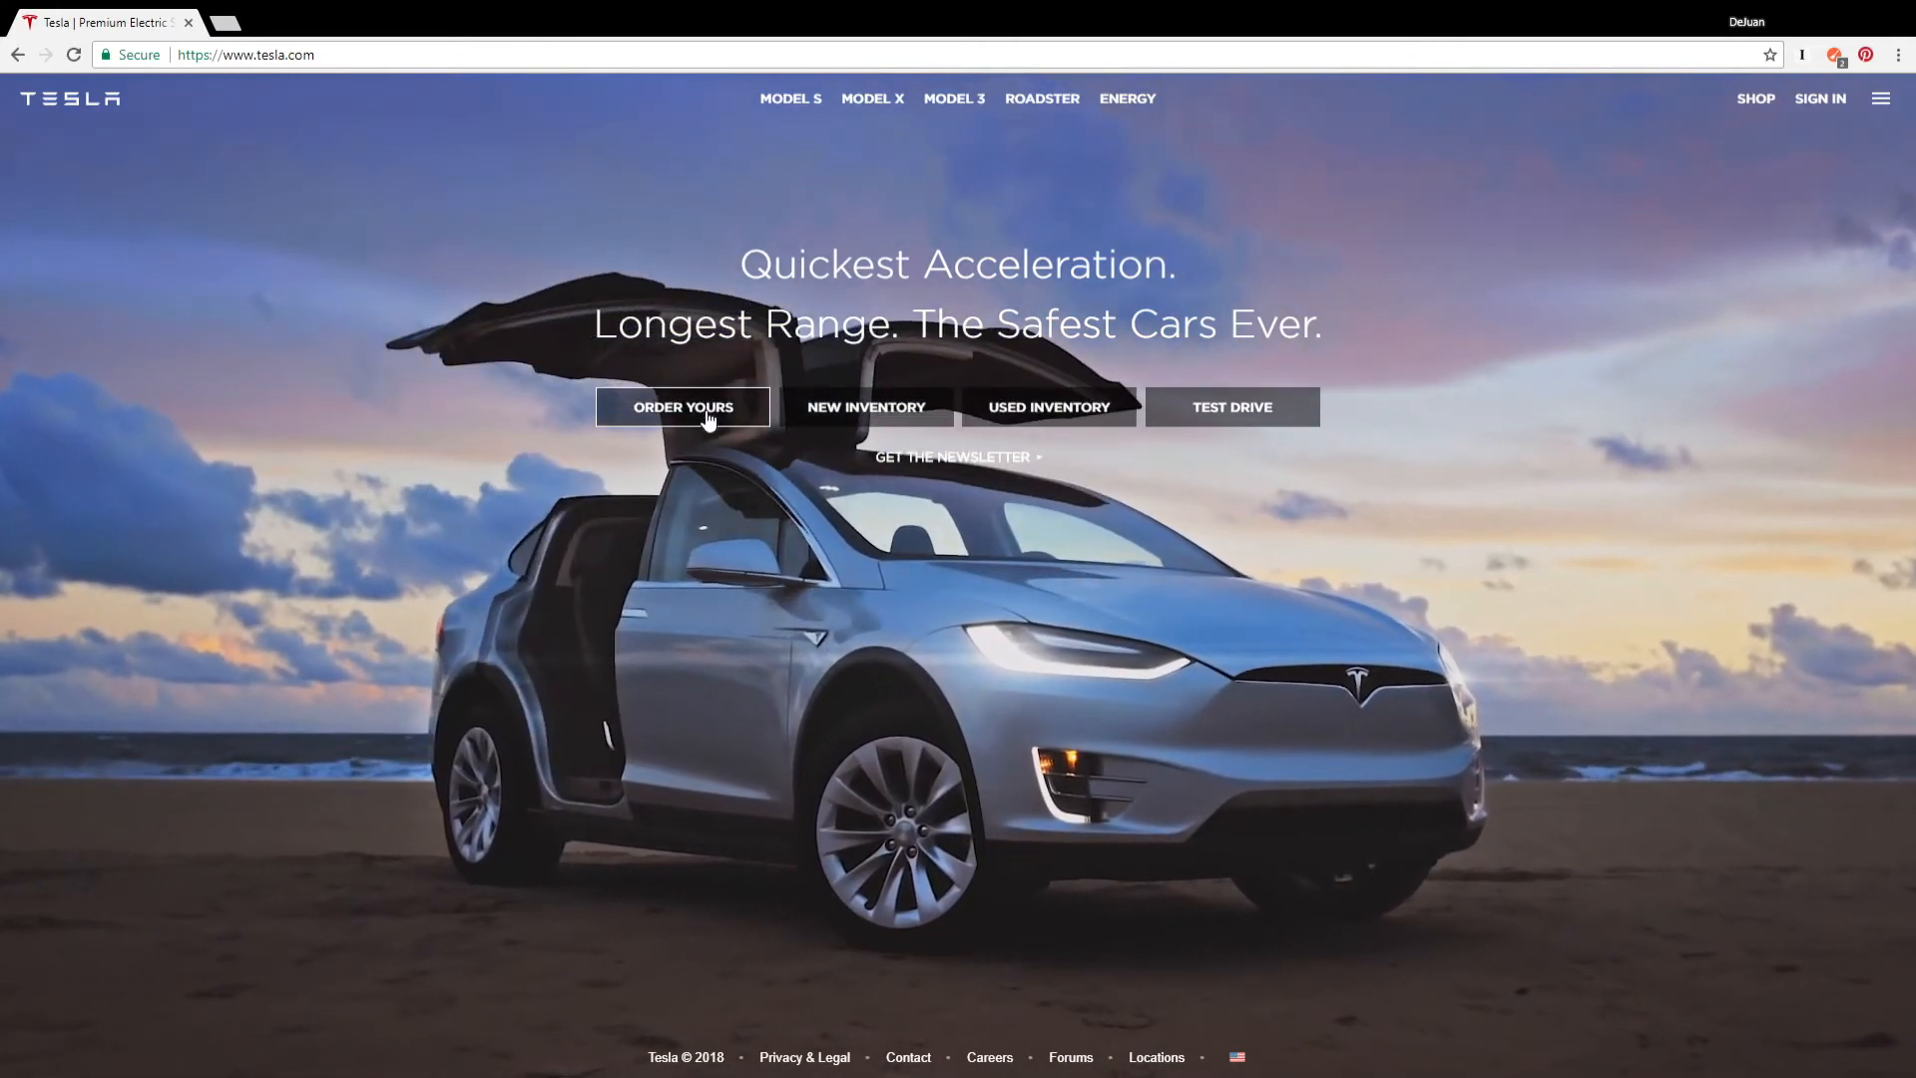
Step: Go from the Tesla homepage to the Model X page
{"action": "left_click", "coordinate": [872, 100]}
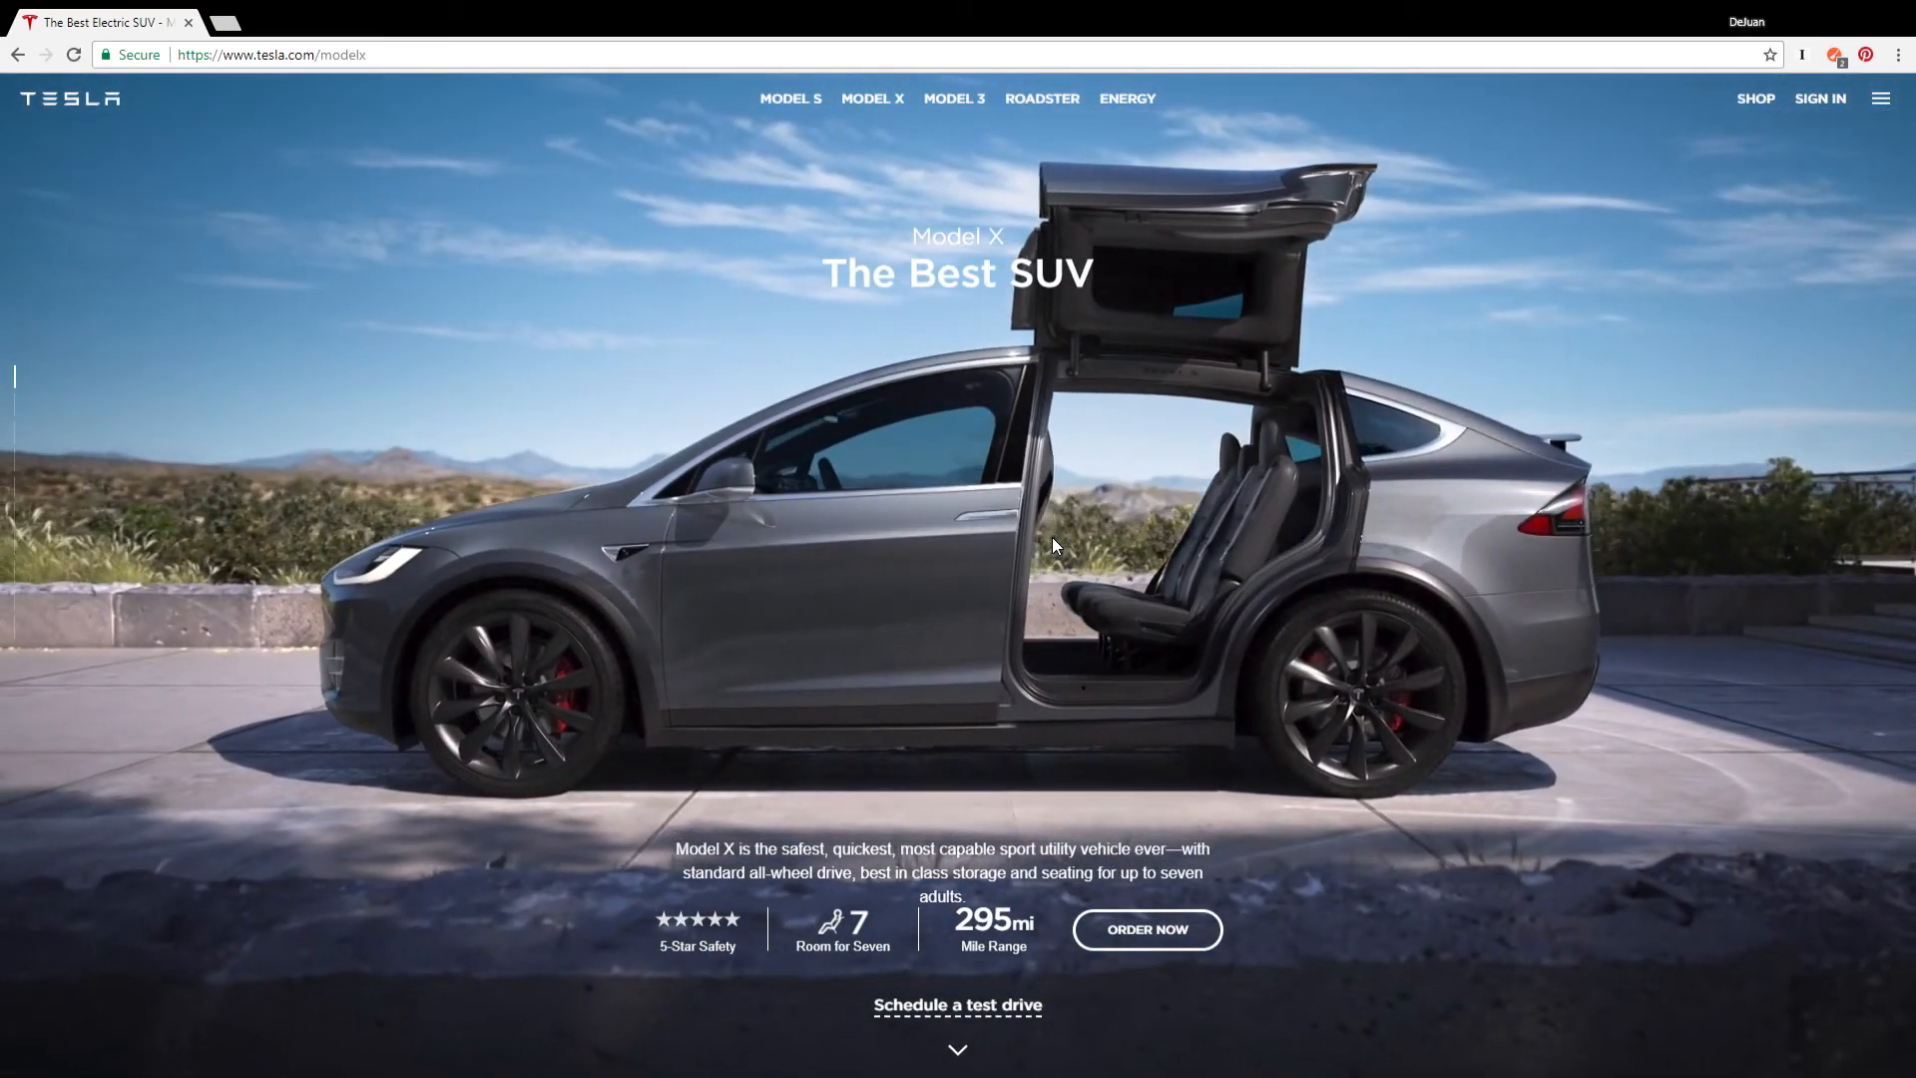
{"action": "mouse_move", "coordinate": [1166, 938]}
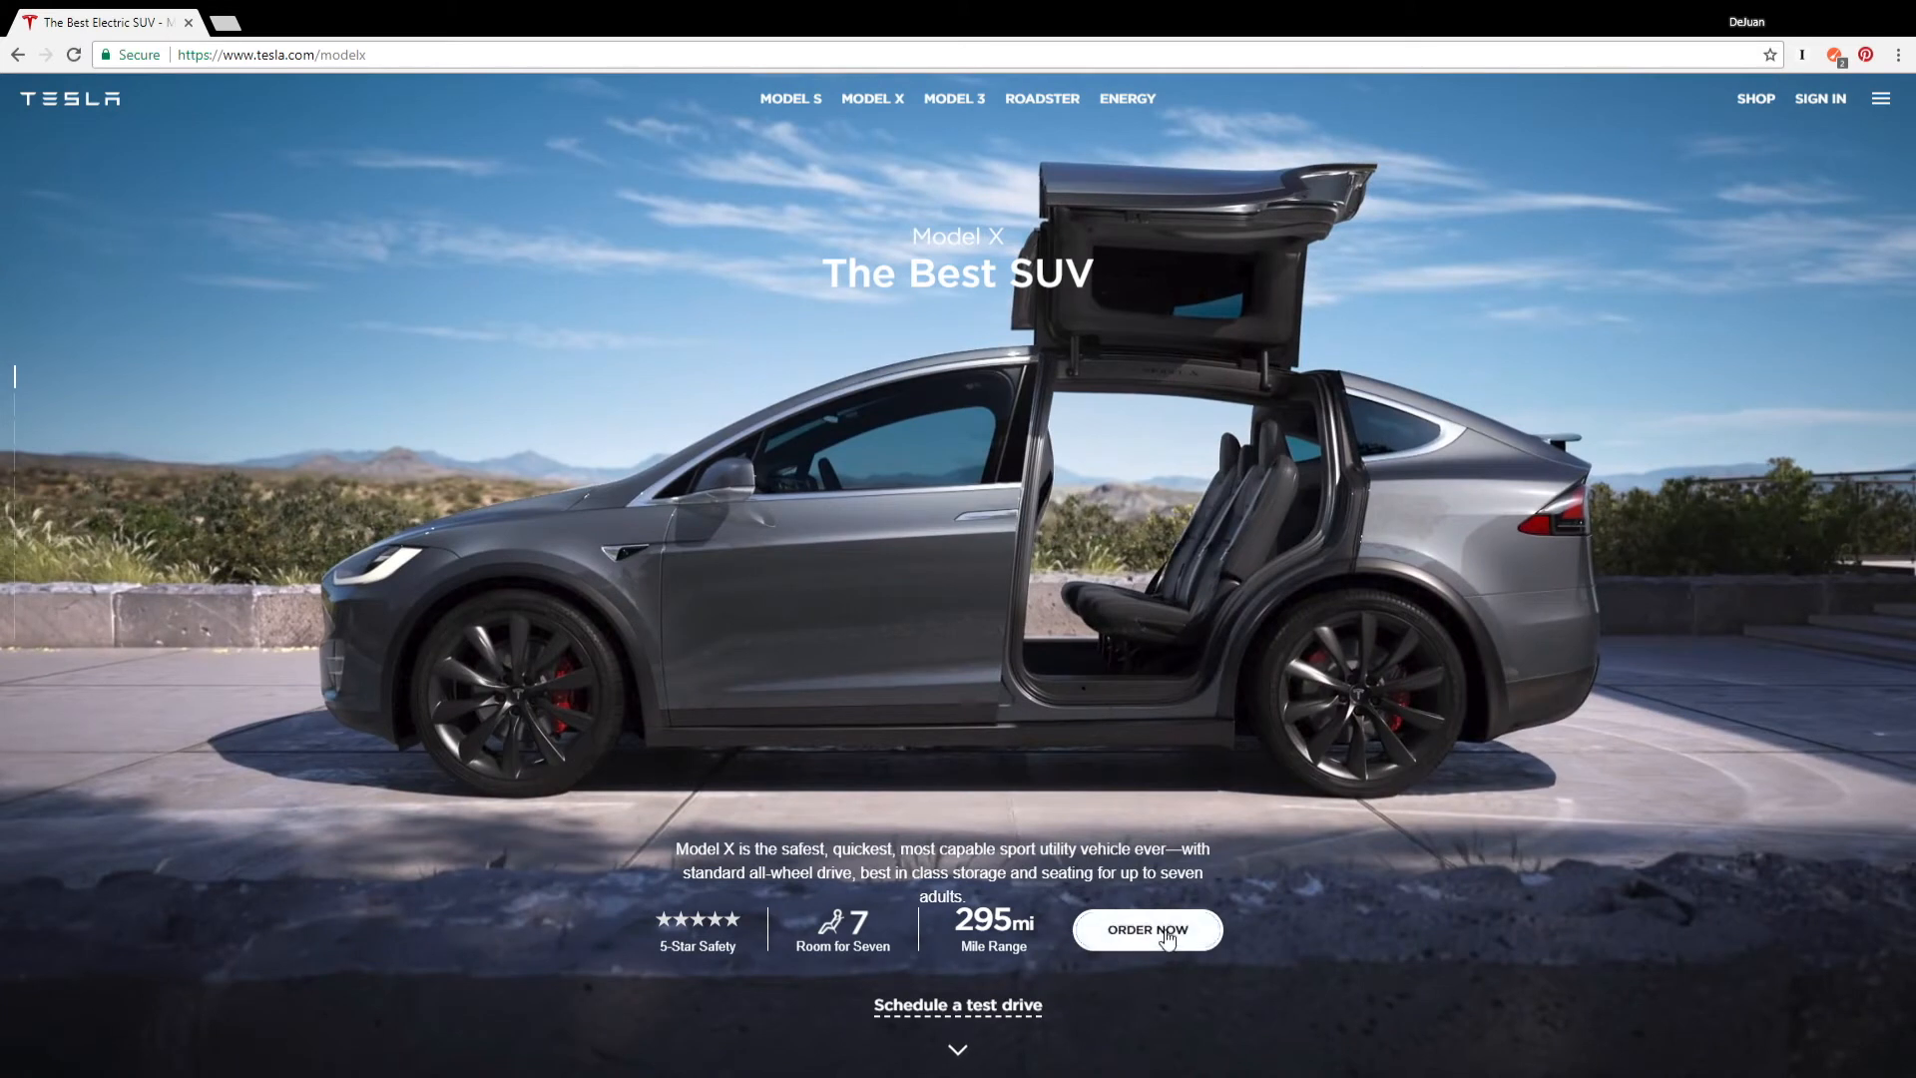
{"action": "mouse_move", "coordinate": [1193, 1060]}
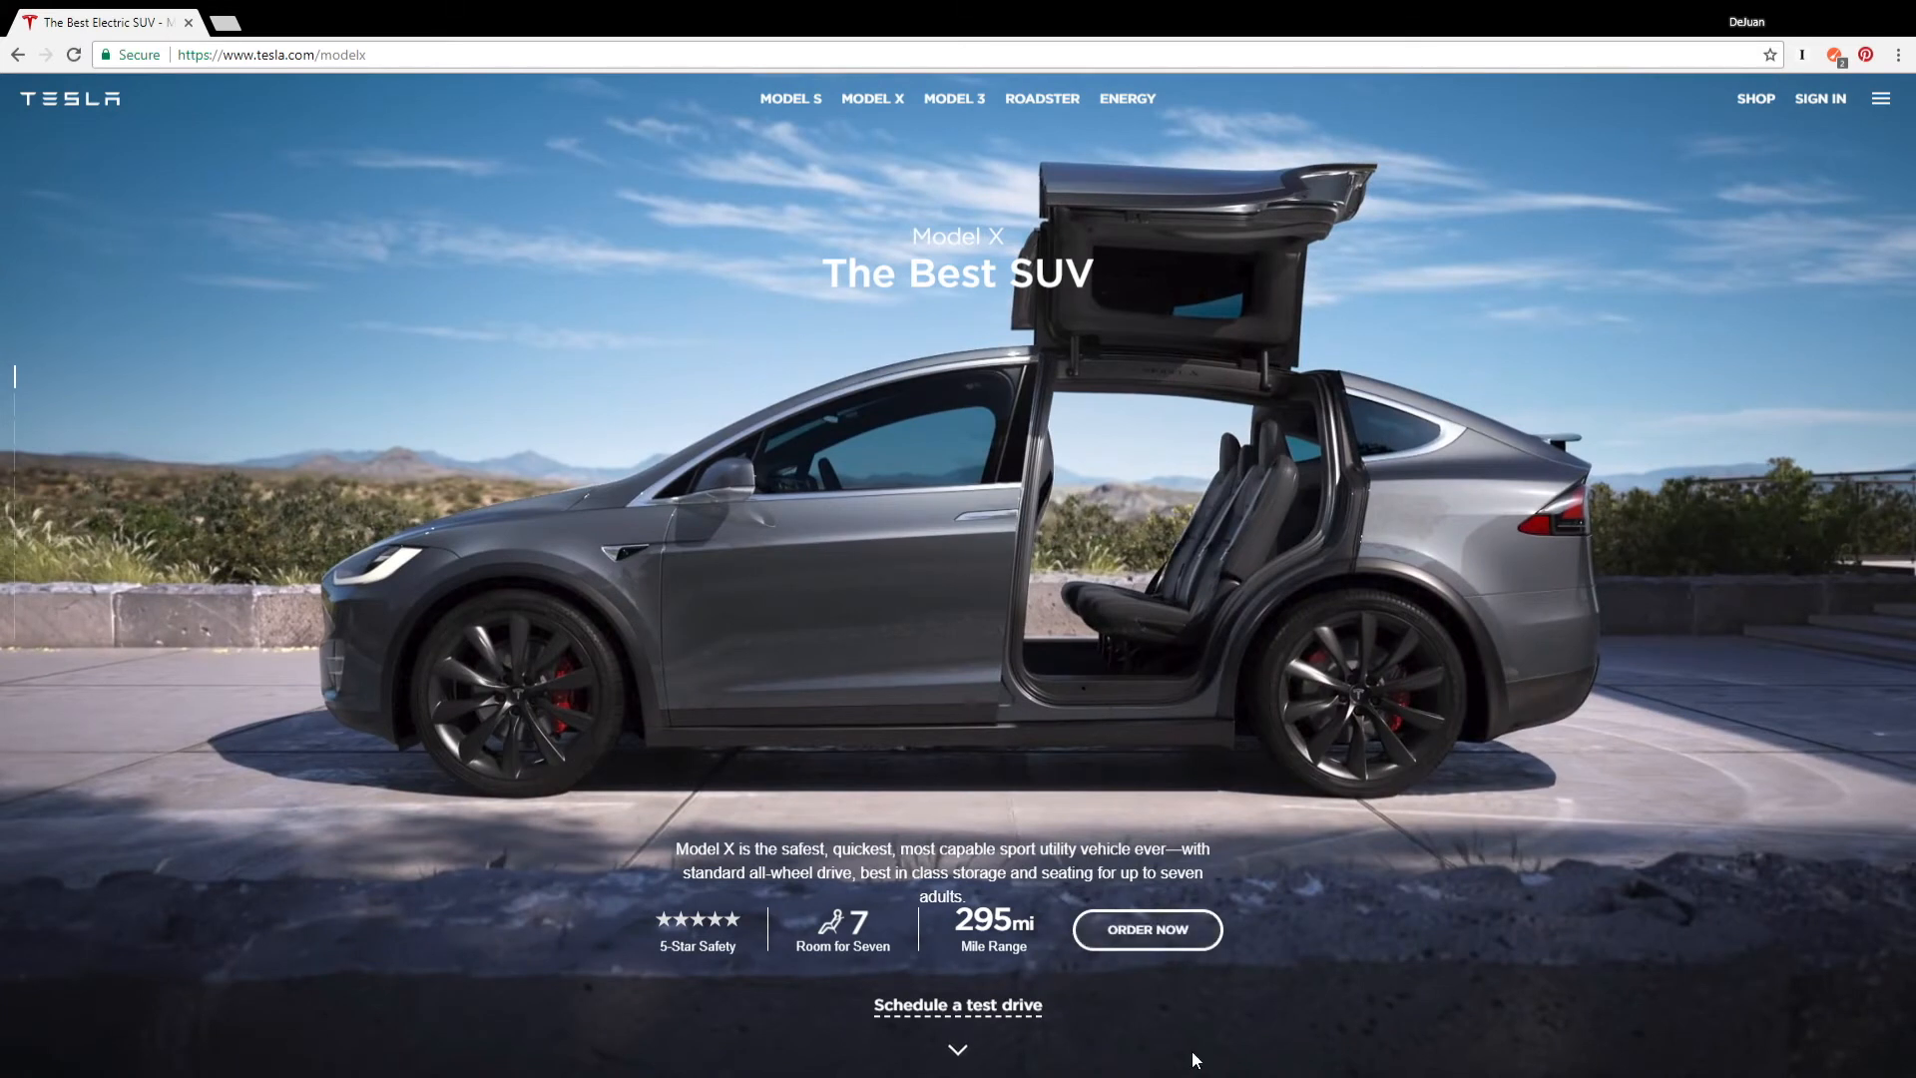
{"action": "mouse_move", "coordinate": [1145, 930]}
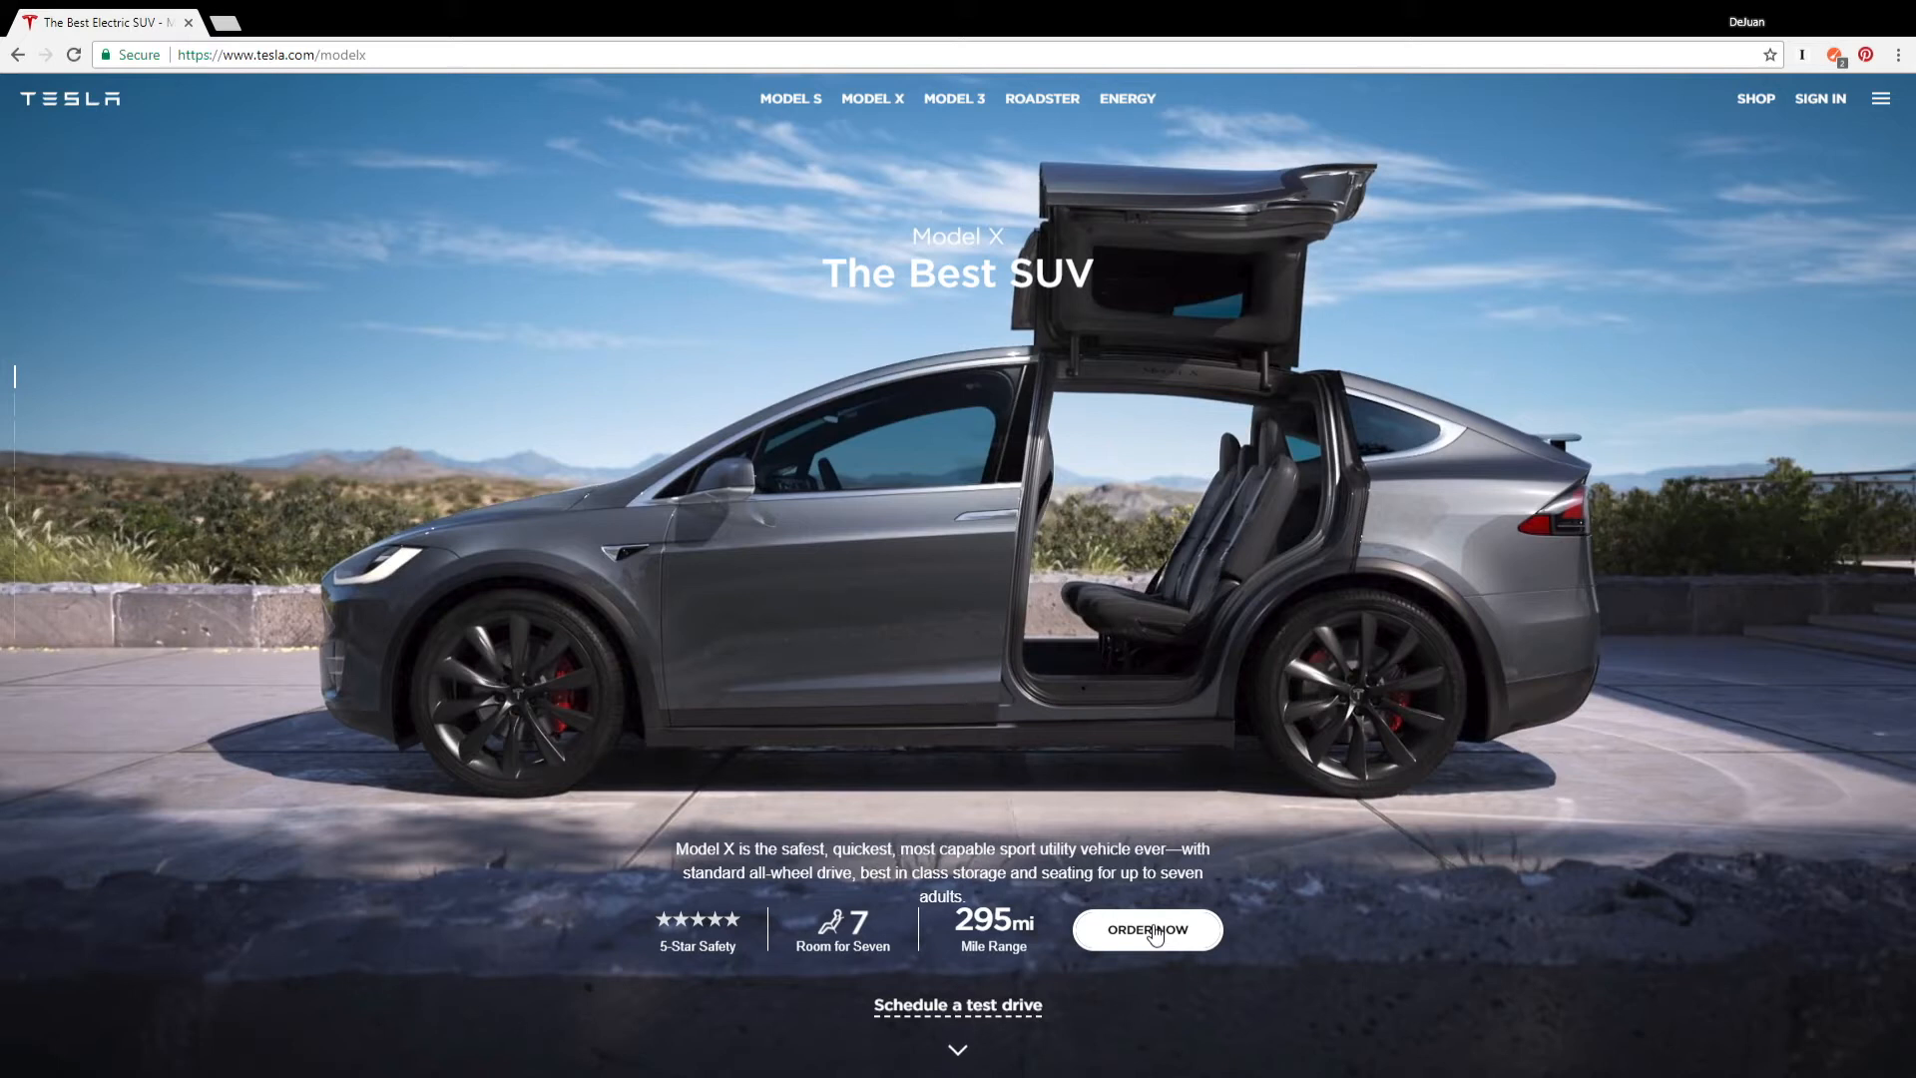
Step: Start a Model X order and paint it Deep Blue Metallic, bringing the price to $68,800
{"action": "left_click", "coordinate": [1146, 930]}
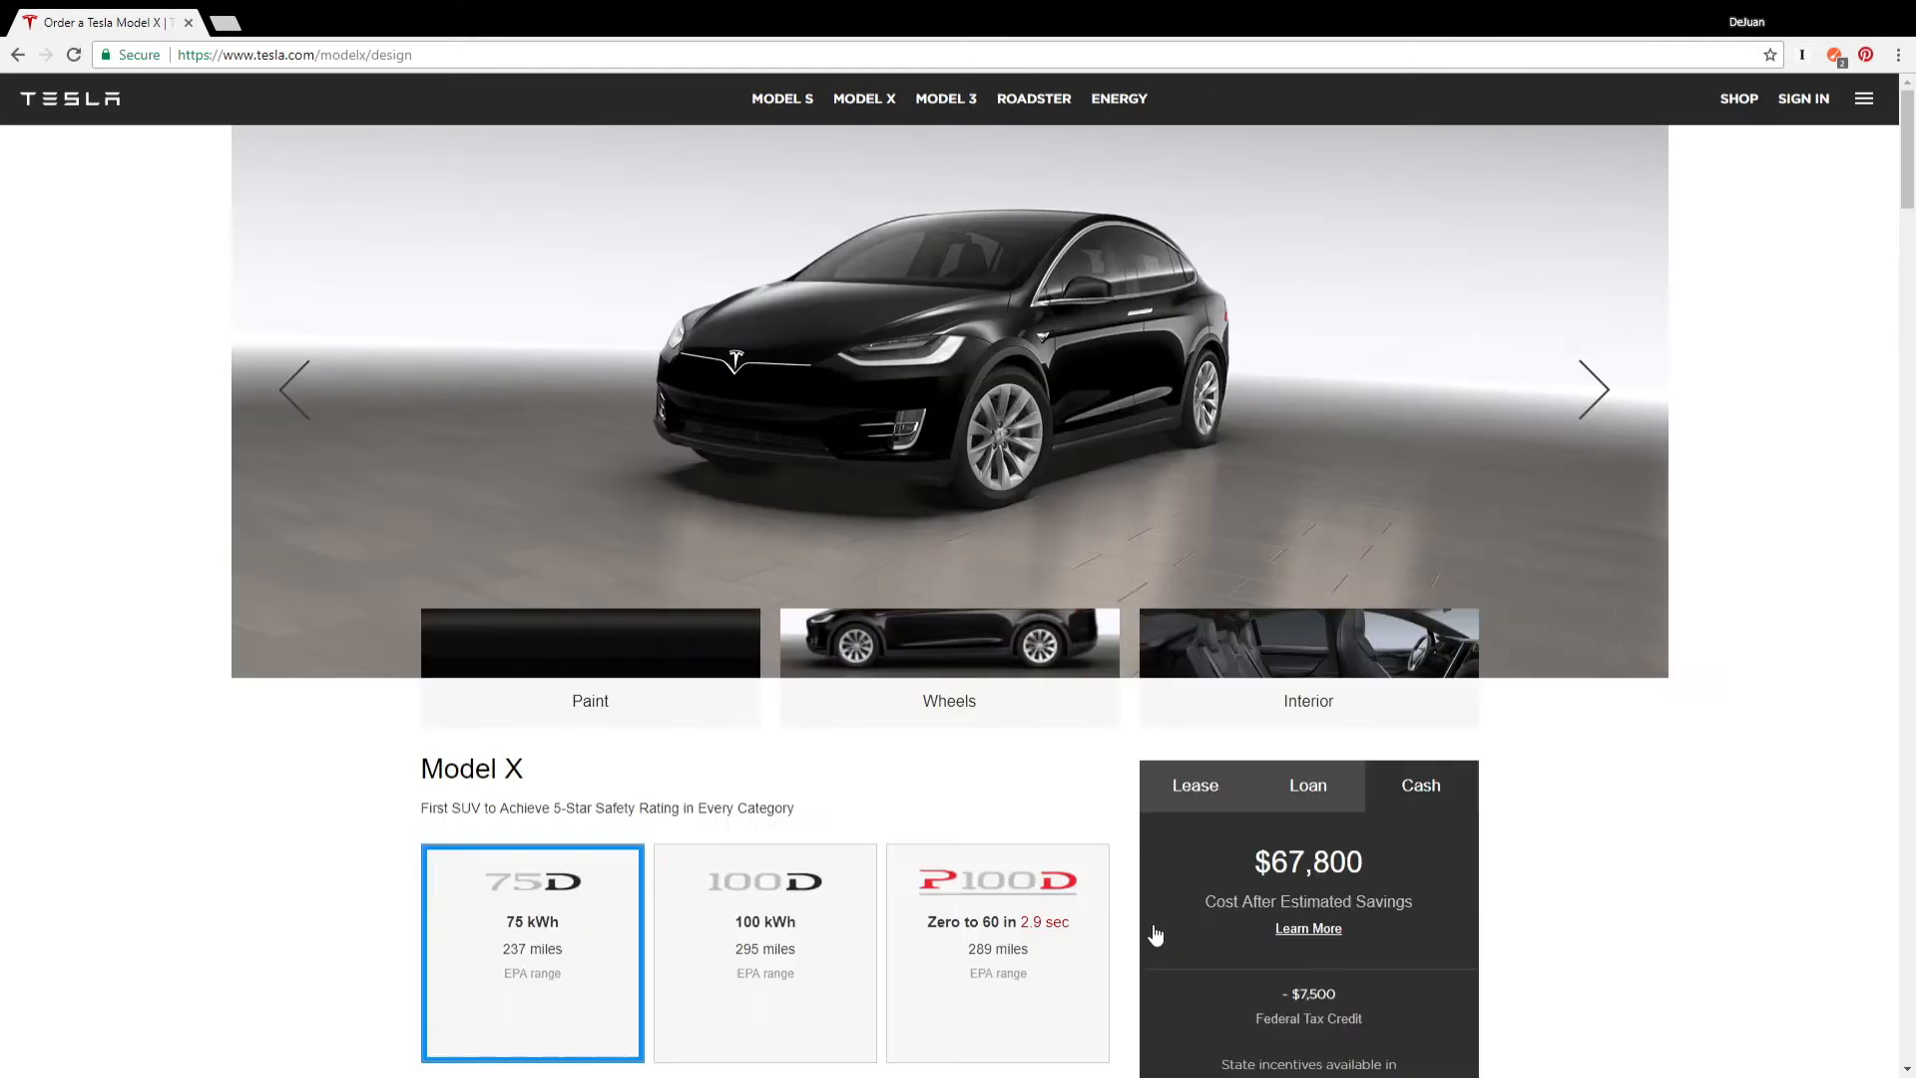
{"action": "mouse_move", "coordinate": [1594, 389]}
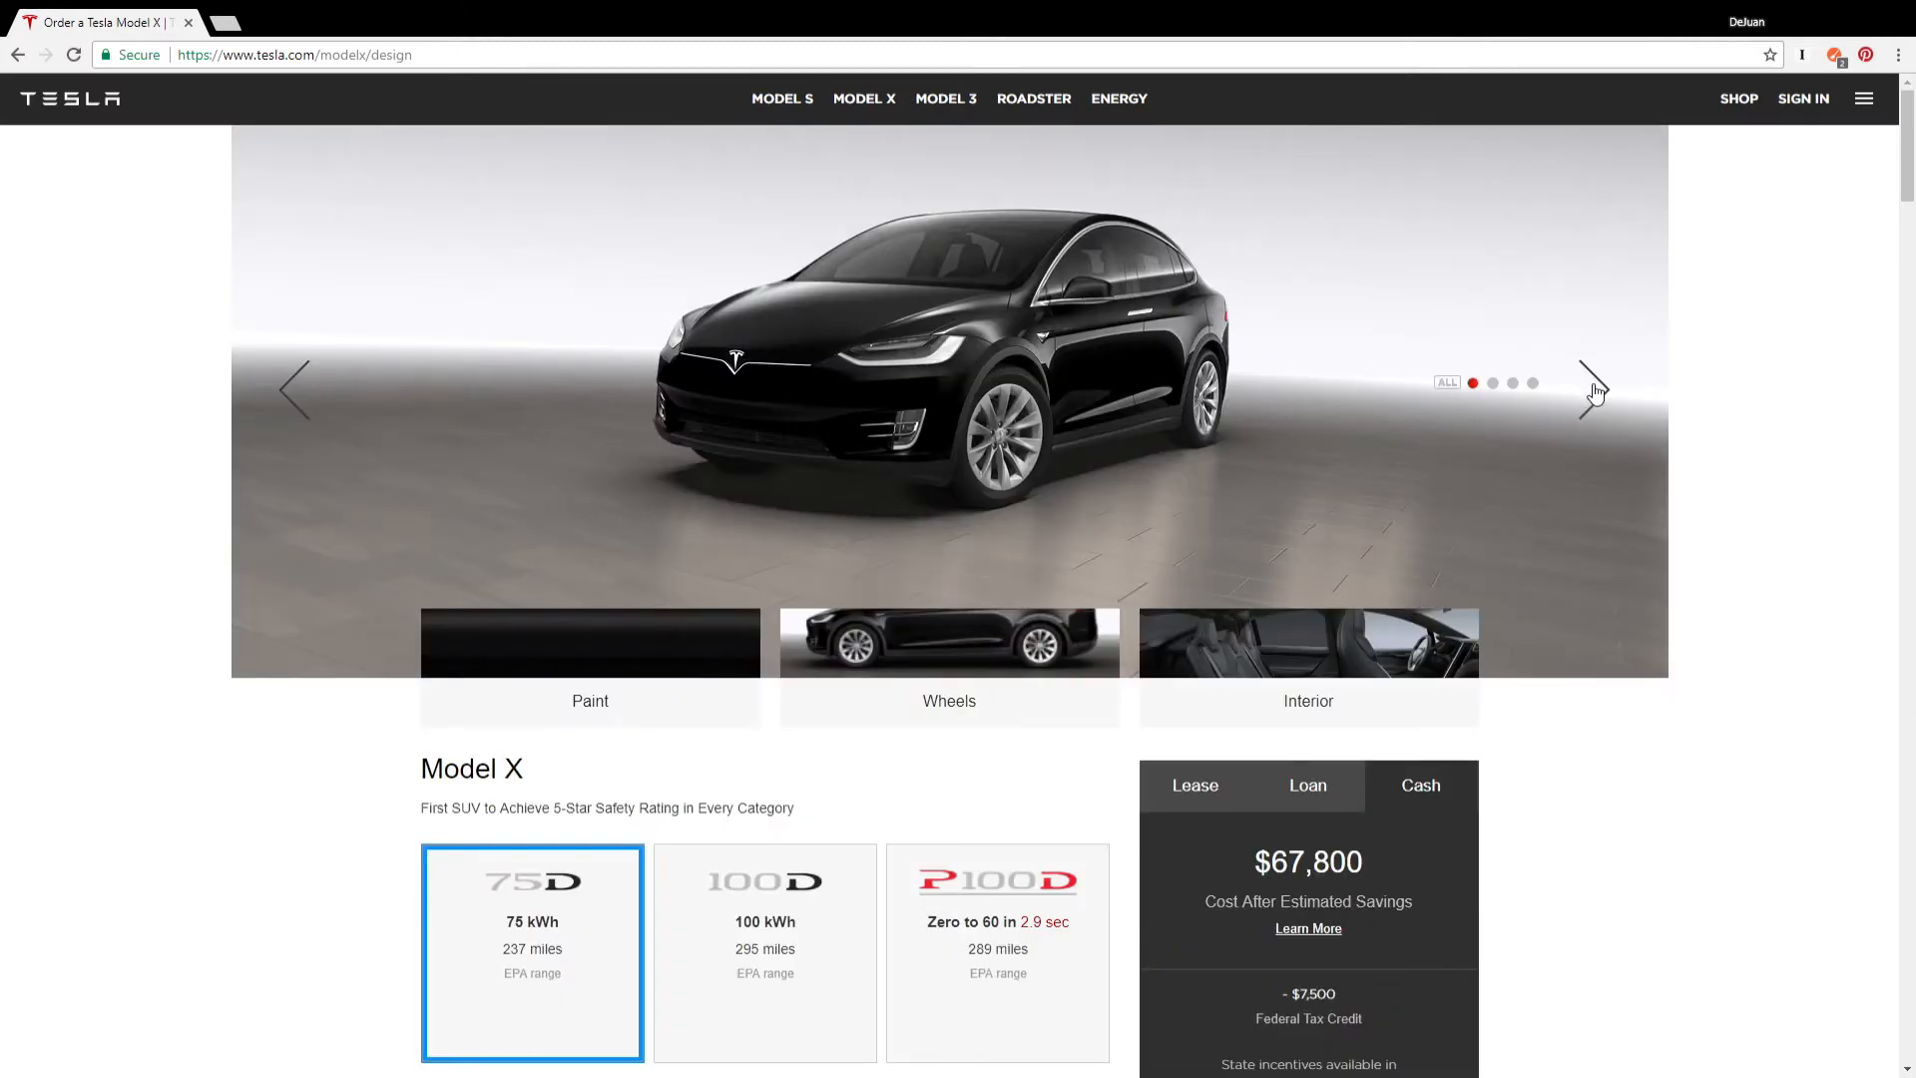
{"action": "left_click", "coordinate": [1594, 389]}
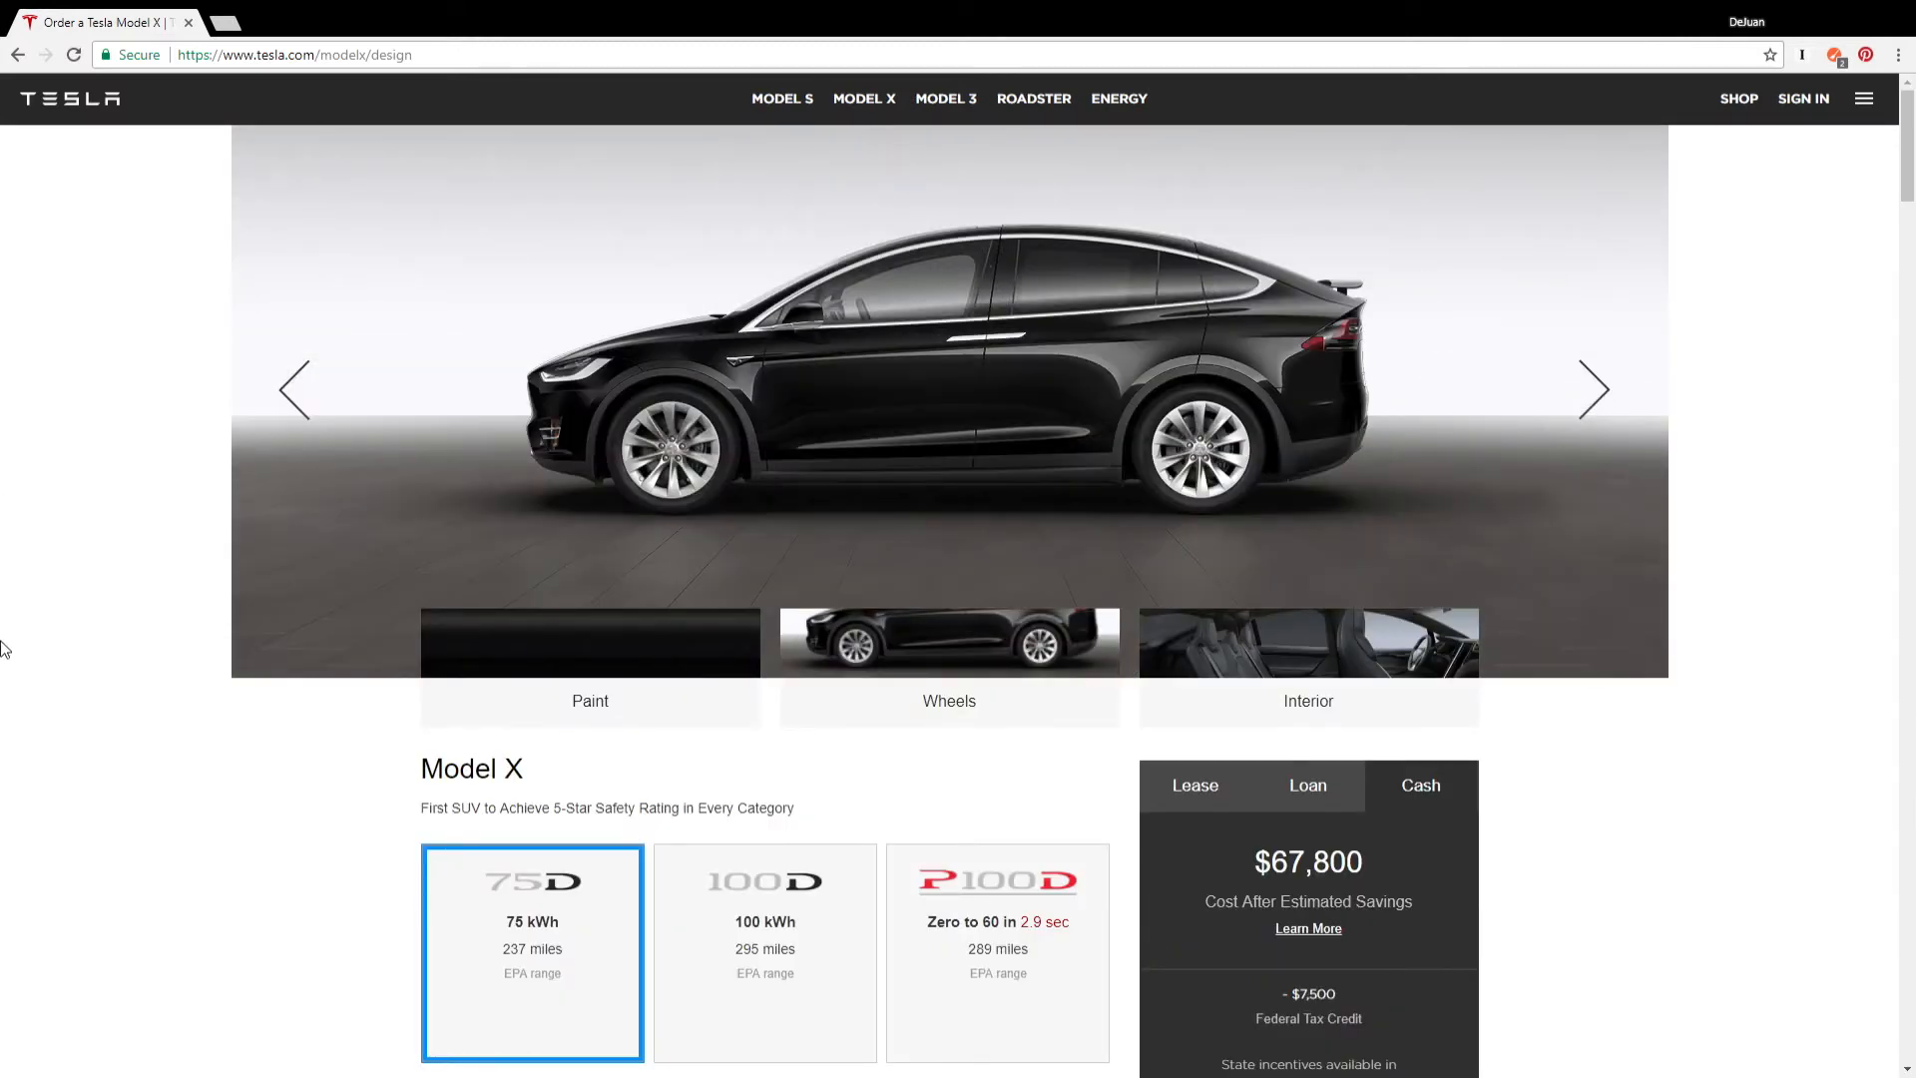
{"action": "mouse_move", "coordinate": [574, 630]}
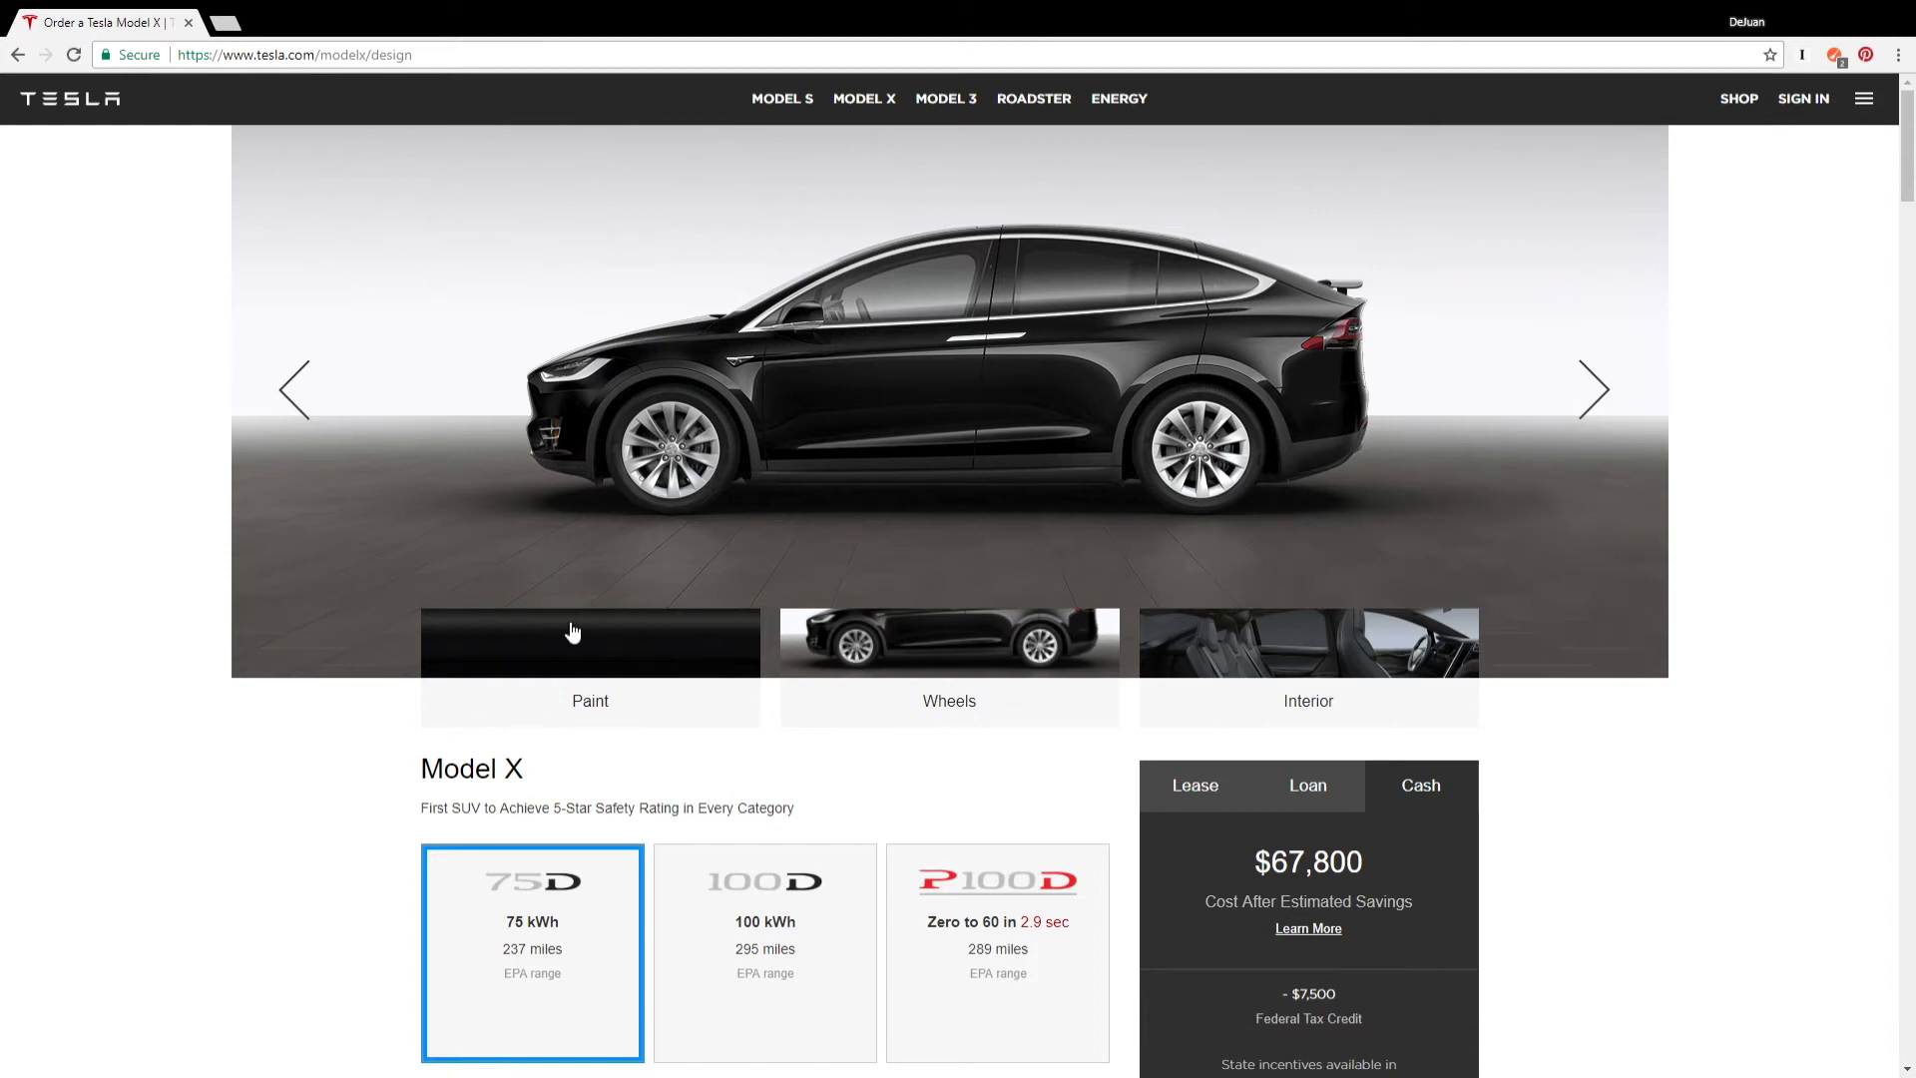
{"action": "left_click", "coordinate": [589, 700]}
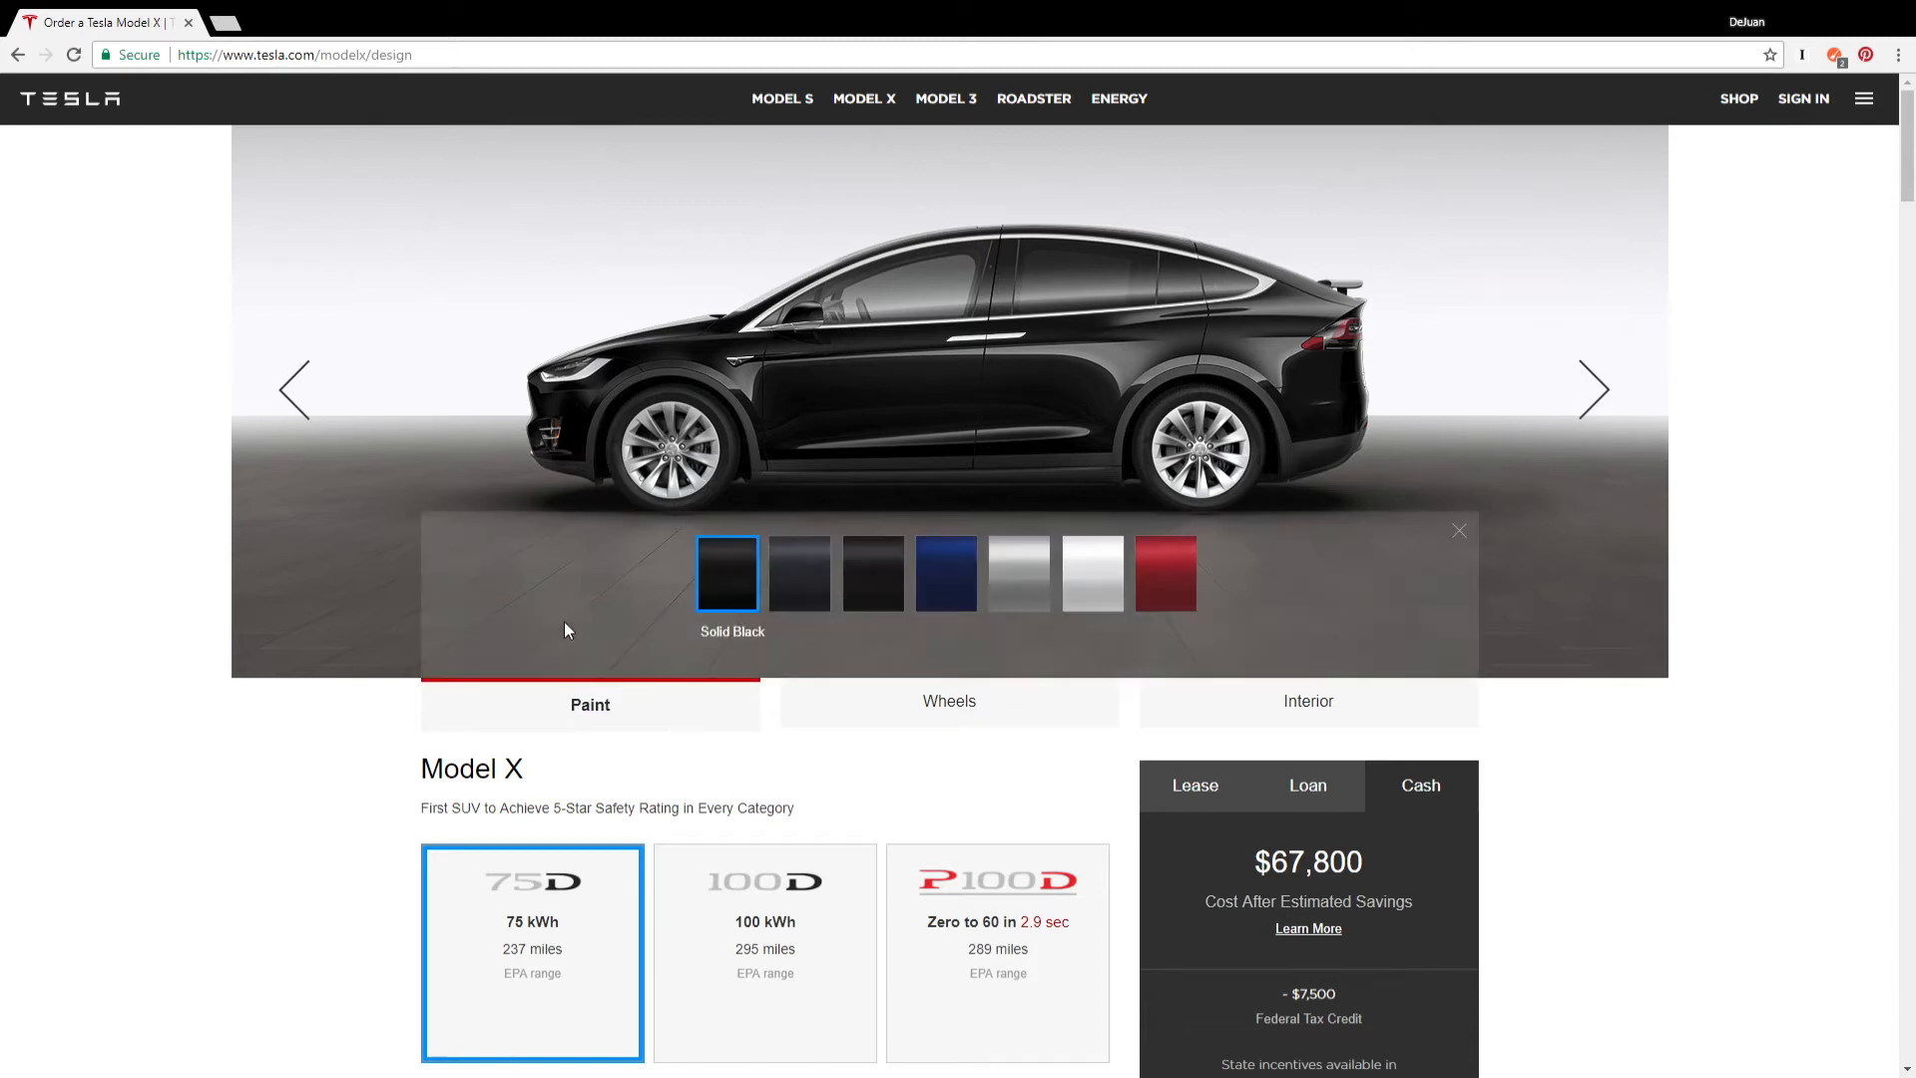
{"action": "mouse_move", "coordinate": [946, 575]}
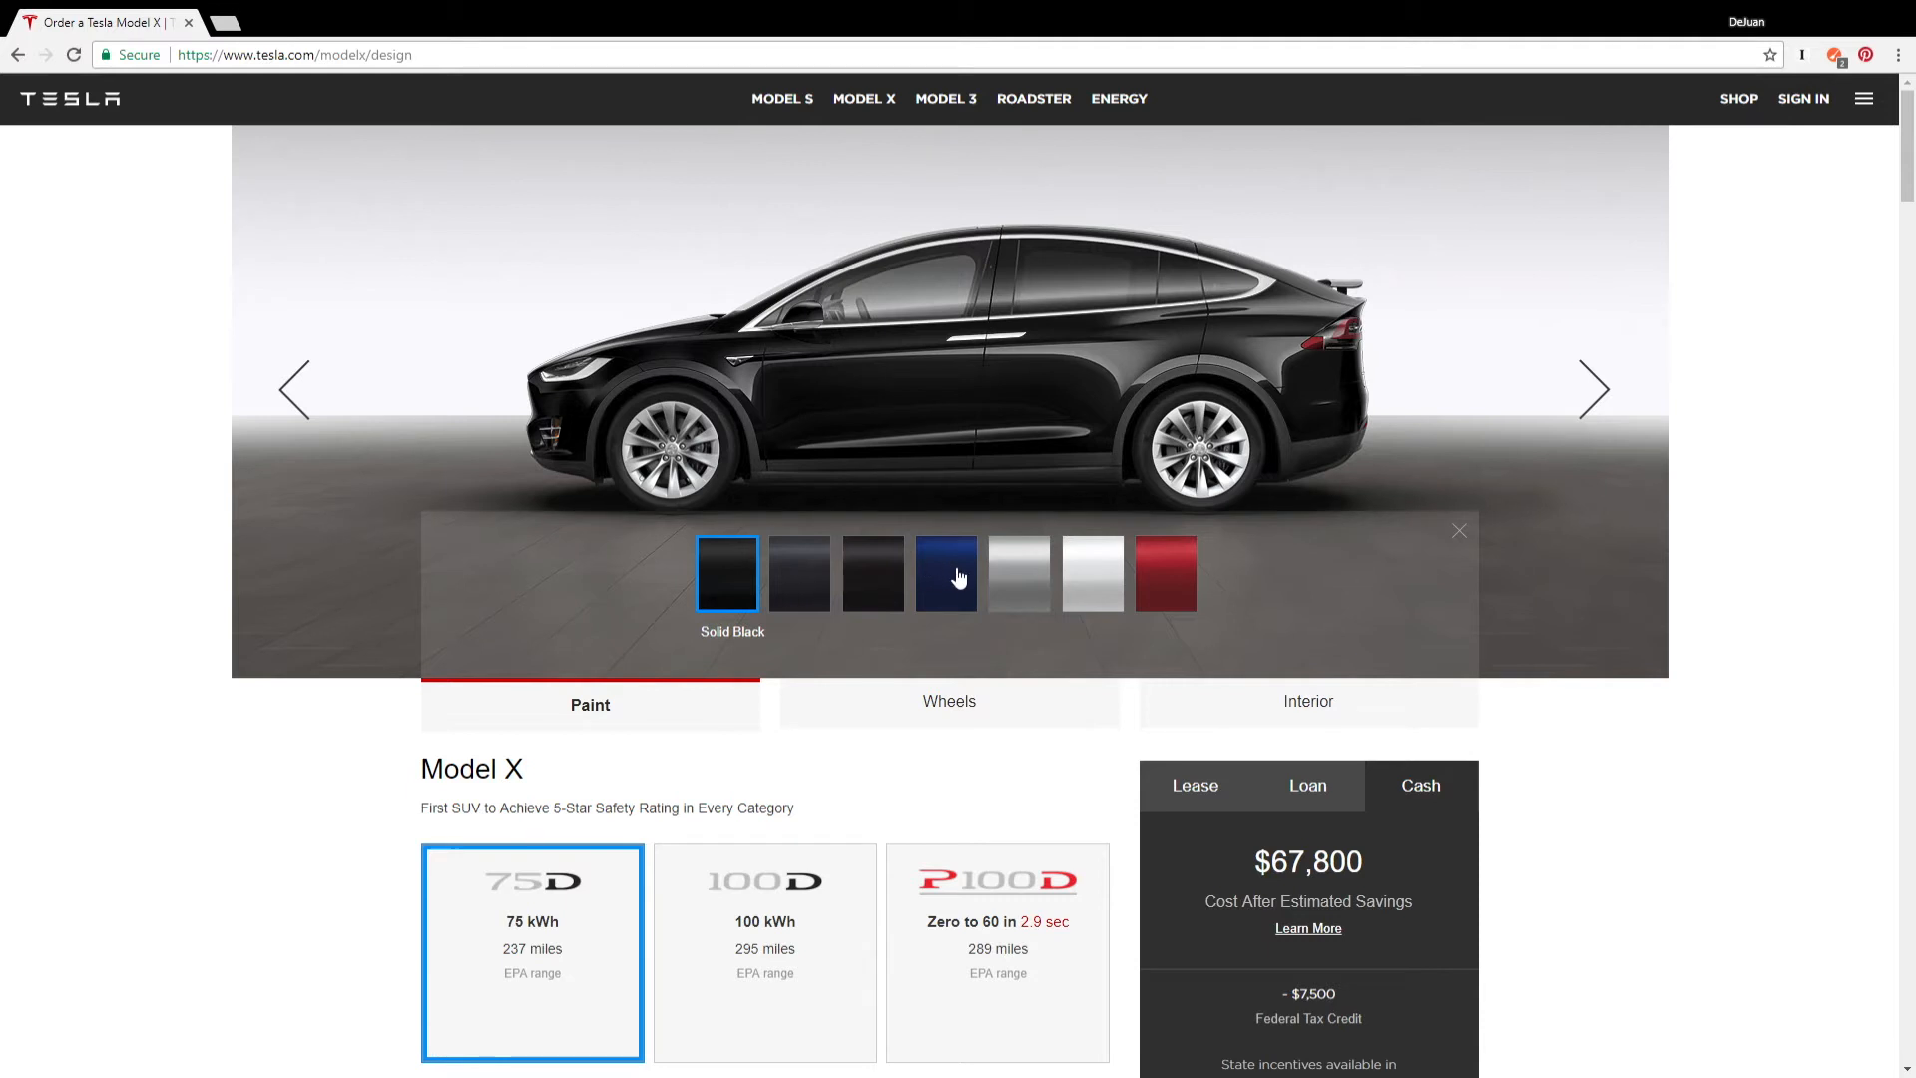
{"action": "left_click", "coordinate": [944, 575]}
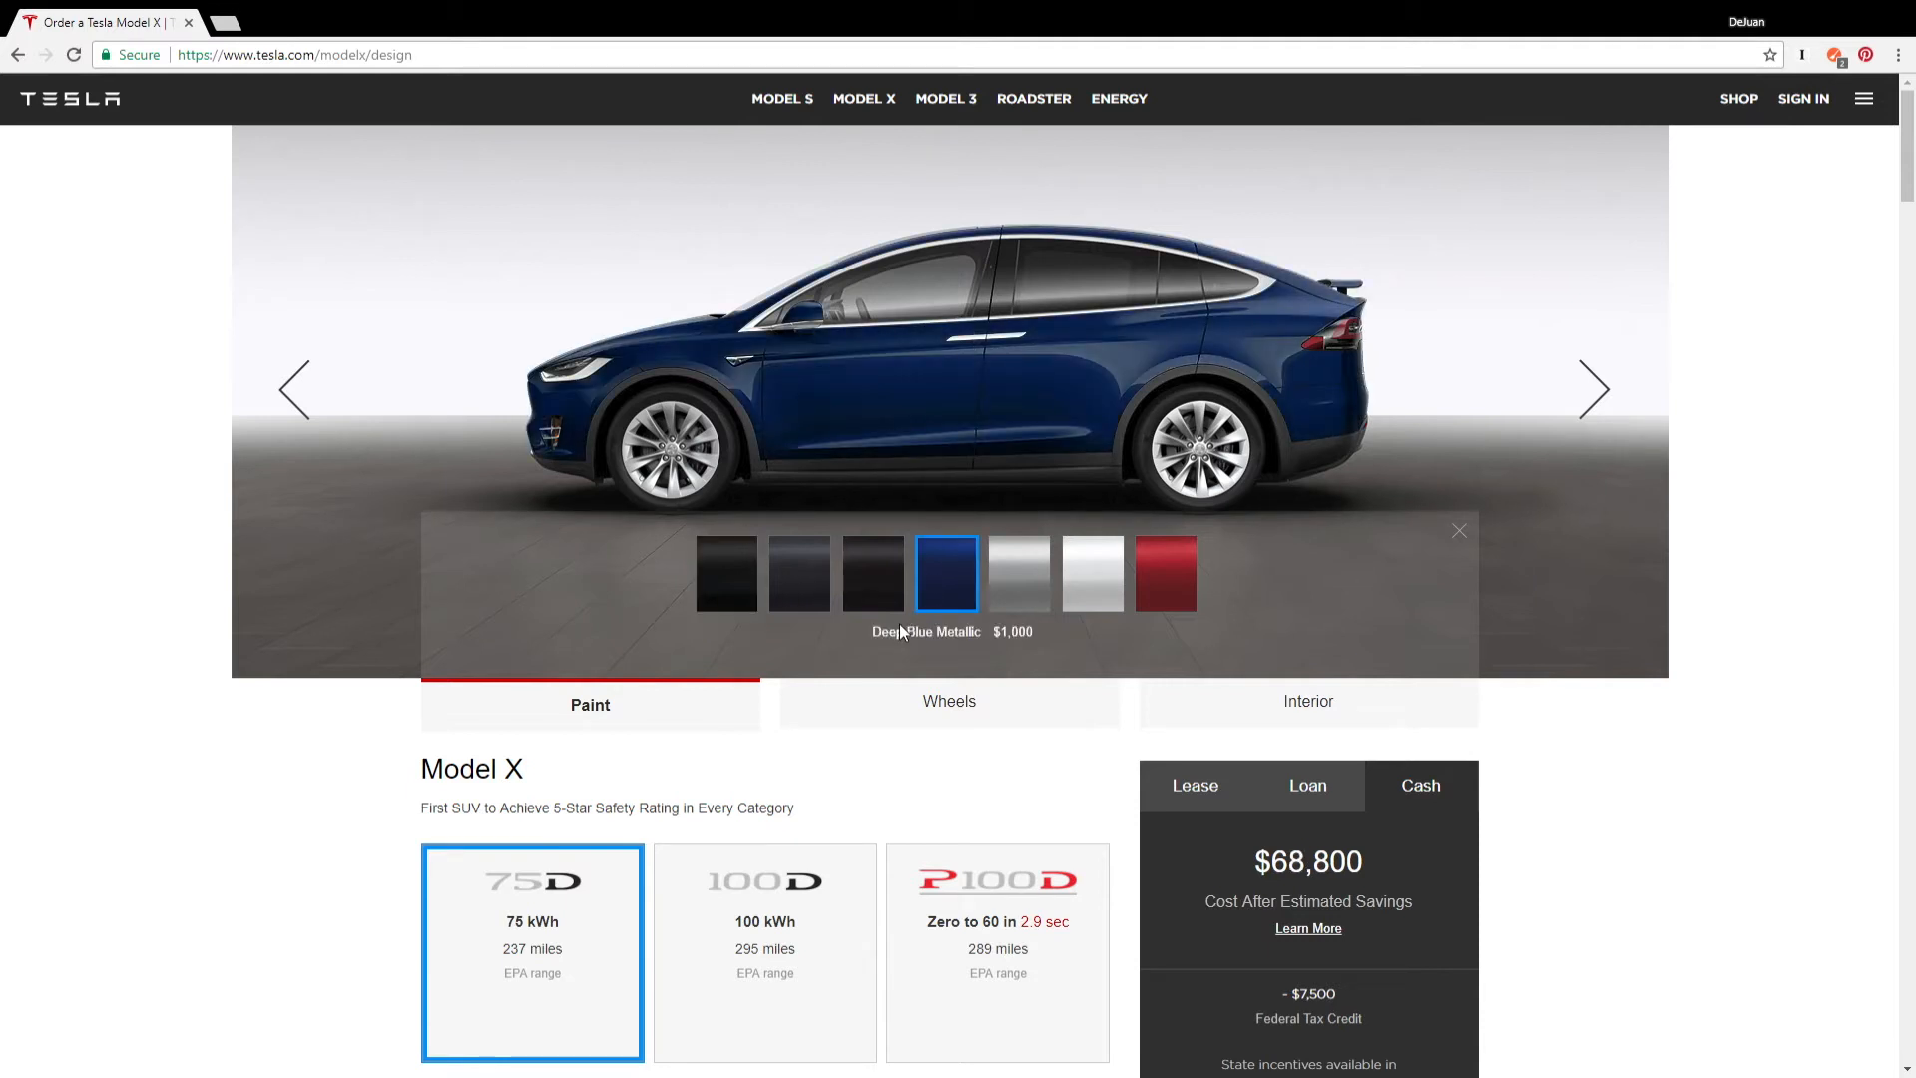
{"action": "mouse_move", "coordinate": [907, 656]}
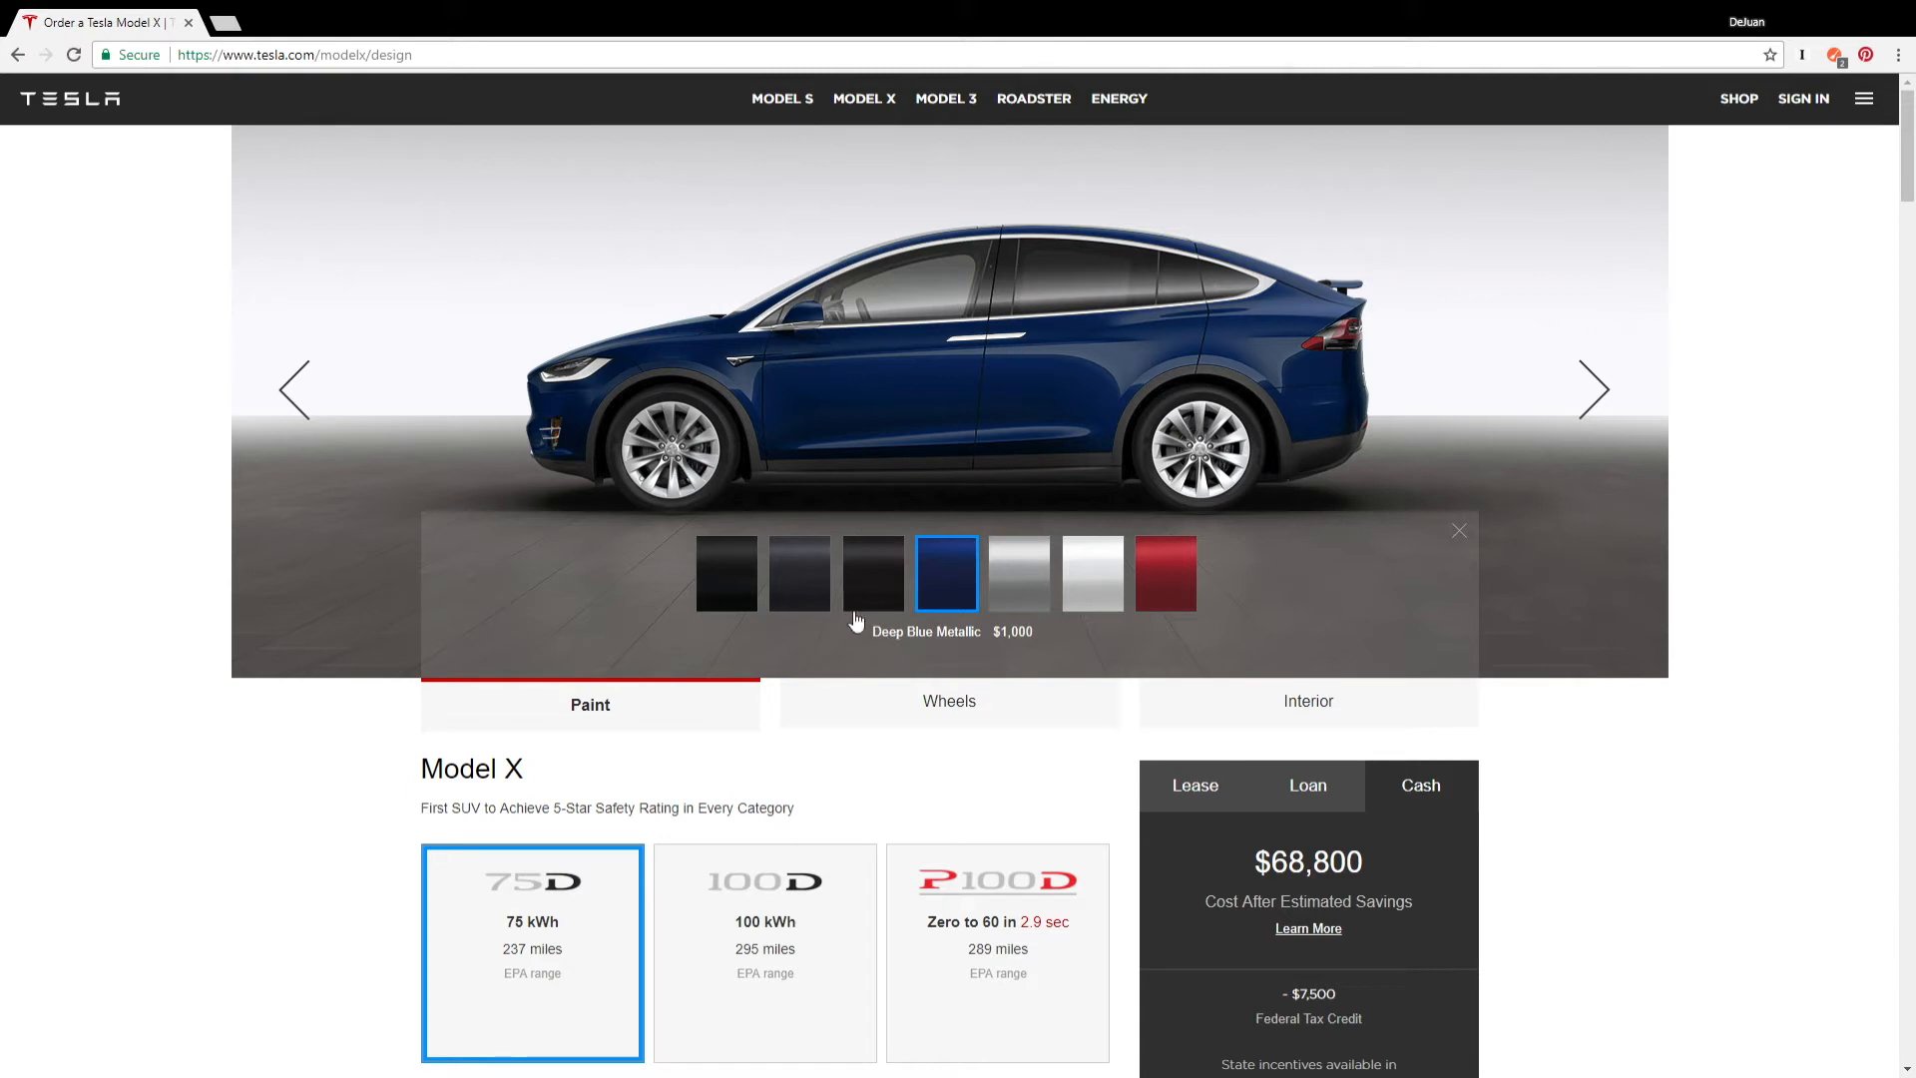
{"action": "mouse_move", "coordinate": [864, 647]}
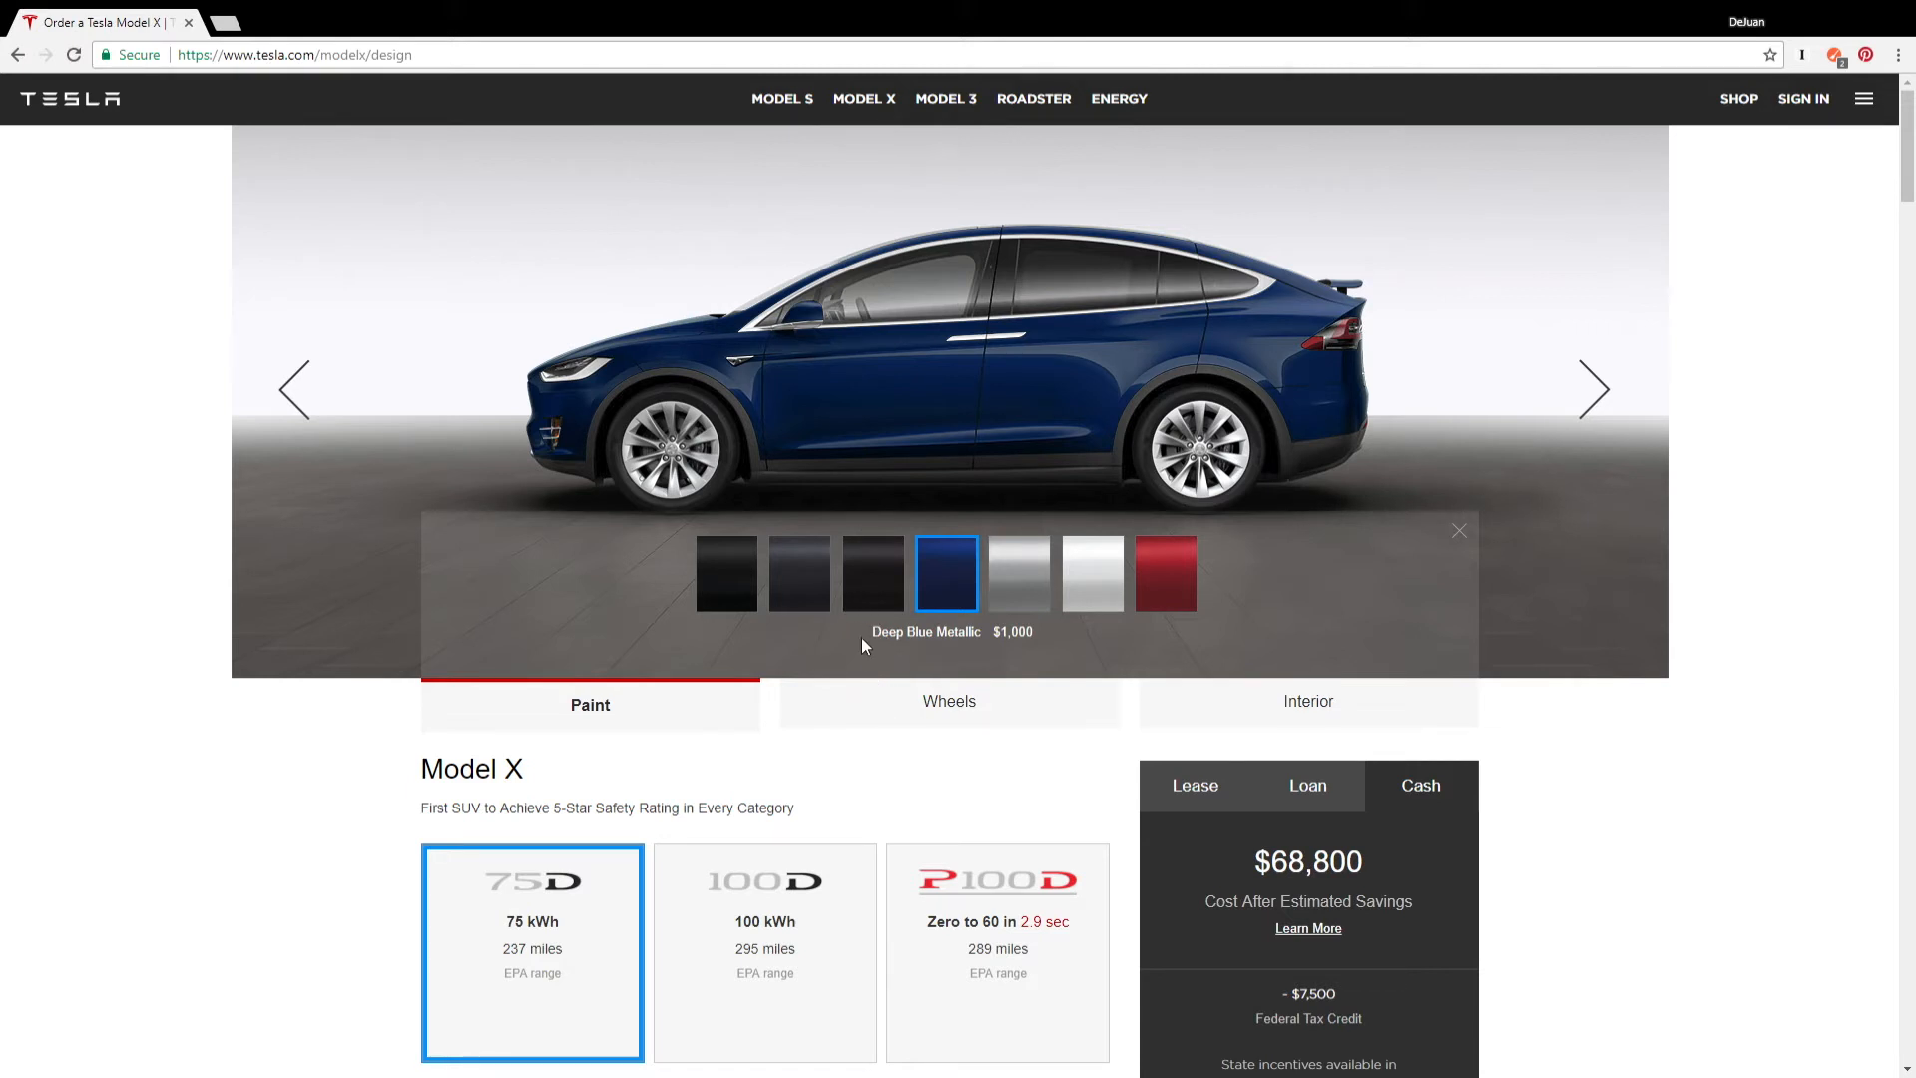
{"action": "mouse_move", "coordinate": [835, 636]}
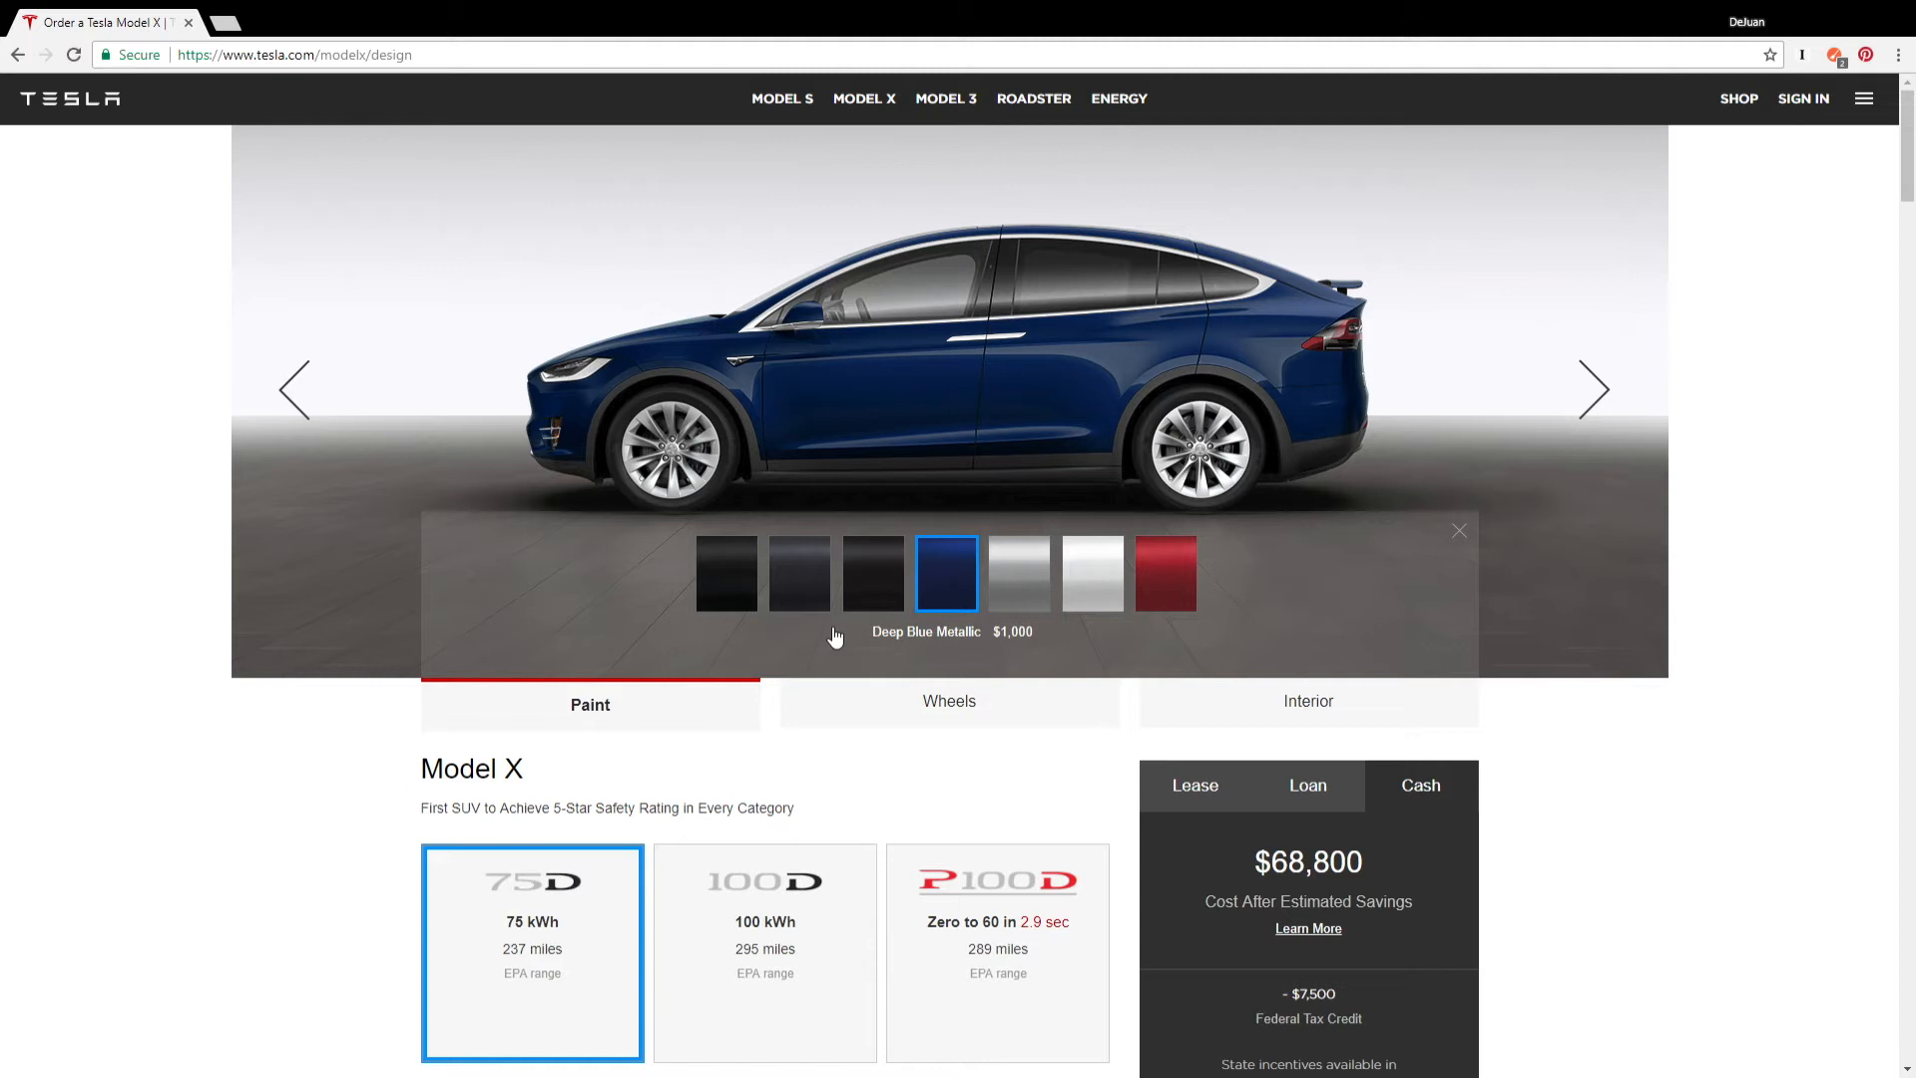
{"action": "mouse_move", "coordinate": [904, 587]}
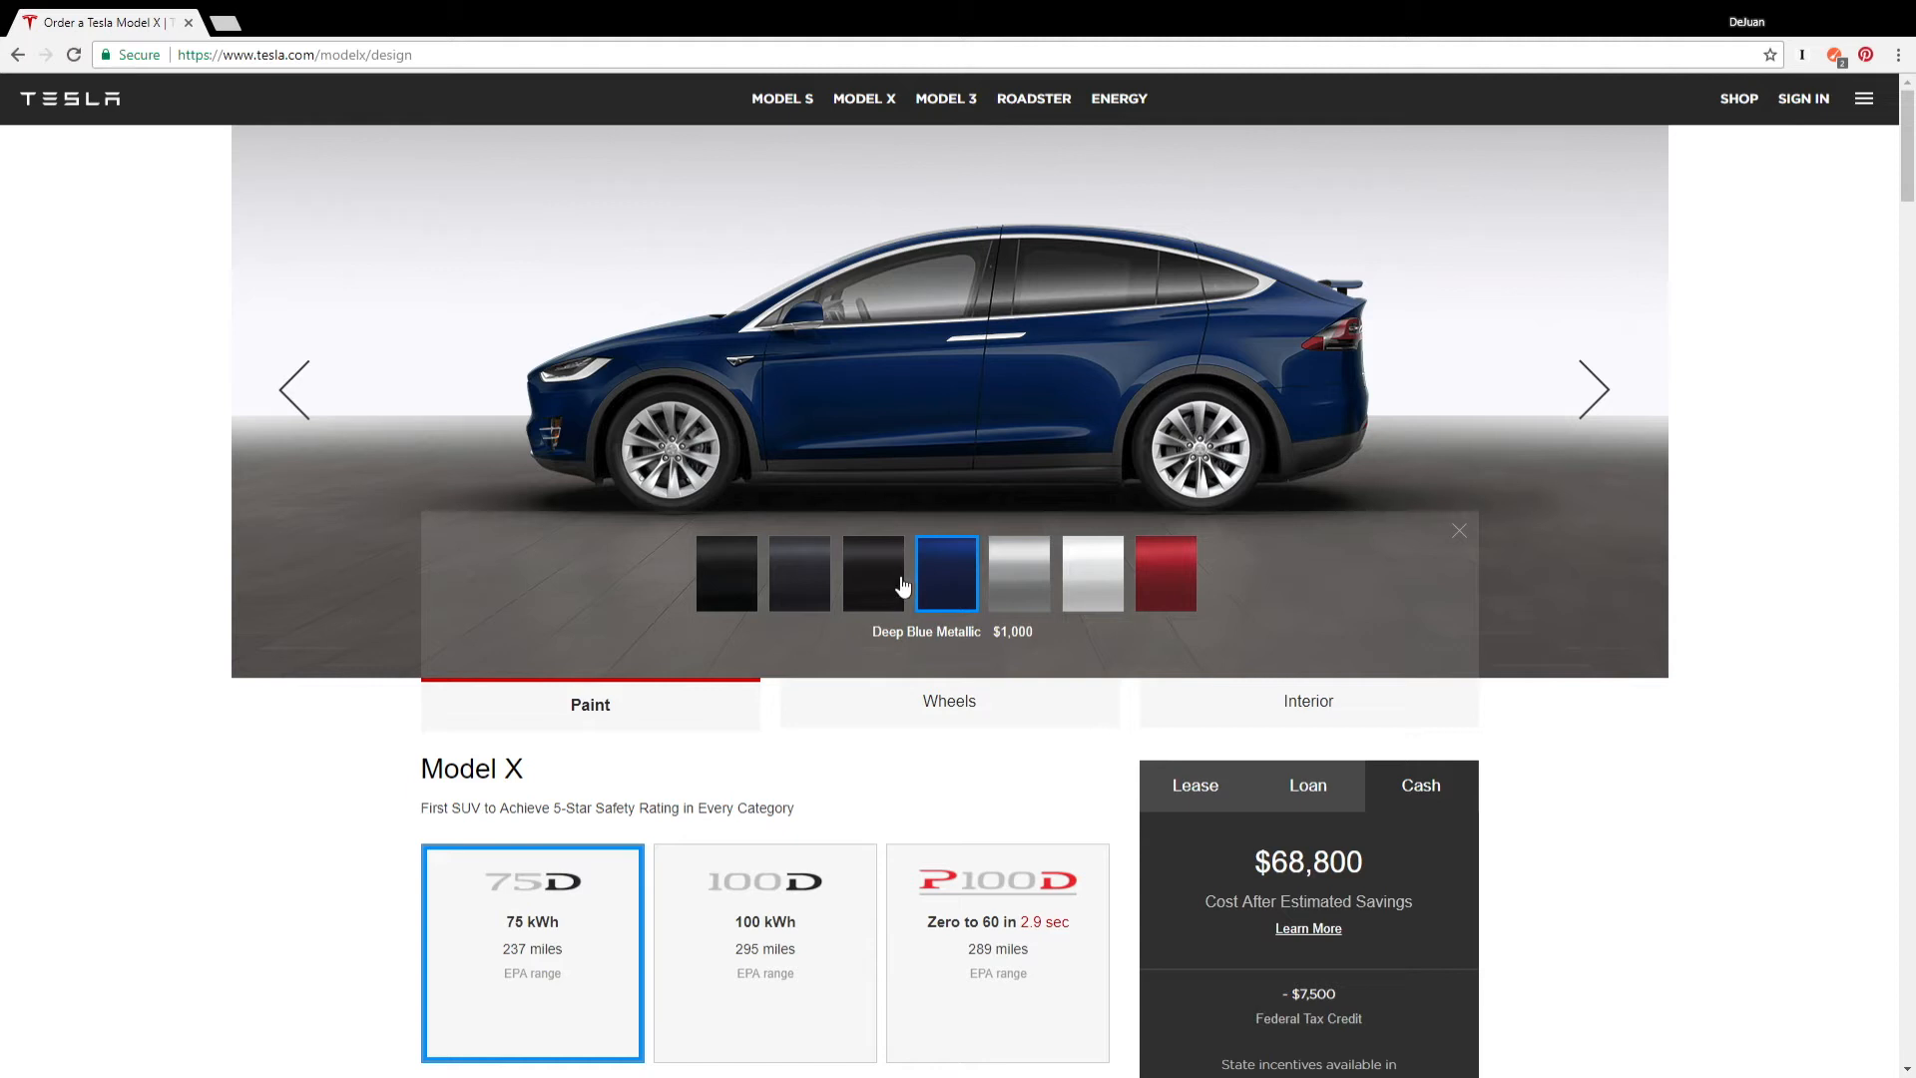
{"action": "mouse_move", "coordinate": [932, 595]}
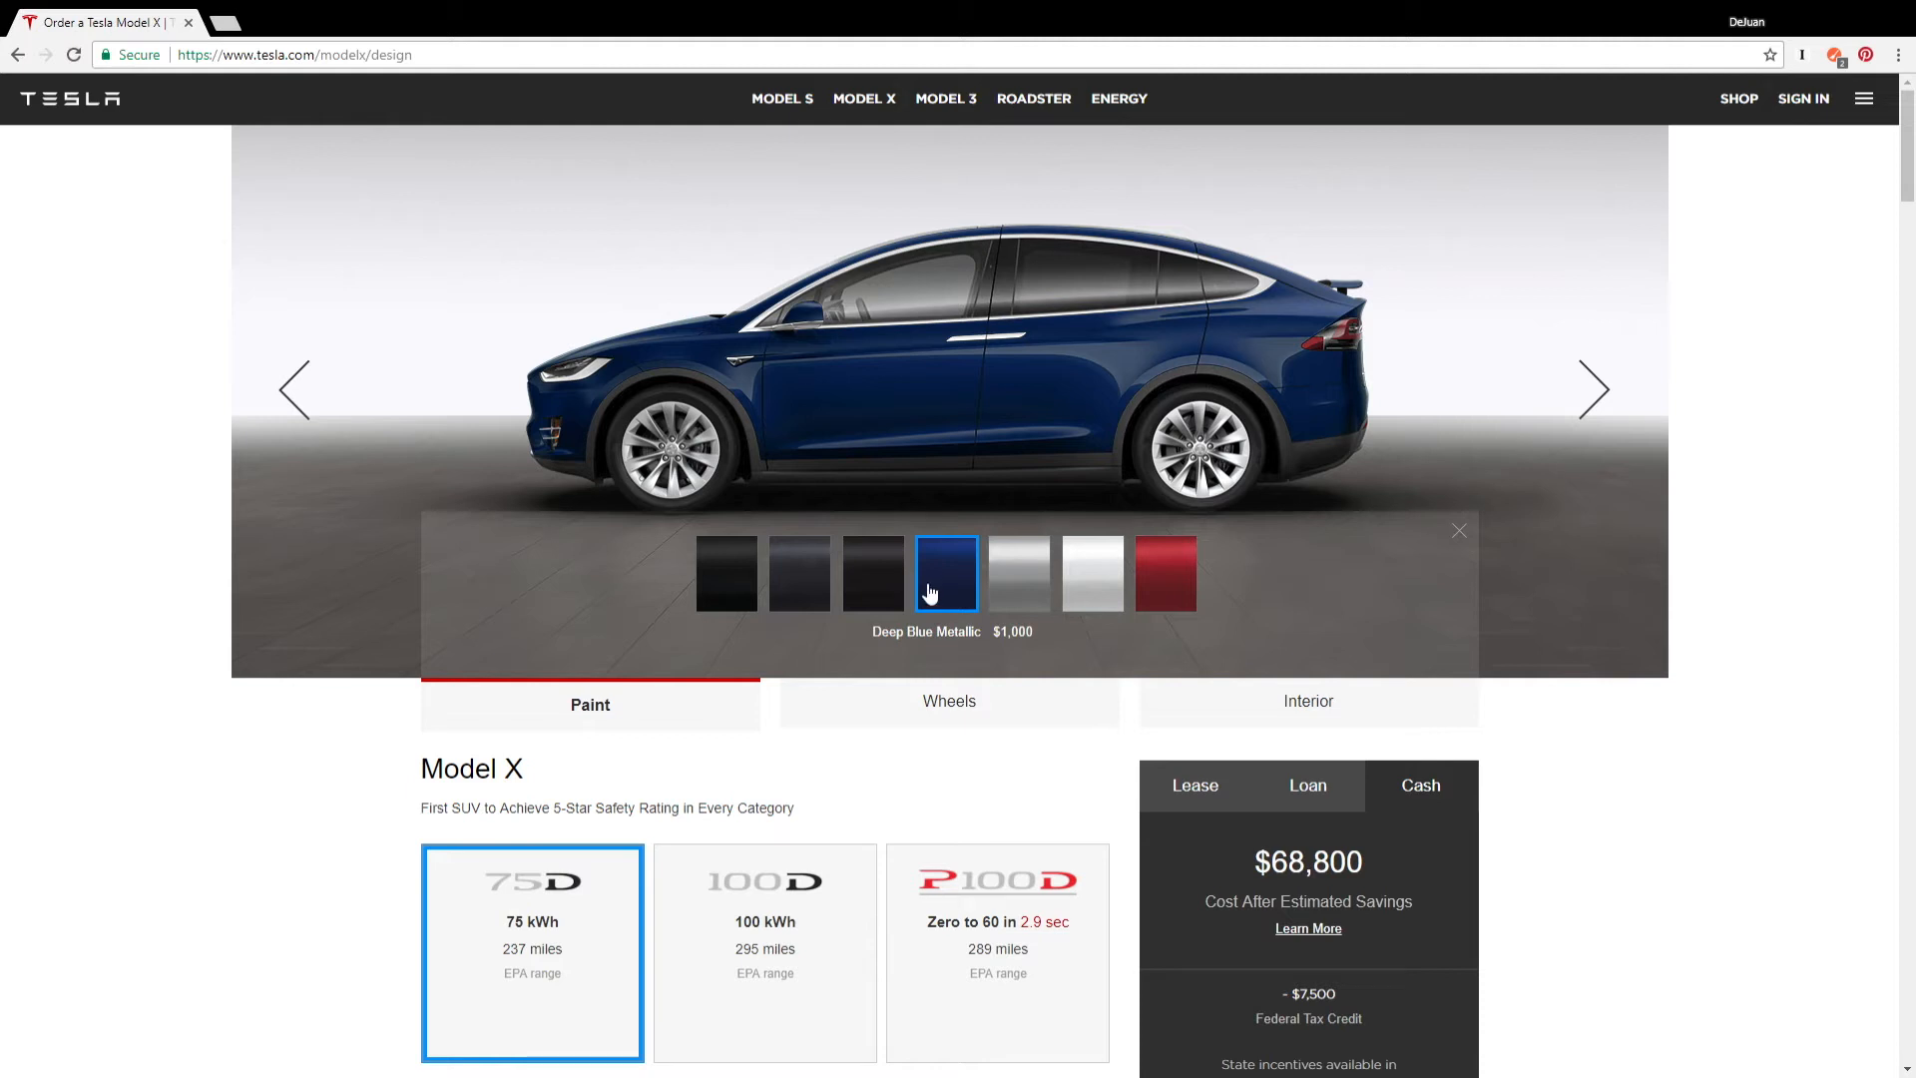
{"action": "mouse_move", "coordinate": [954, 600]}
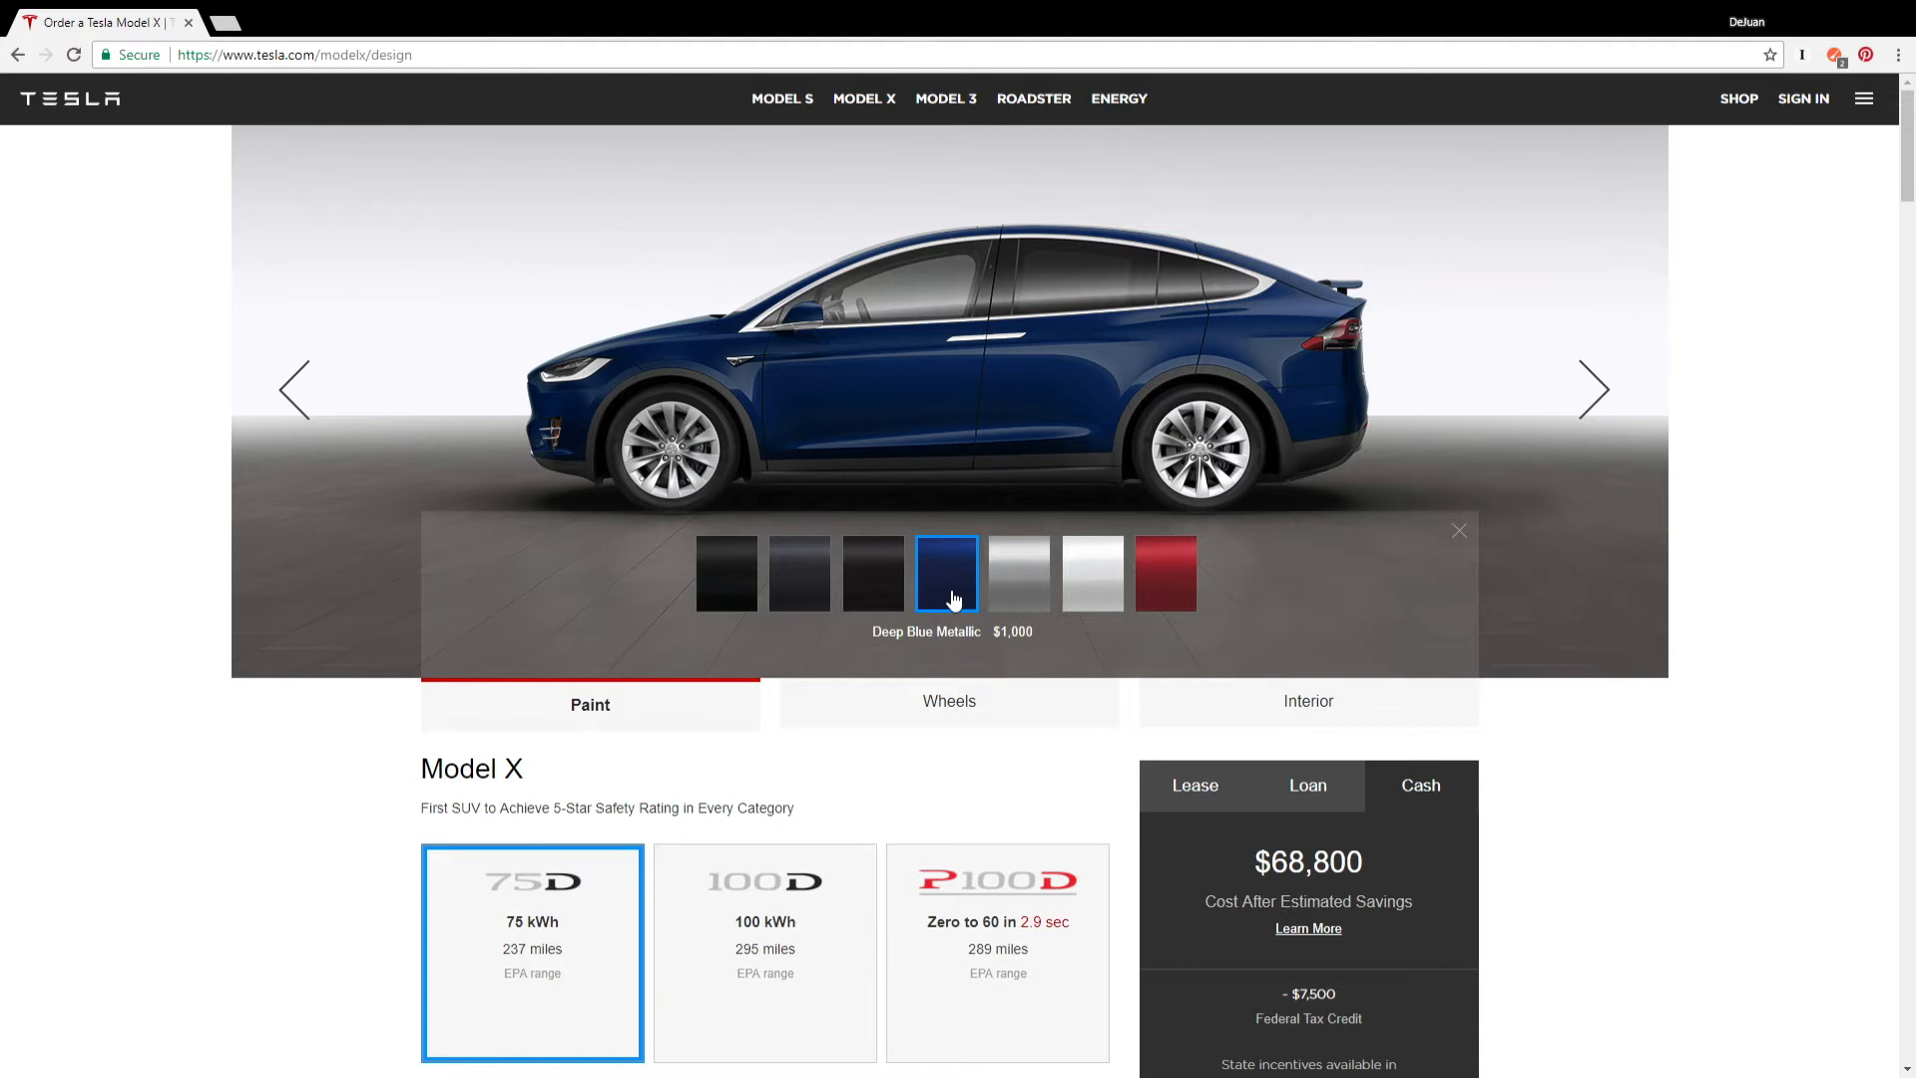
Step: Fit the Model X with 22" Onyx Black Wheels
{"action": "left_click", "coordinate": [950, 704]}
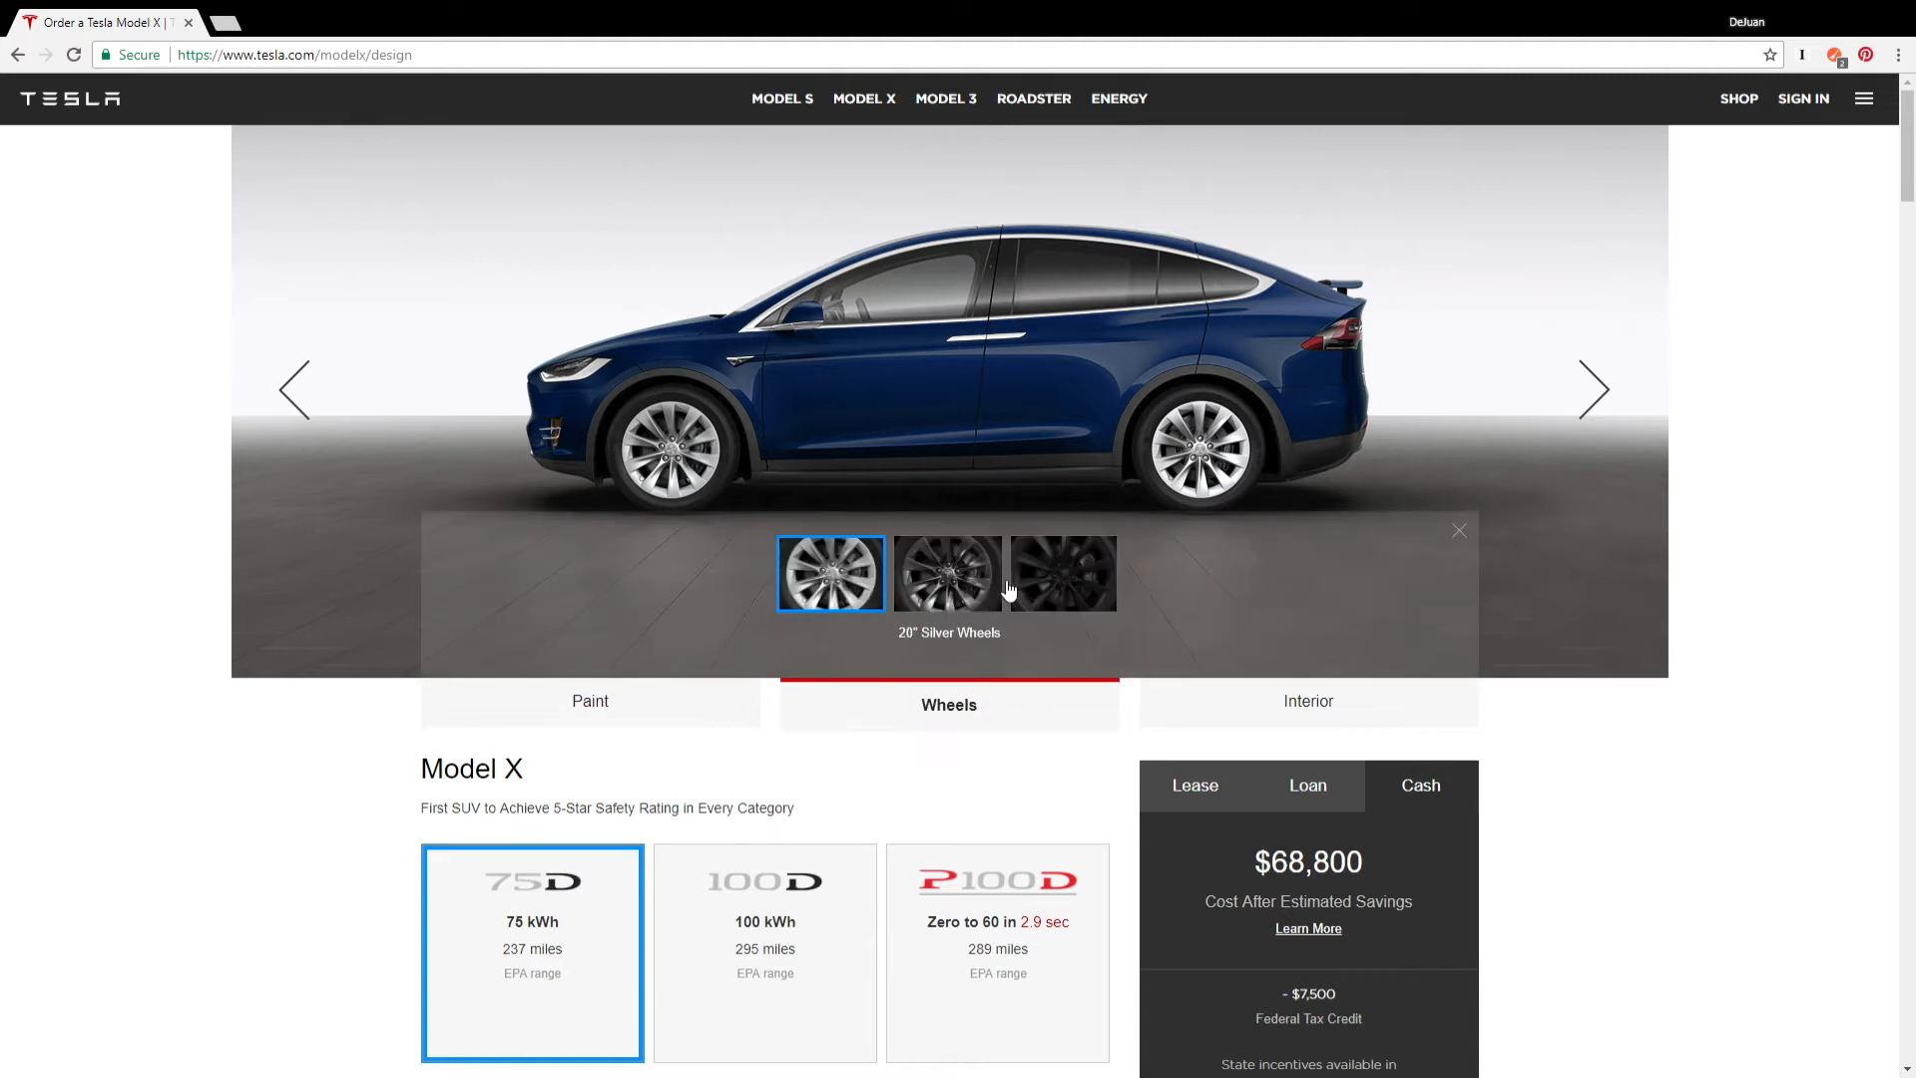
{"action": "left_click", "coordinate": [1062, 573]}
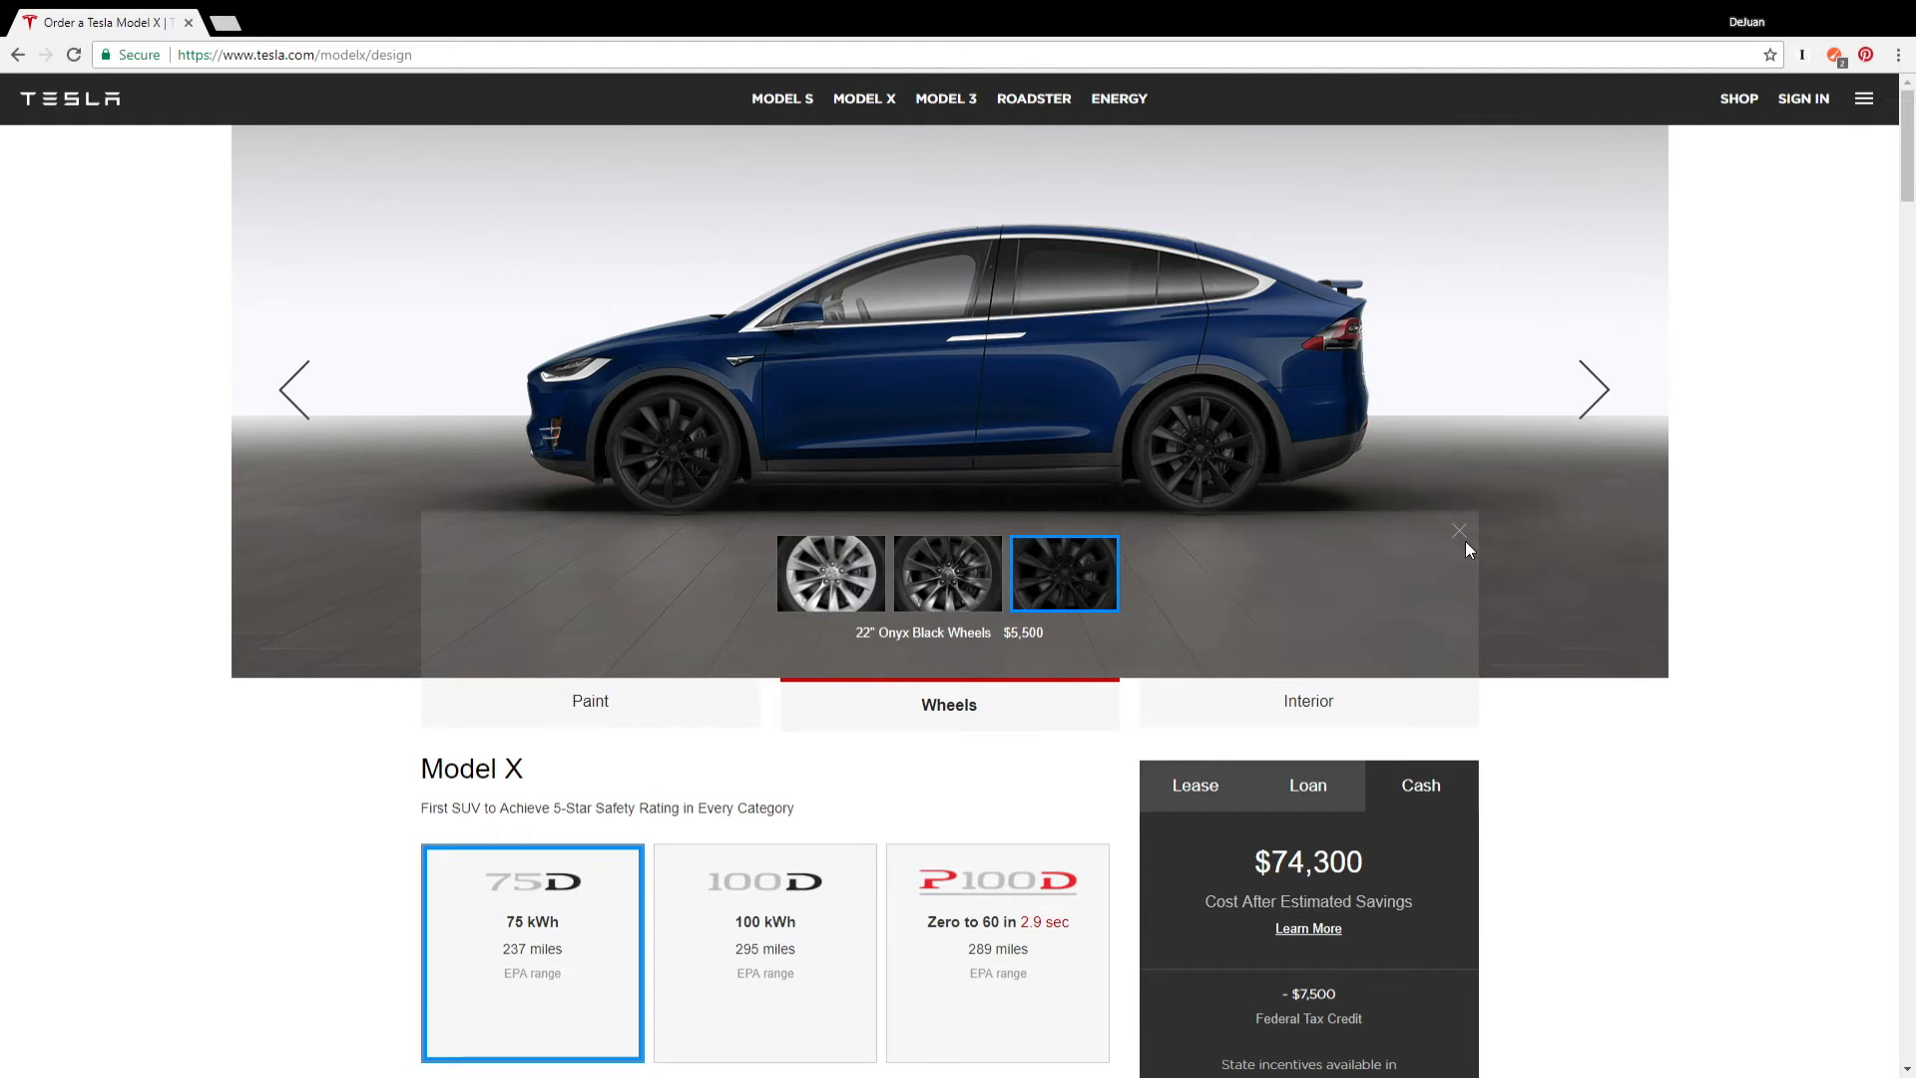
{"action": "mouse_move", "coordinate": [1075, 586]}
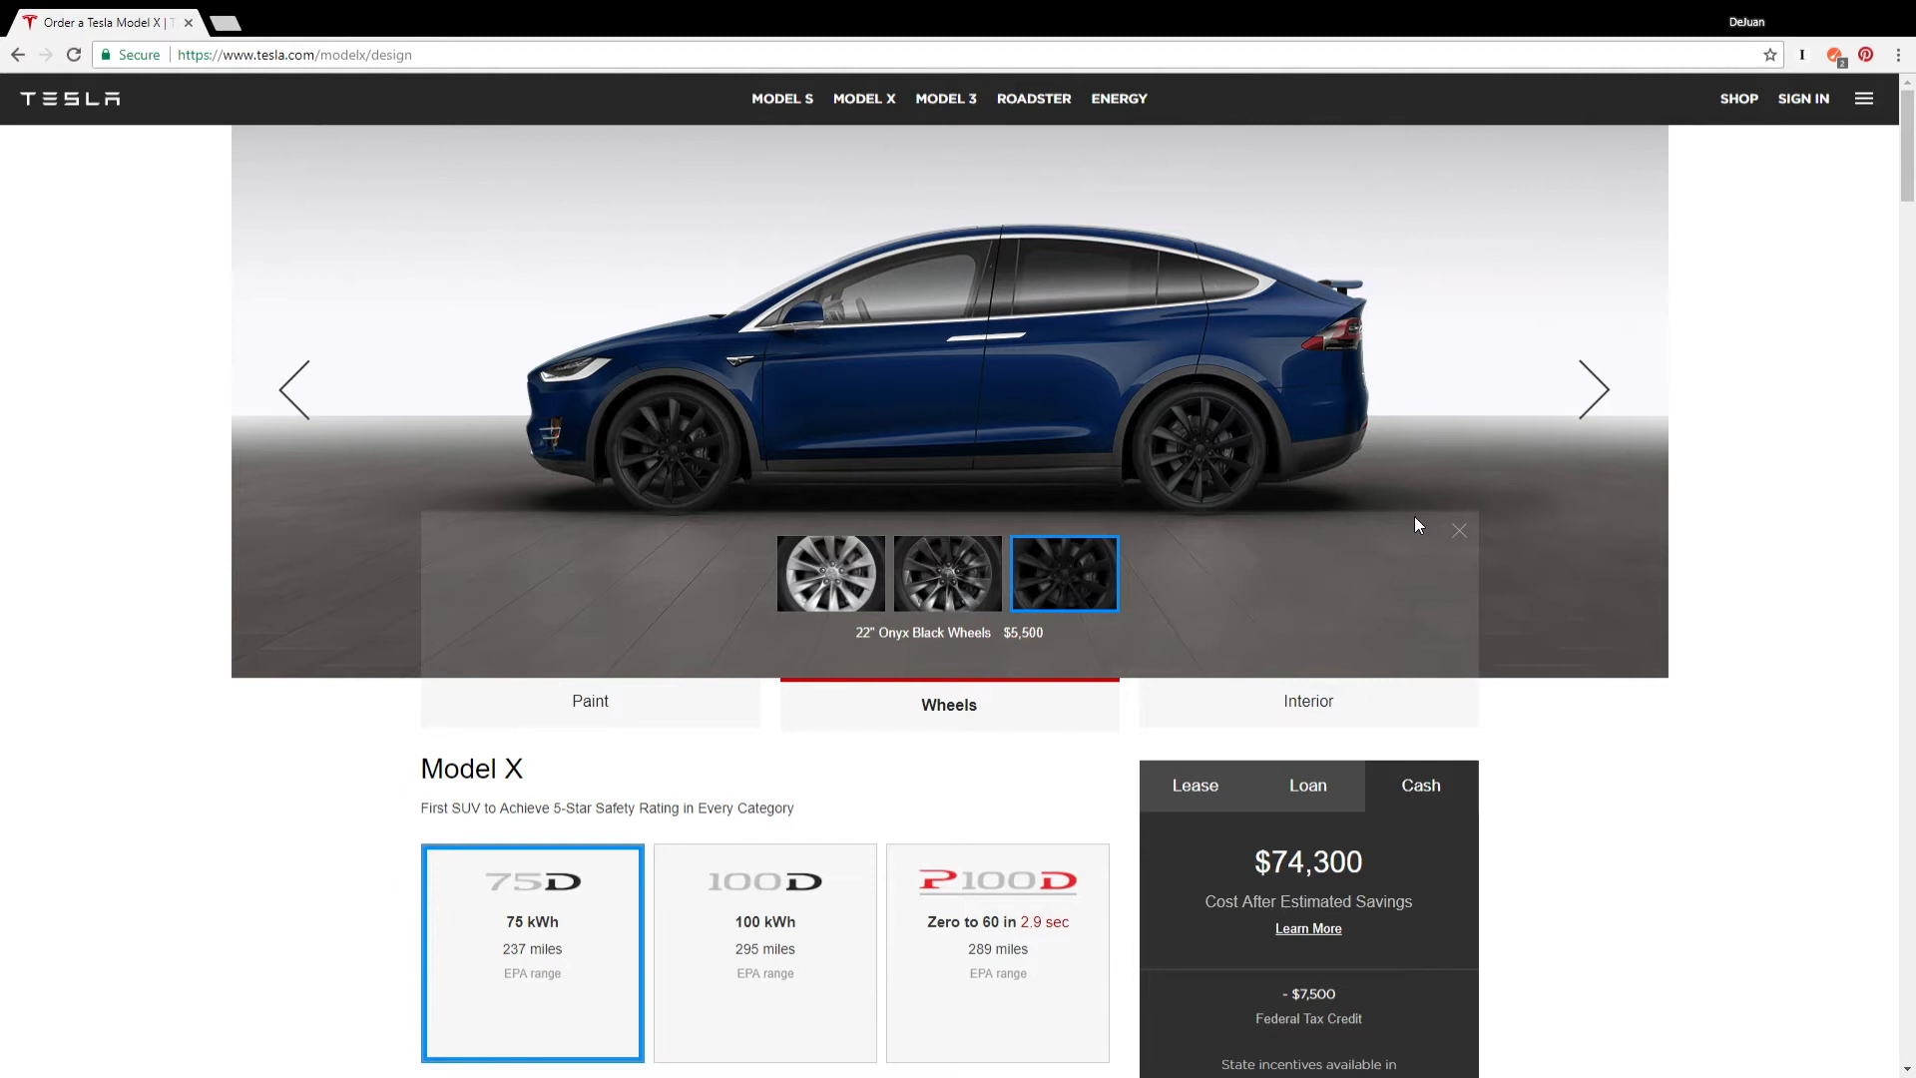
{"action": "left_click", "coordinate": [1305, 700]}
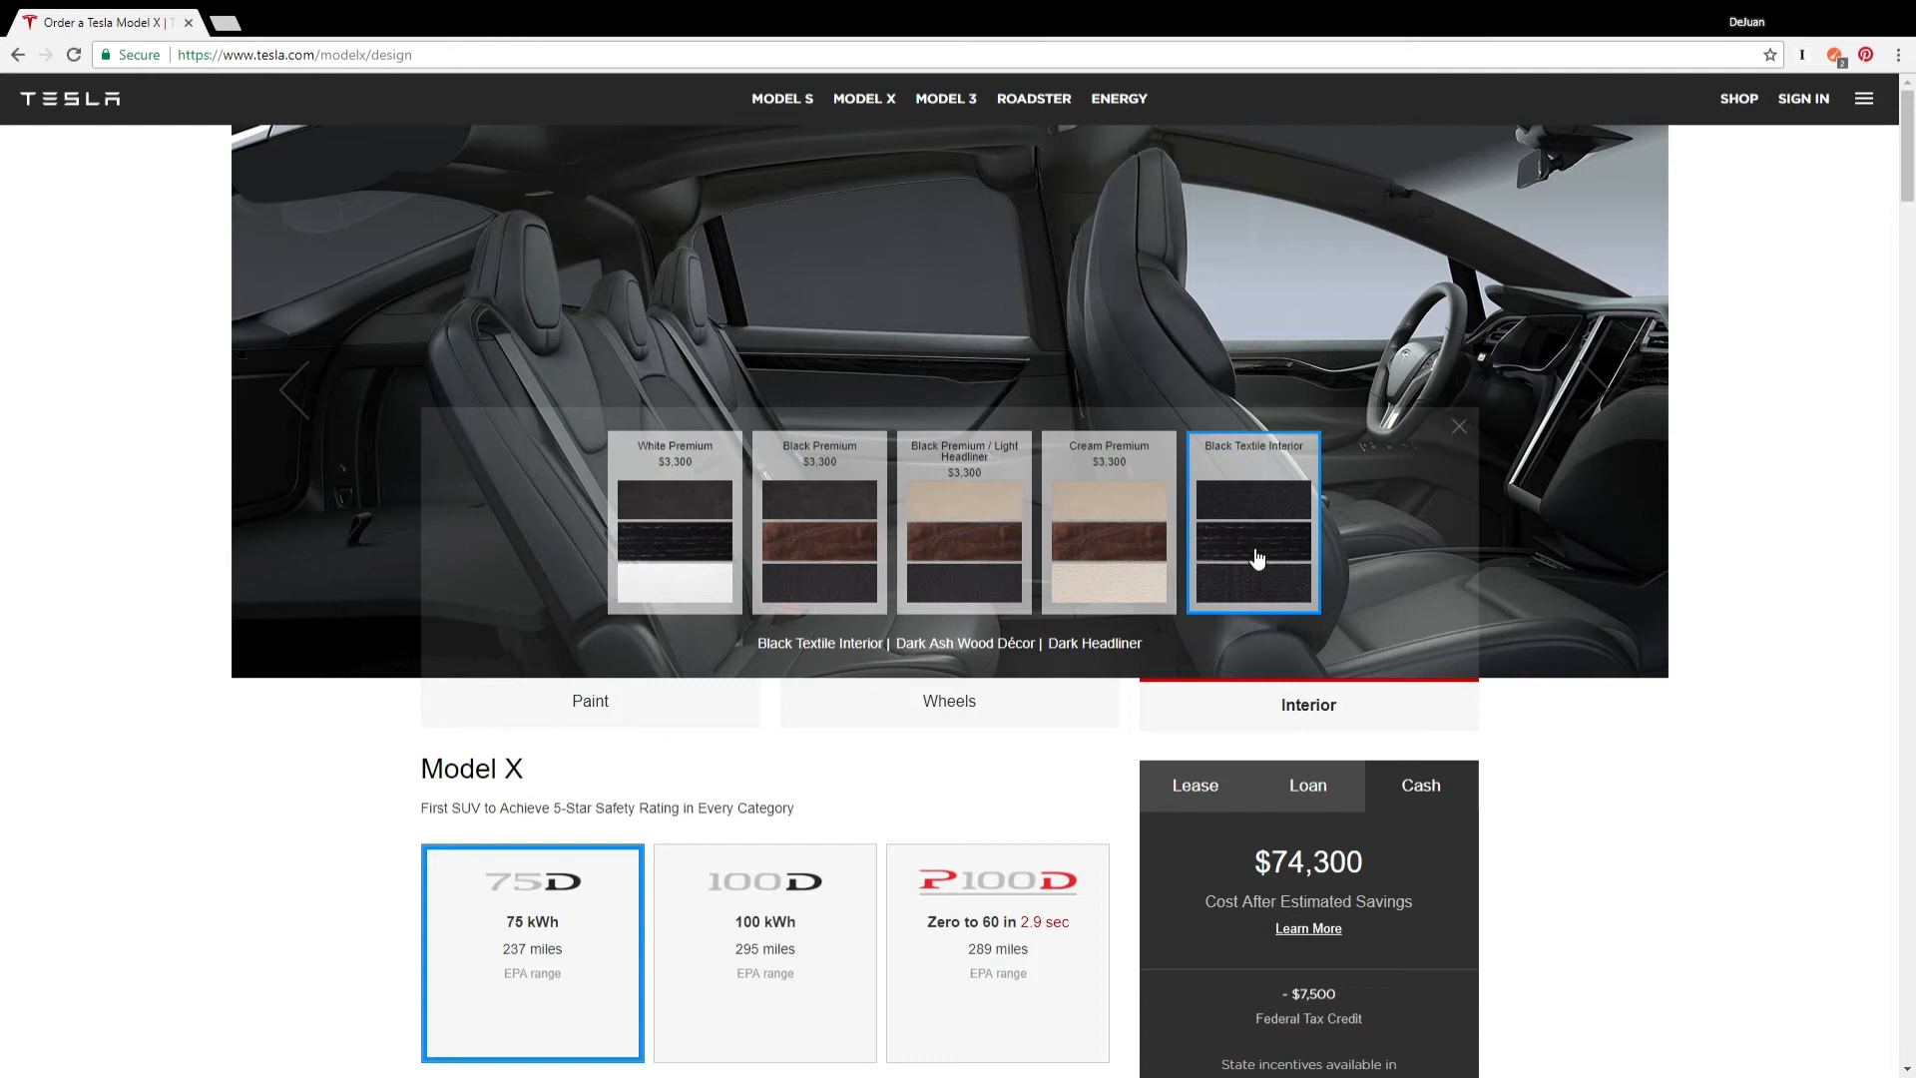
{"action": "mouse_move", "coordinate": [798, 590]}
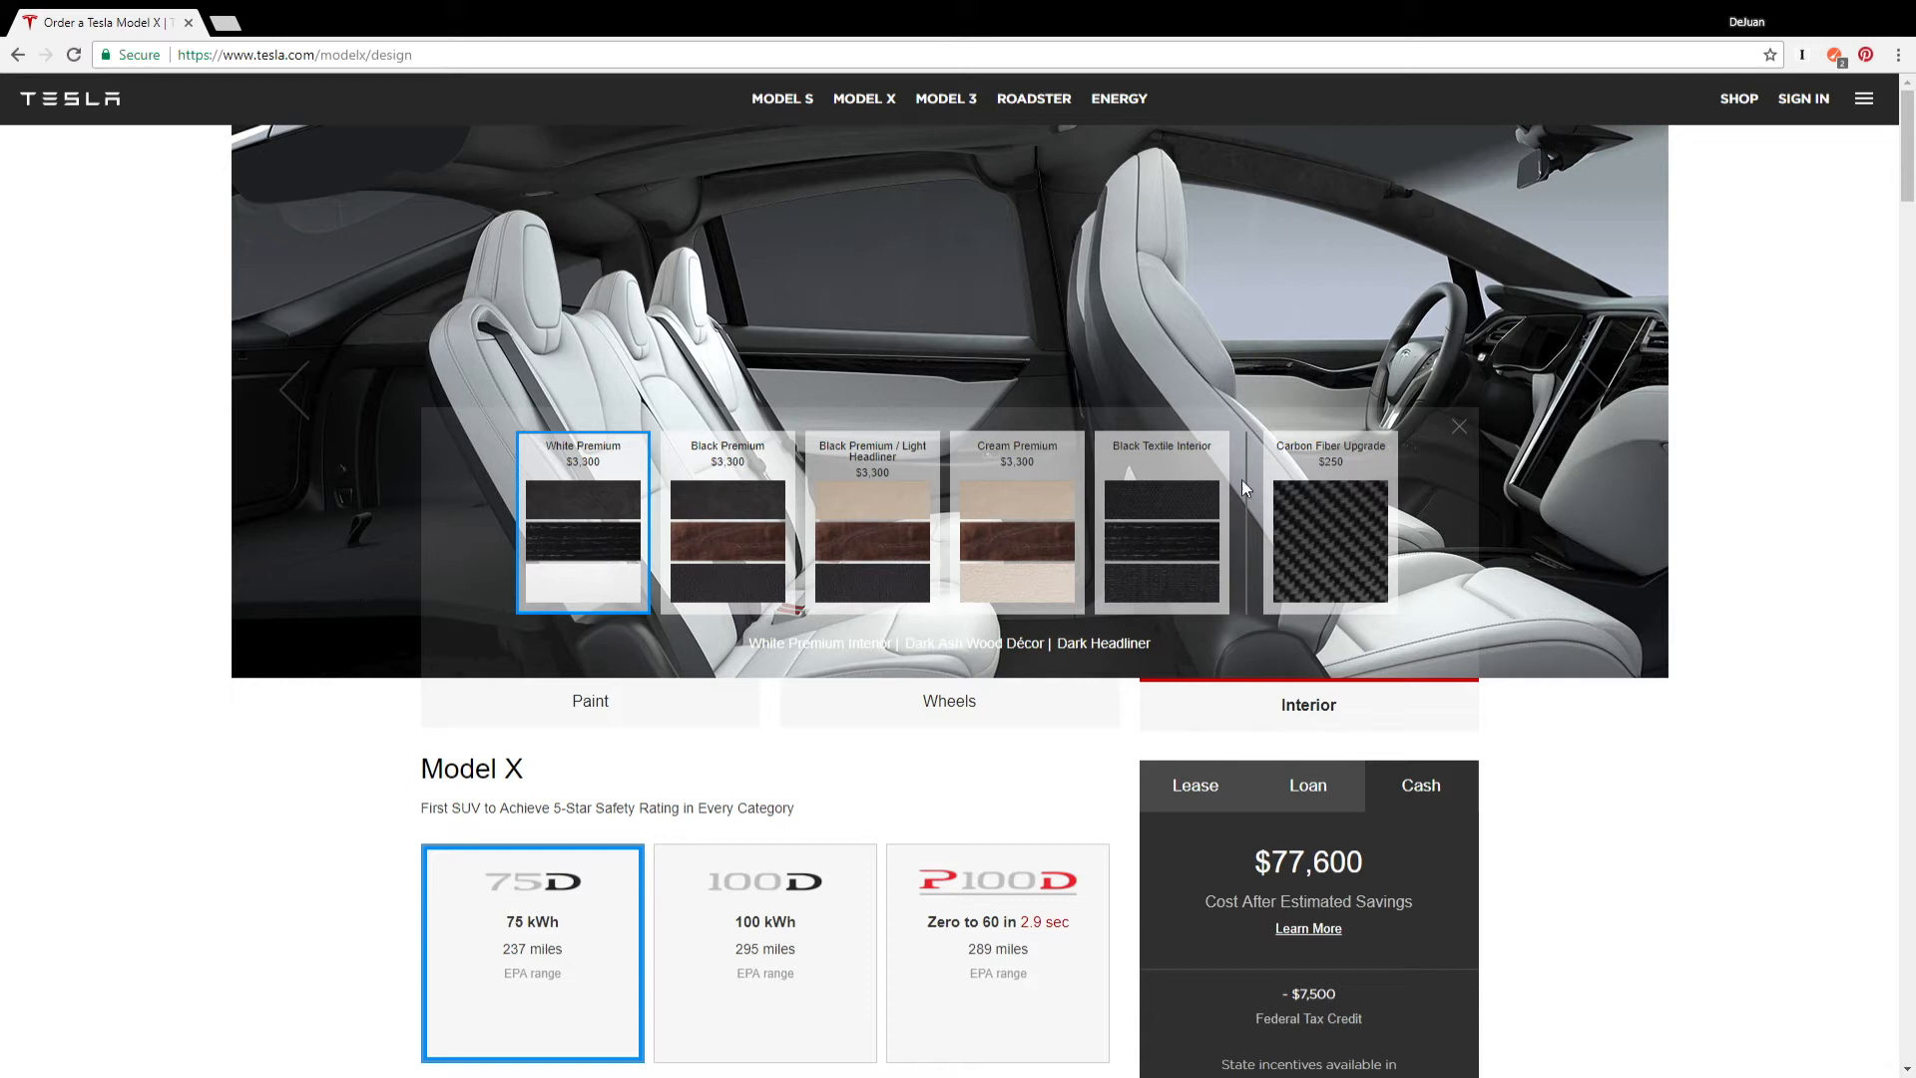
Step: Choose the White Premium interior with Carbon Fiber Upgrade décor, totalling $77,850
{"action": "left_click", "coordinate": [1157, 523]}
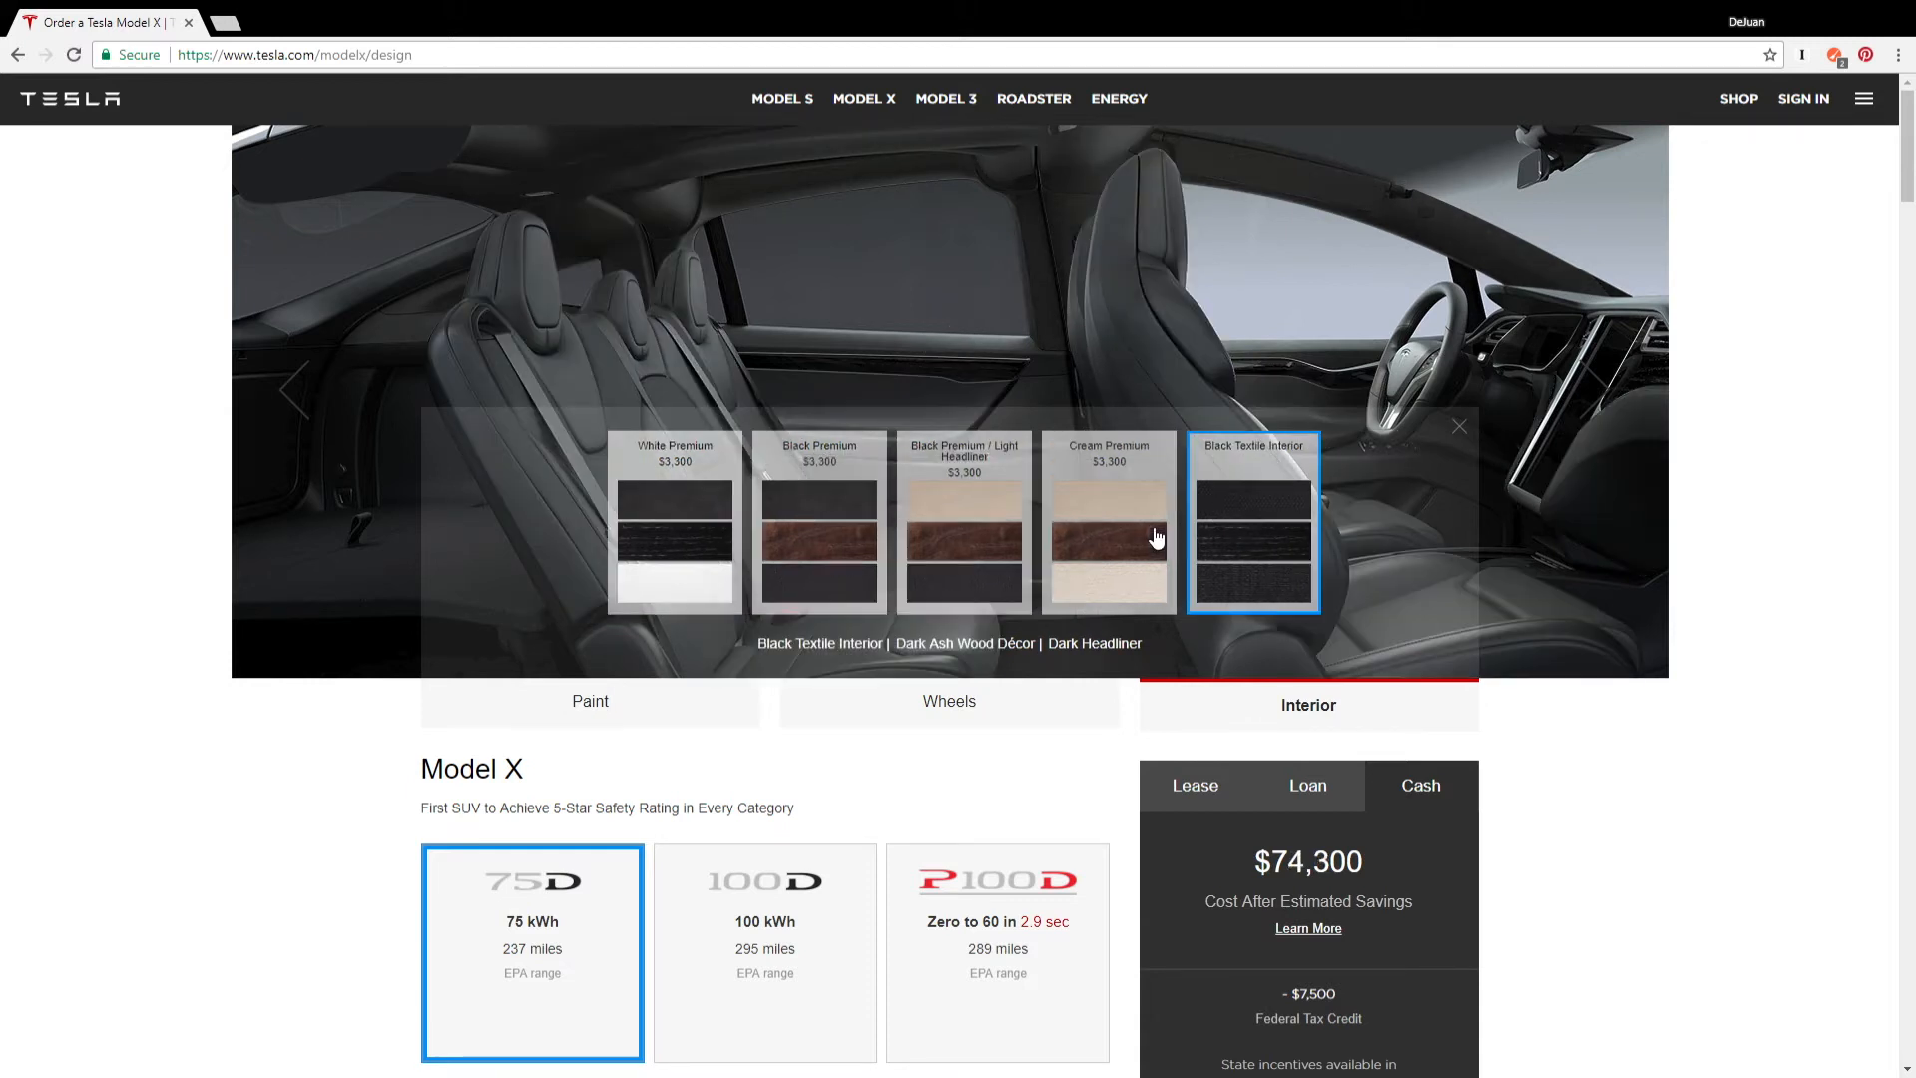
{"action": "mouse_move", "coordinate": [1195, 565]}
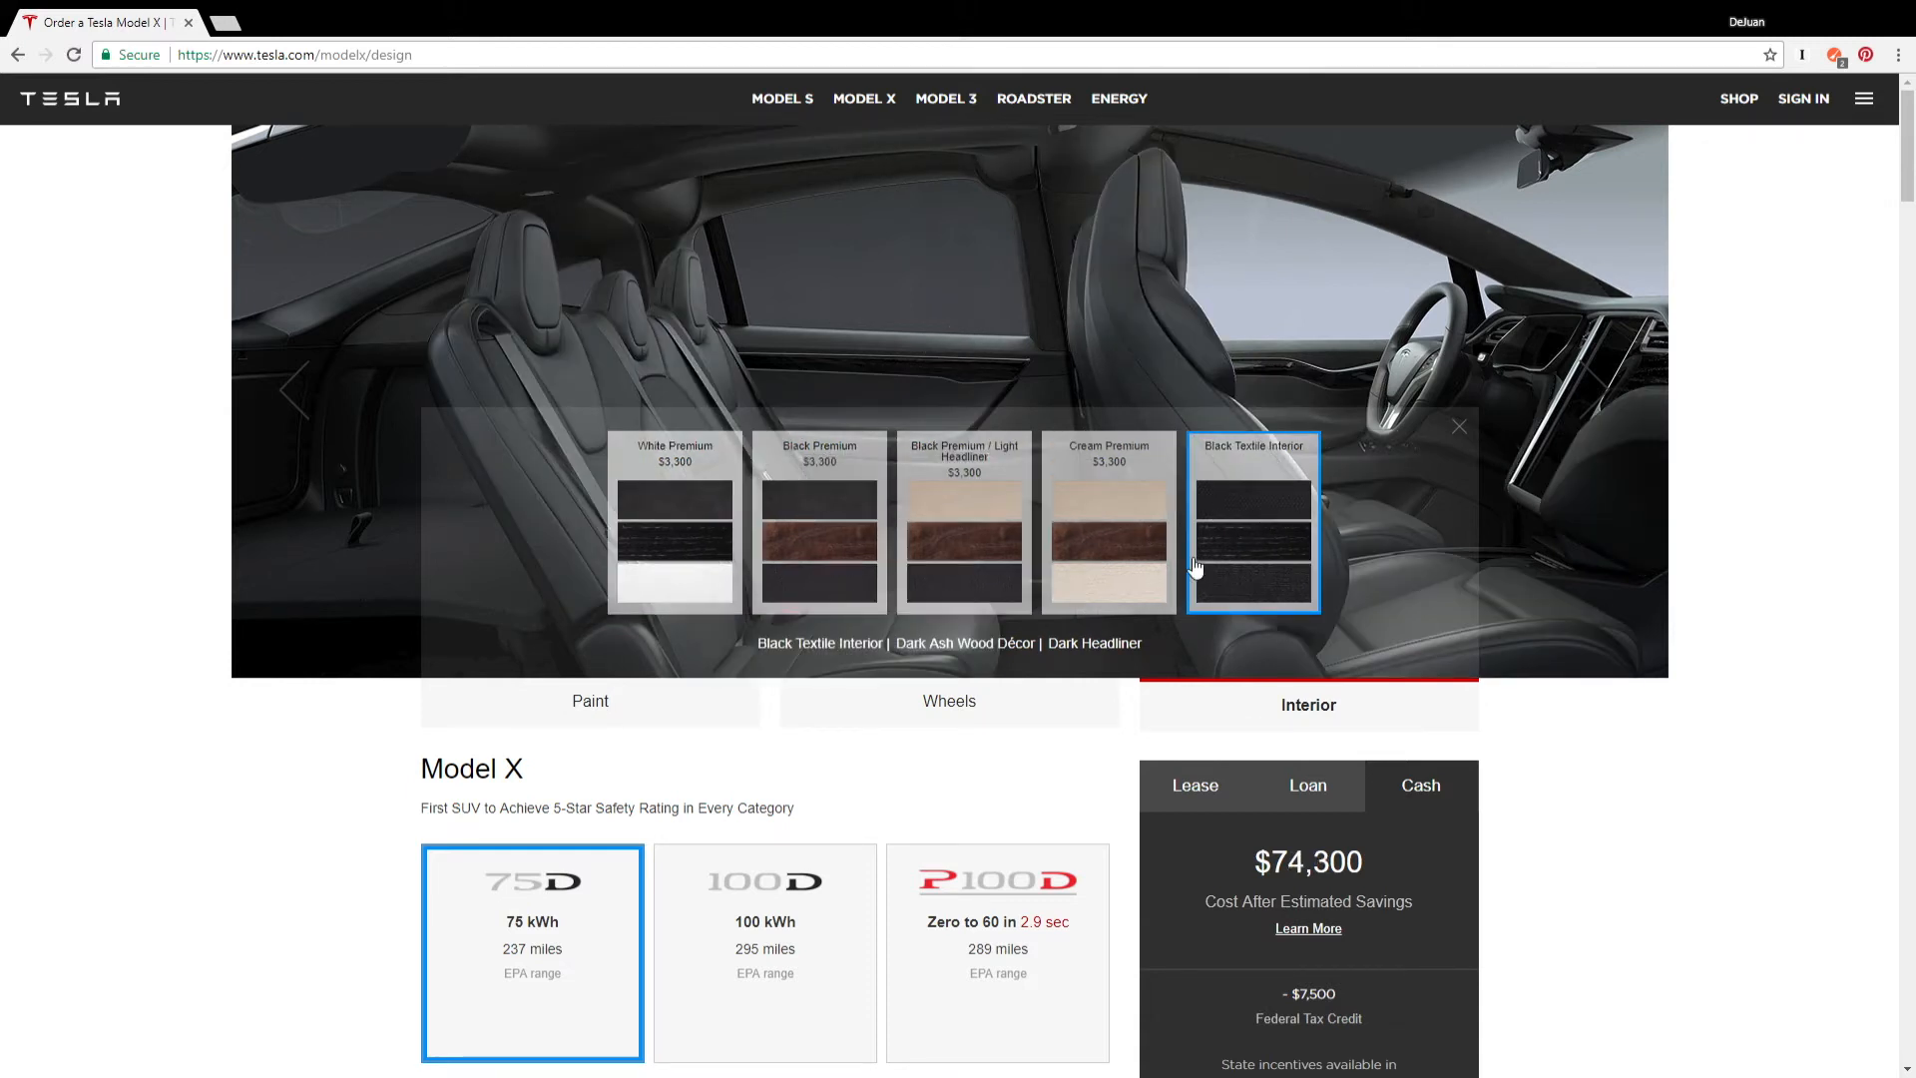
{"action": "left_click", "coordinate": [673, 523]}
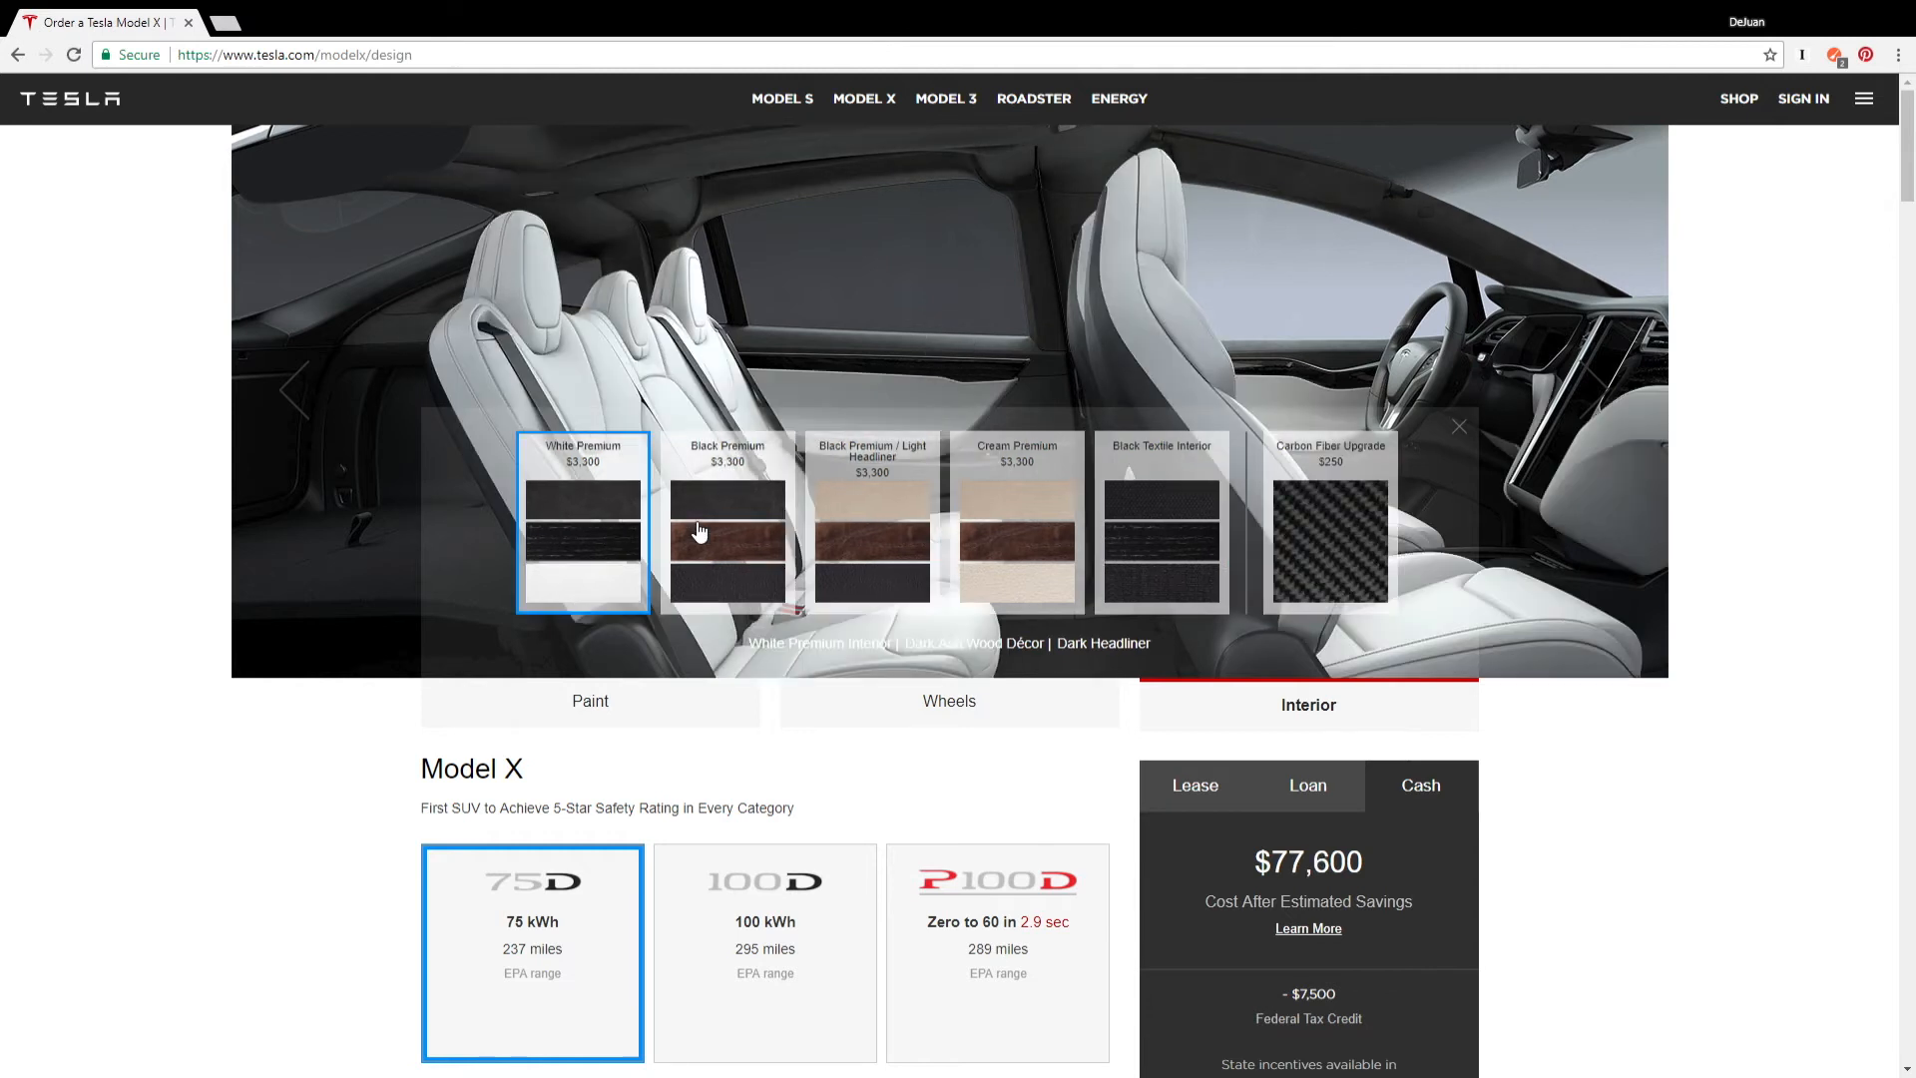
{"action": "left_click", "coordinate": [1327, 522]}
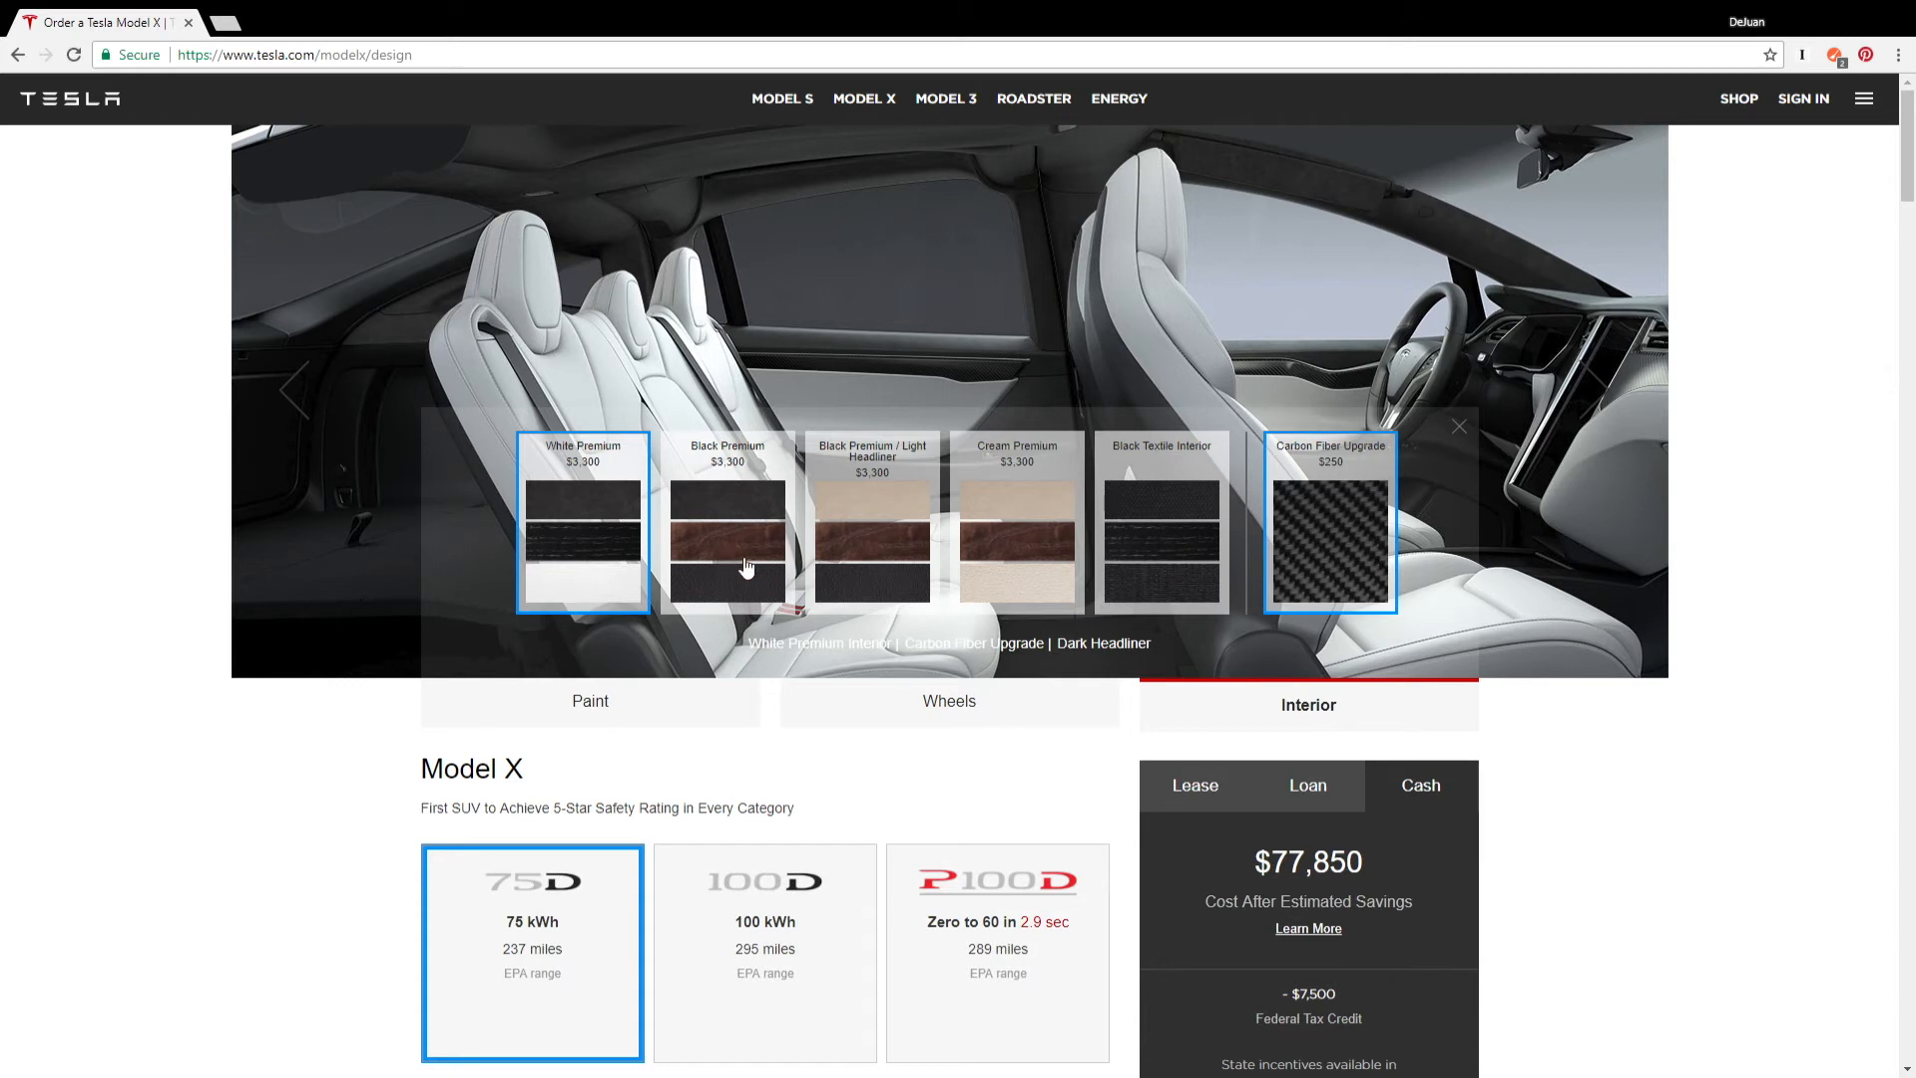
Step: Upgrade the Model X to the 100D battery, raising the cash price to $106,050
{"action": "scroll", "scroll_direction": "down", "scroll_amount": 3}
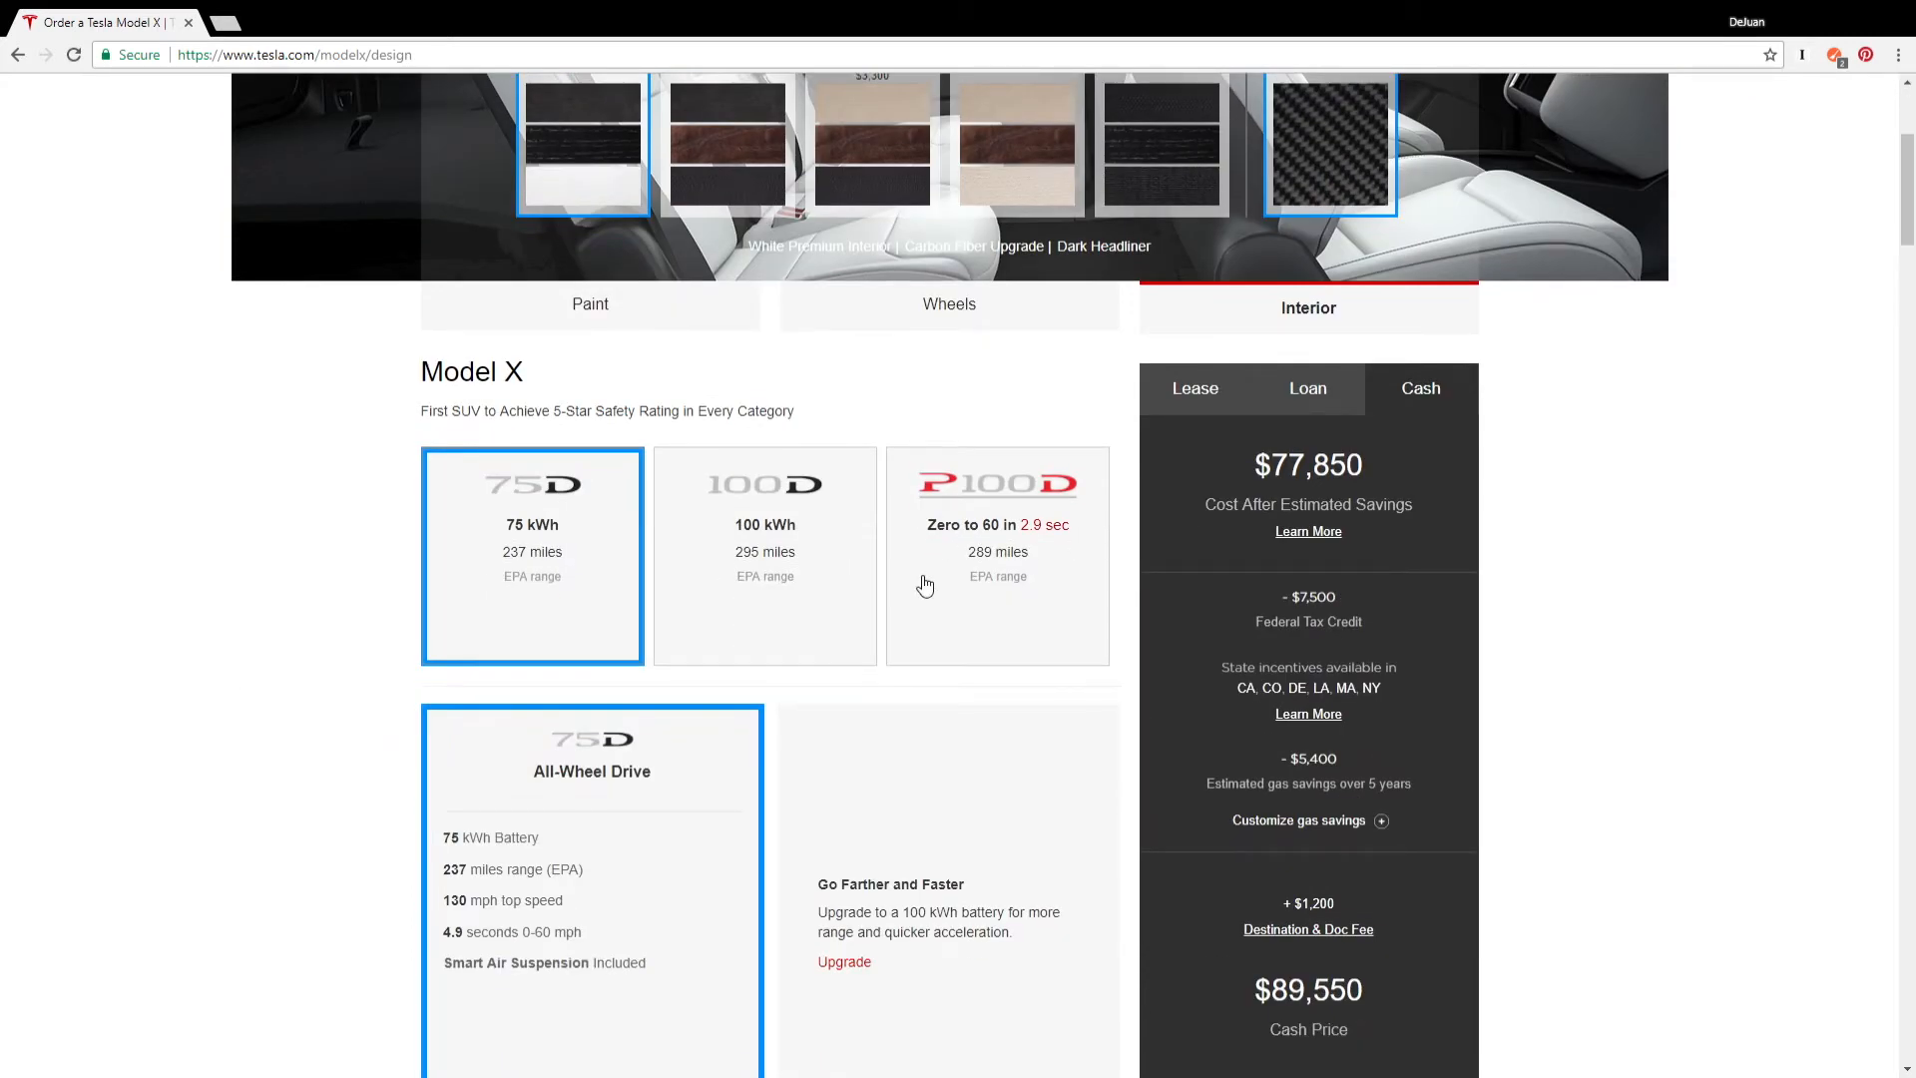
{"action": "scroll", "scroll_direction": "down", "scroll_amount": 3}
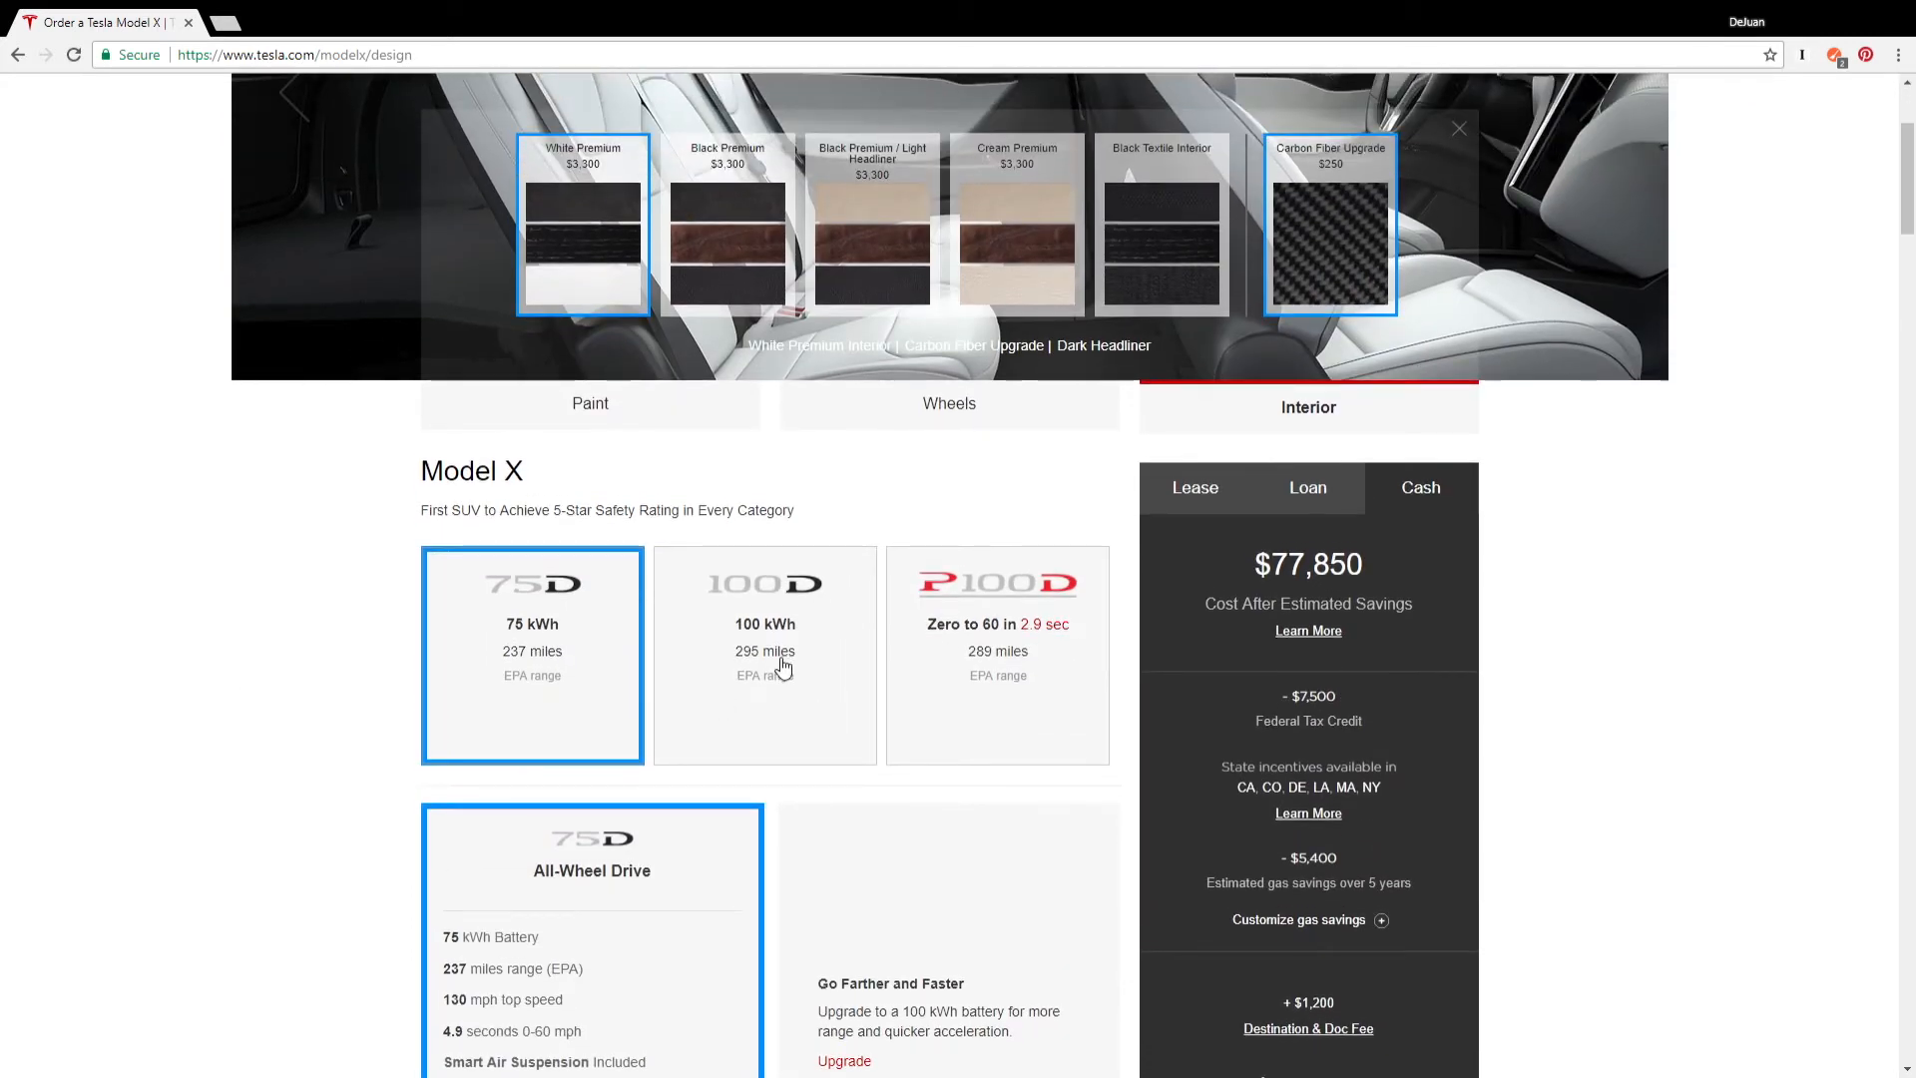
{"action": "left_click", "coordinate": [764, 654]}
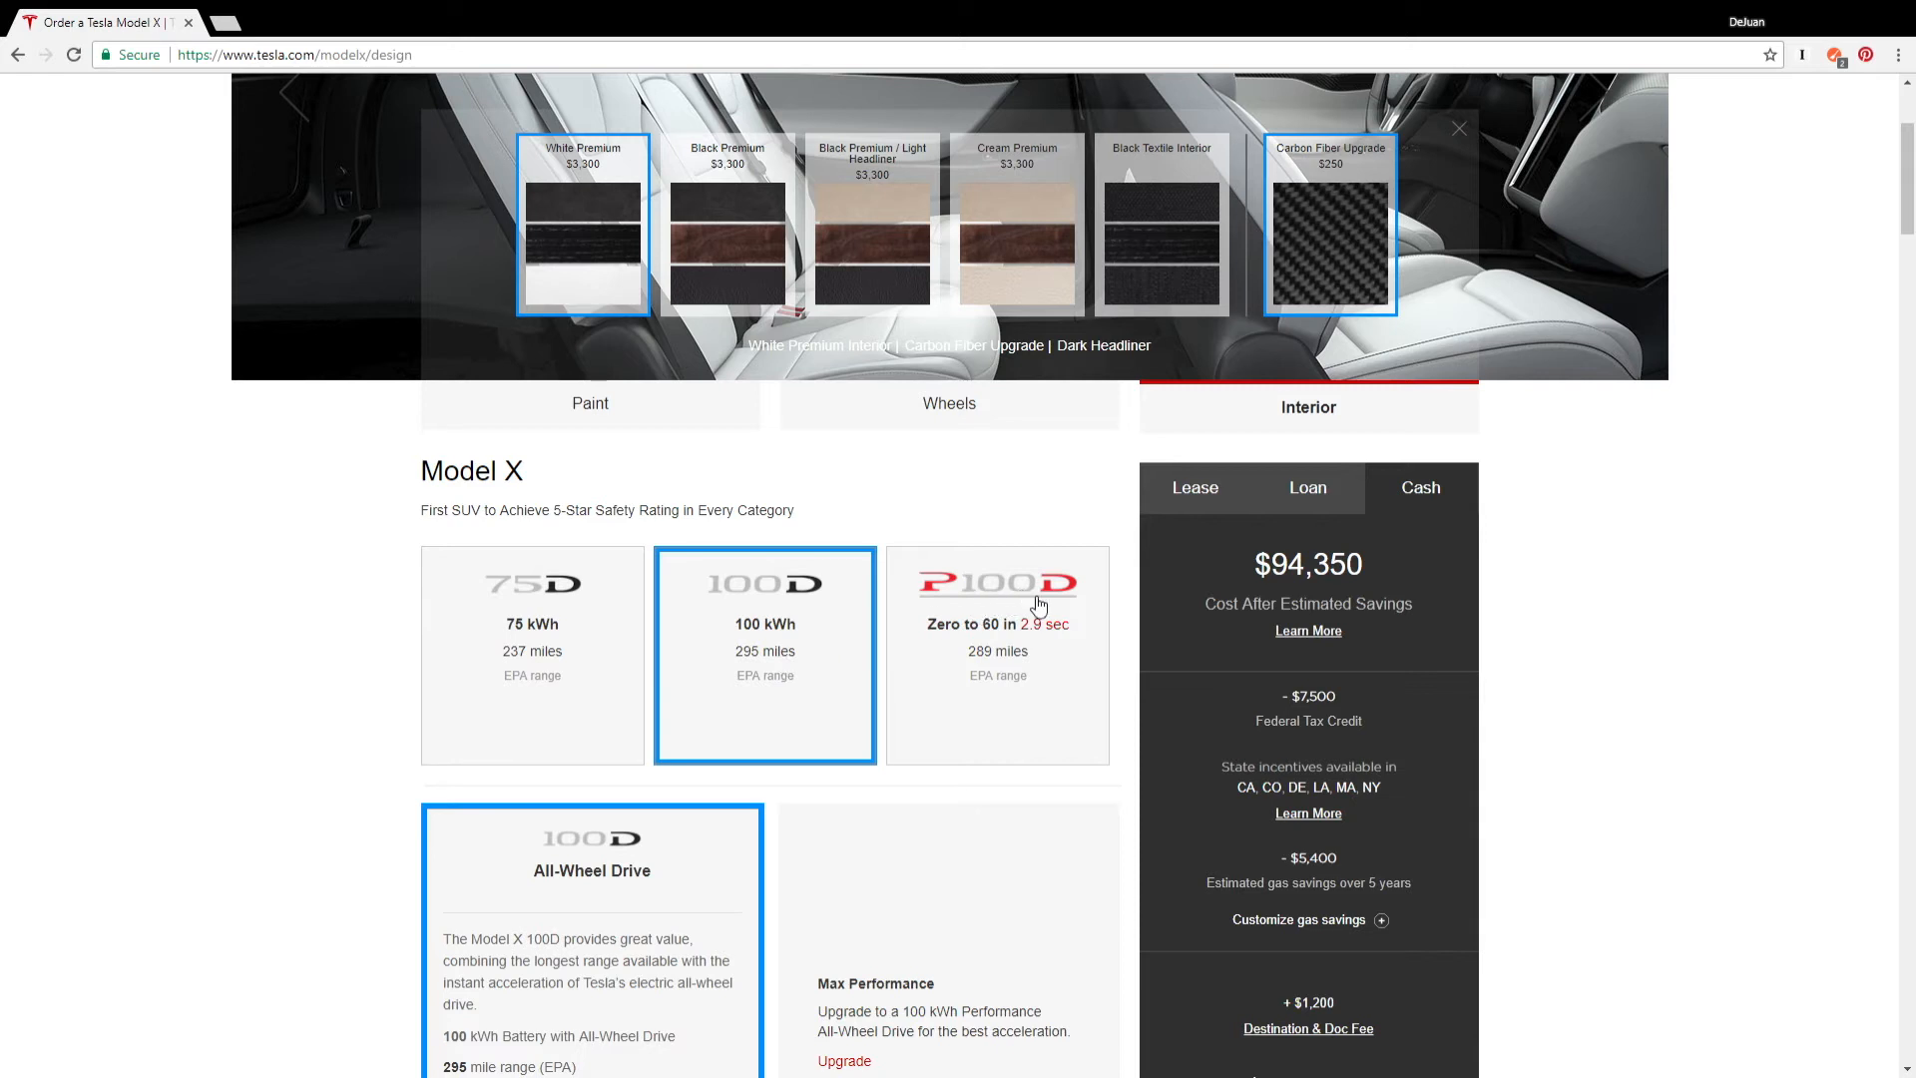
{"action": "mouse_move", "coordinate": [981, 600]}
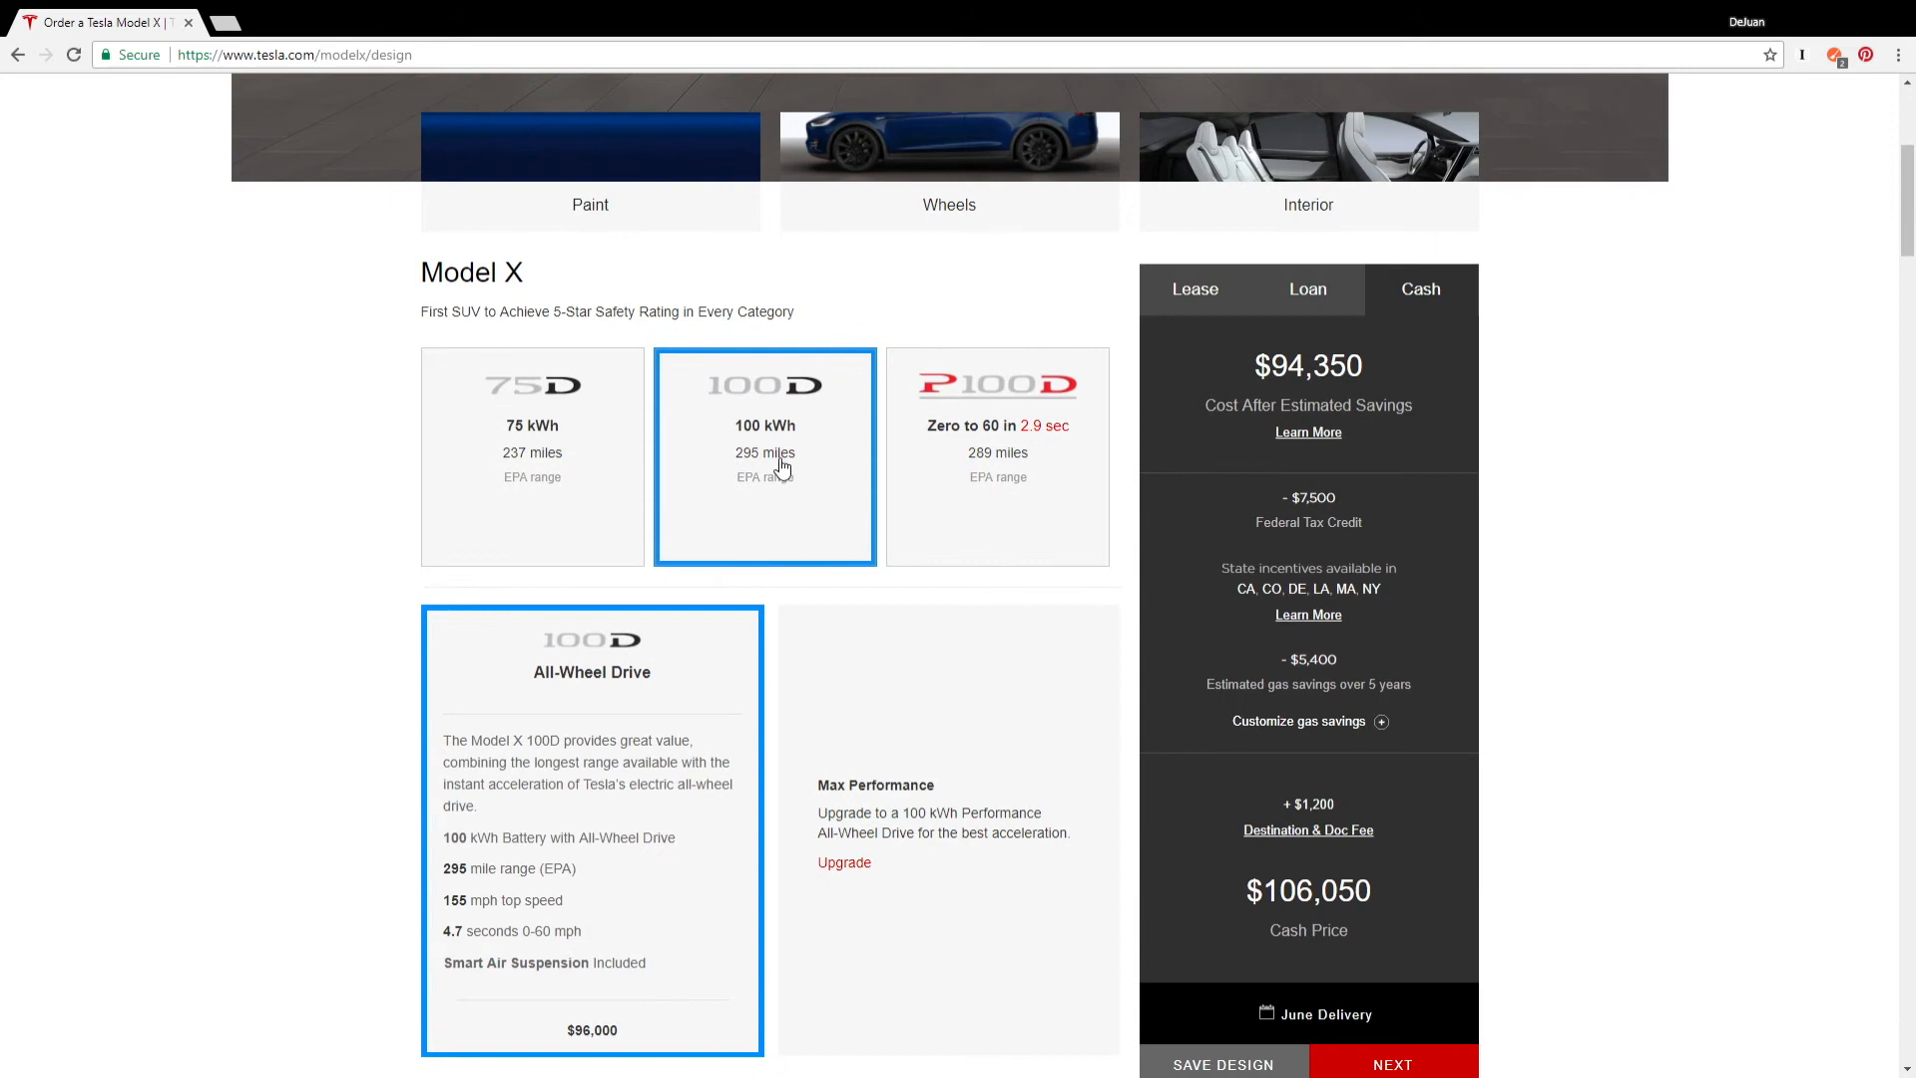
{"action": "scroll", "scroll_direction": "down", "scroll_amount": 3}
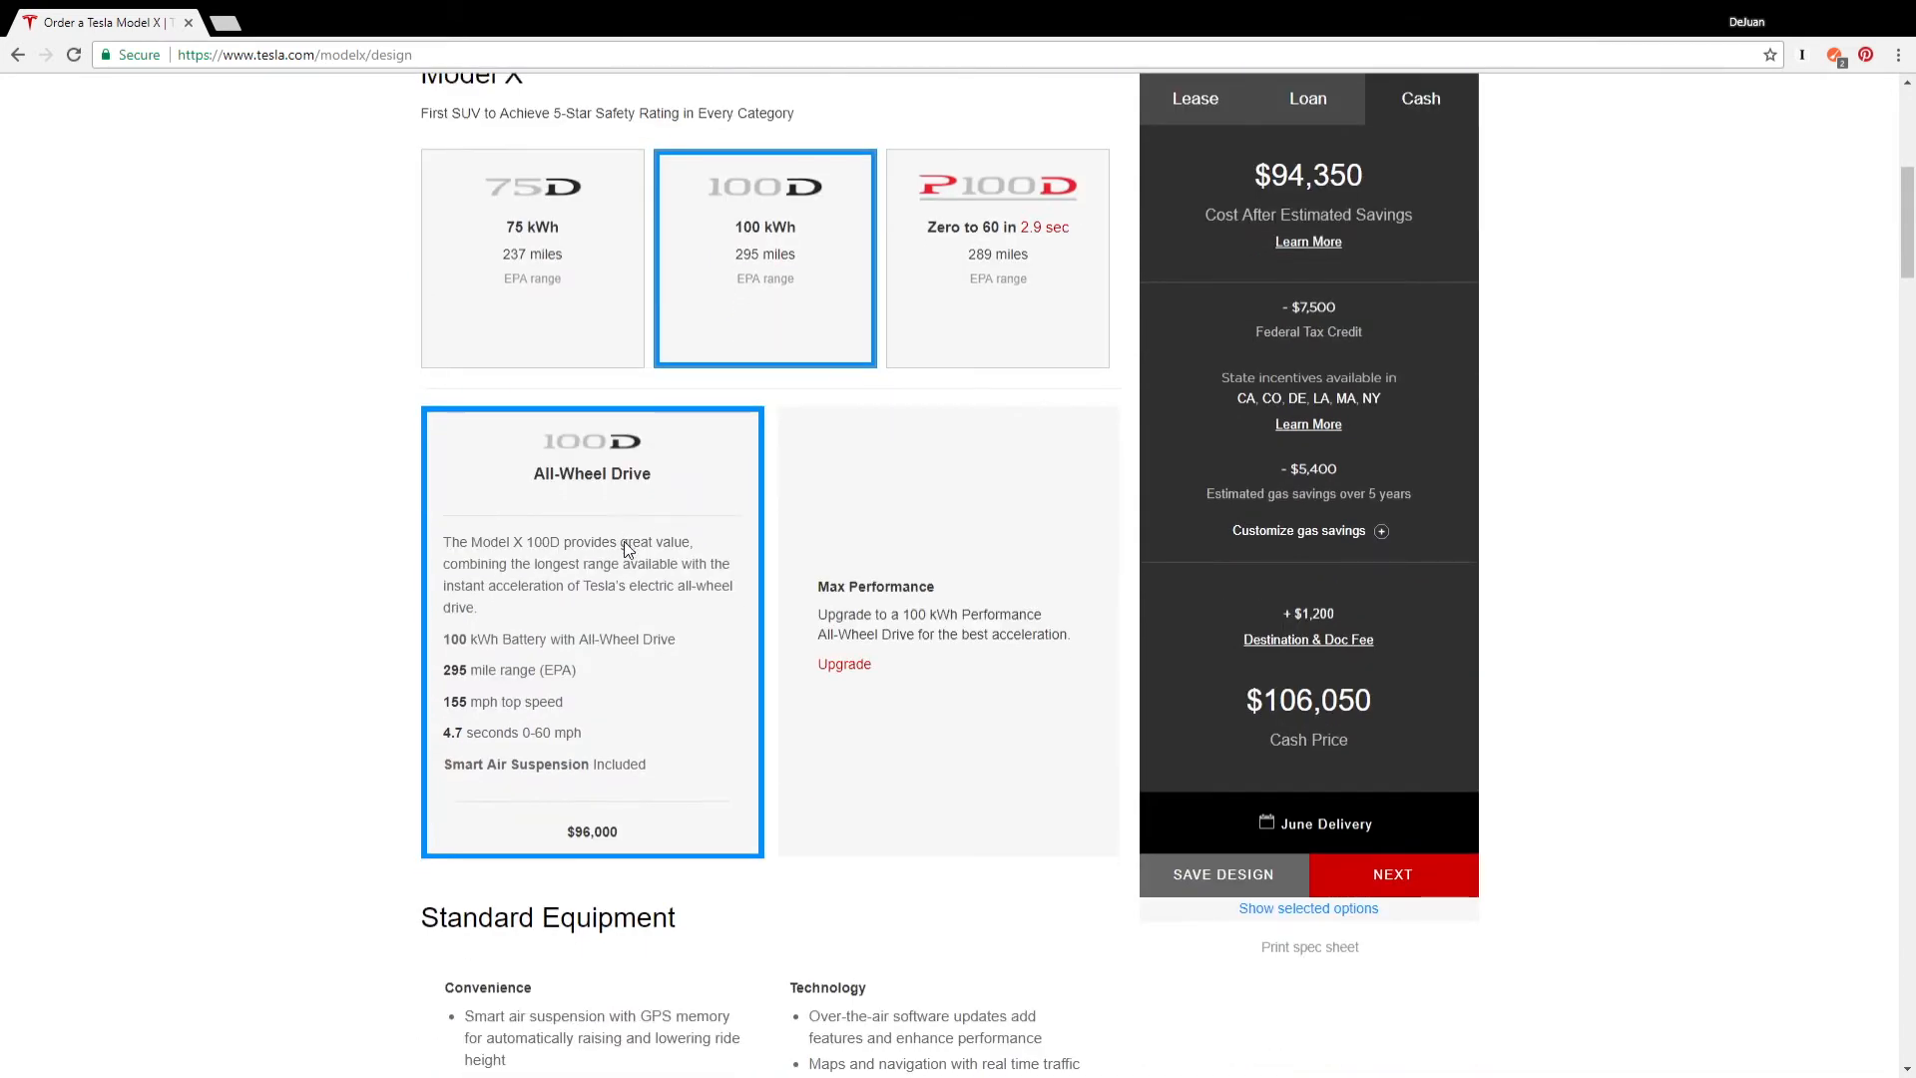
{"action": "scroll", "scroll_direction": "down", "scroll_amount": 3}
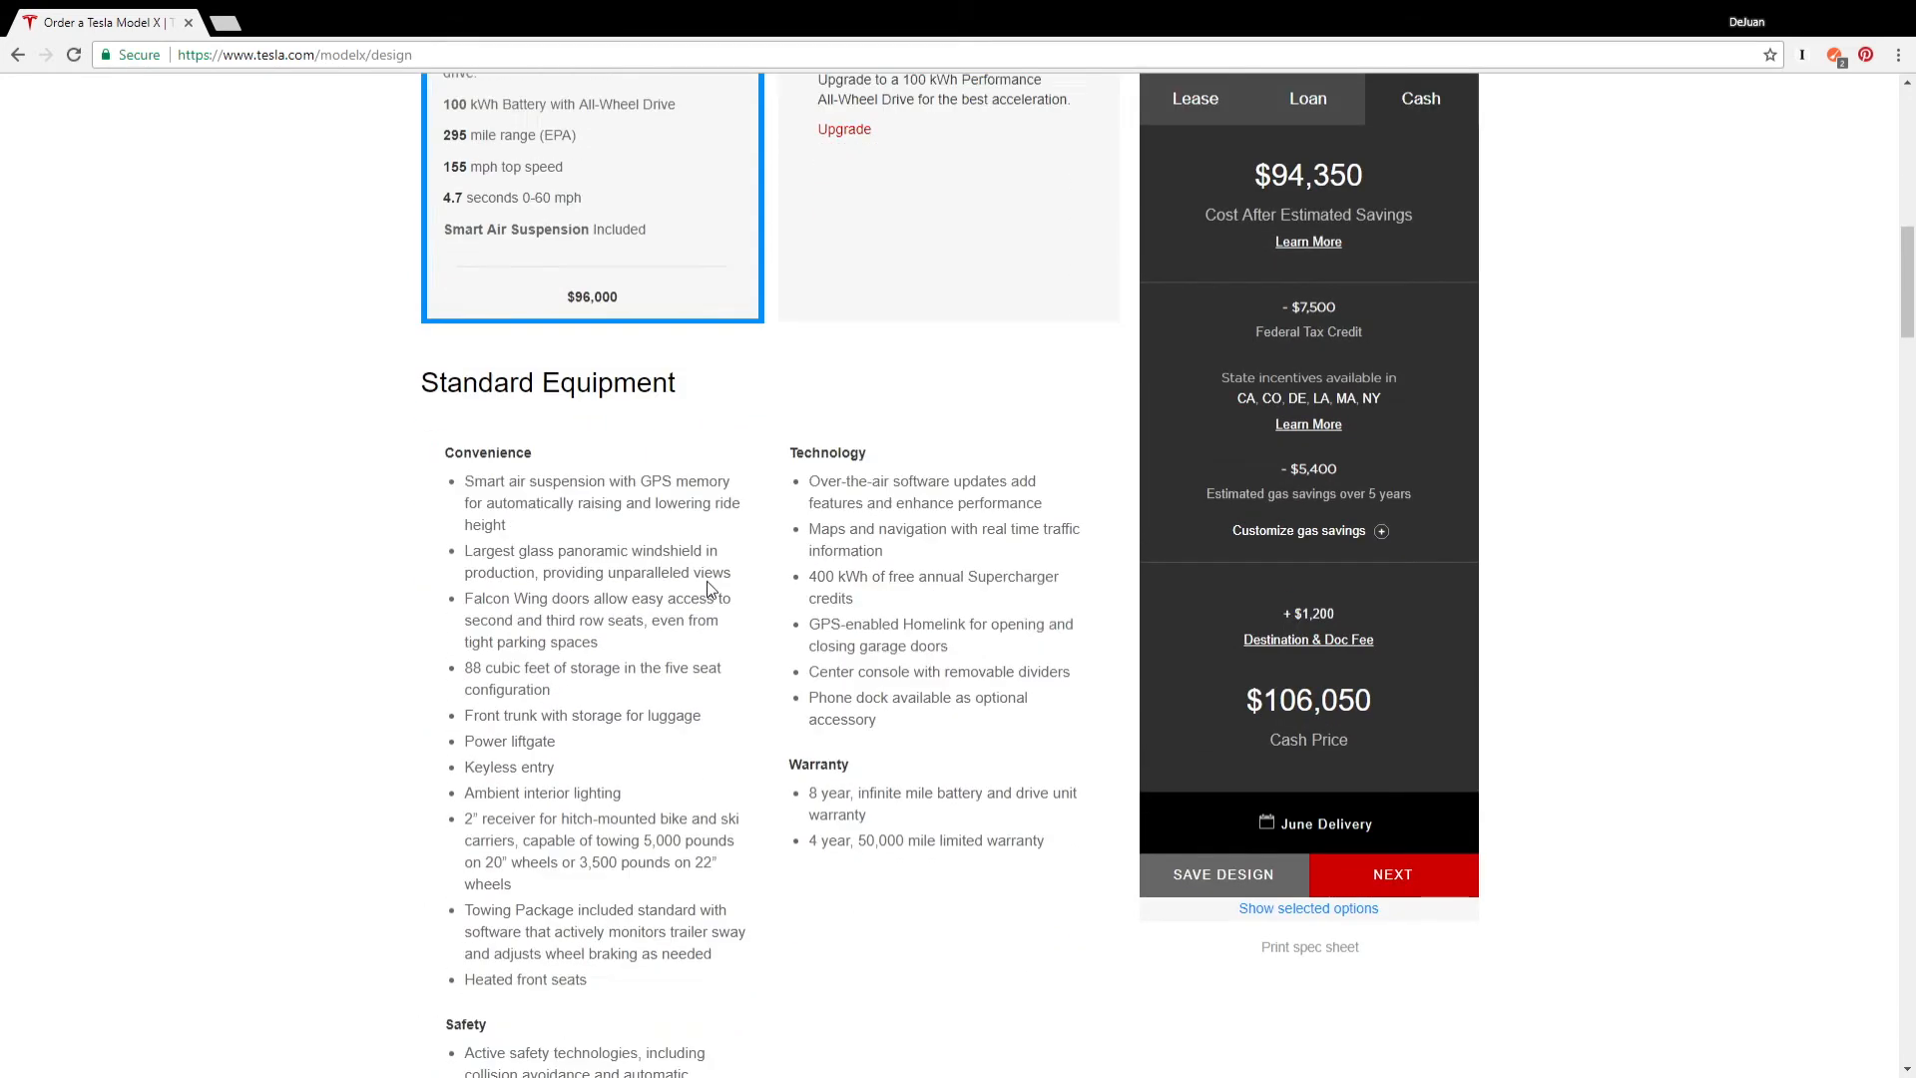
{"action": "scroll", "scroll_direction": "down", "scroll_amount": 3}
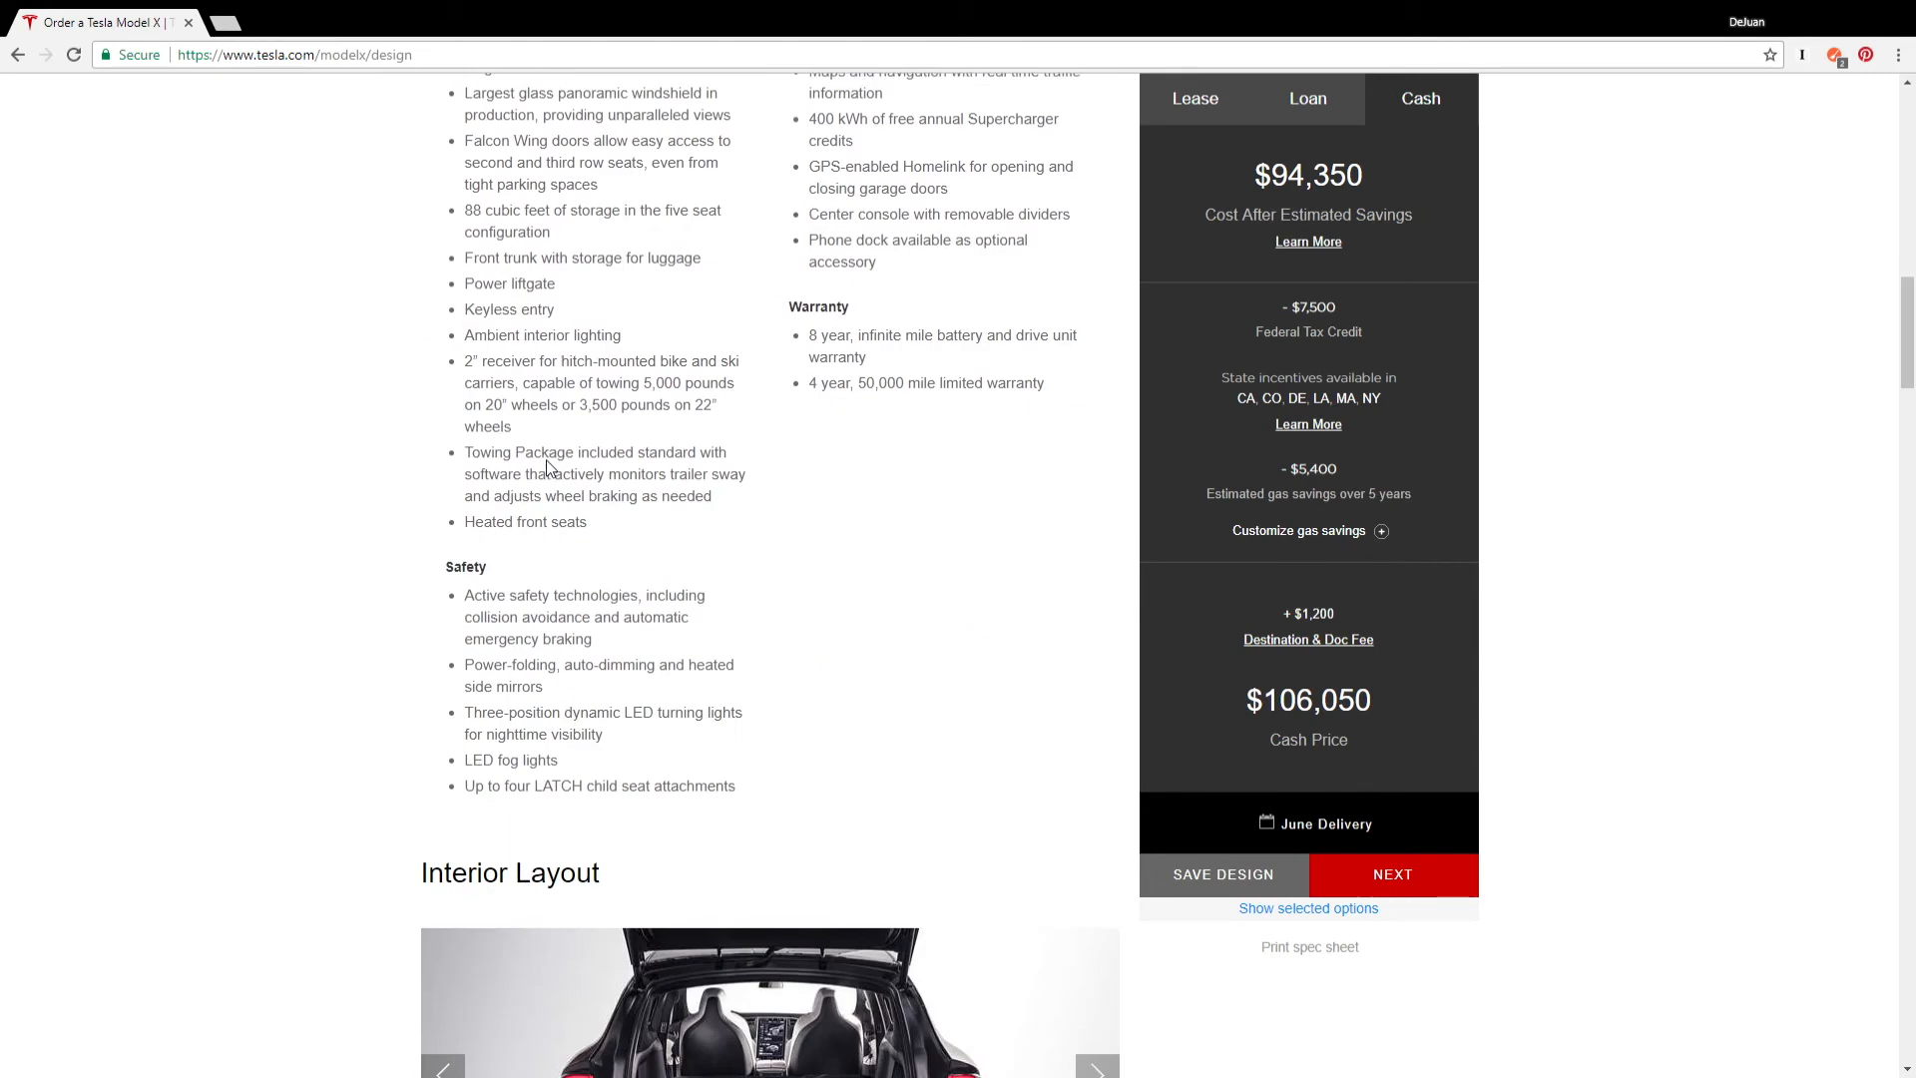
Step: Scroll down to the Interior Layout seating choices
{"action": "scroll", "scroll_direction": "down", "scroll_amount": 3}
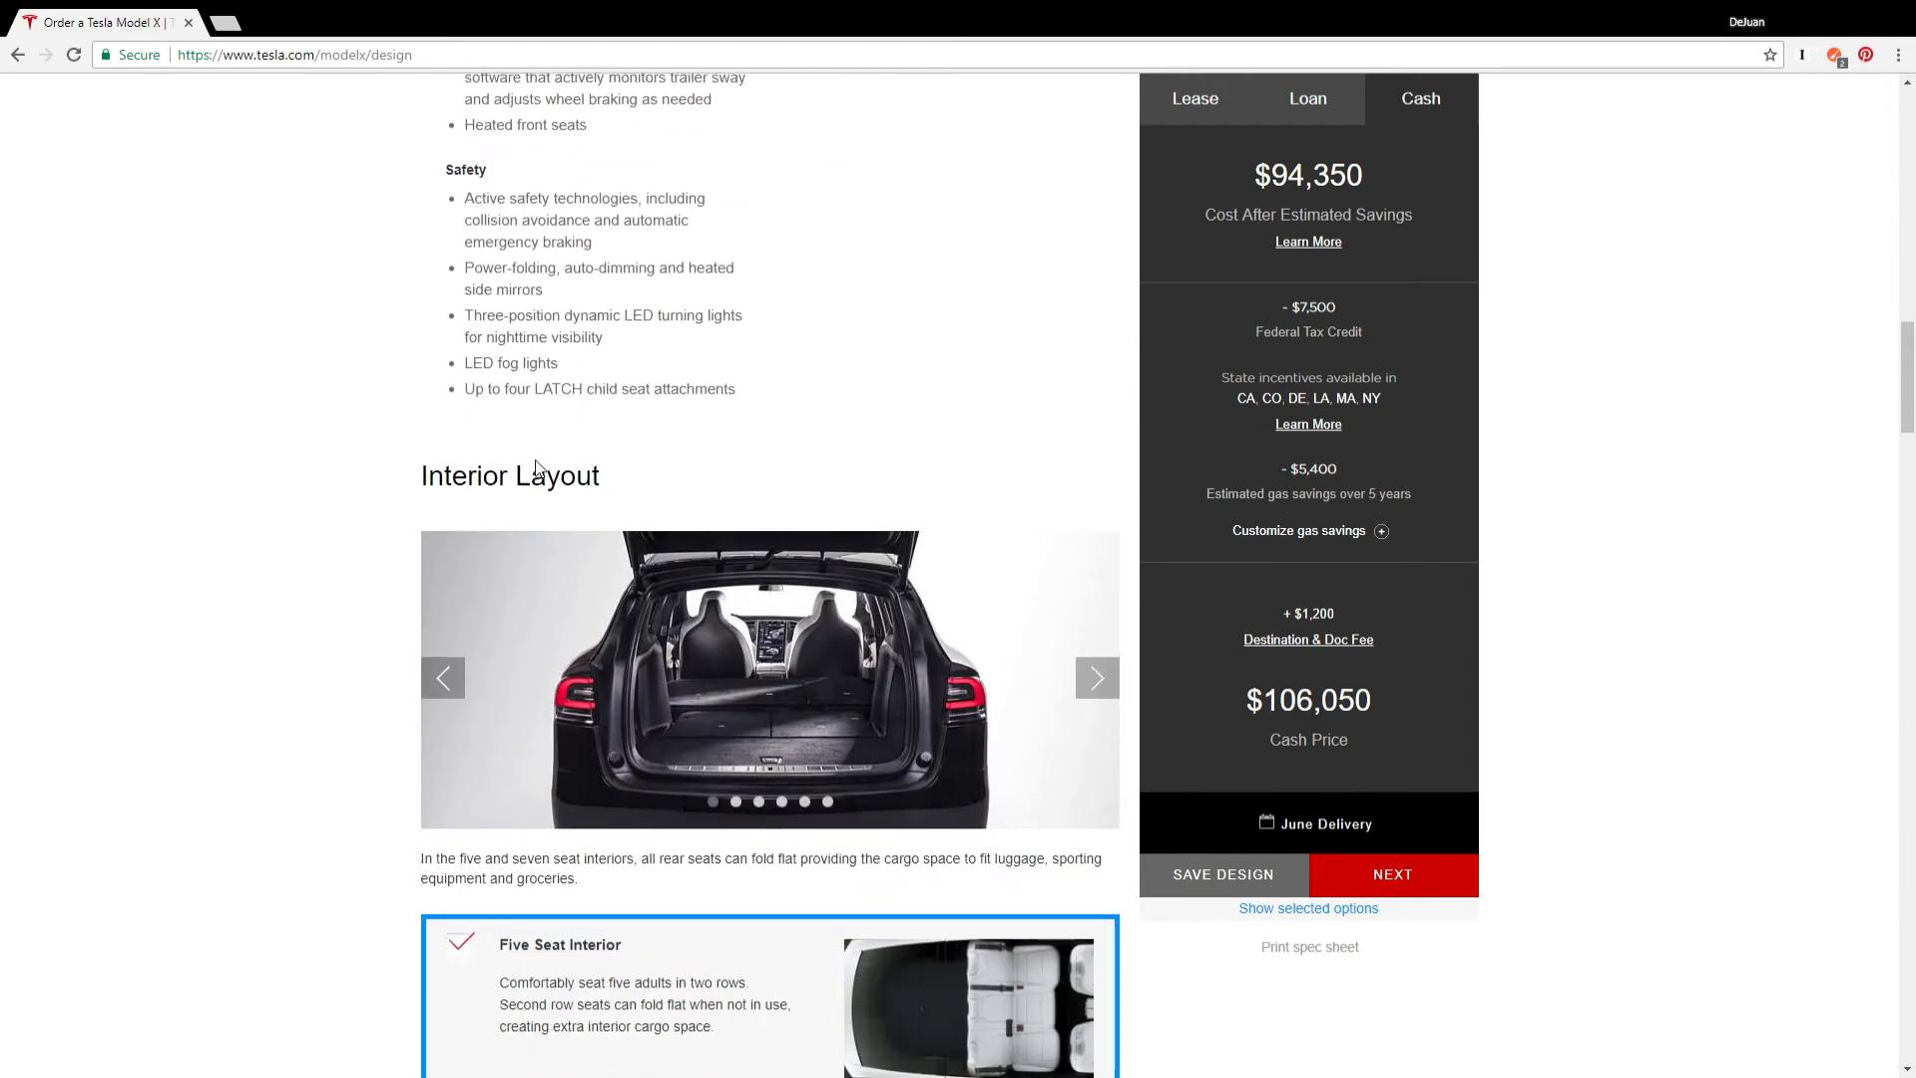
{"action": "scroll", "scroll_direction": "up", "scroll_amount": 3}
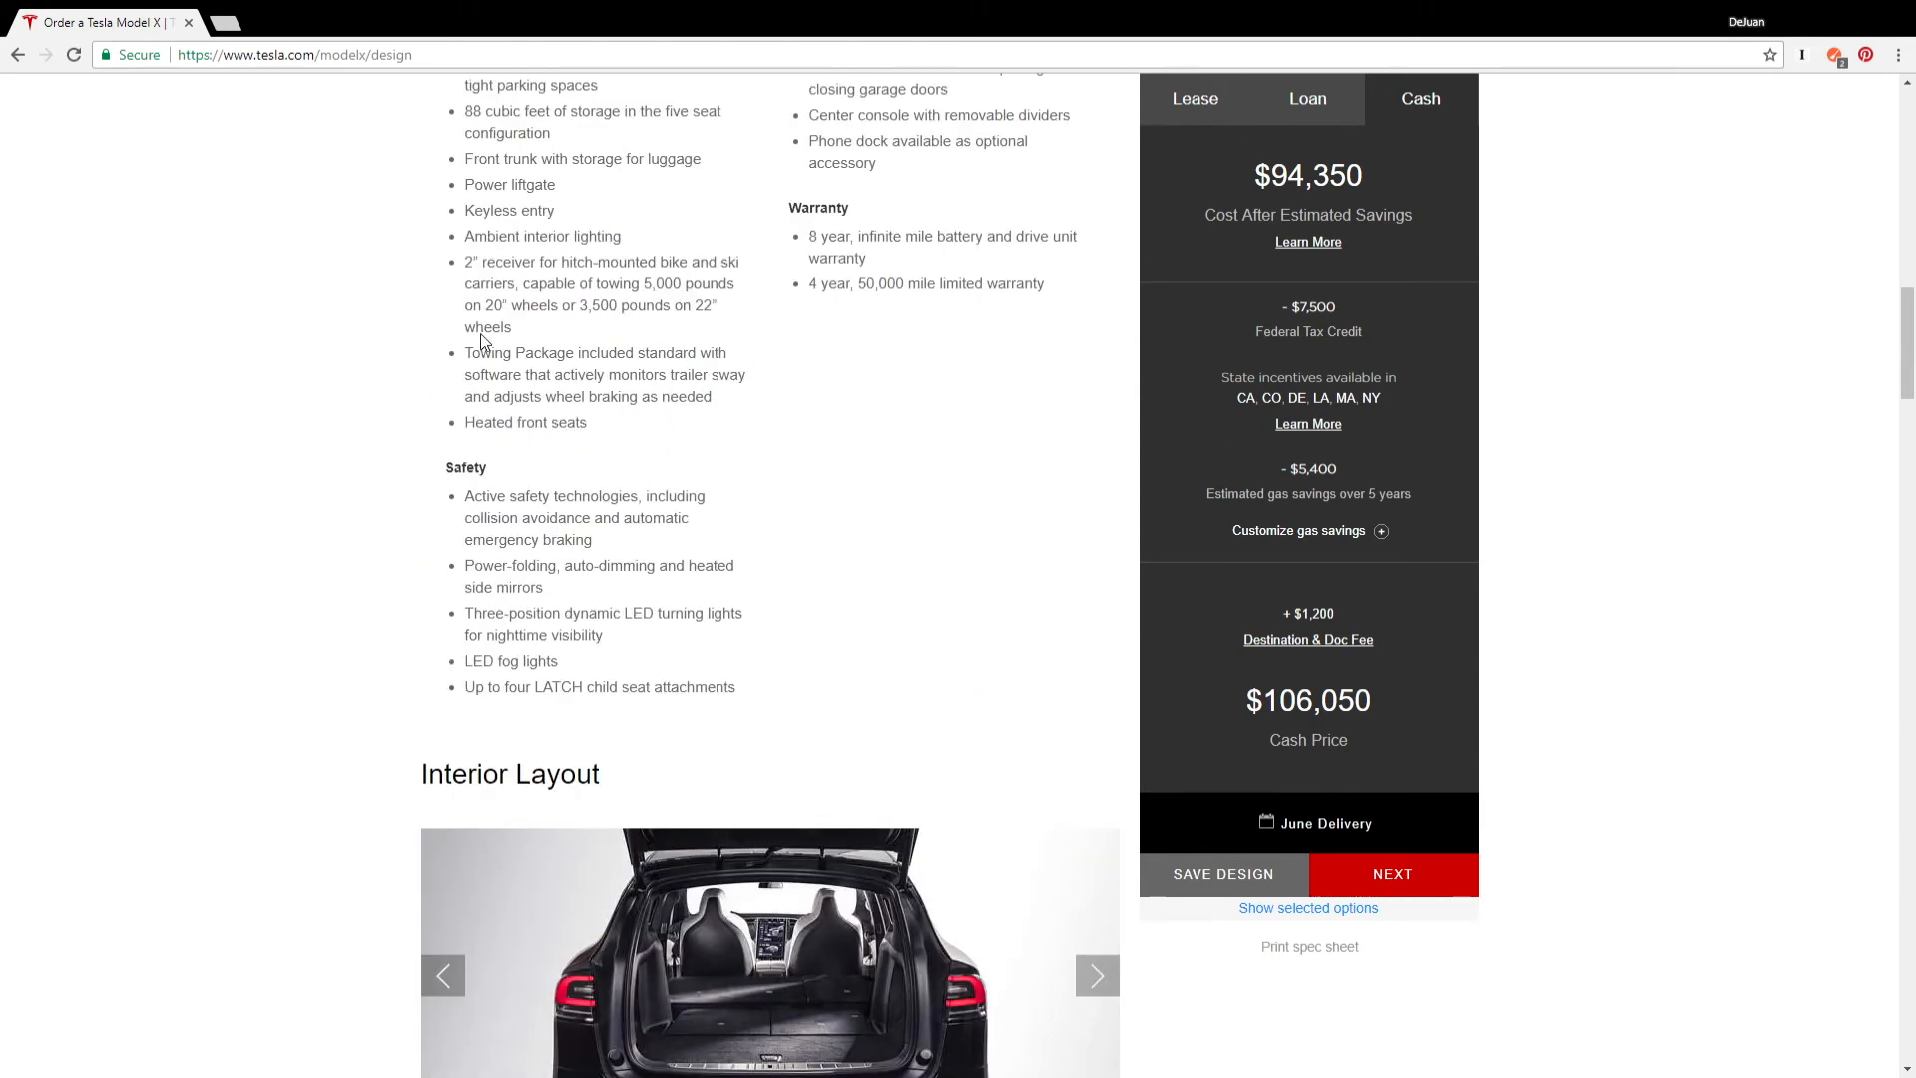
{"action": "scroll", "scroll_direction": "down", "scroll_amount": 3}
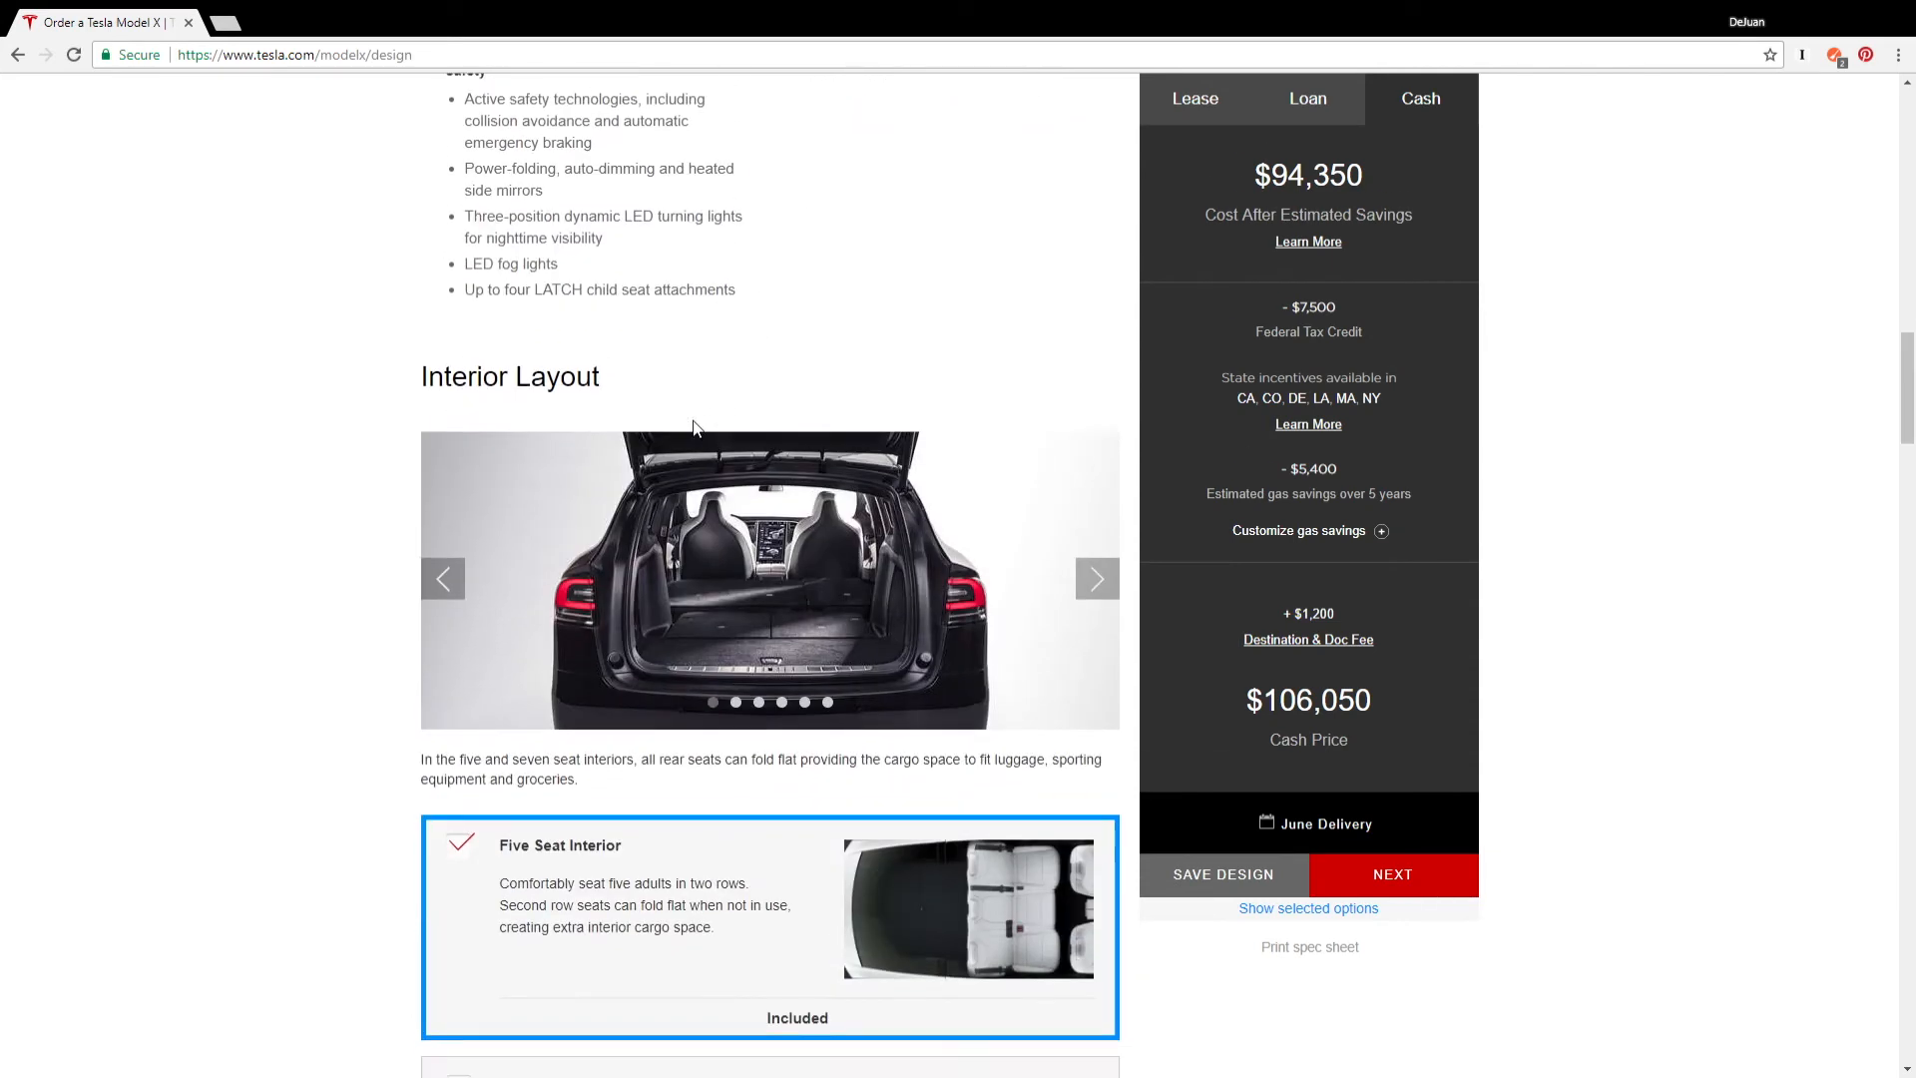
{"action": "mouse_move", "coordinate": [696, 422]}
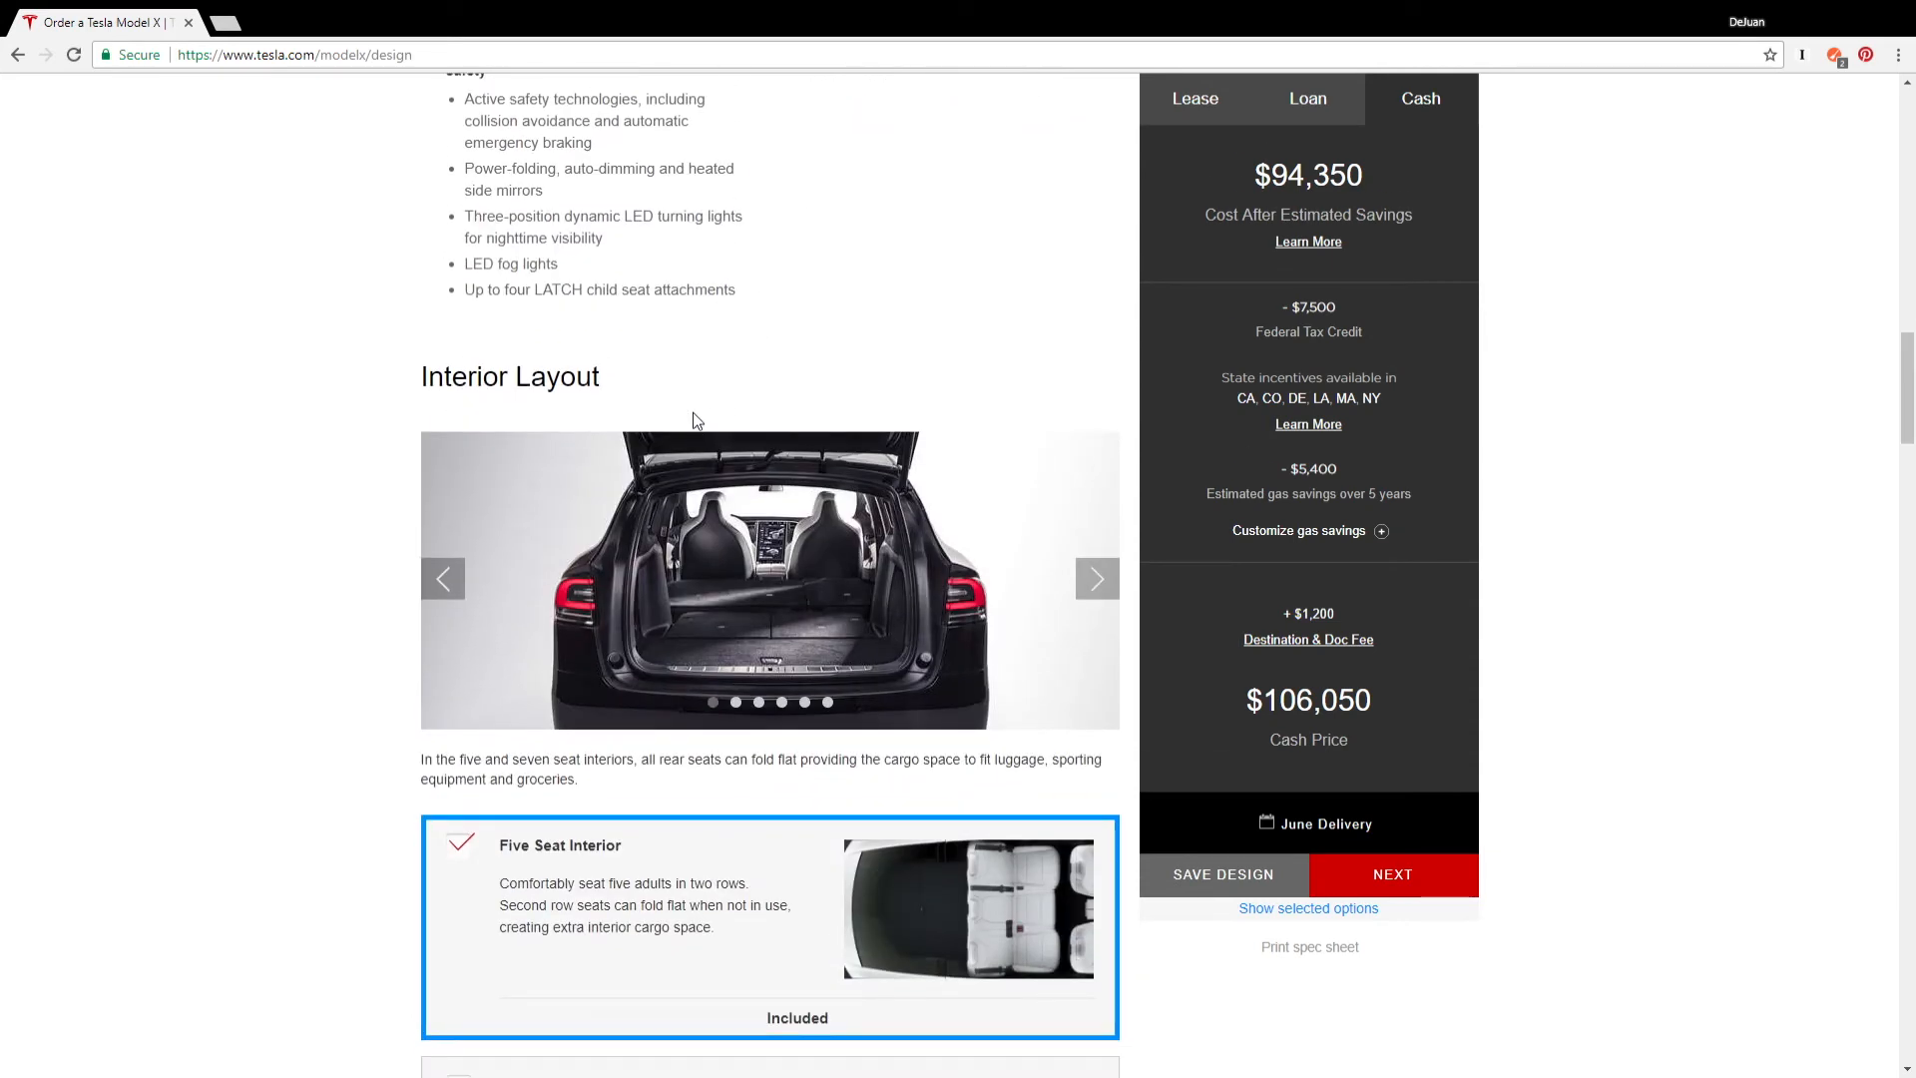
{"action": "scroll", "scroll_direction": "down", "scroll_amount": 3}
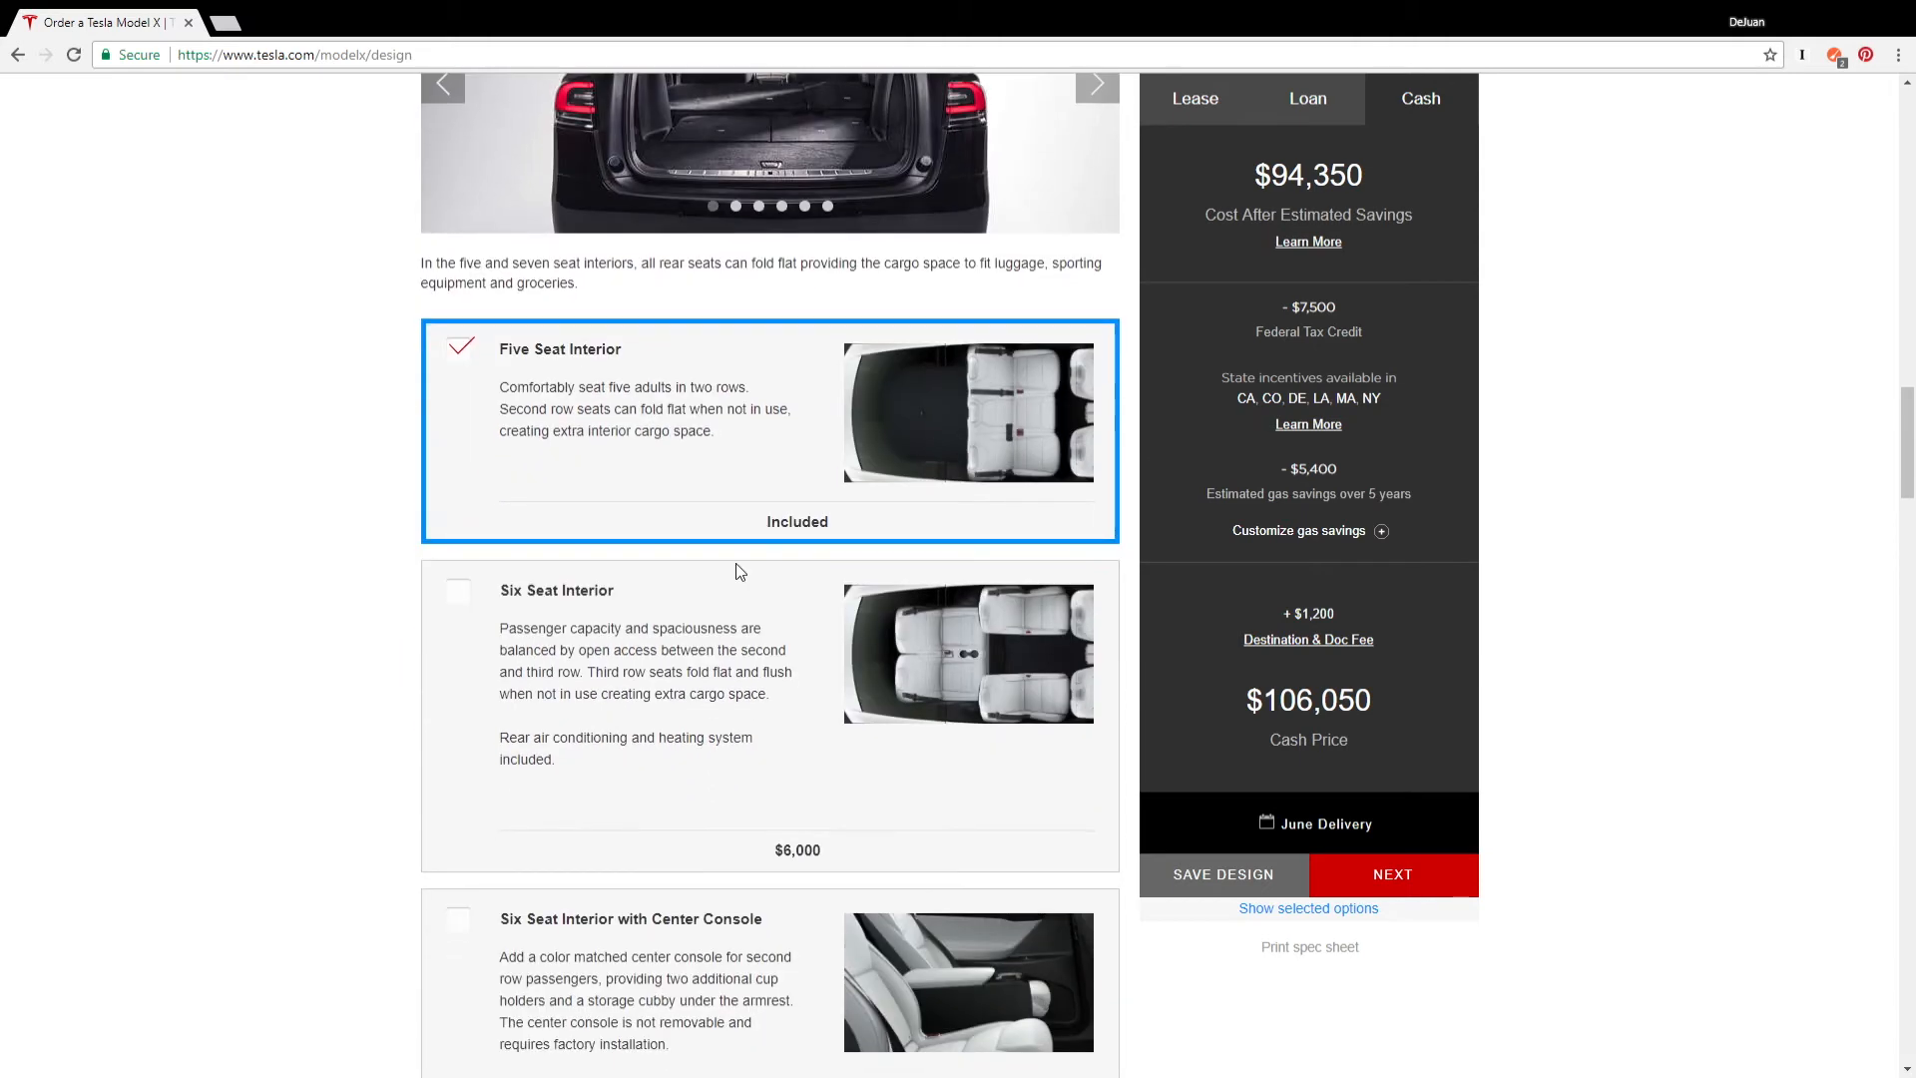
{"action": "mouse_move", "coordinate": [722, 528]}
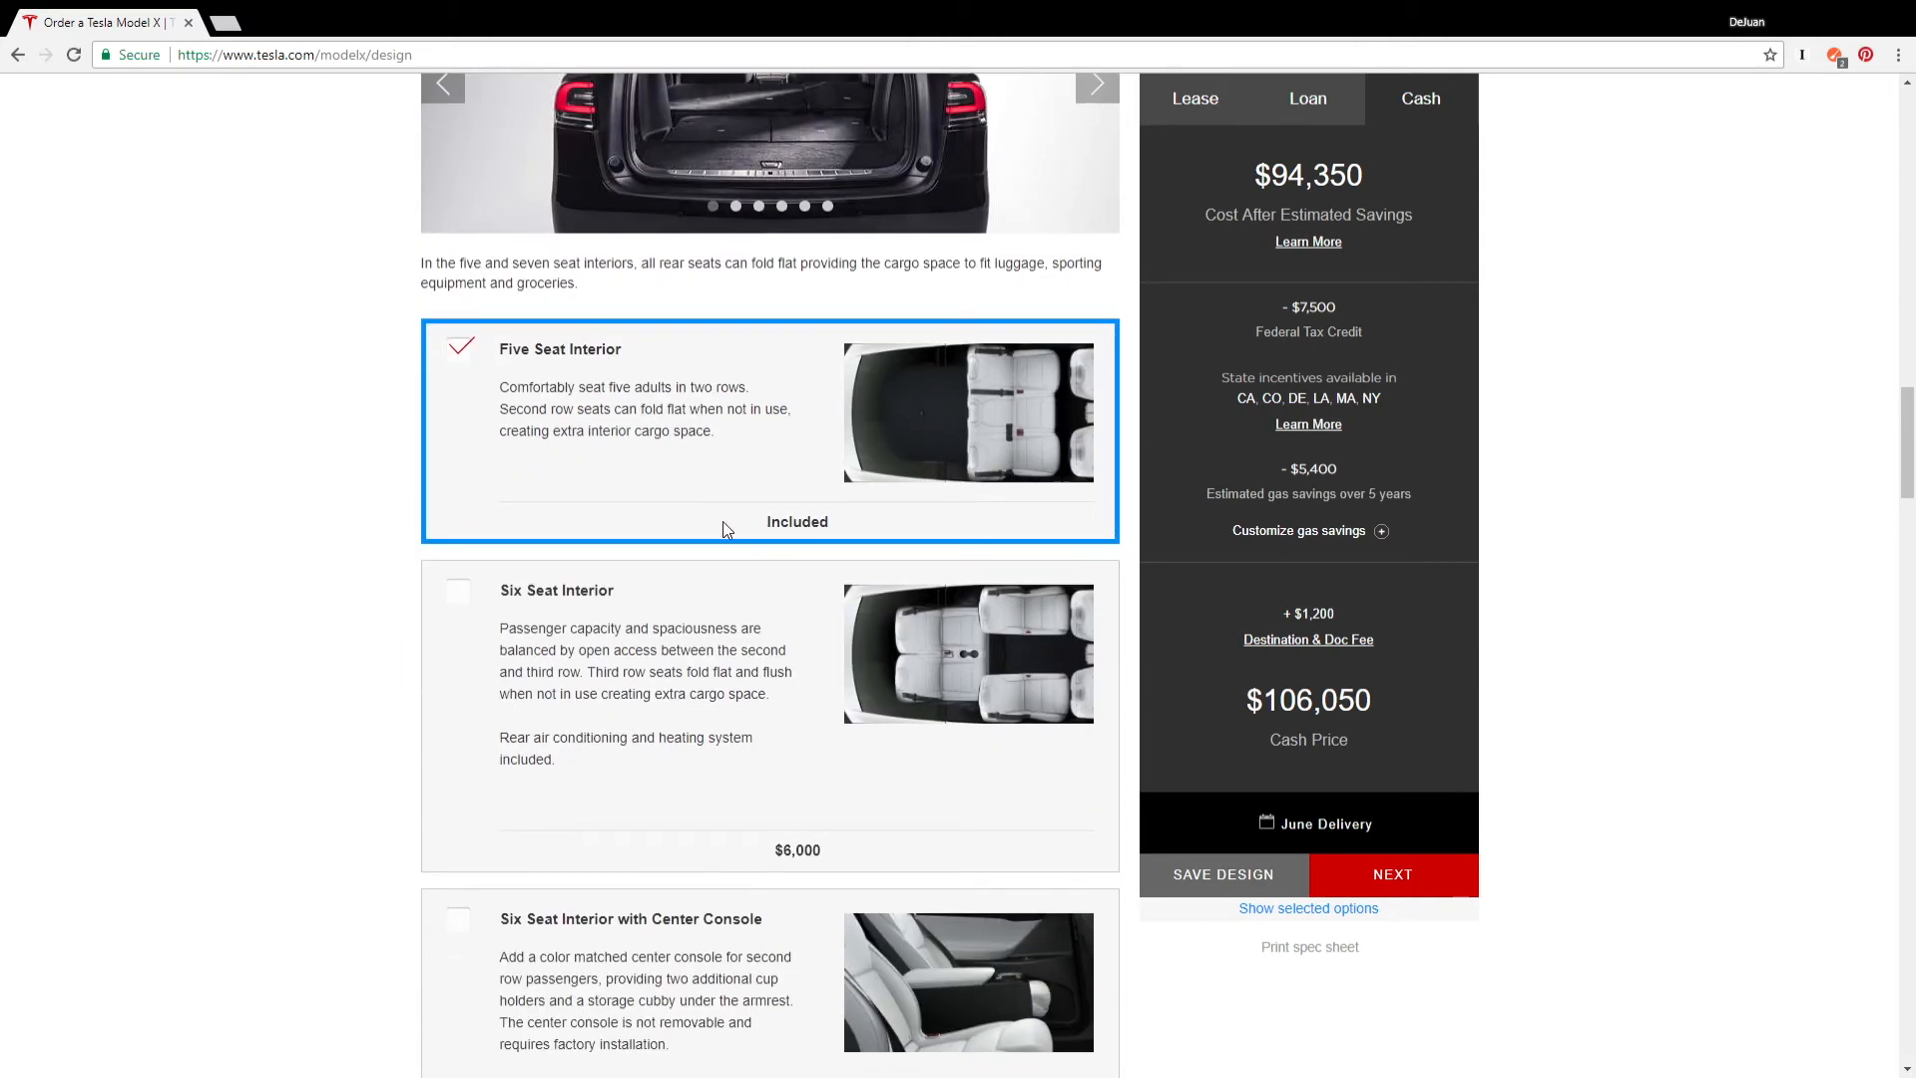
{"action": "mouse_move", "coordinate": [718, 563]}
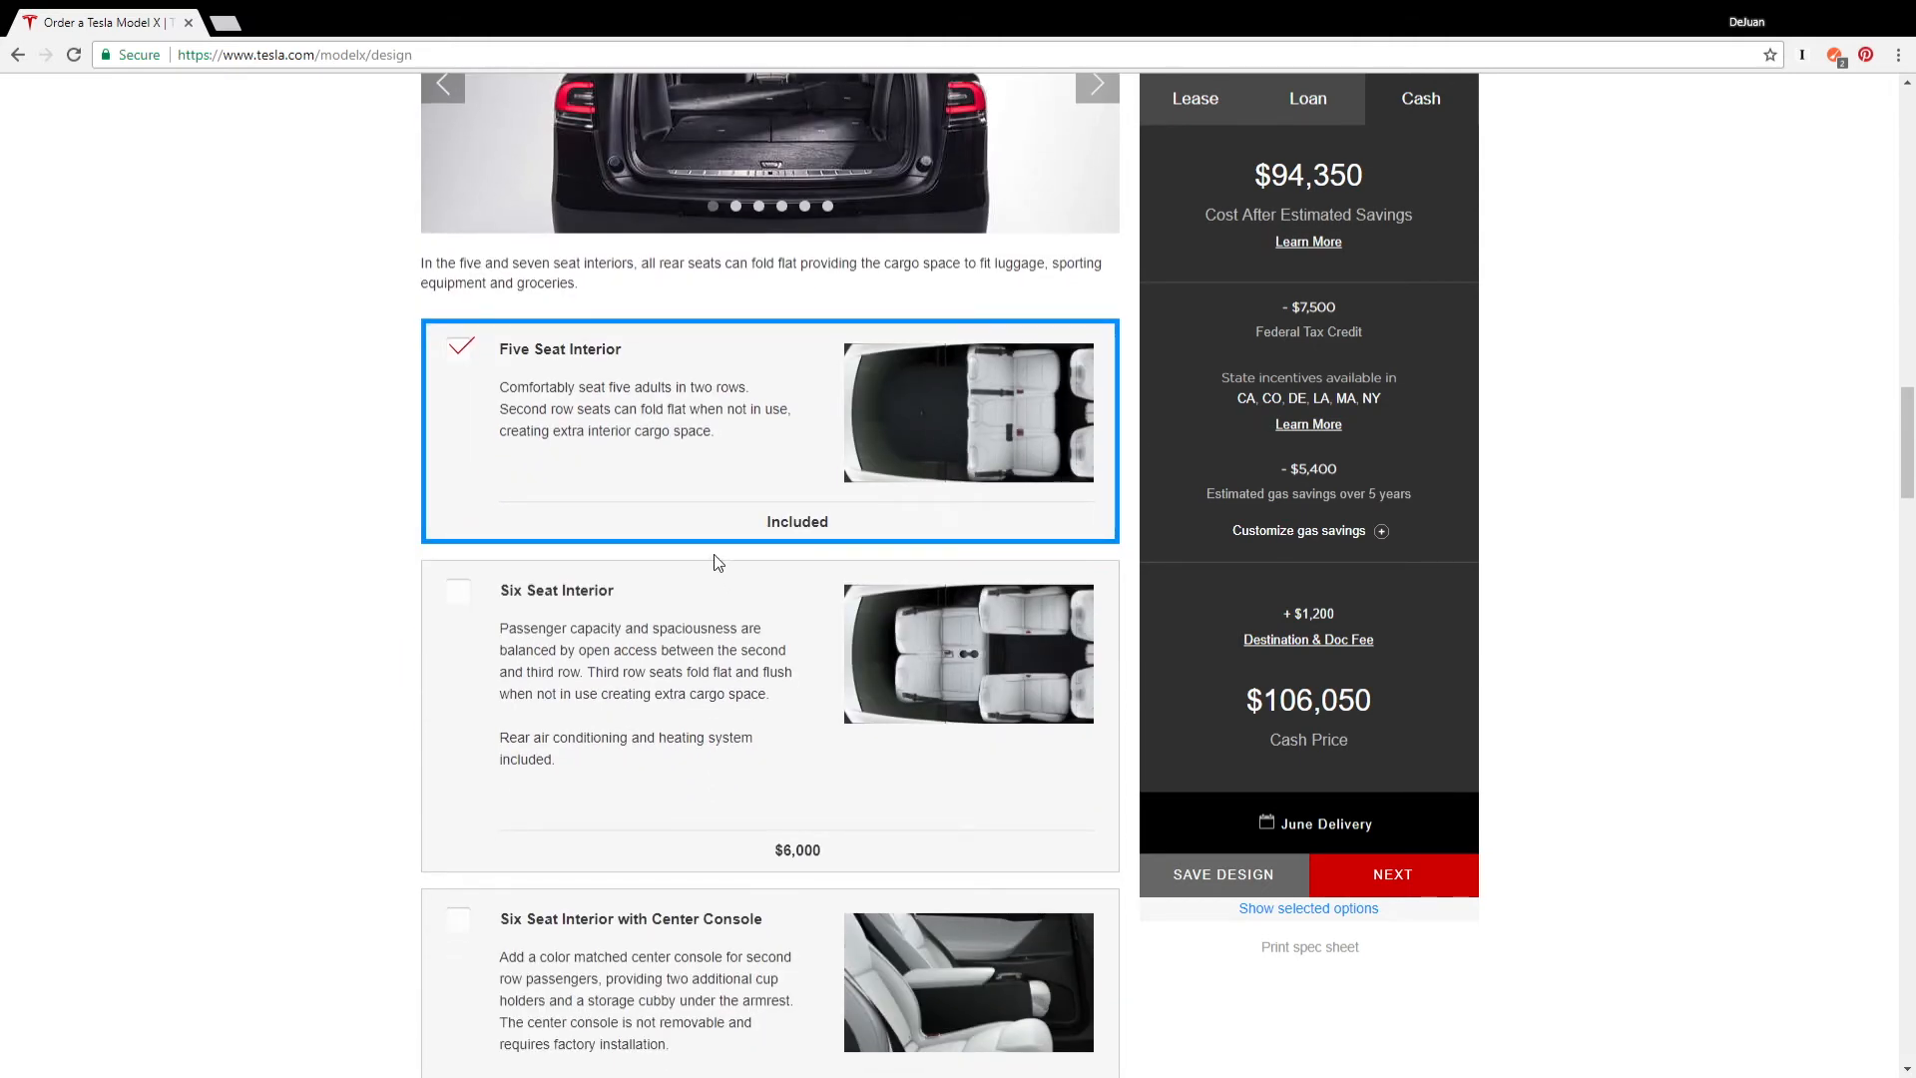
{"action": "mouse_move", "coordinate": [720, 565]}
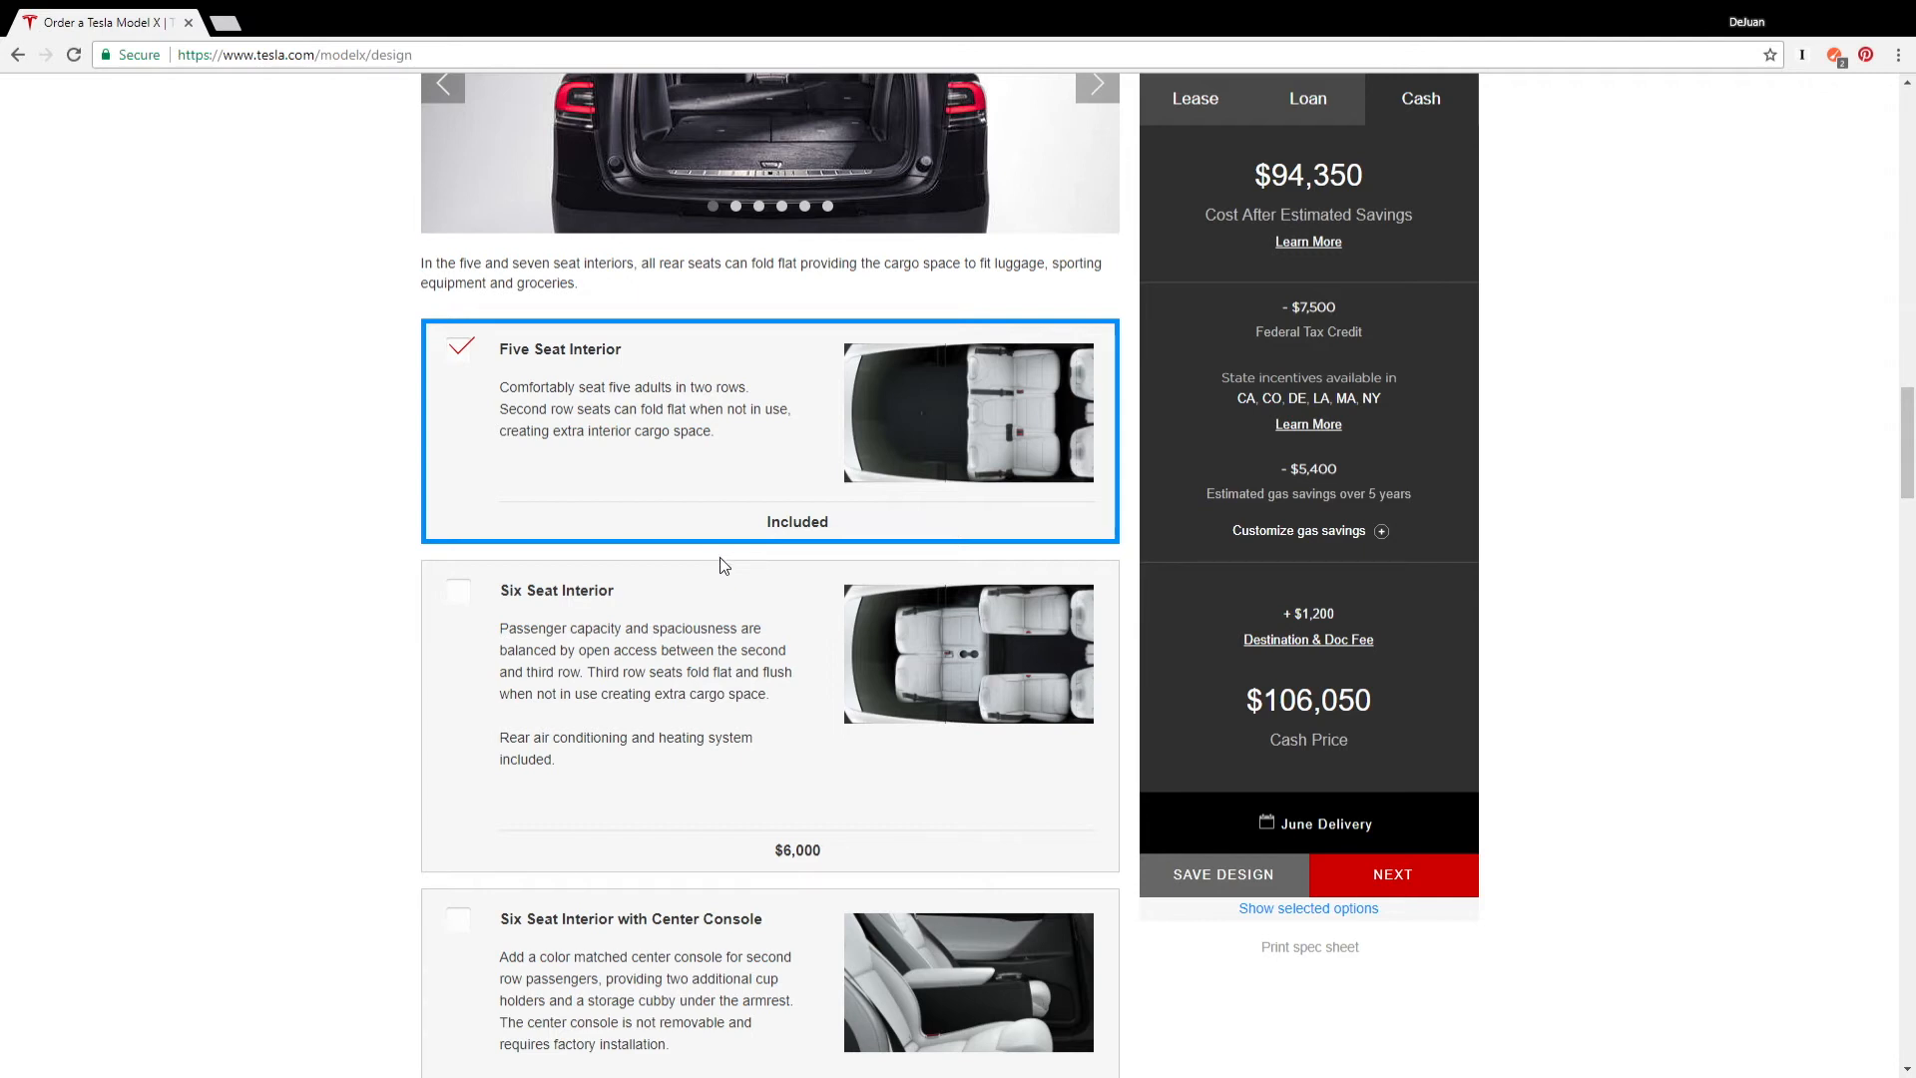
{"action": "scroll", "scroll_direction": "down", "scroll_amount": 3}
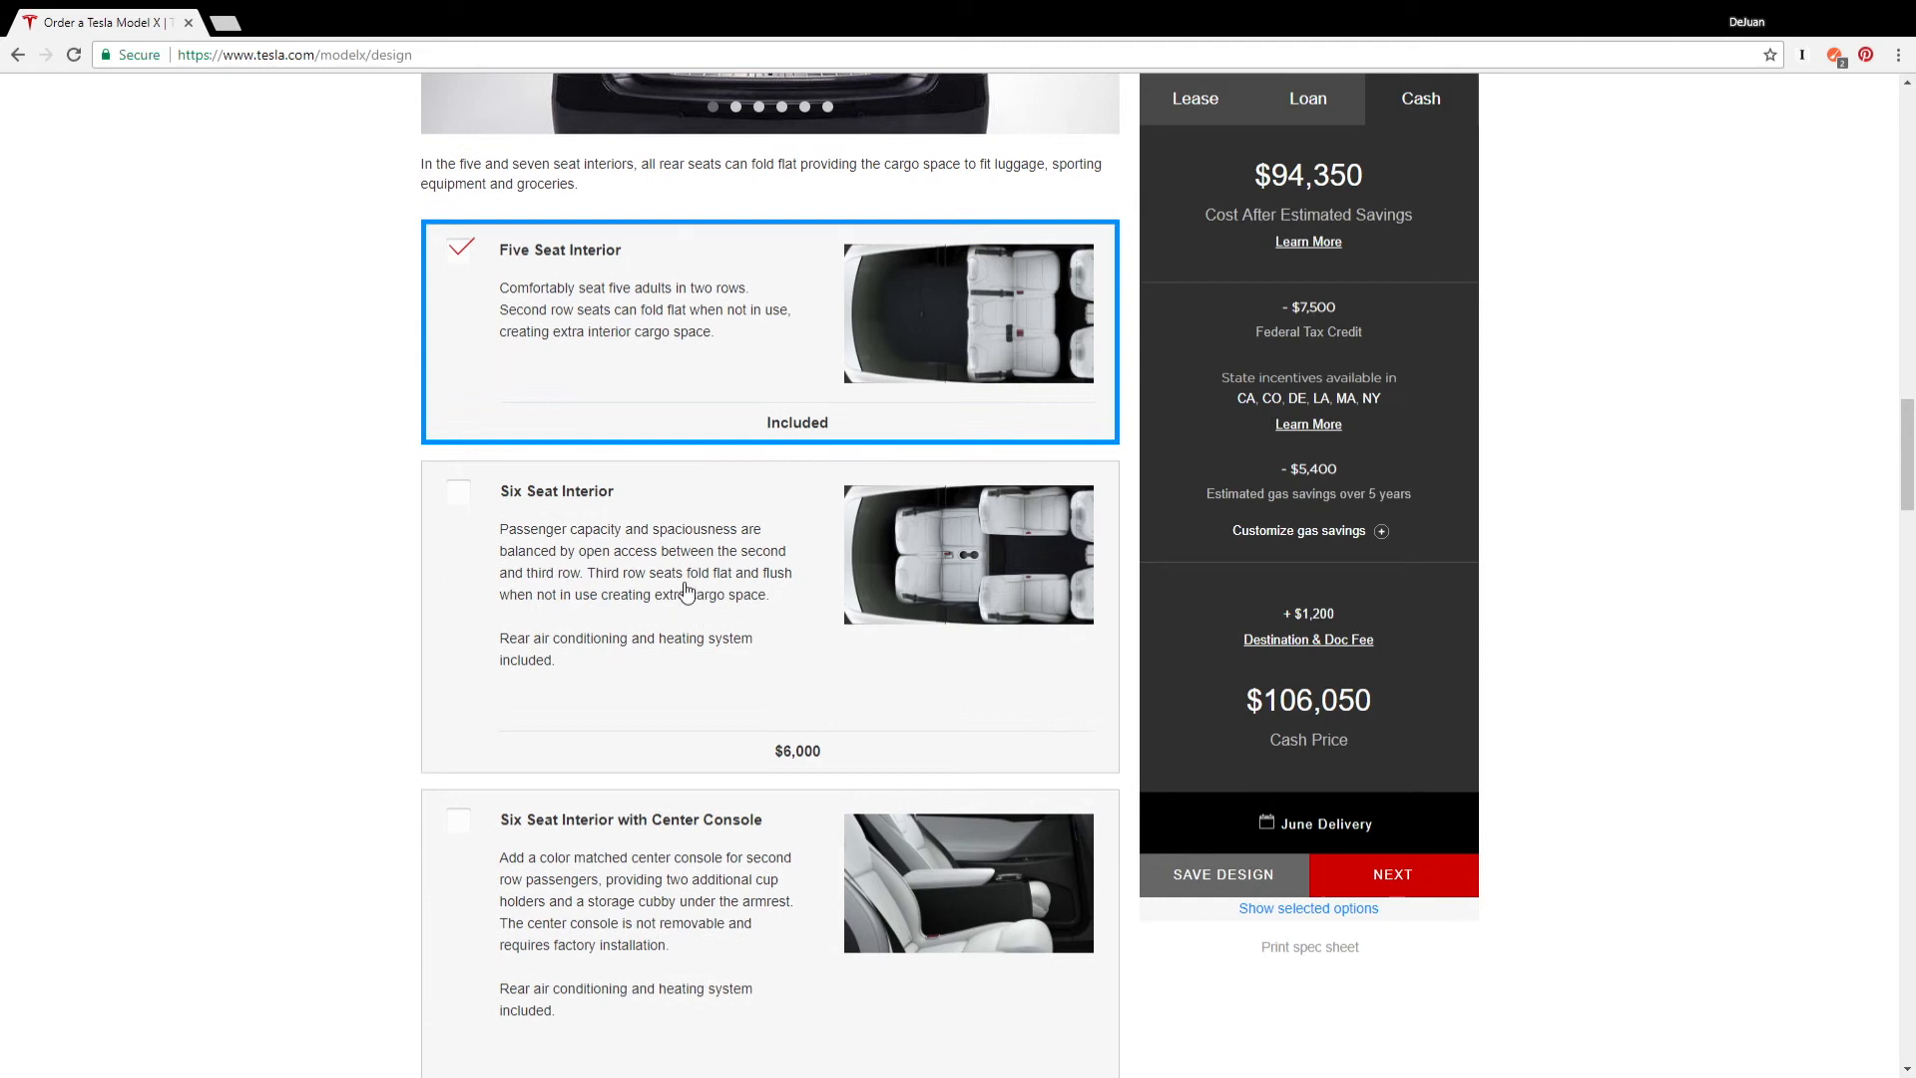
{"action": "mouse_move", "coordinate": [1018, 287]}
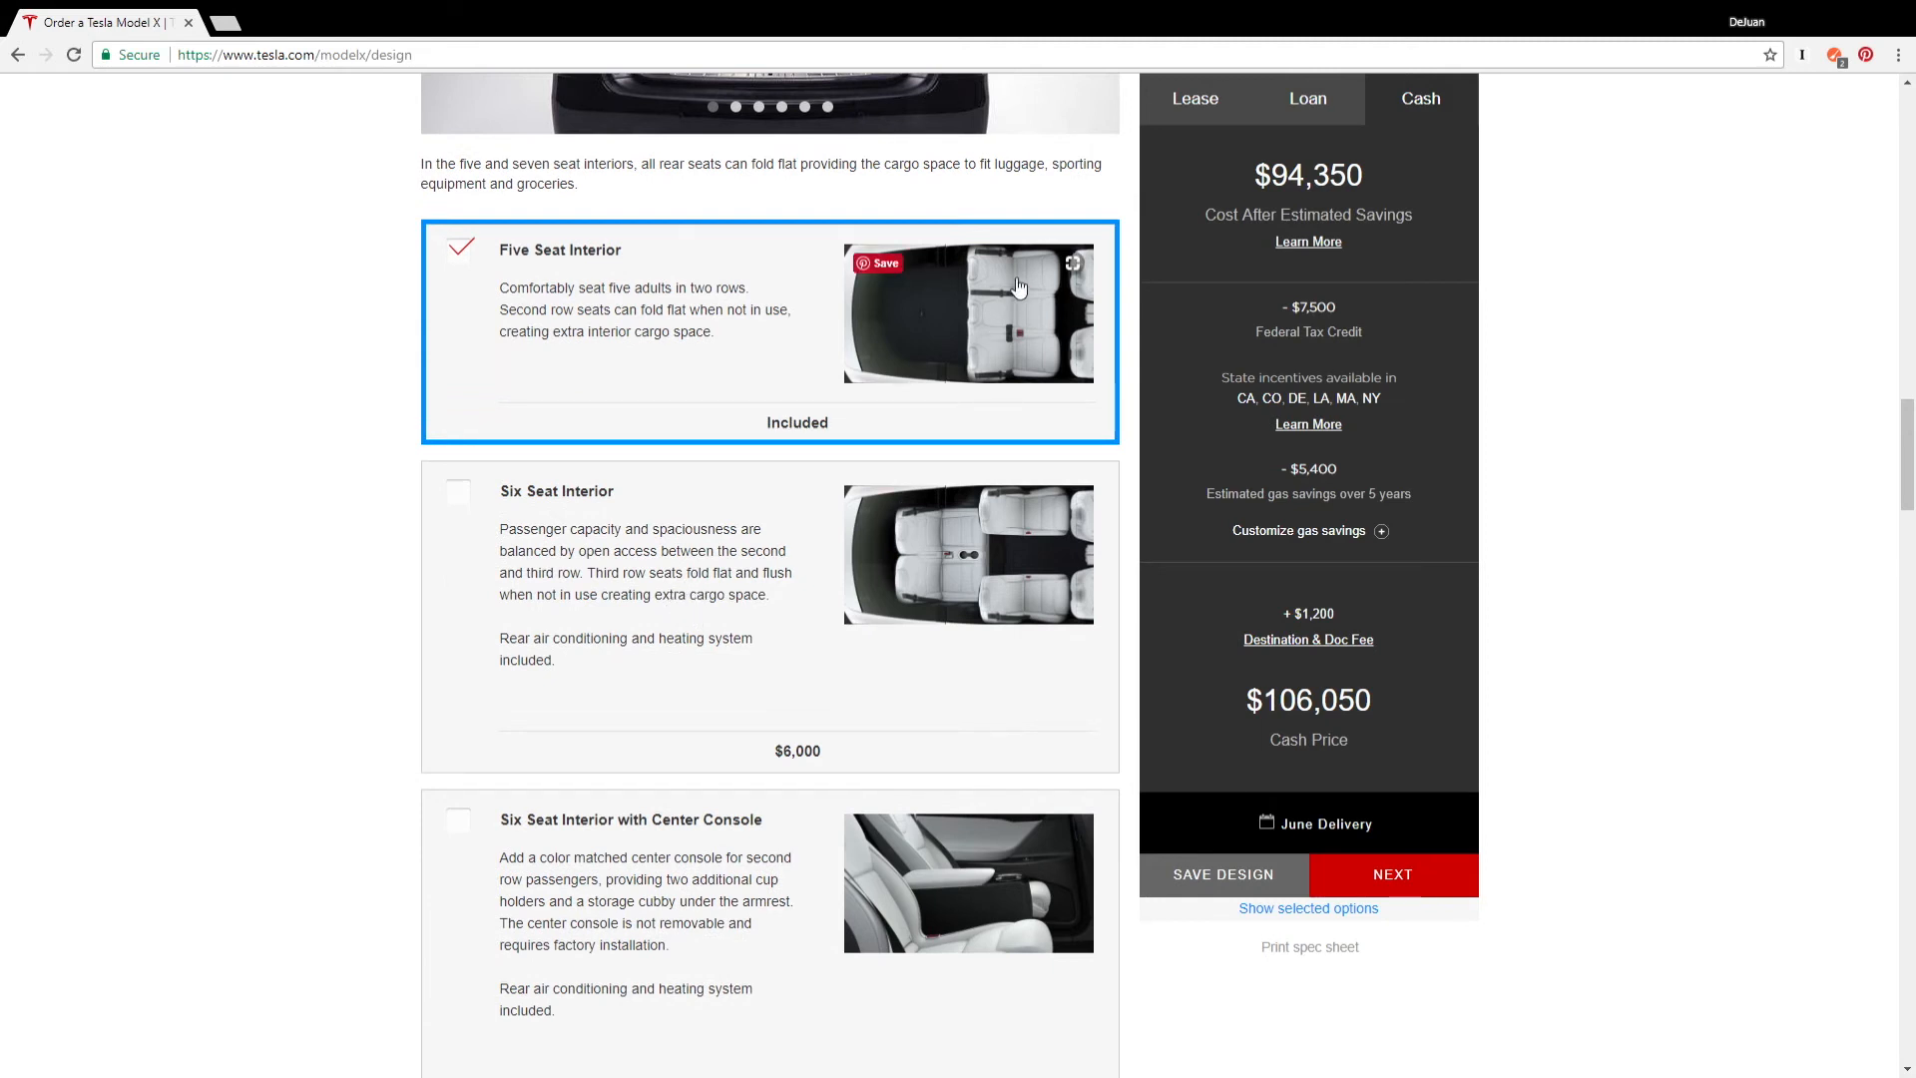
{"action": "mouse_move", "coordinate": [959, 553]}
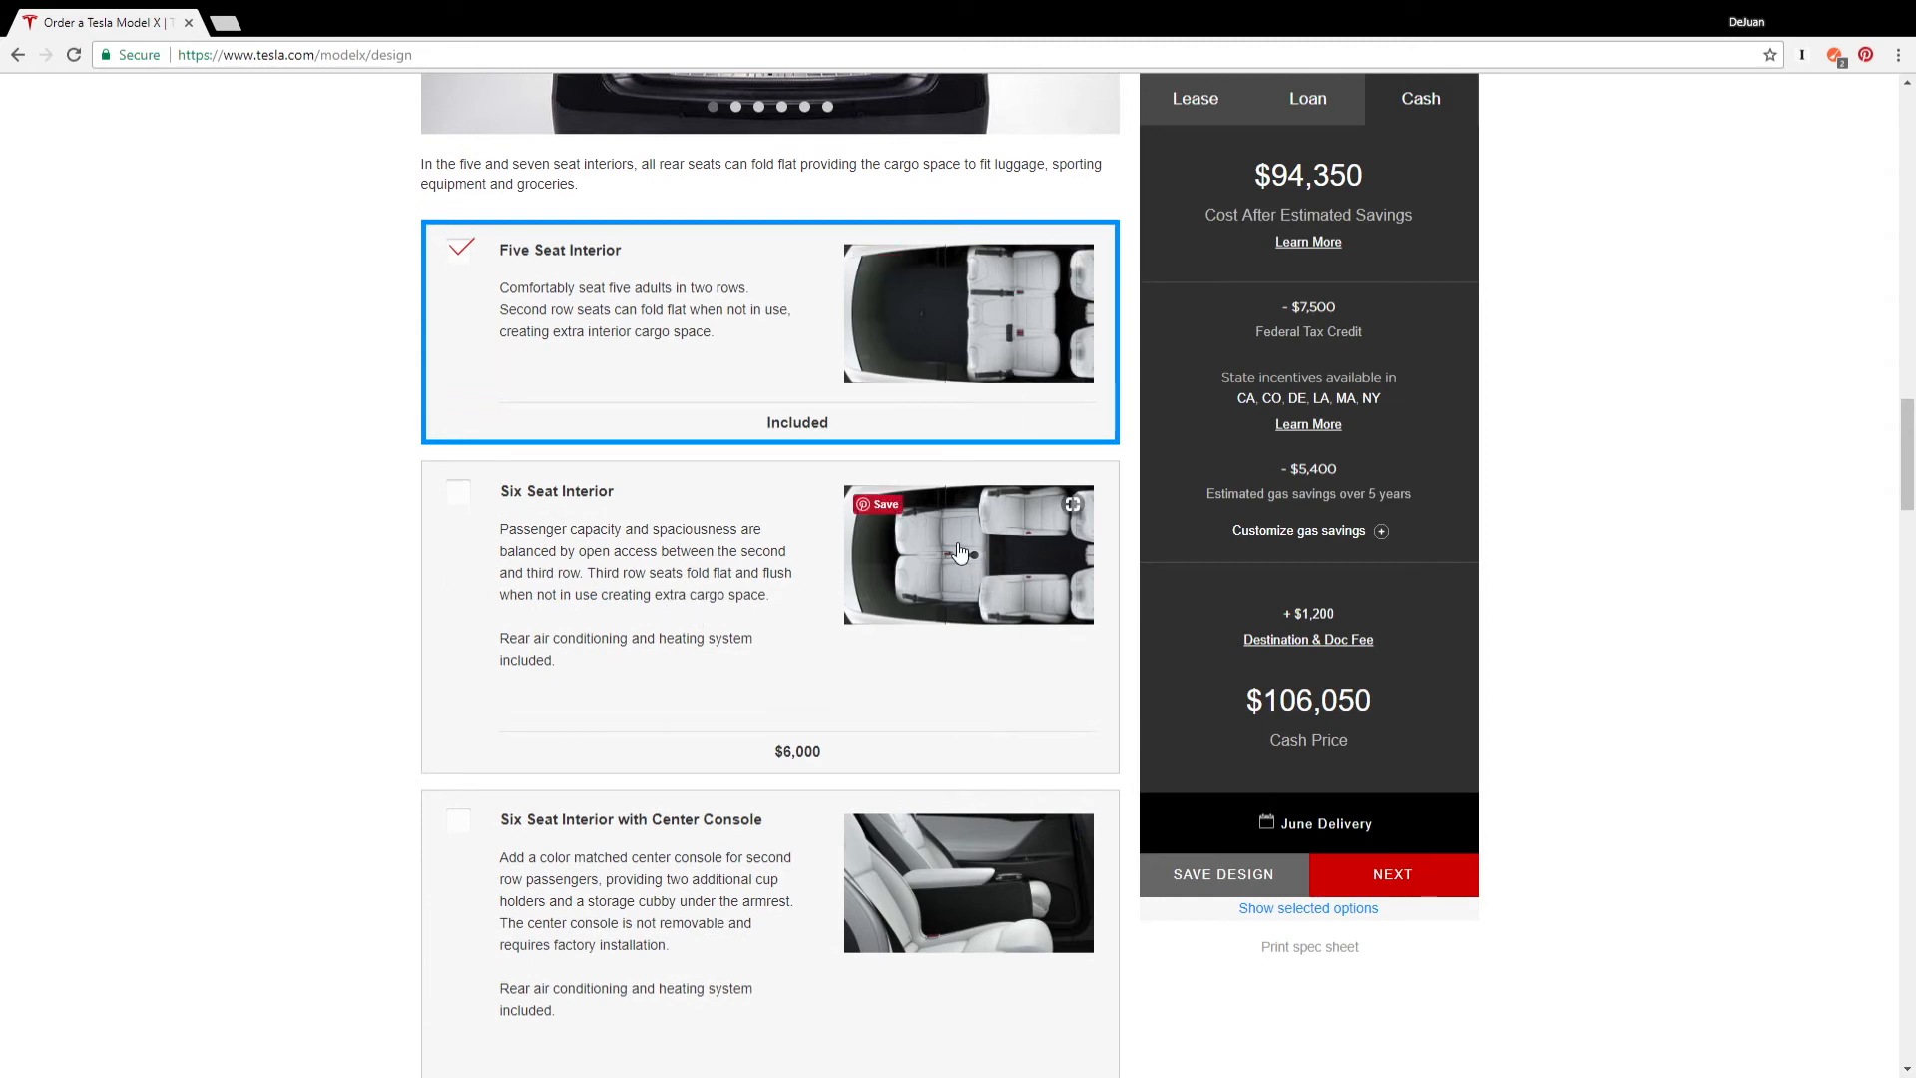
{"action": "mouse_move", "coordinate": [1036, 574]}
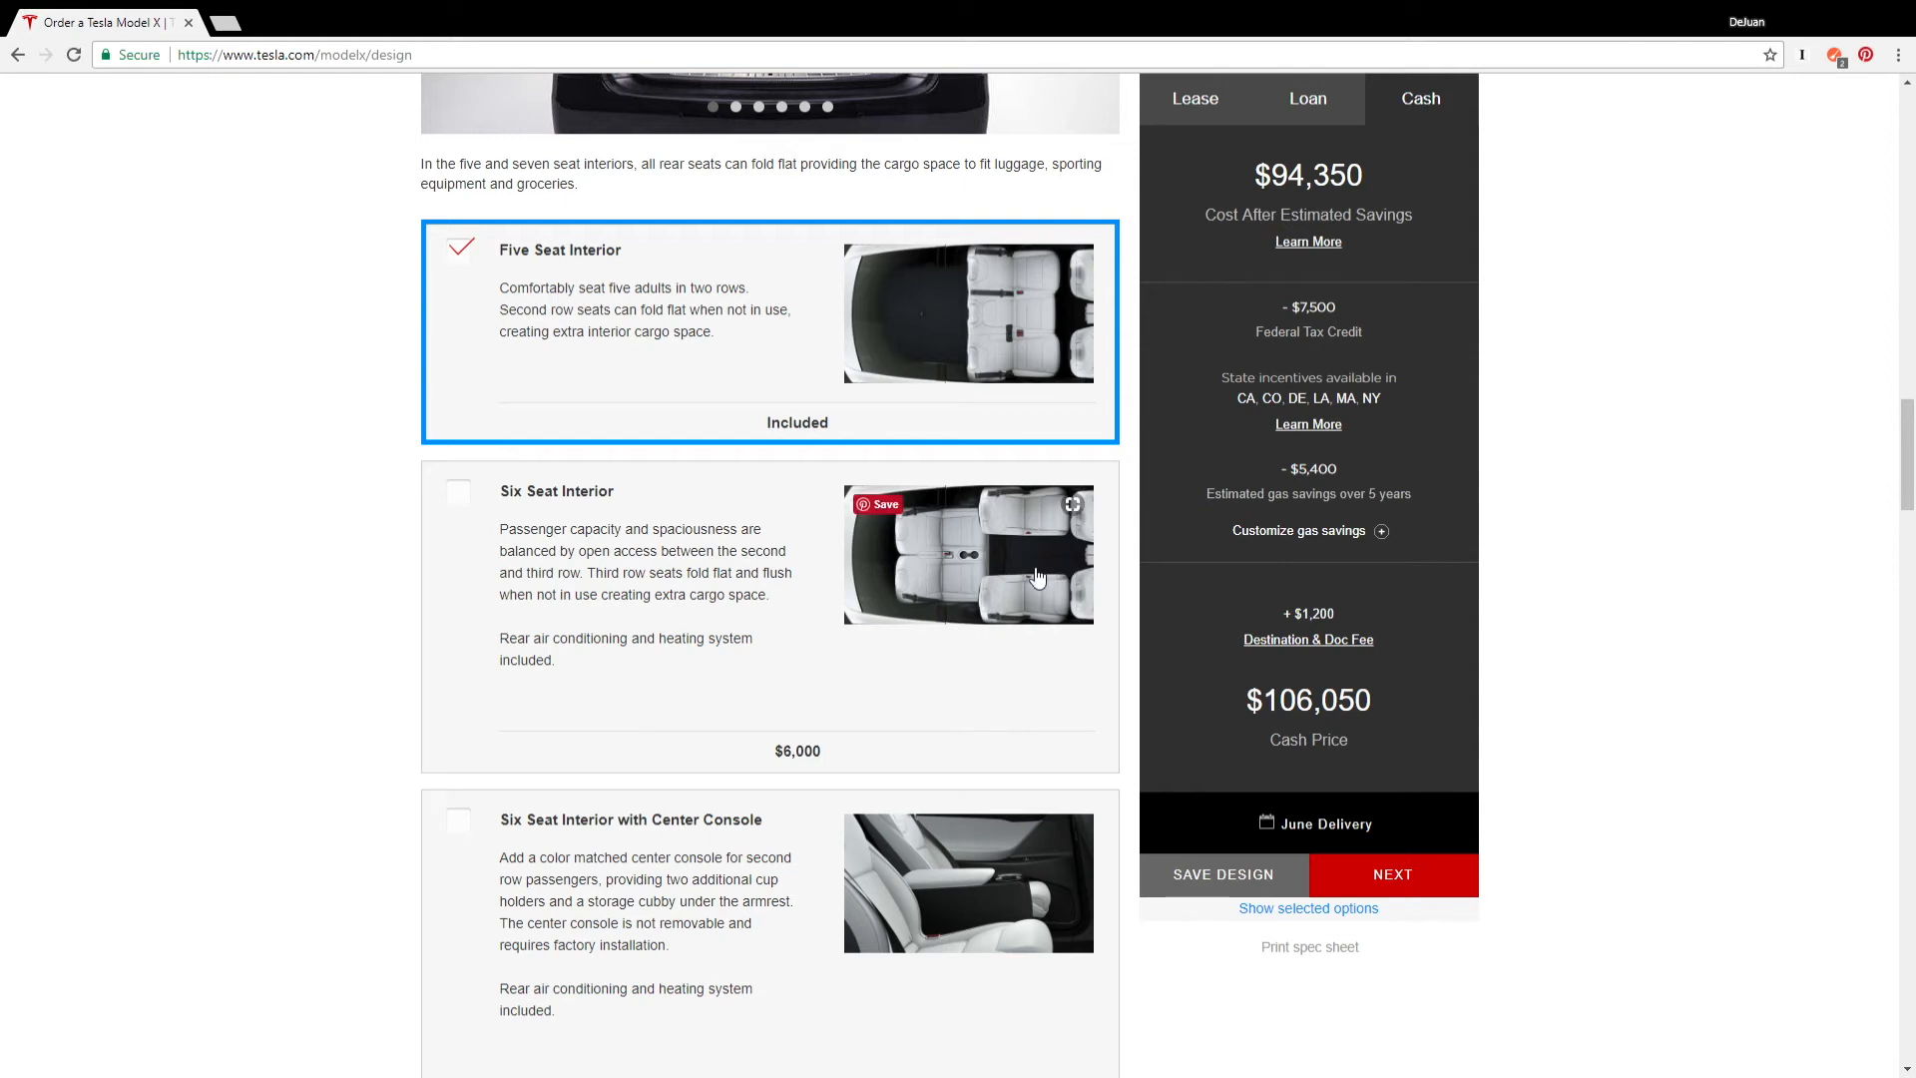
{"action": "mouse_move", "coordinate": [1026, 507]}
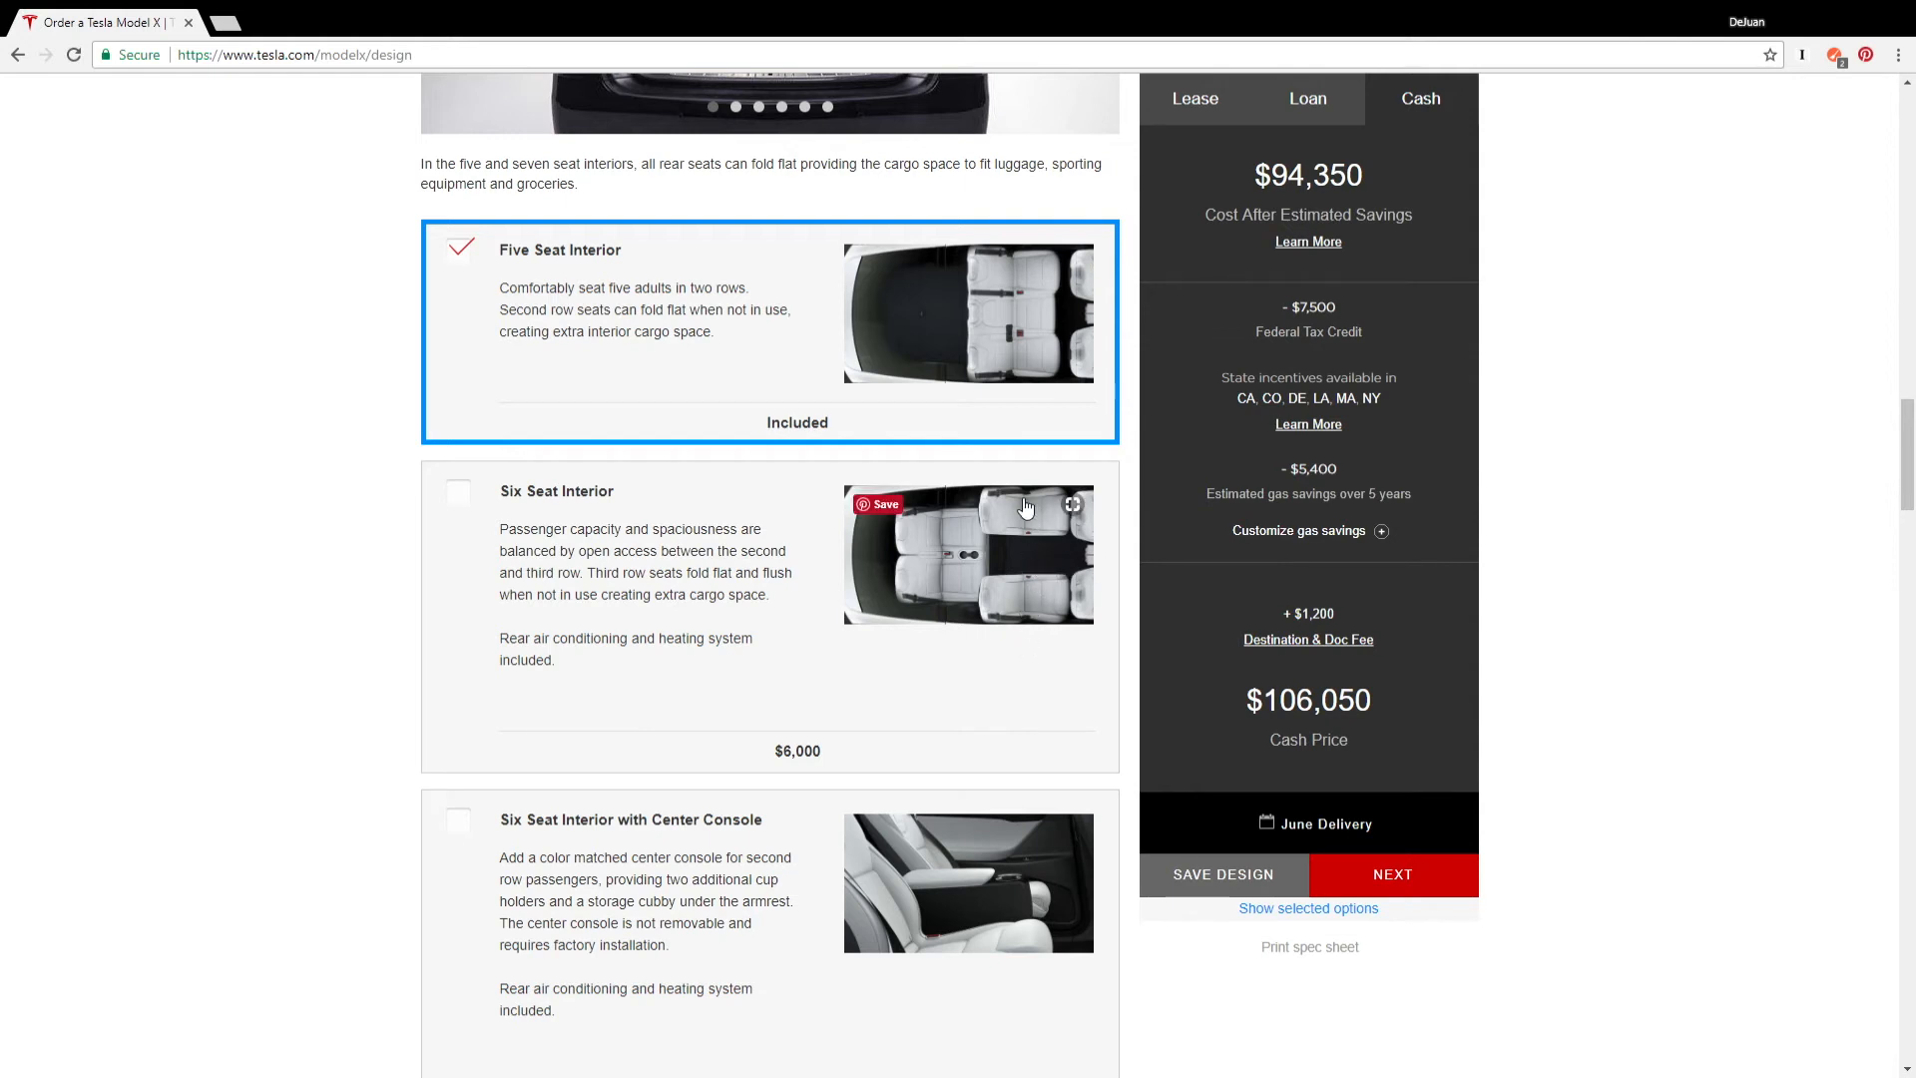
{"action": "mouse_move", "coordinate": [950, 564]}
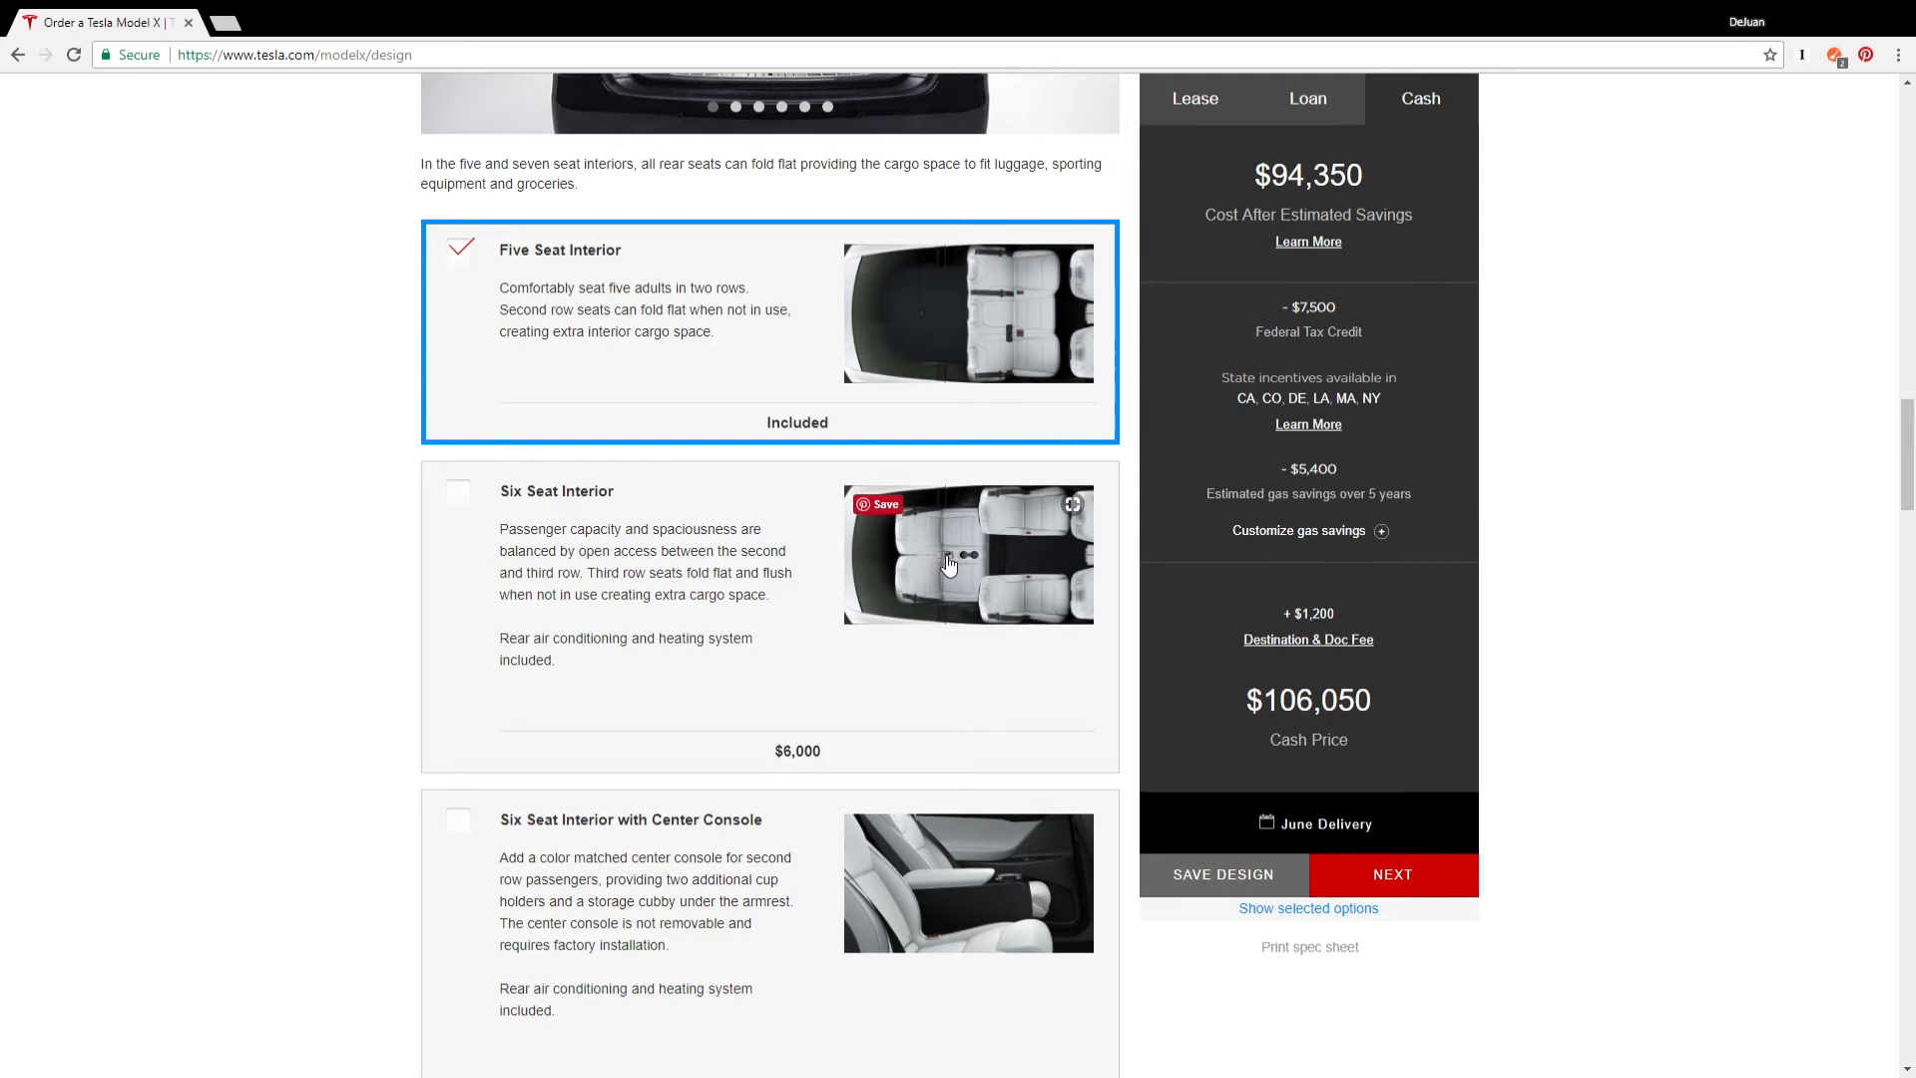
{"action": "mouse_move", "coordinate": [660, 573]}
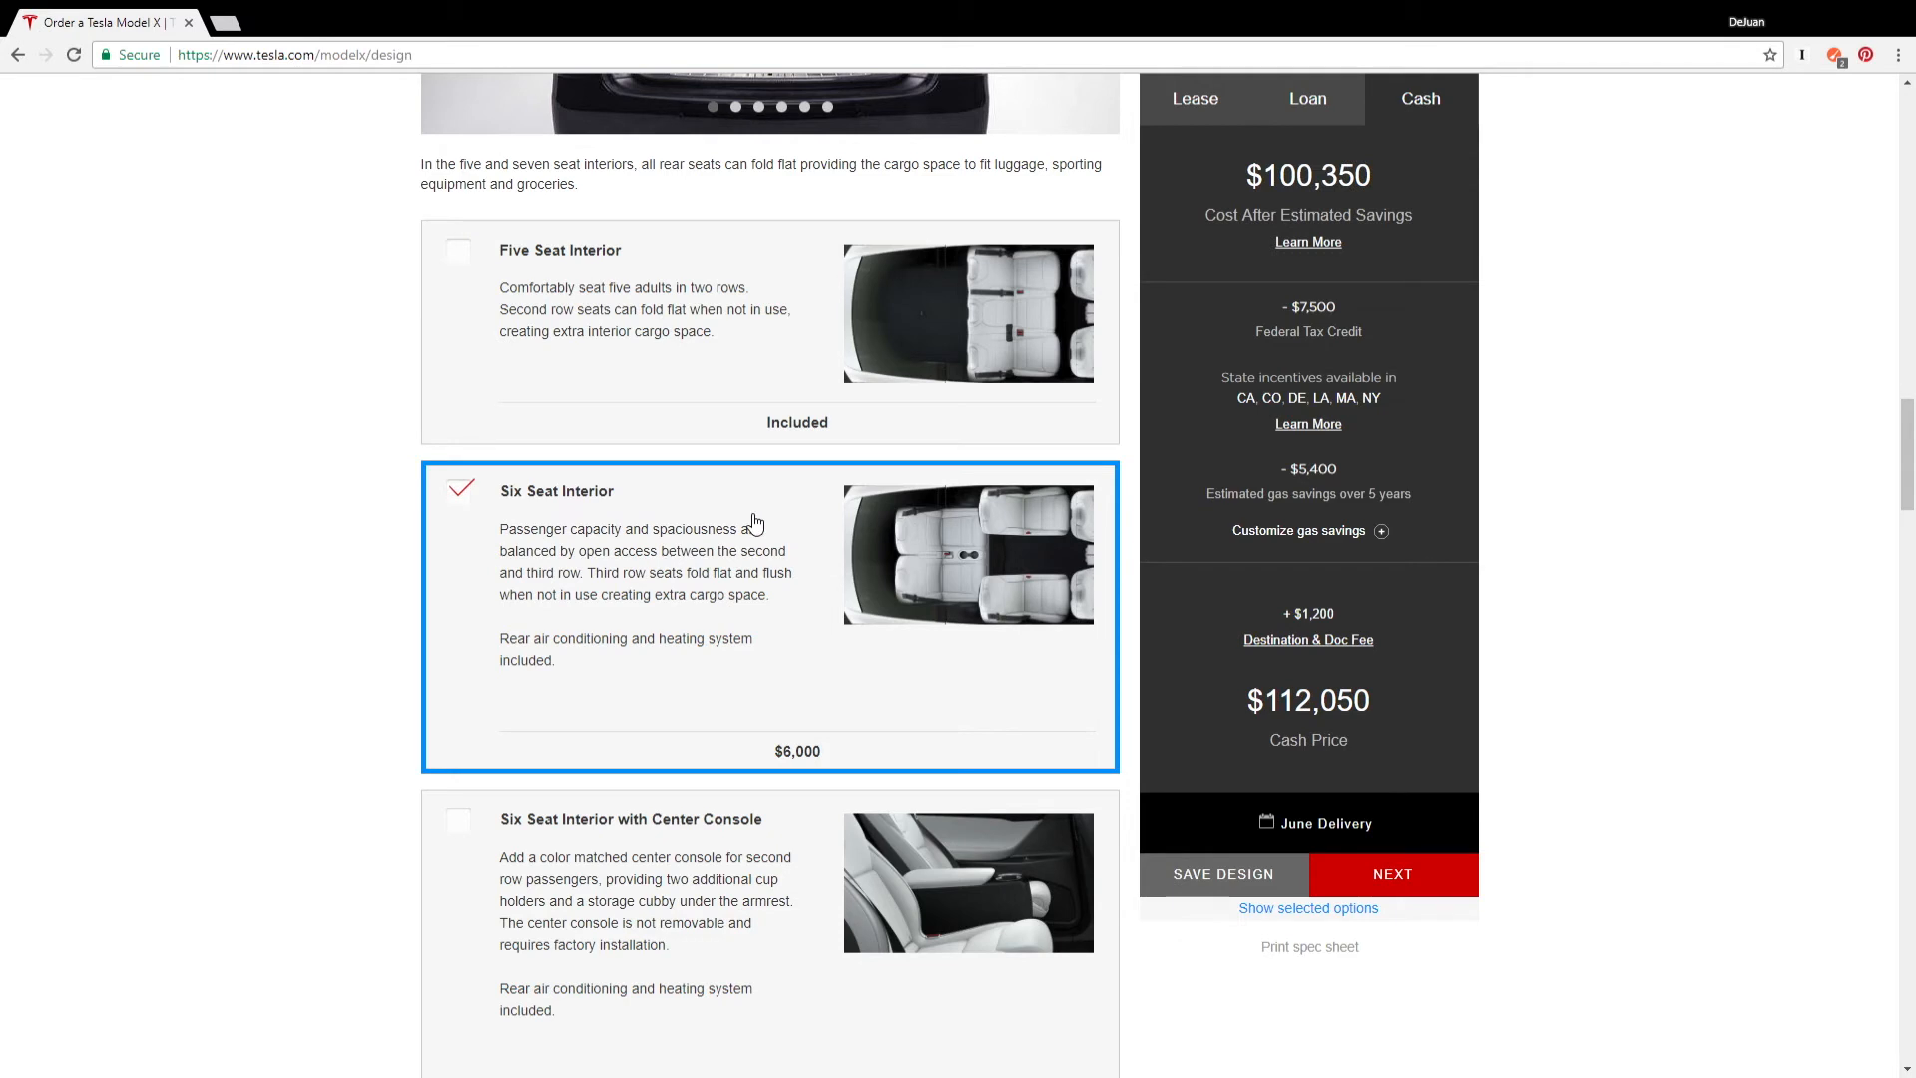
{"action": "scroll", "scroll_direction": "down", "scroll_amount": 3}
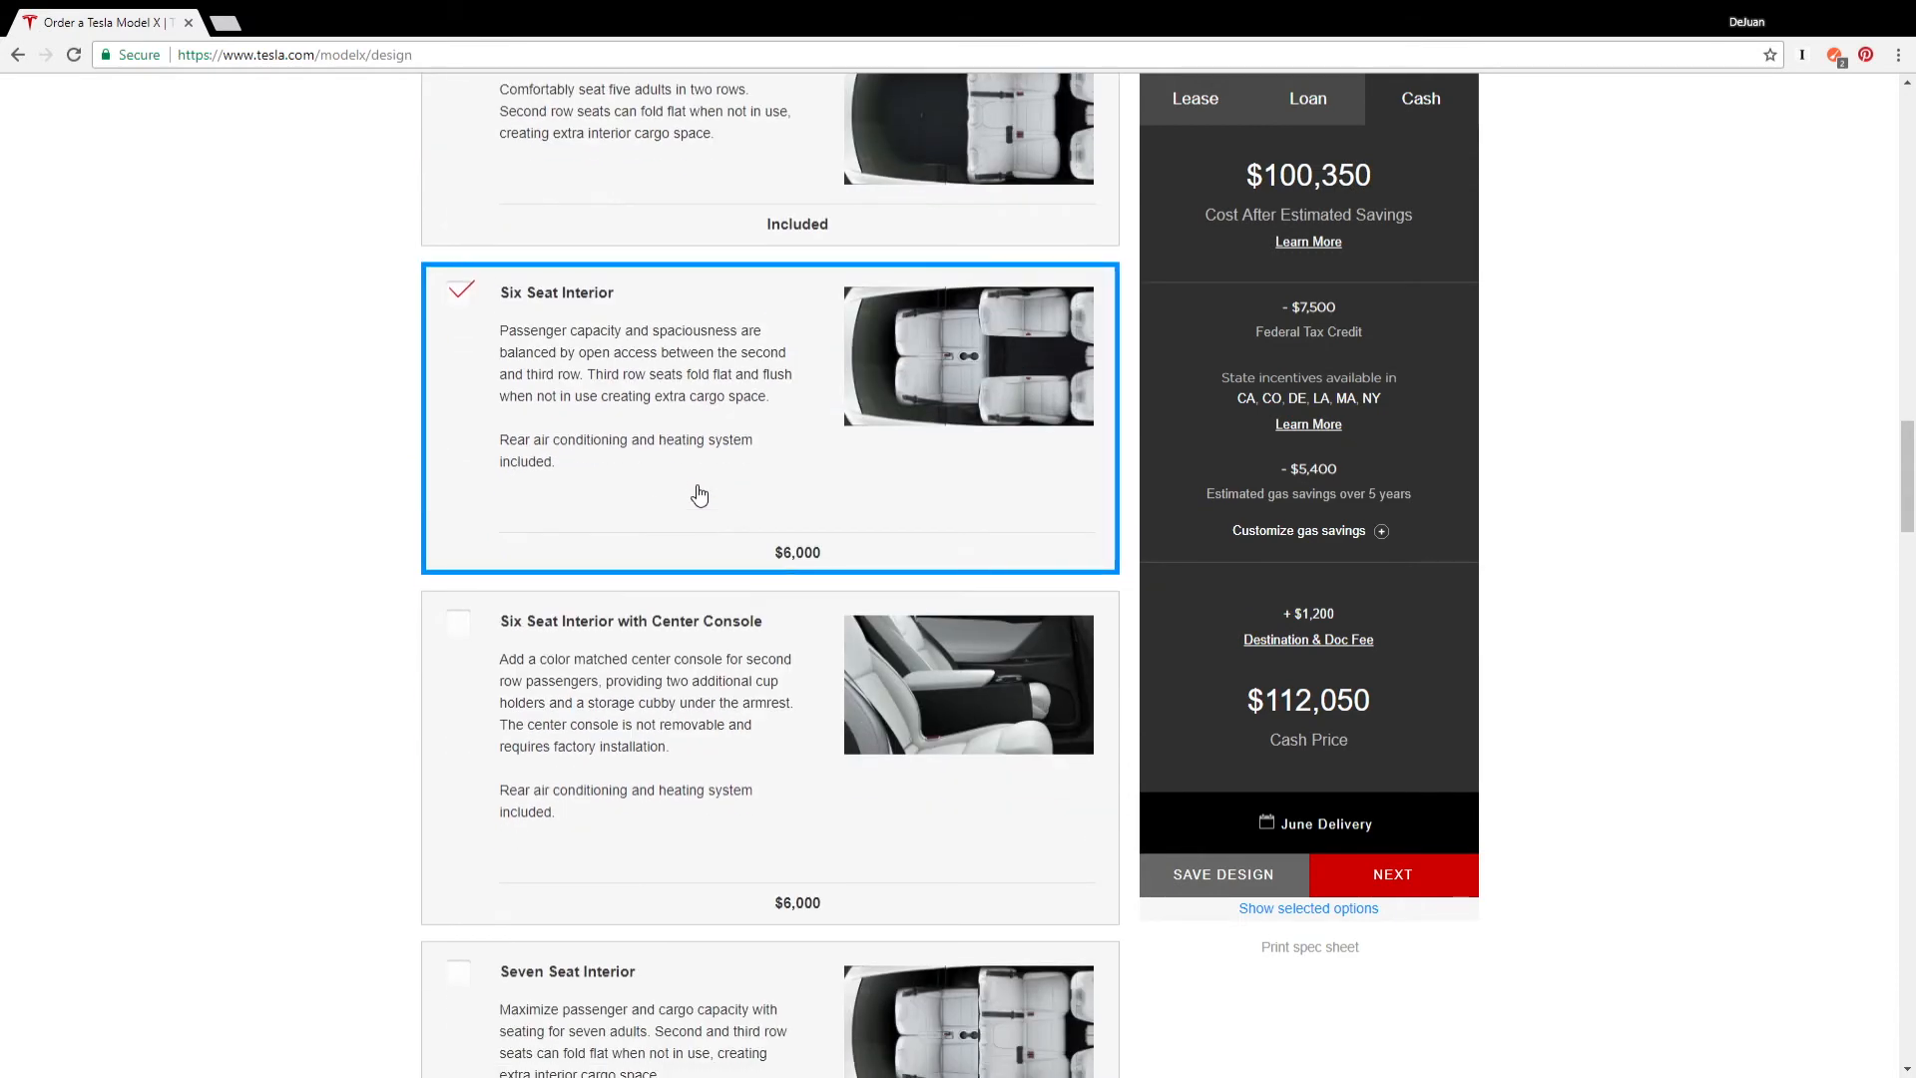
{"action": "scroll", "scroll_direction": "down", "scroll_amount": 3}
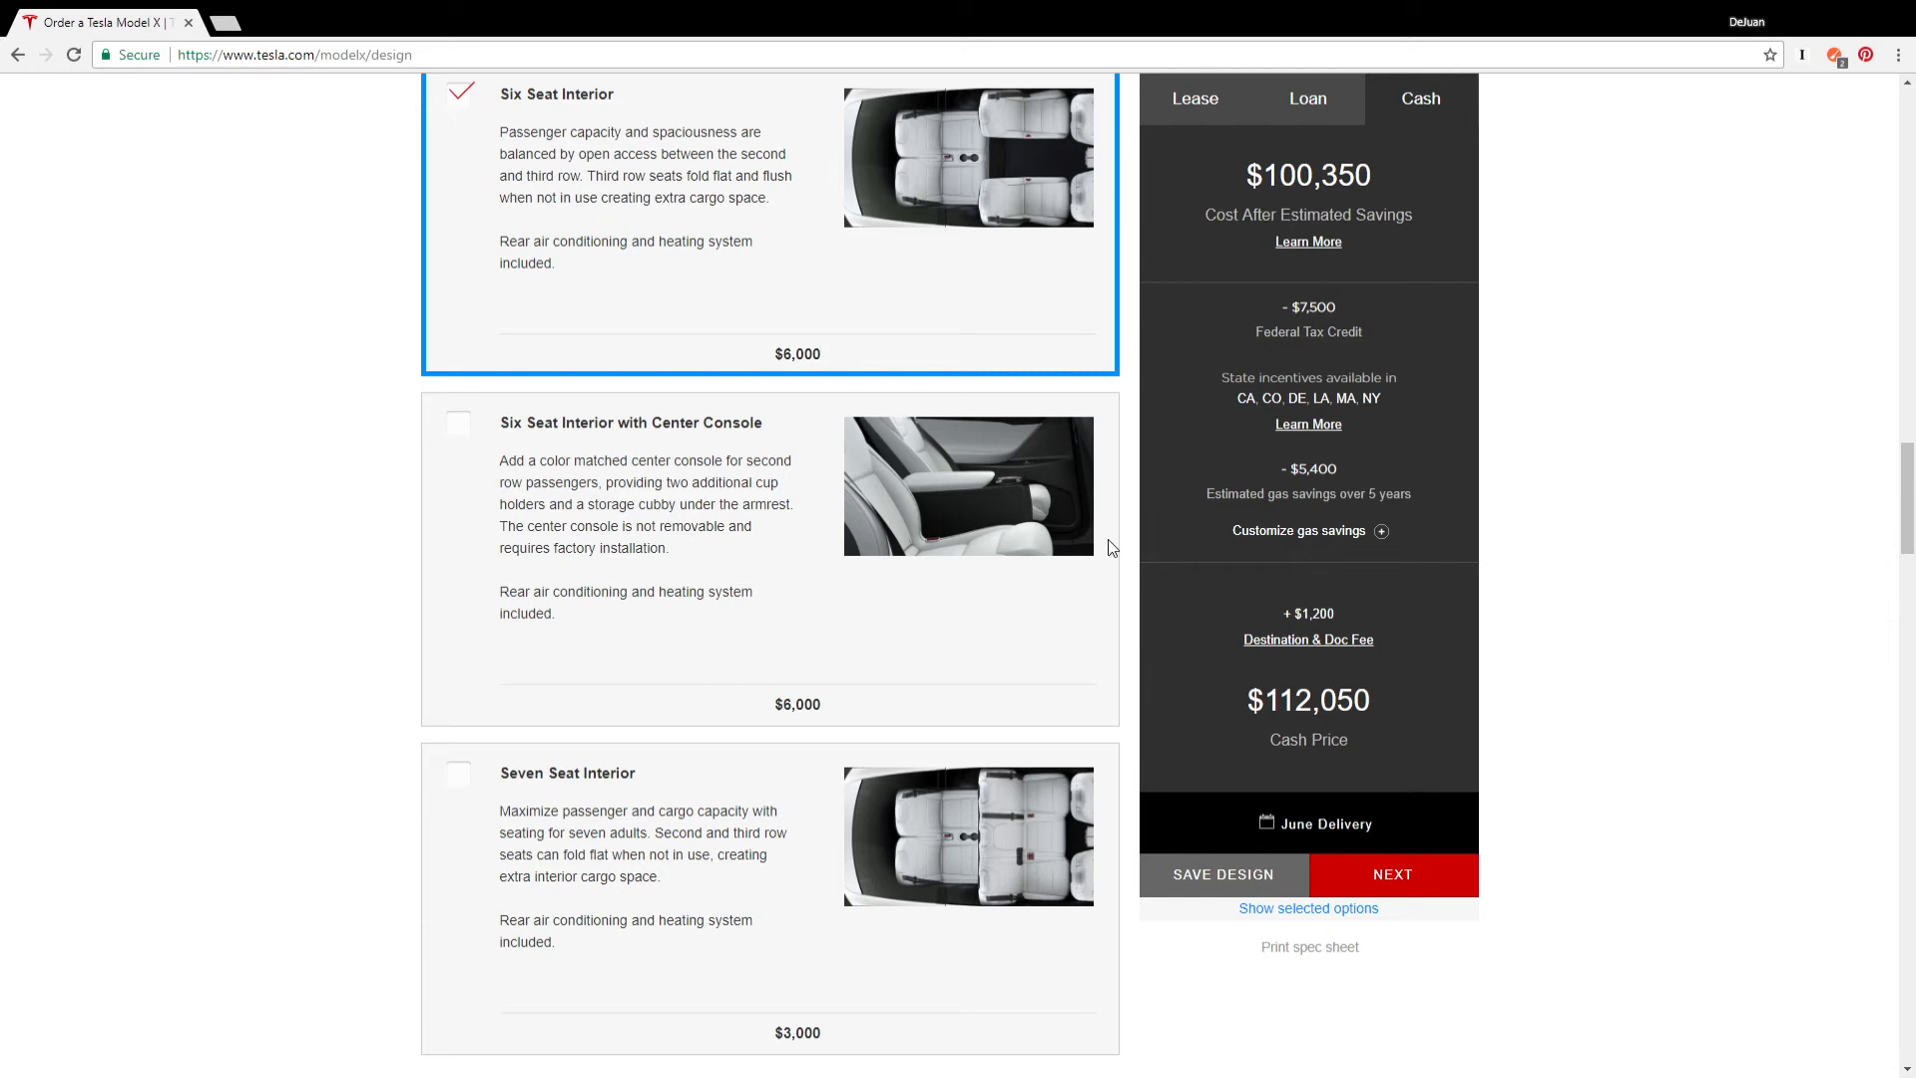
{"action": "scroll", "scroll_direction": "up", "scroll_amount": 3}
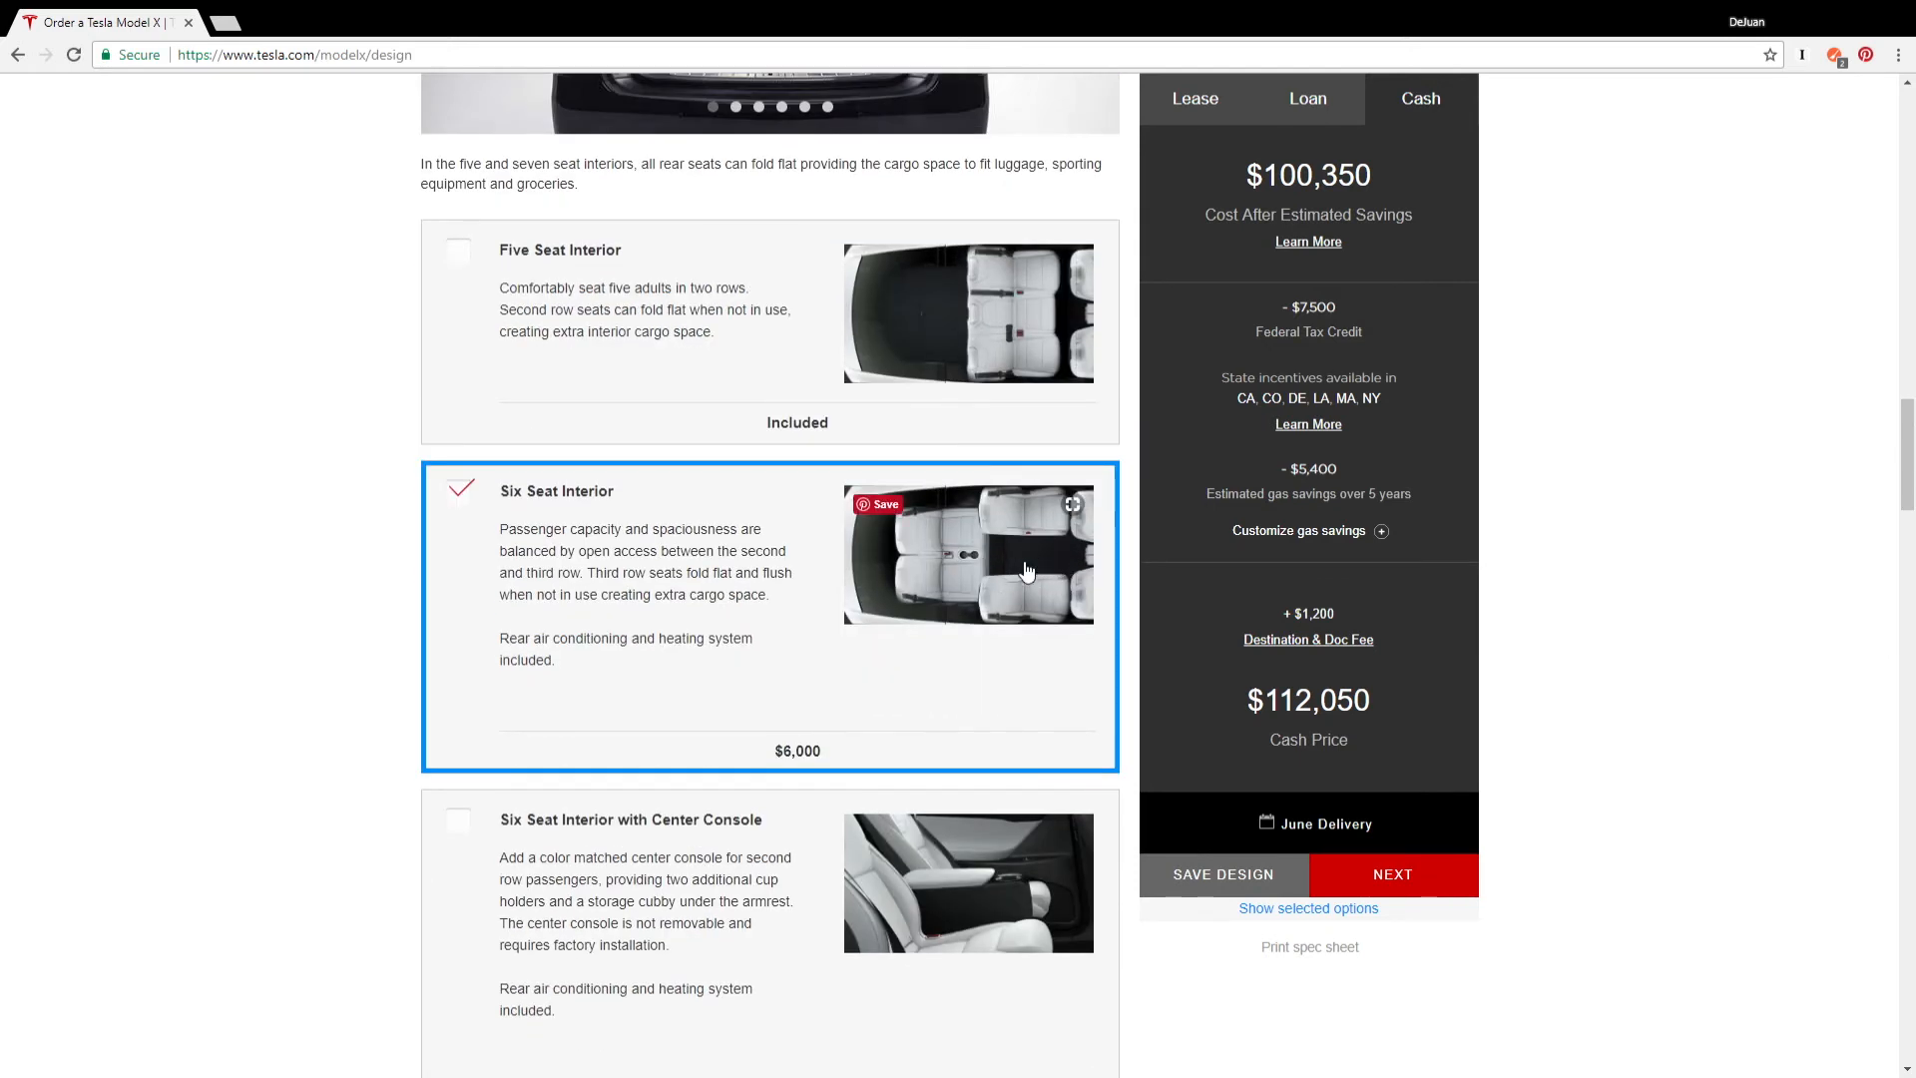
{"action": "scroll", "scroll_direction": "down", "scroll_amount": 3}
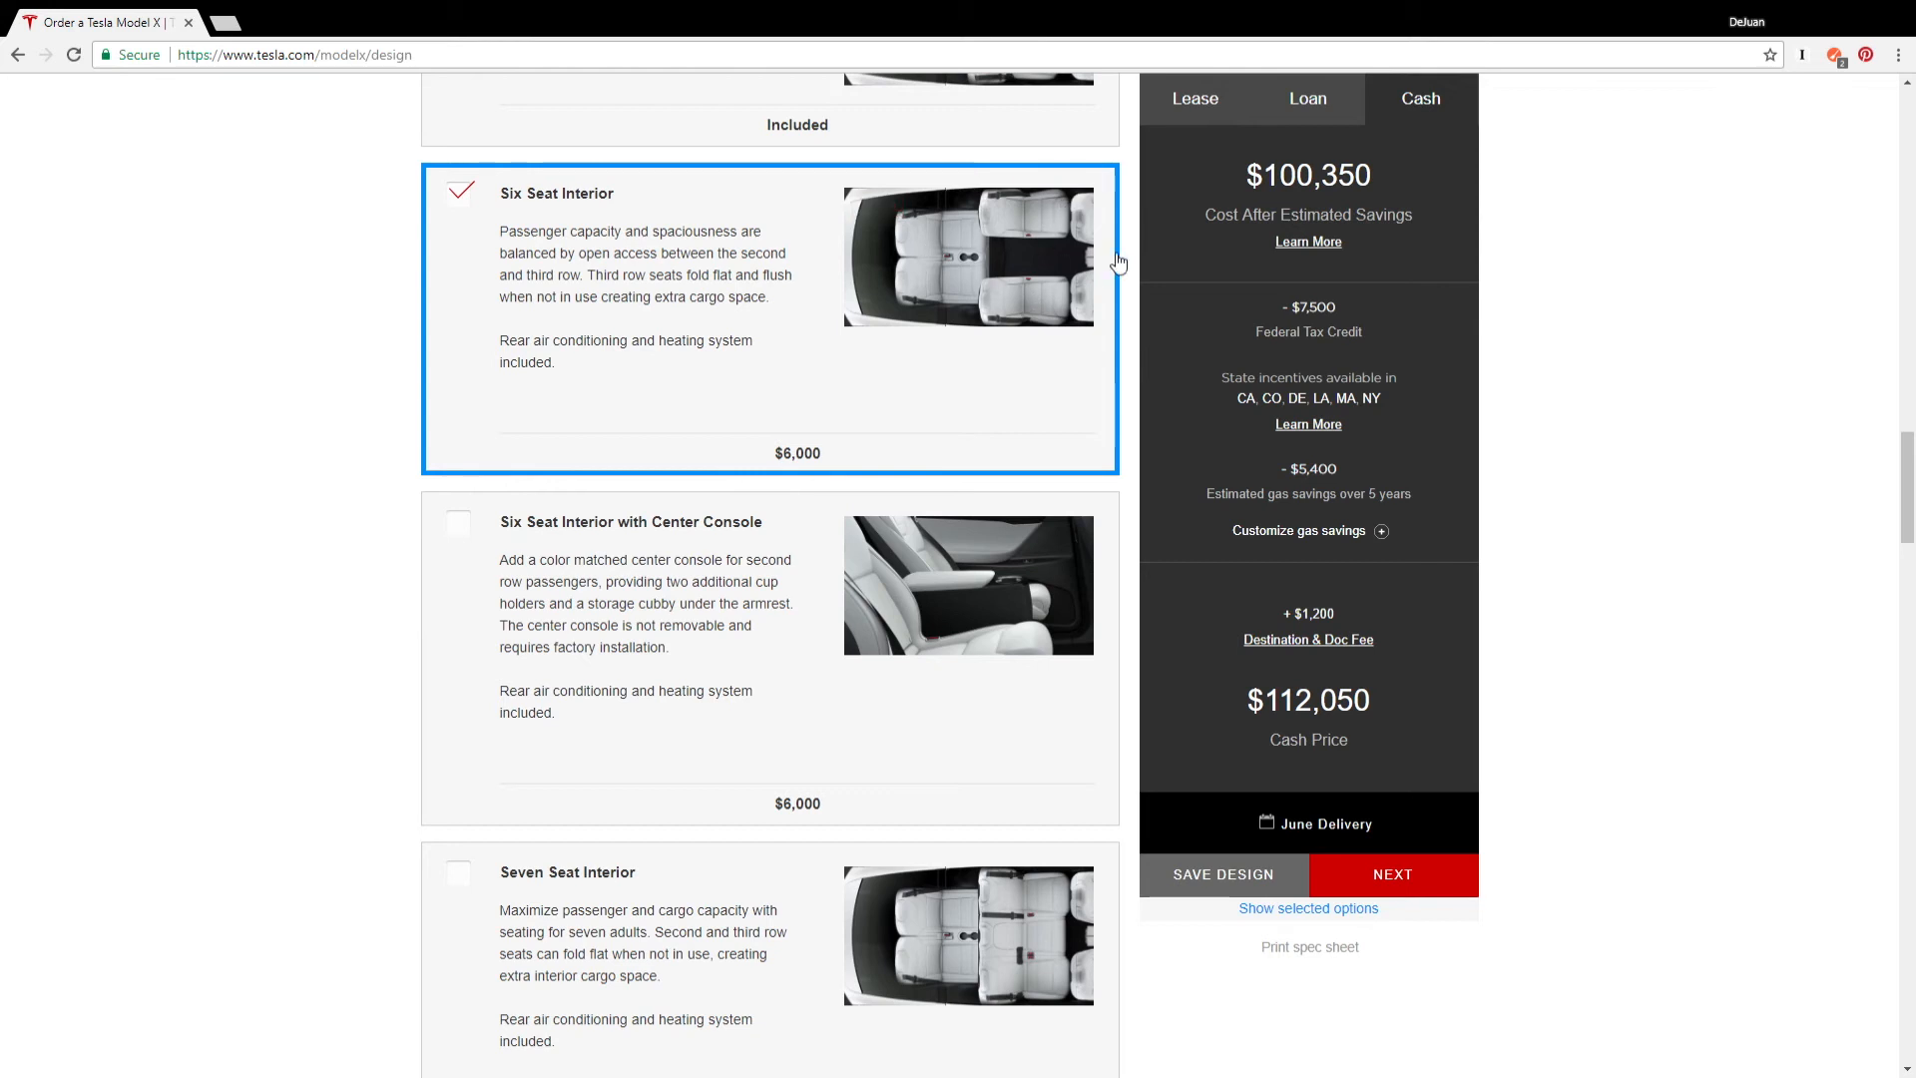
{"action": "mouse_move", "coordinate": [966, 277]}
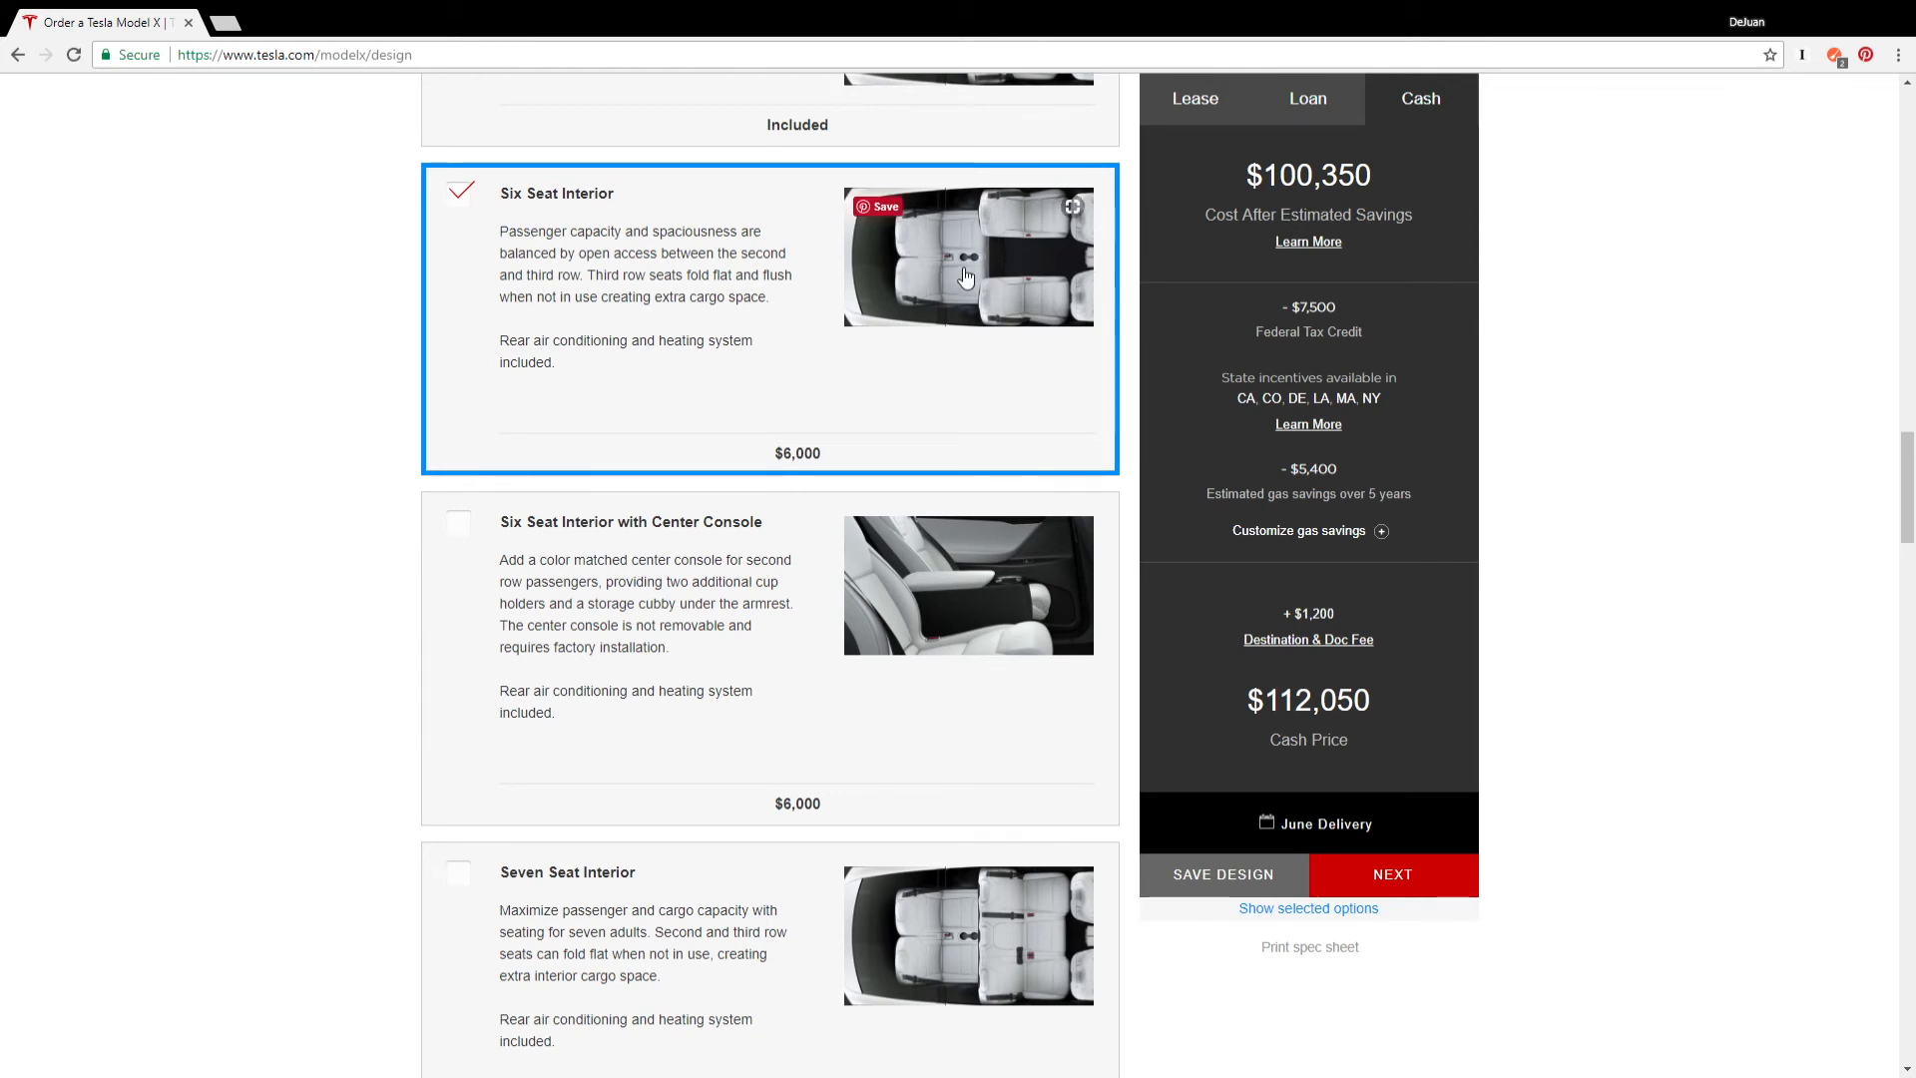
{"action": "scroll", "scroll_direction": "down", "scroll_amount": 3}
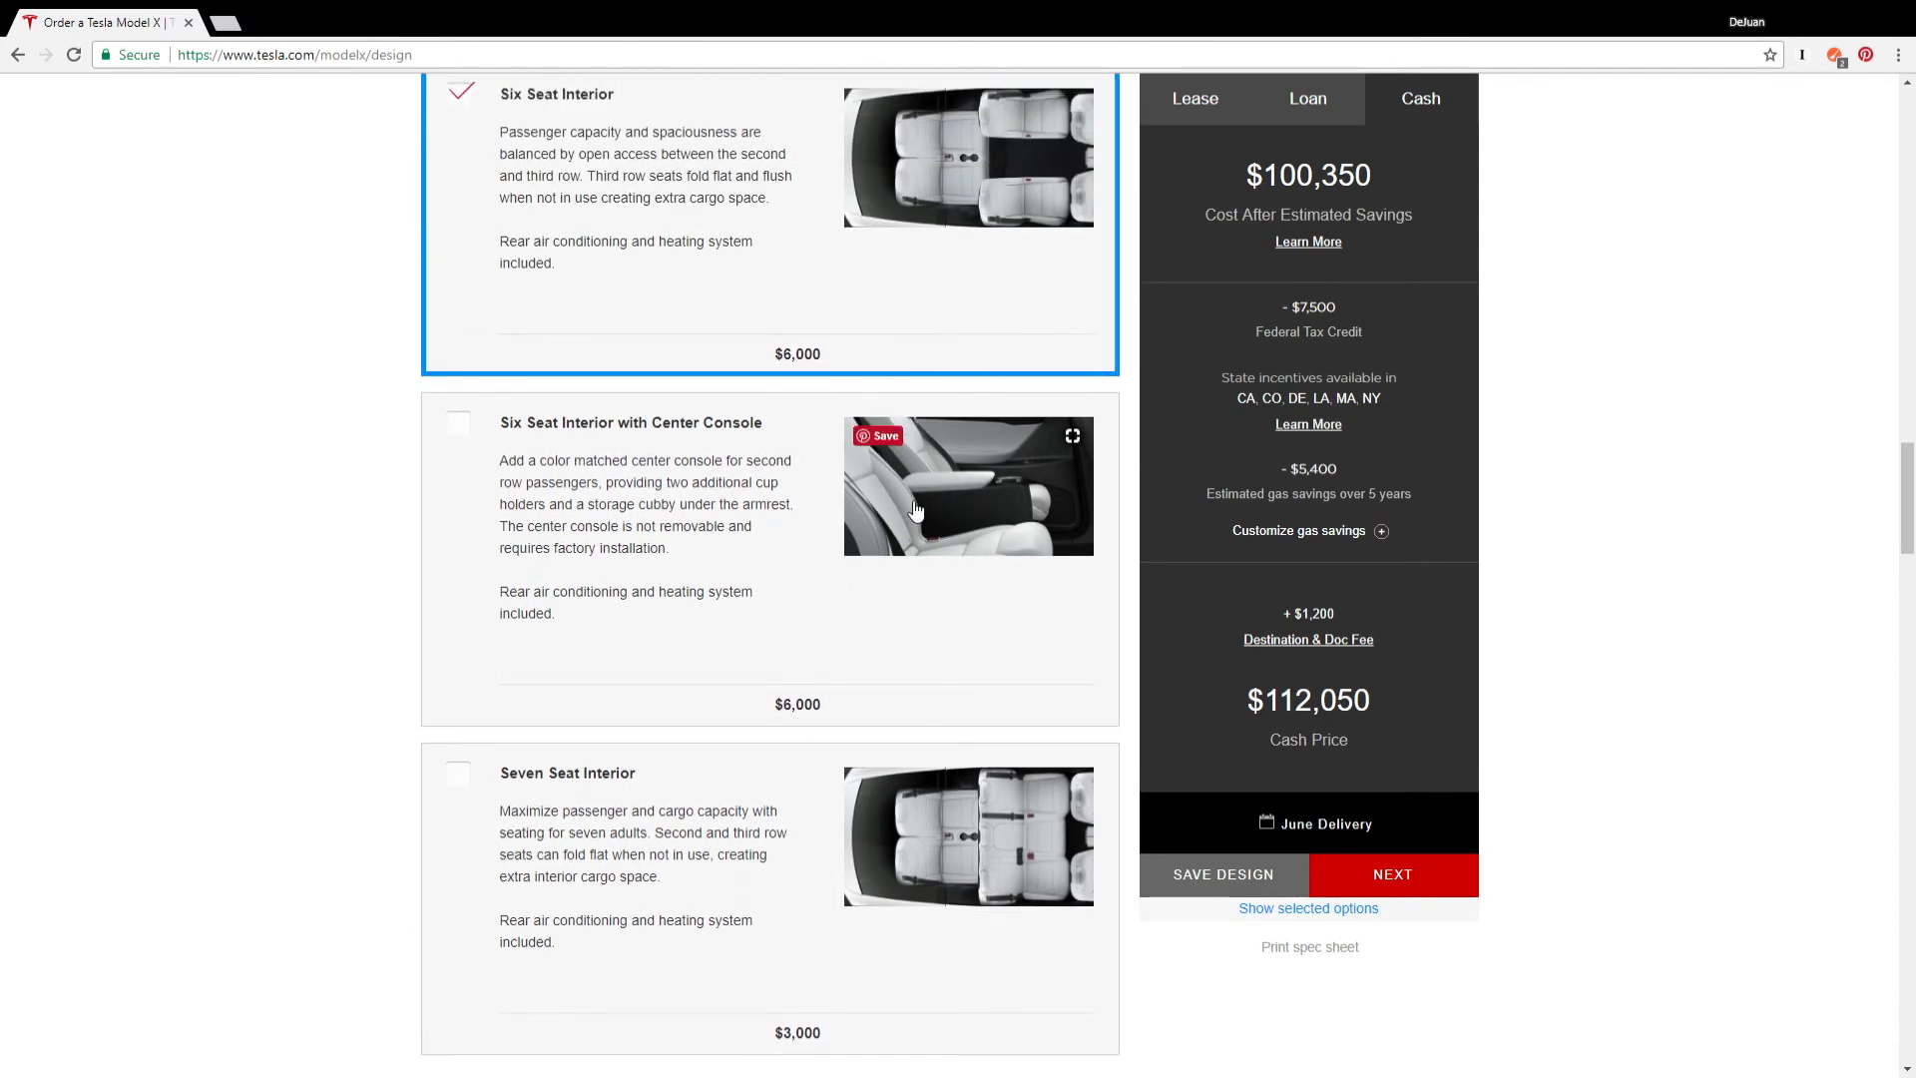
{"action": "scroll", "scroll_direction": "down", "scroll_amount": 3}
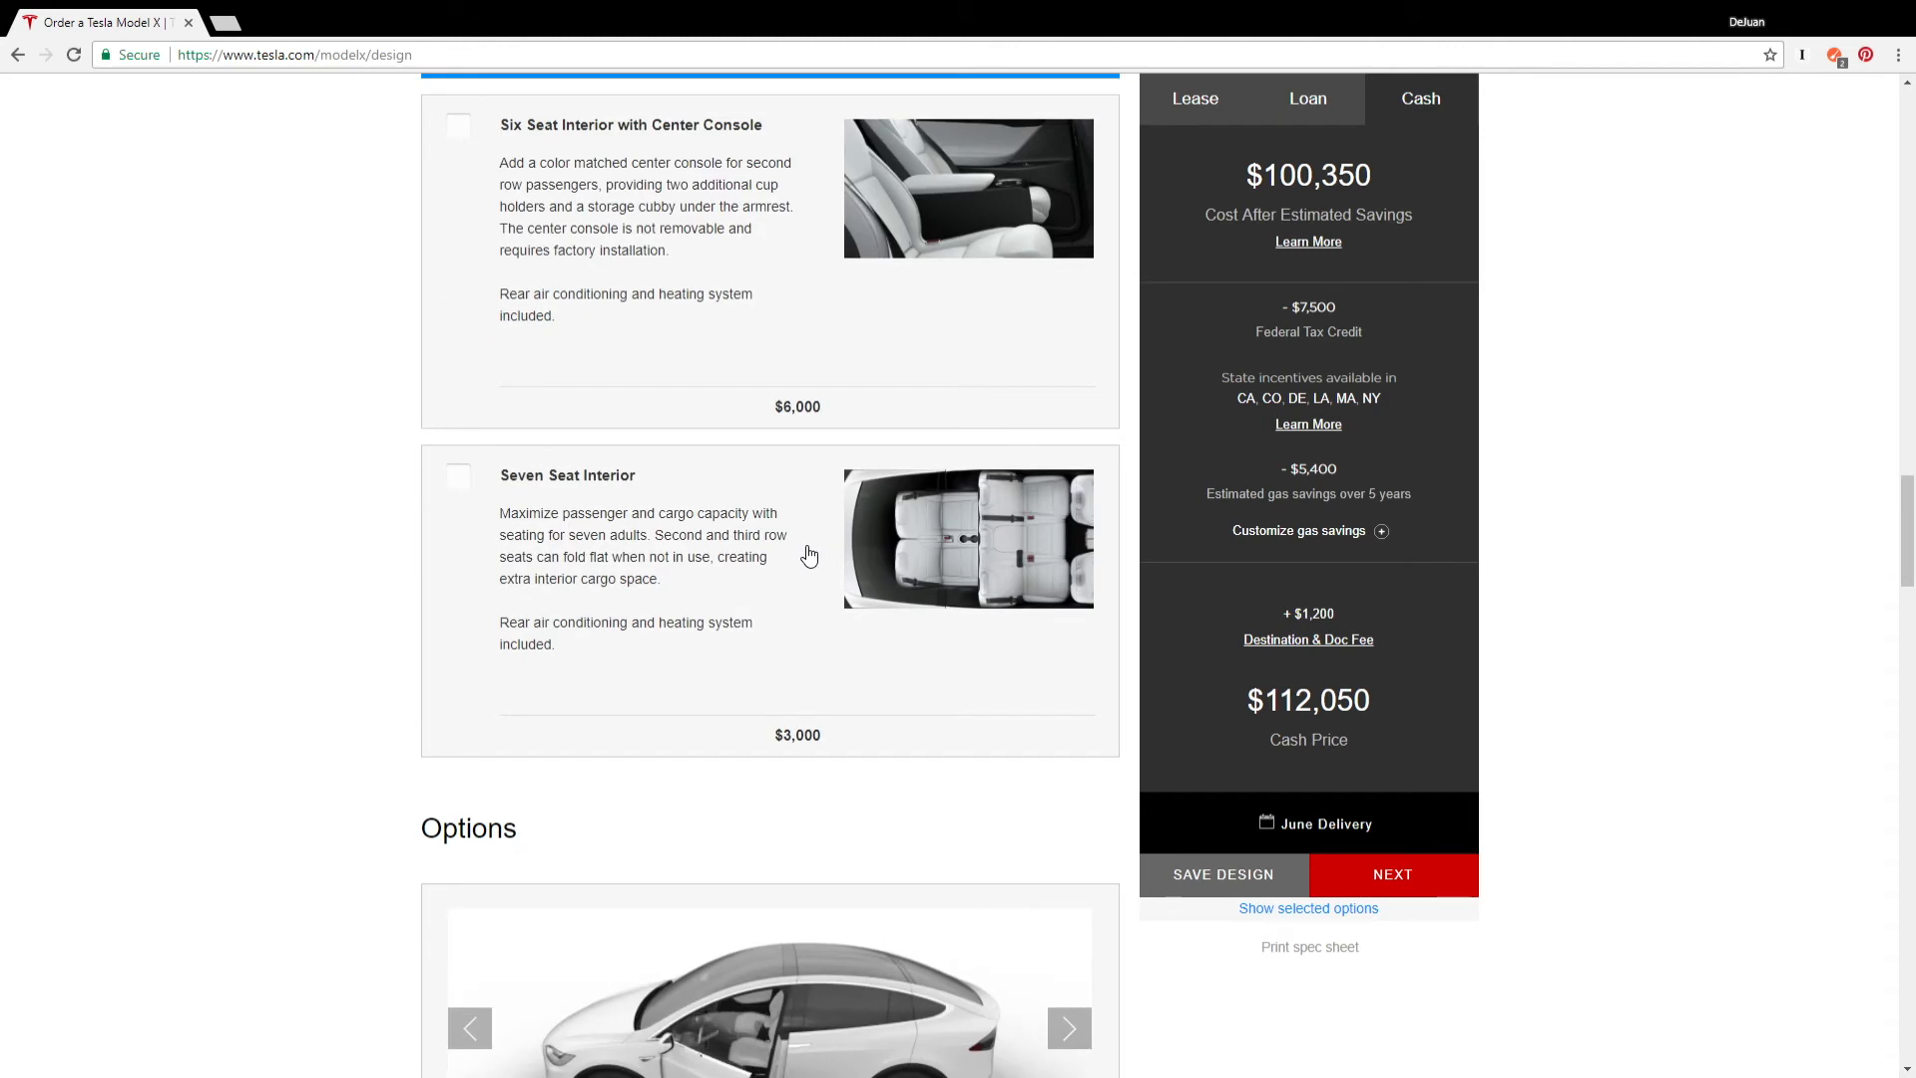
{"action": "scroll", "scroll_direction": "down", "scroll_amount": 3}
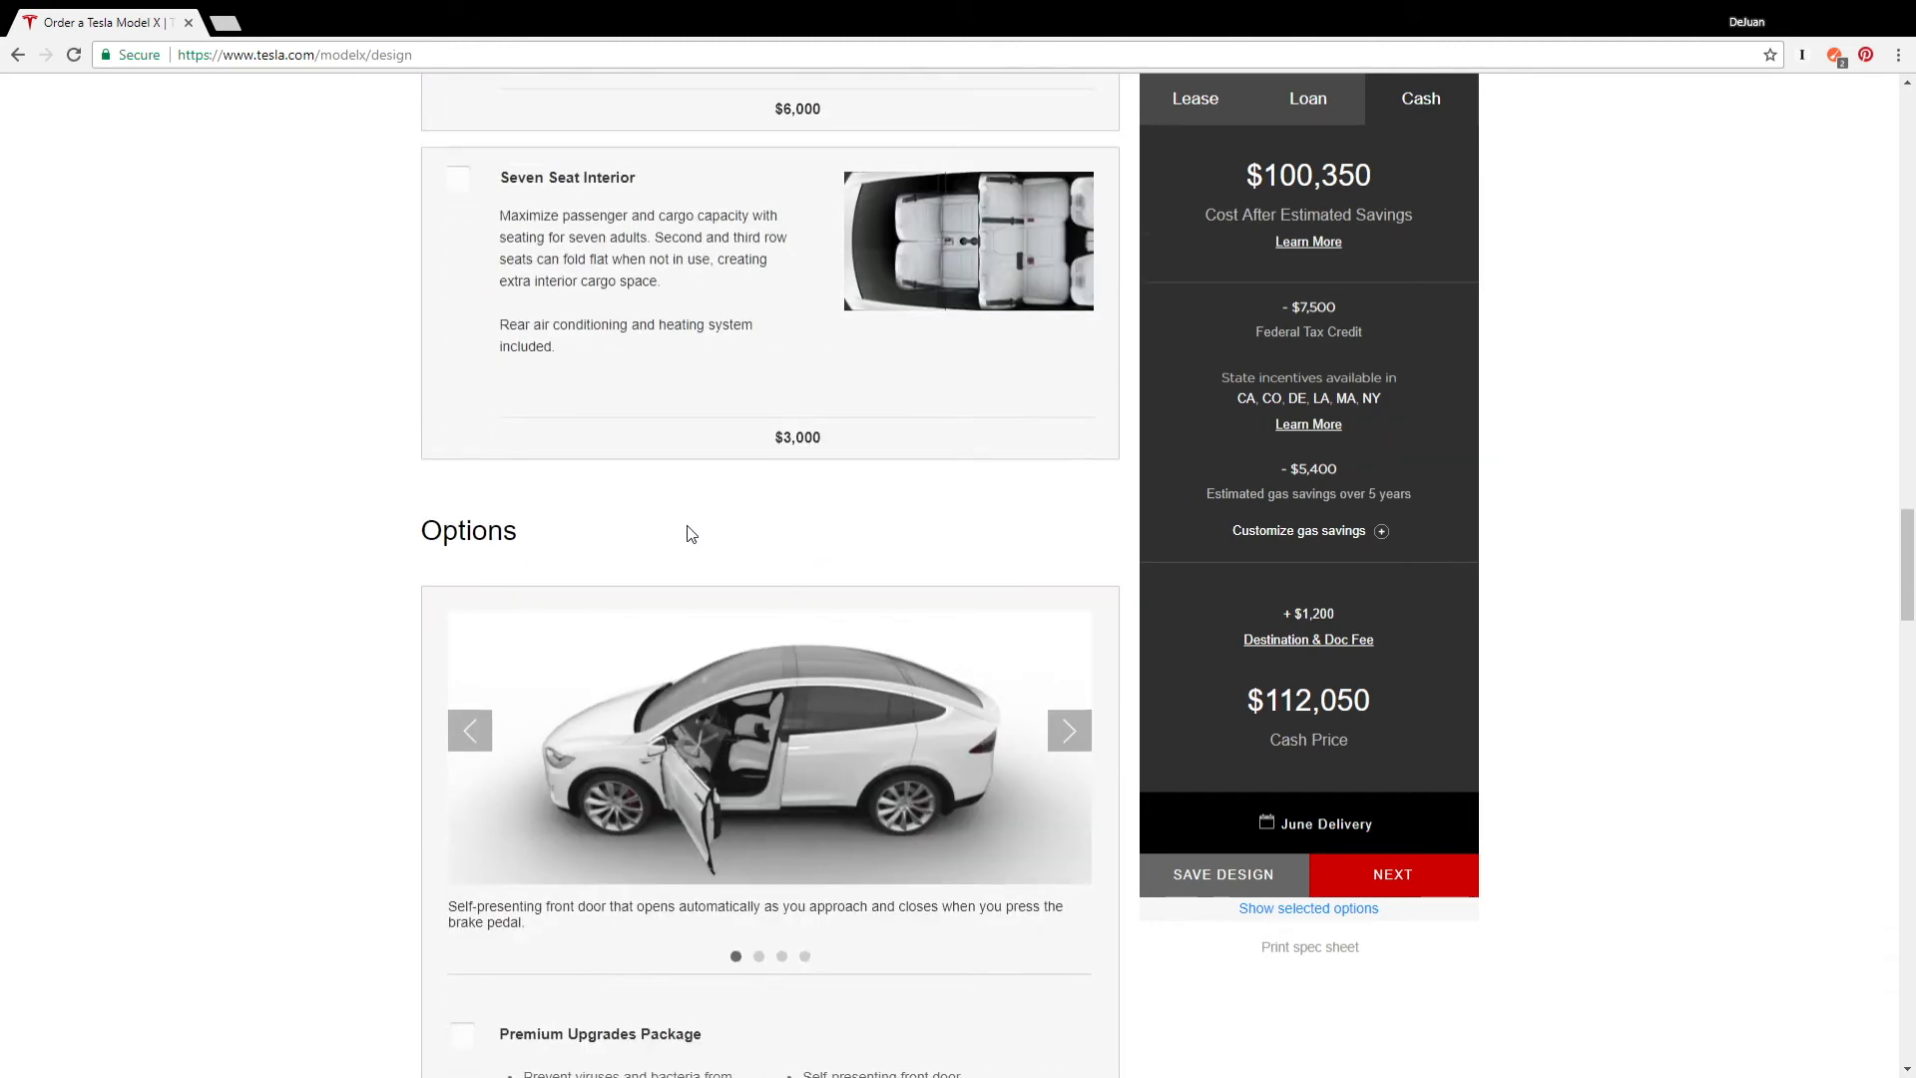
{"action": "scroll", "scroll_direction": "down", "scroll_amount": 3}
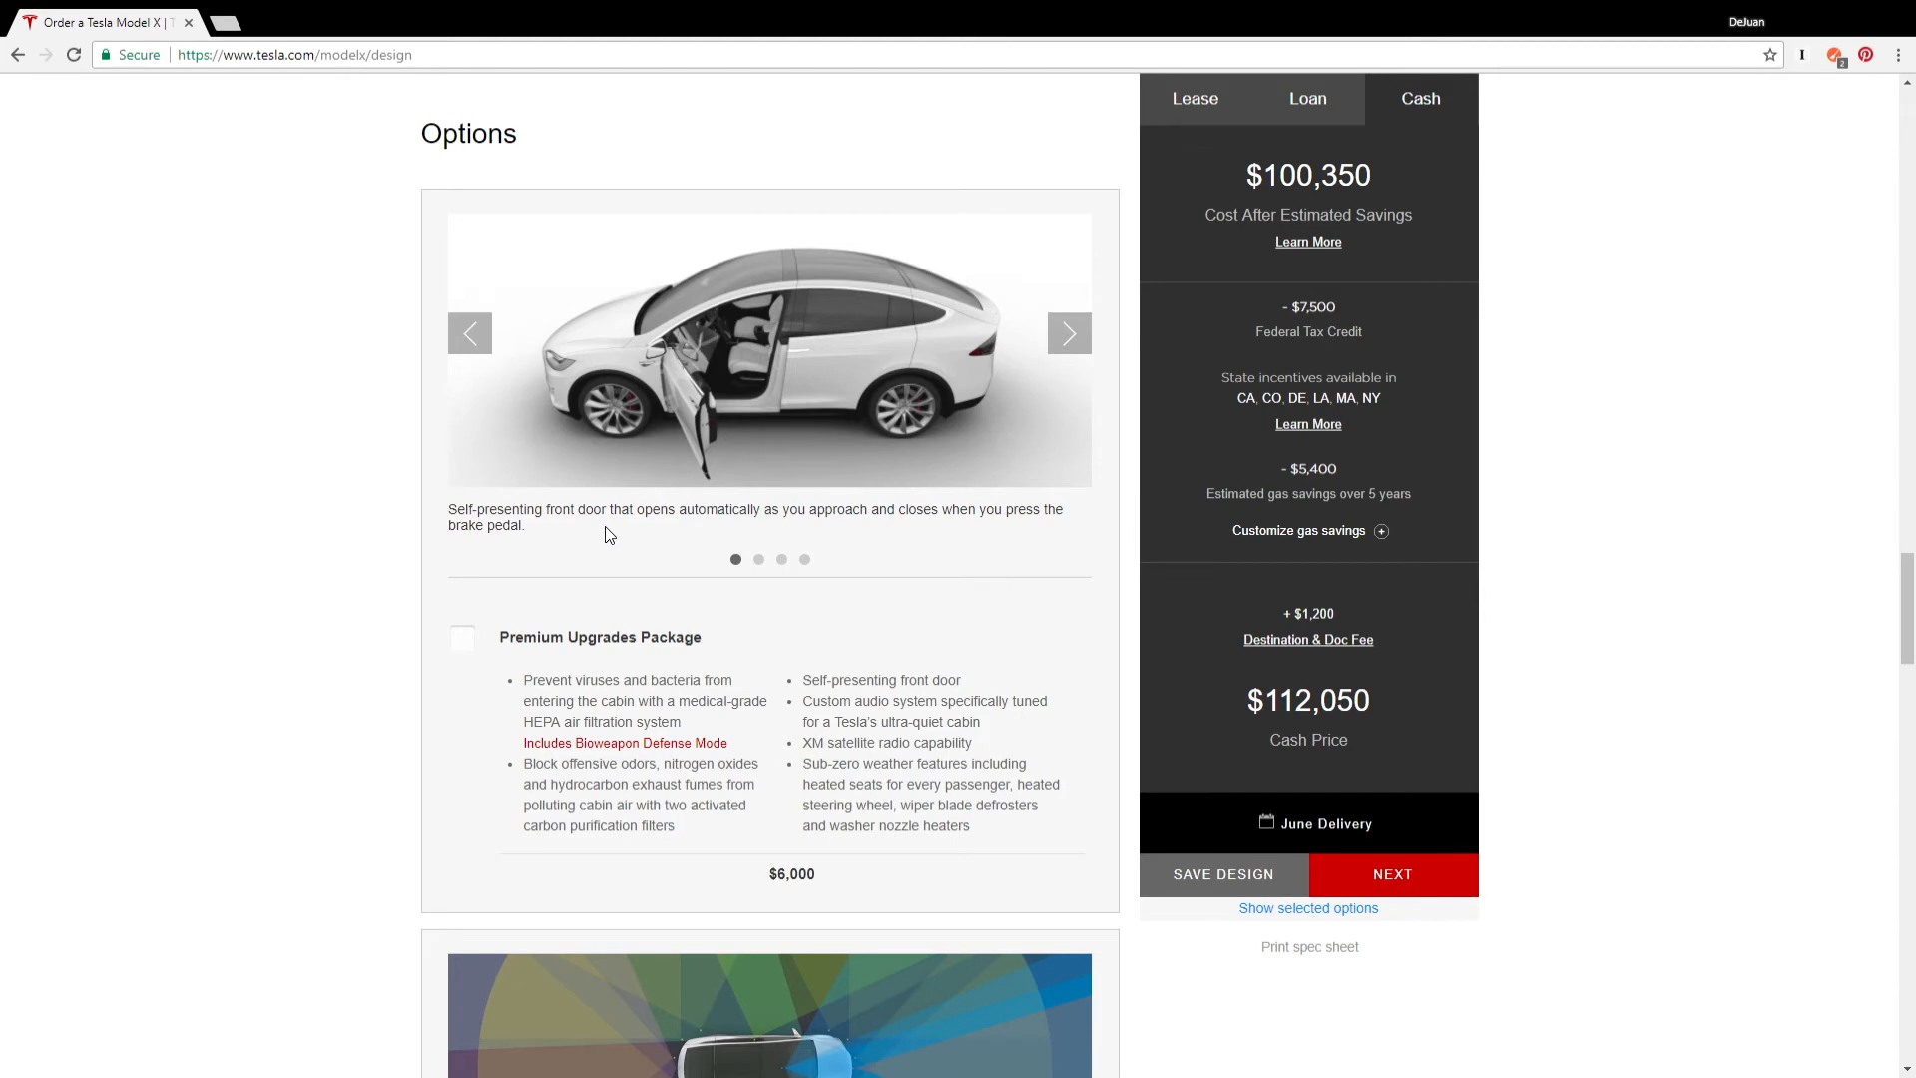
{"action": "mouse_move", "coordinate": [601, 545]}
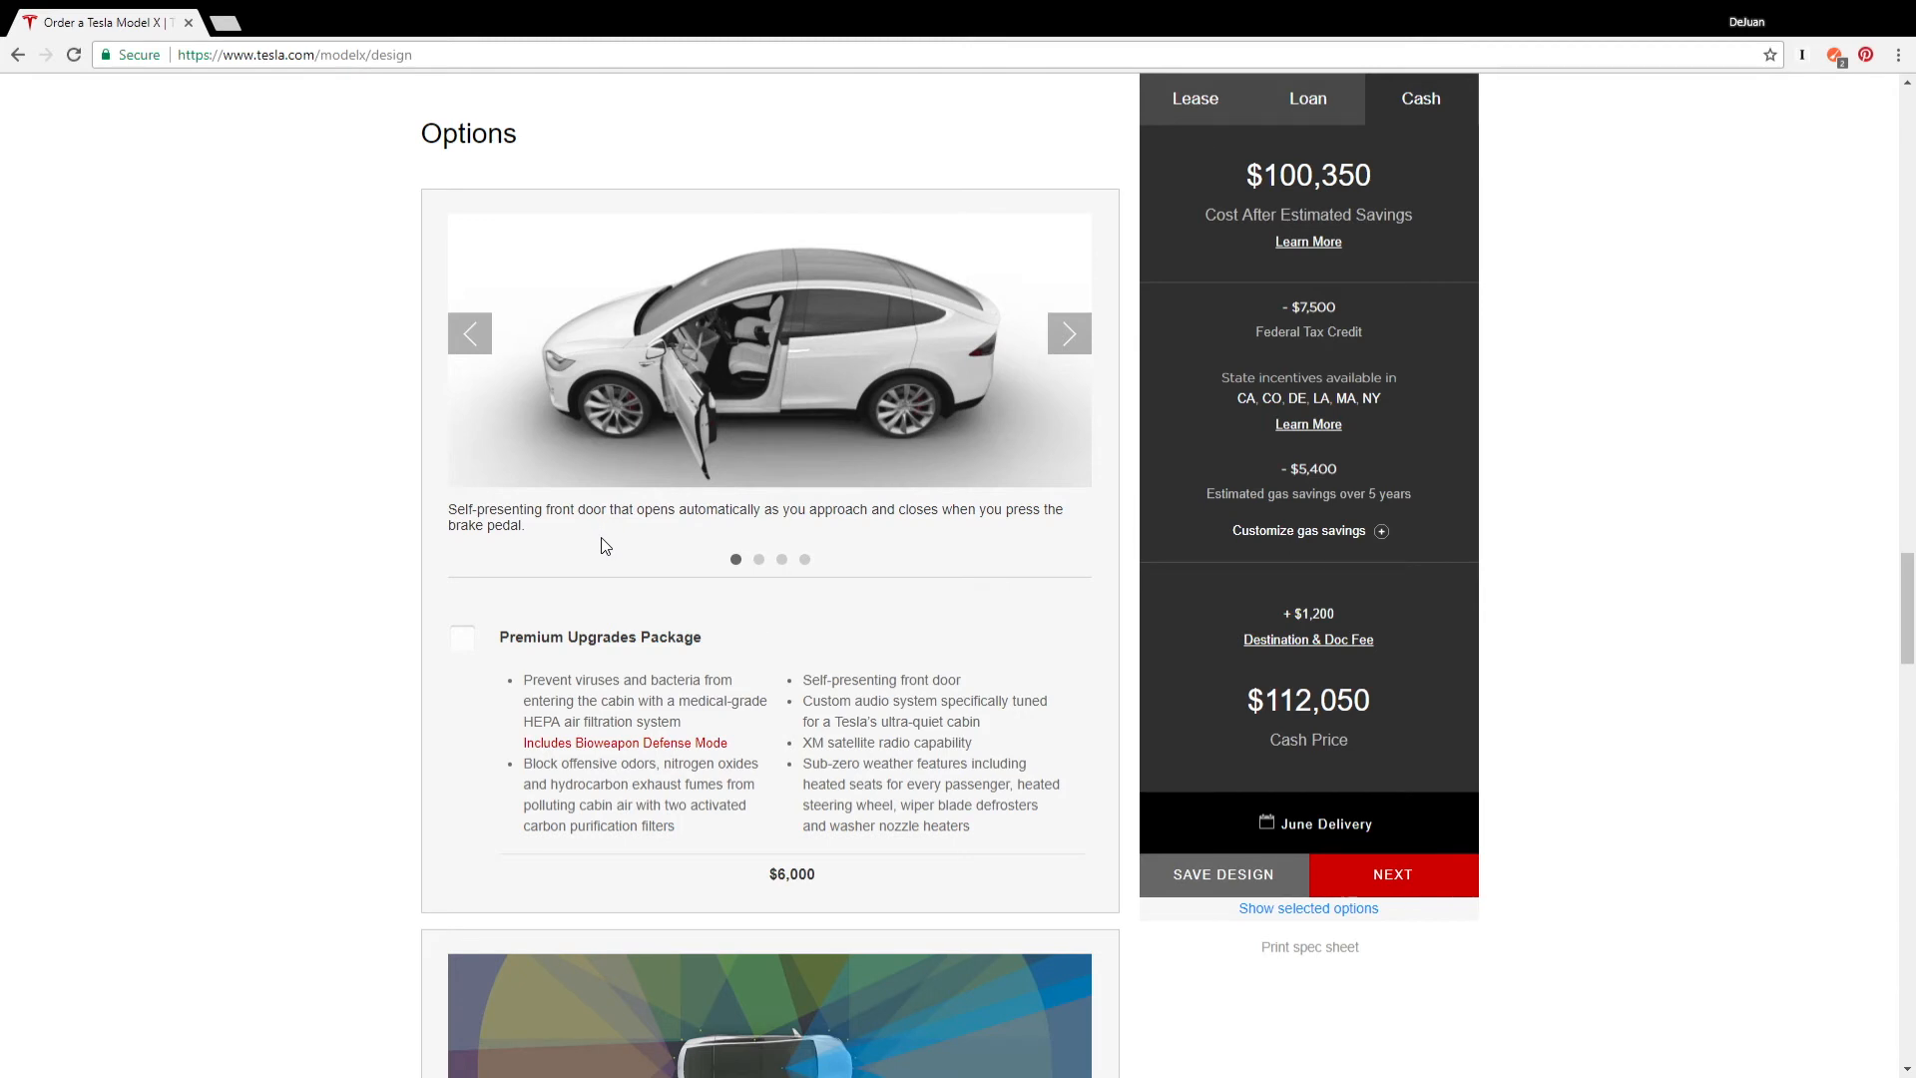
{"action": "mouse_move", "coordinate": [770, 567]}
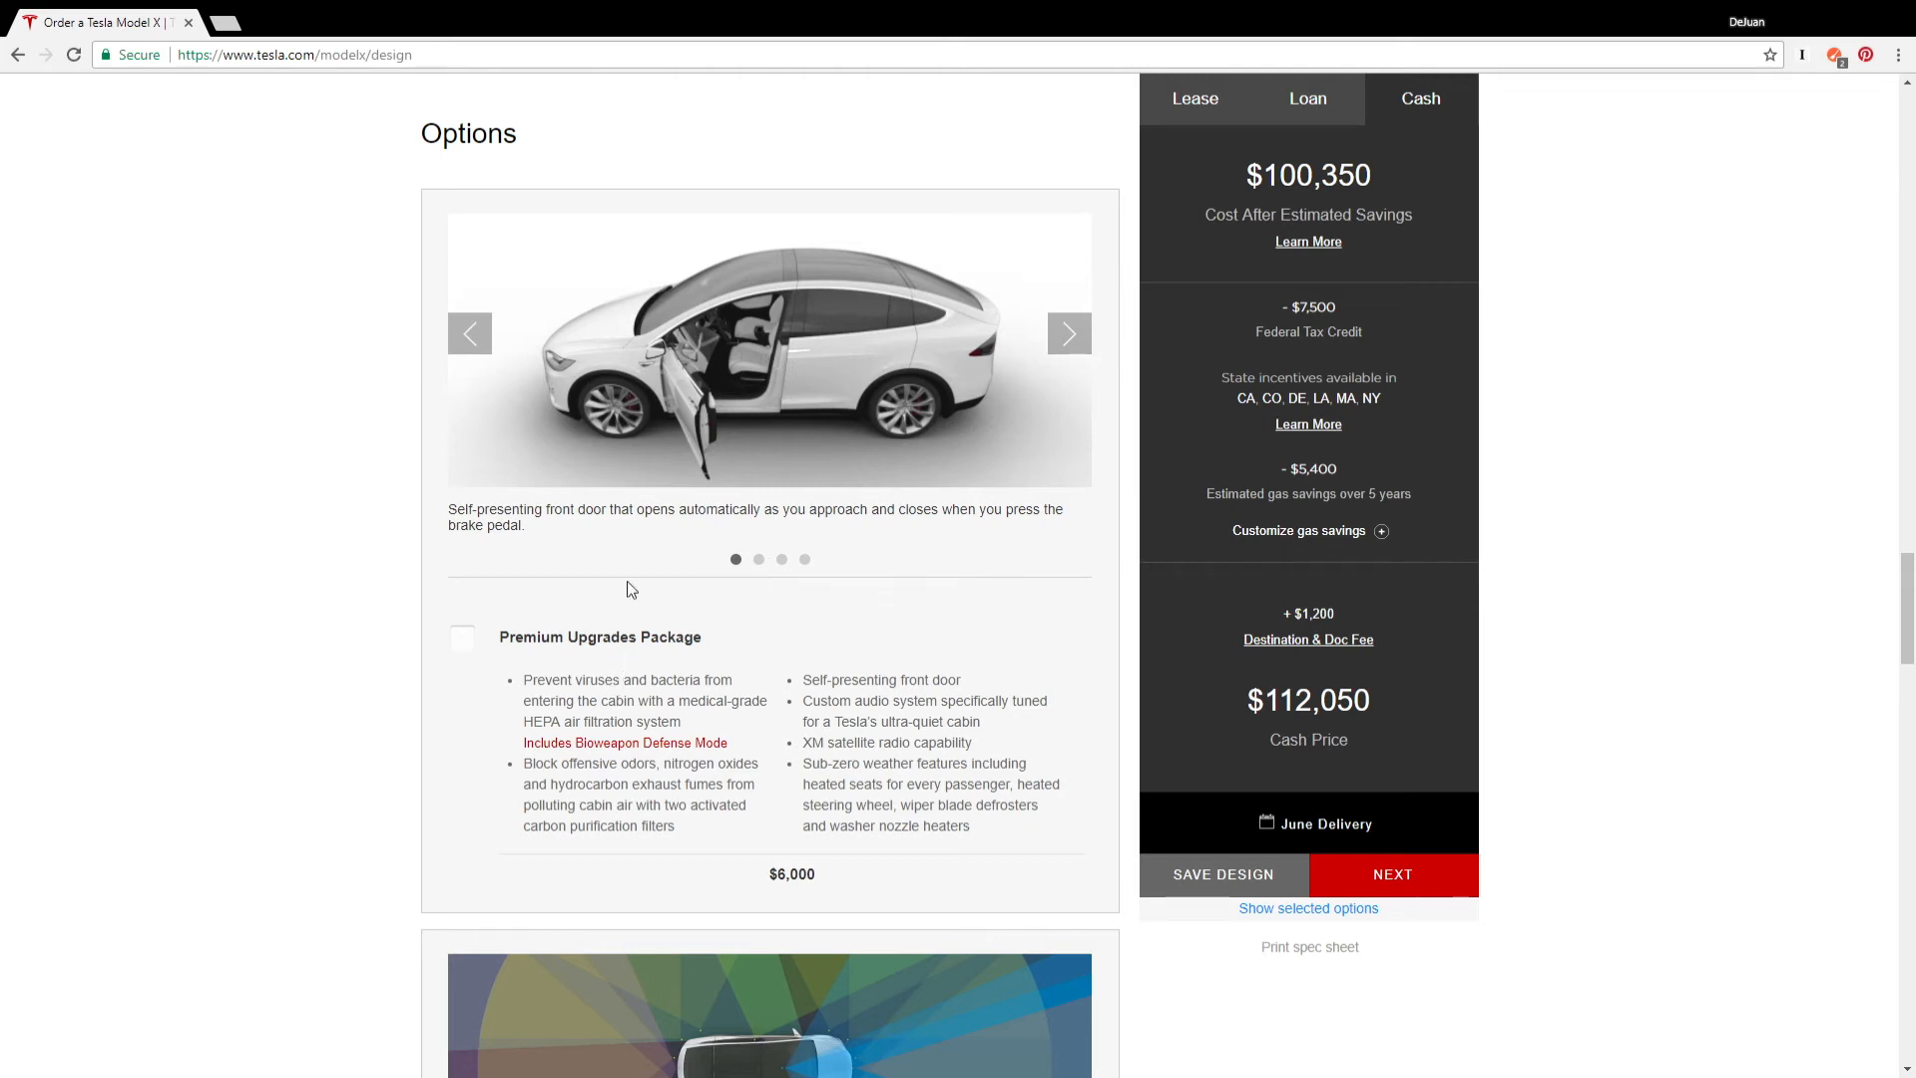
{"action": "mouse_move", "coordinate": [548, 690]}
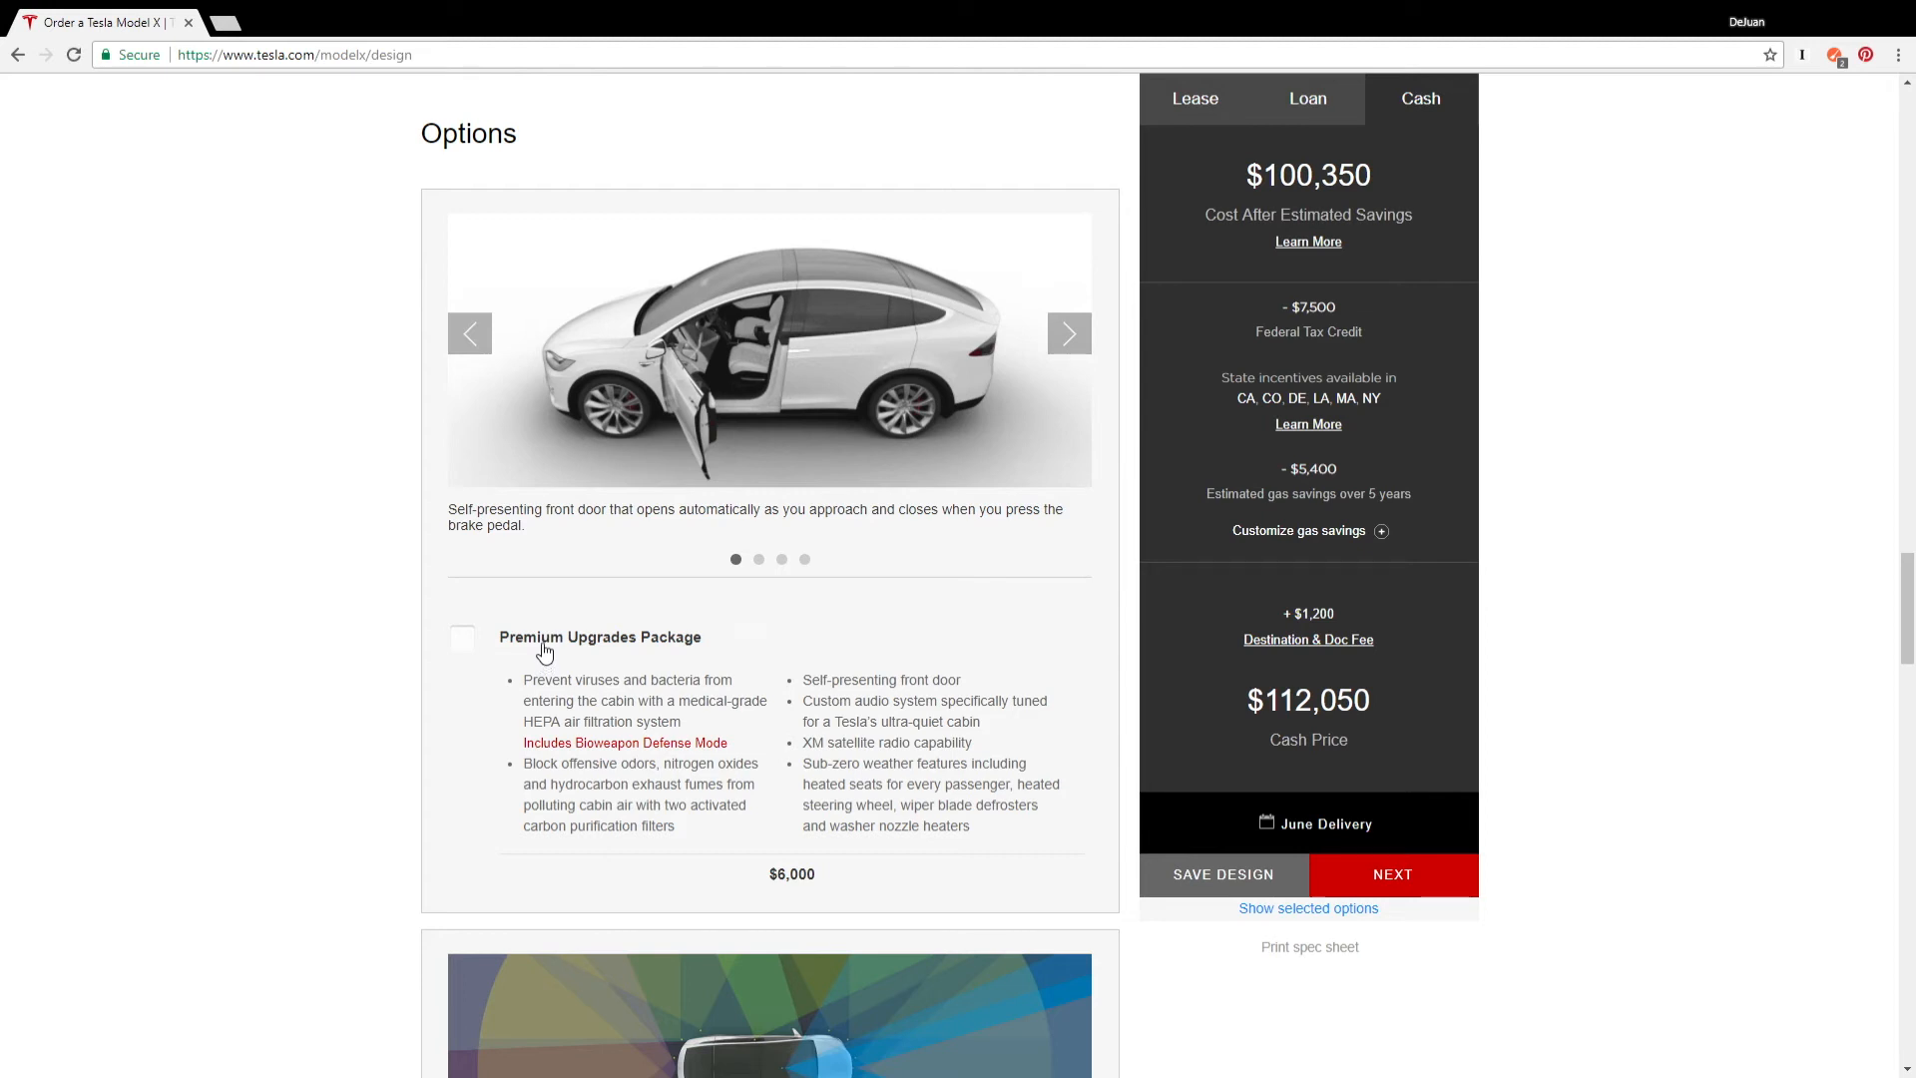
{"action": "mouse_move", "coordinate": [512, 623]}
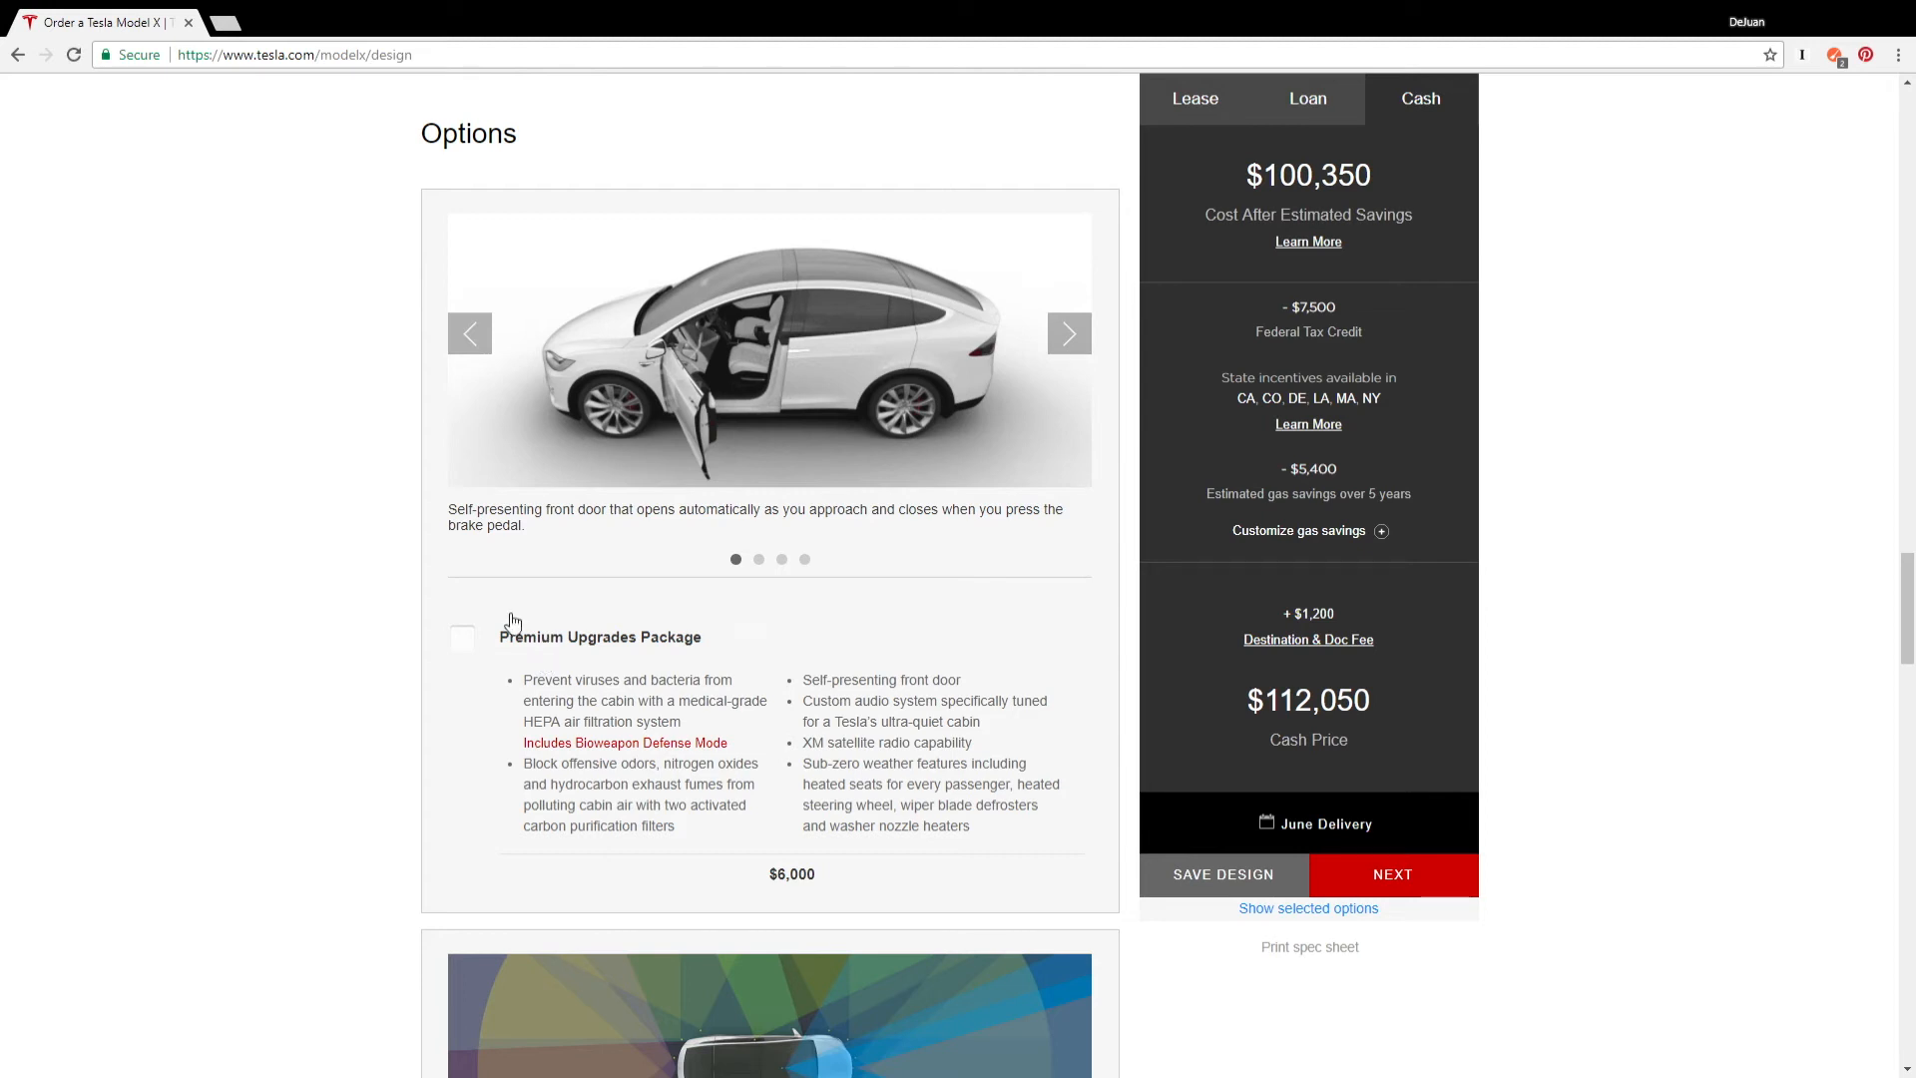
{"action": "mouse_move", "coordinate": [532, 715]}
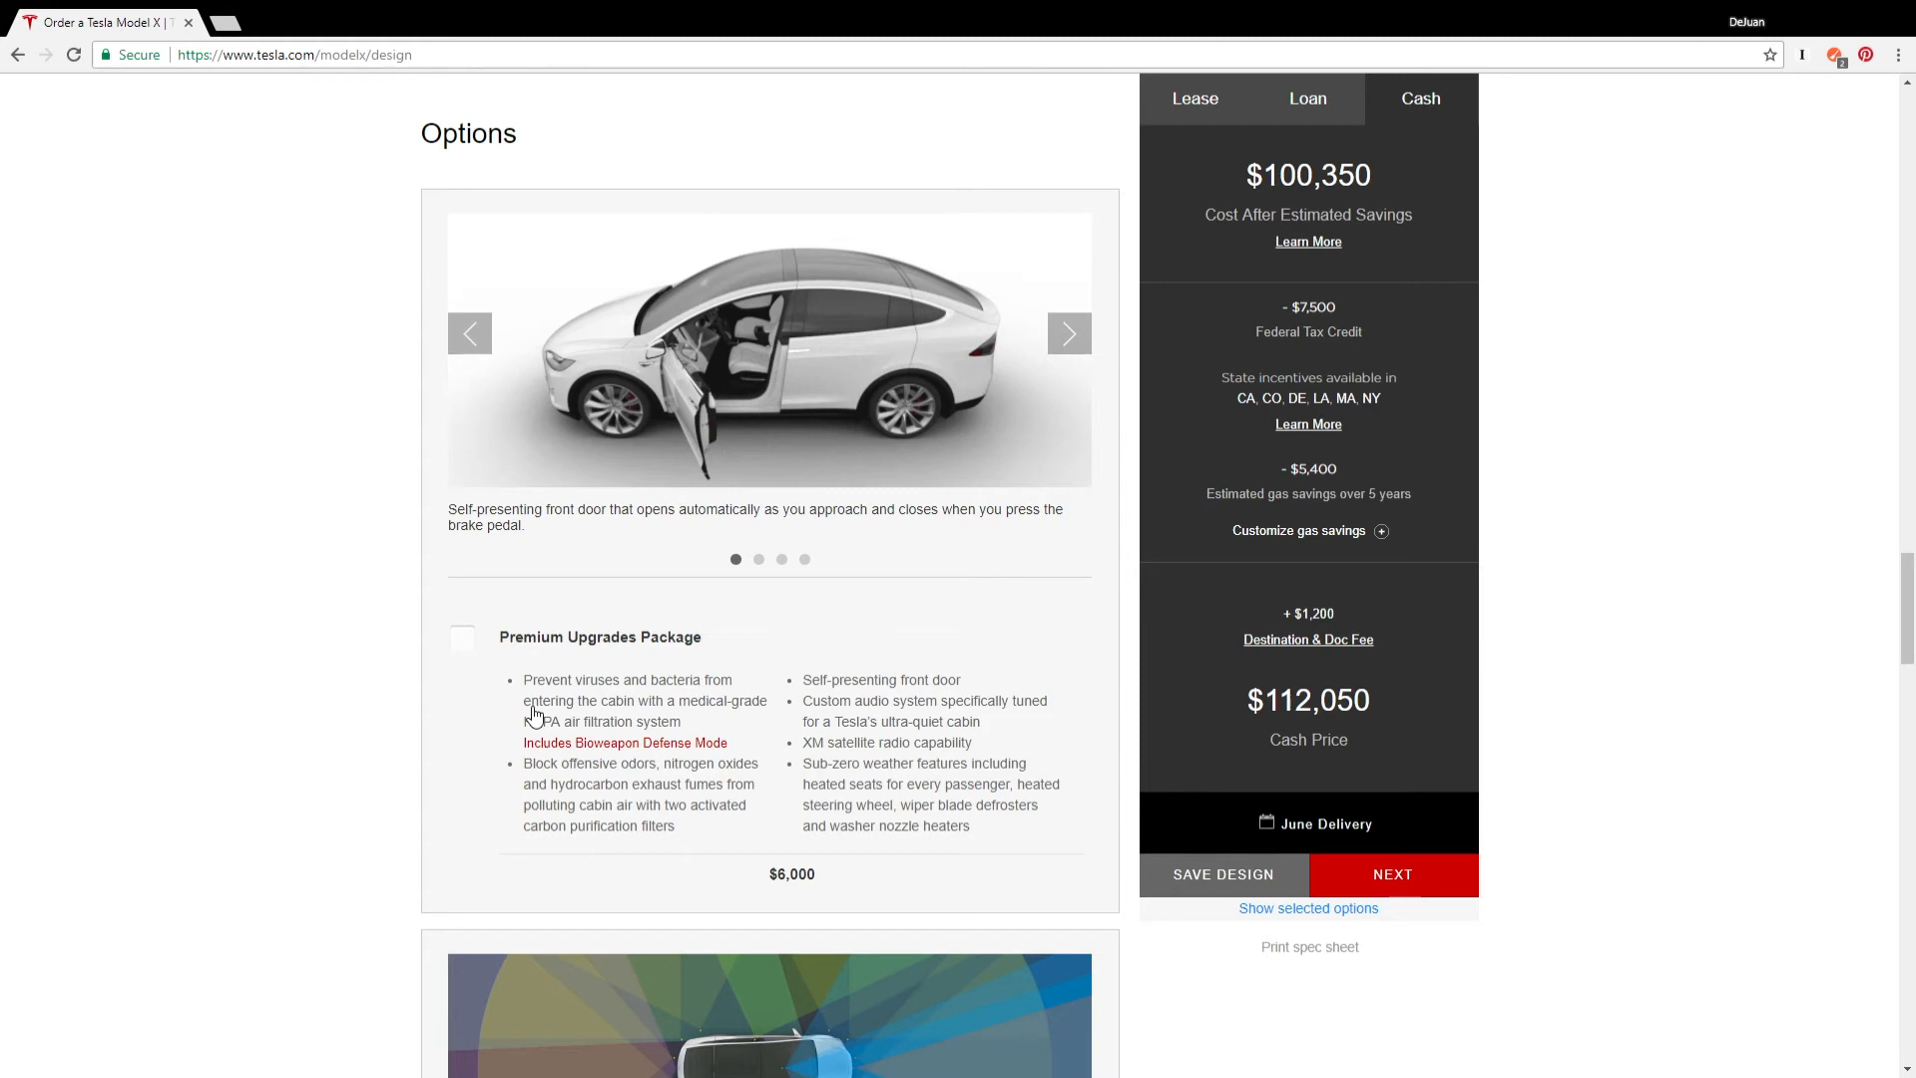
{"action": "mouse_move", "coordinate": [632, 724]}
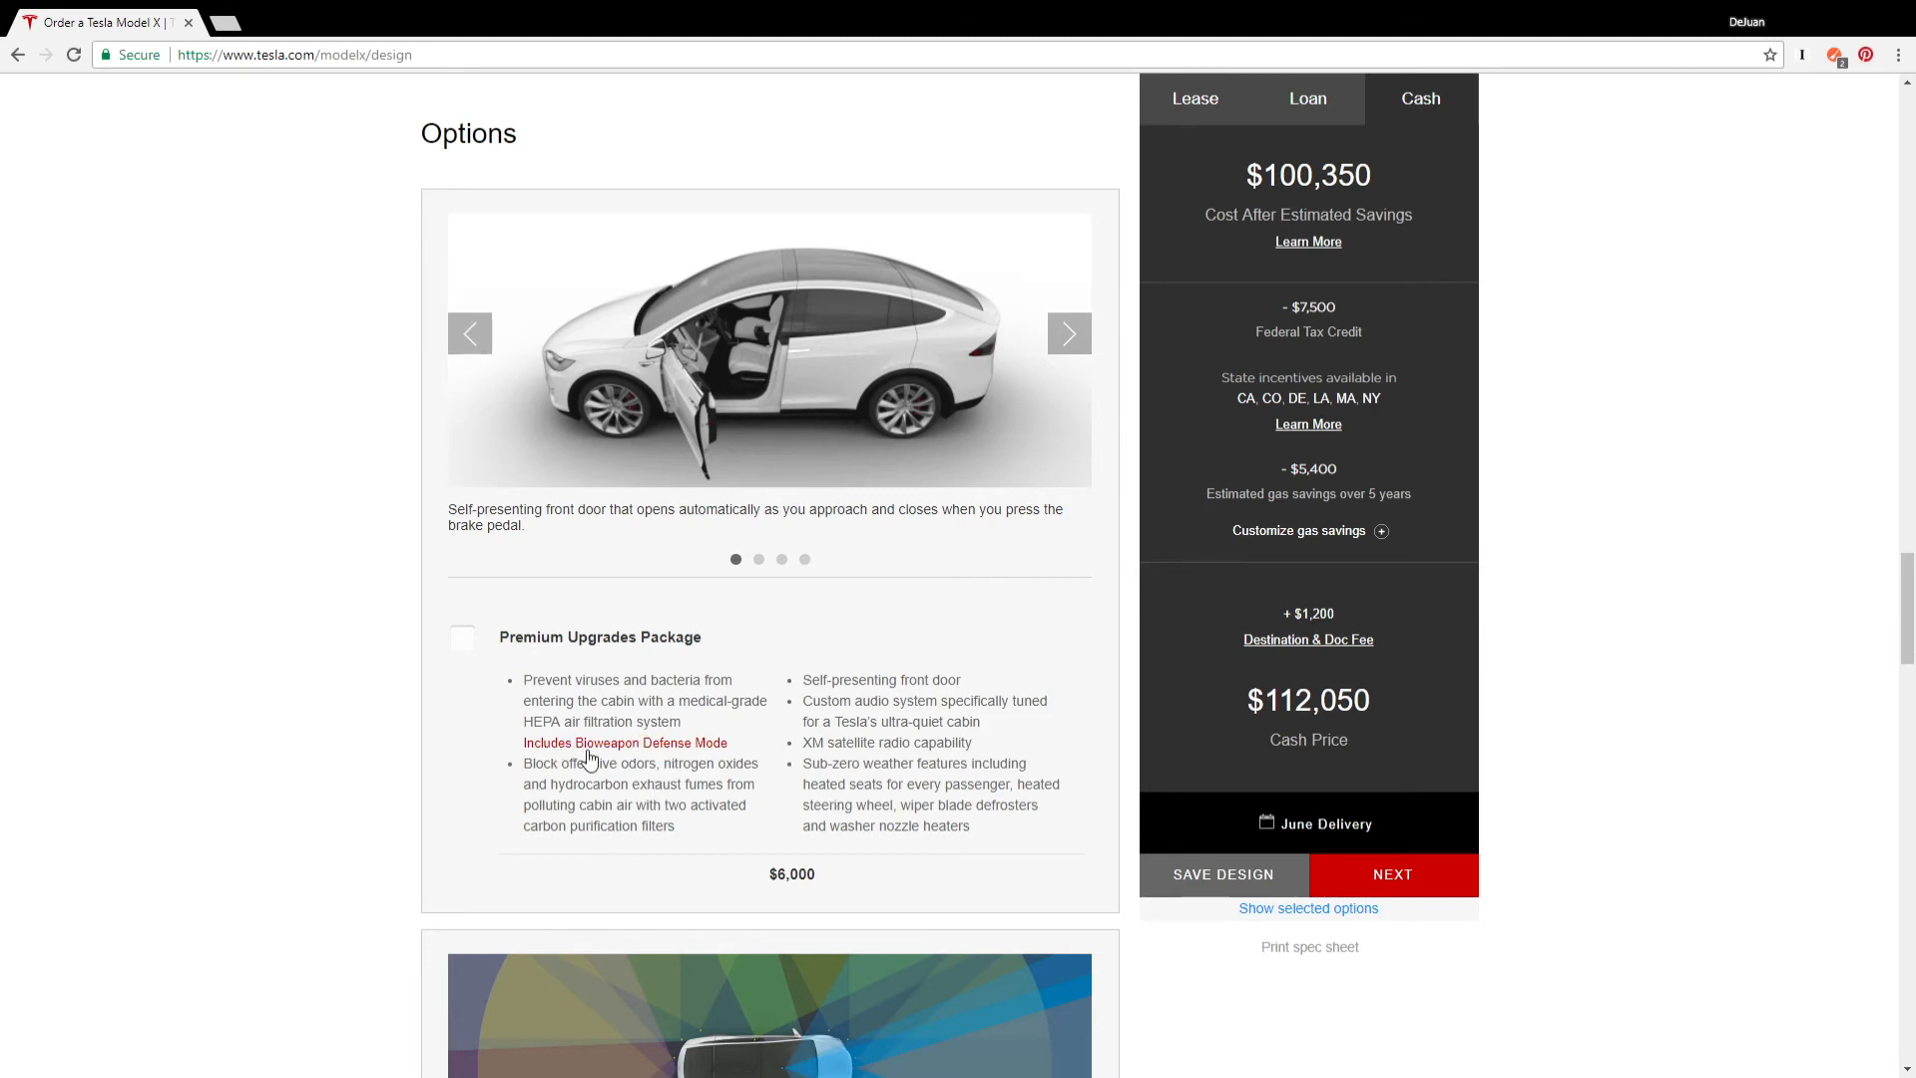
{"action": "mouse_move", "coordinate": [497, 648]}
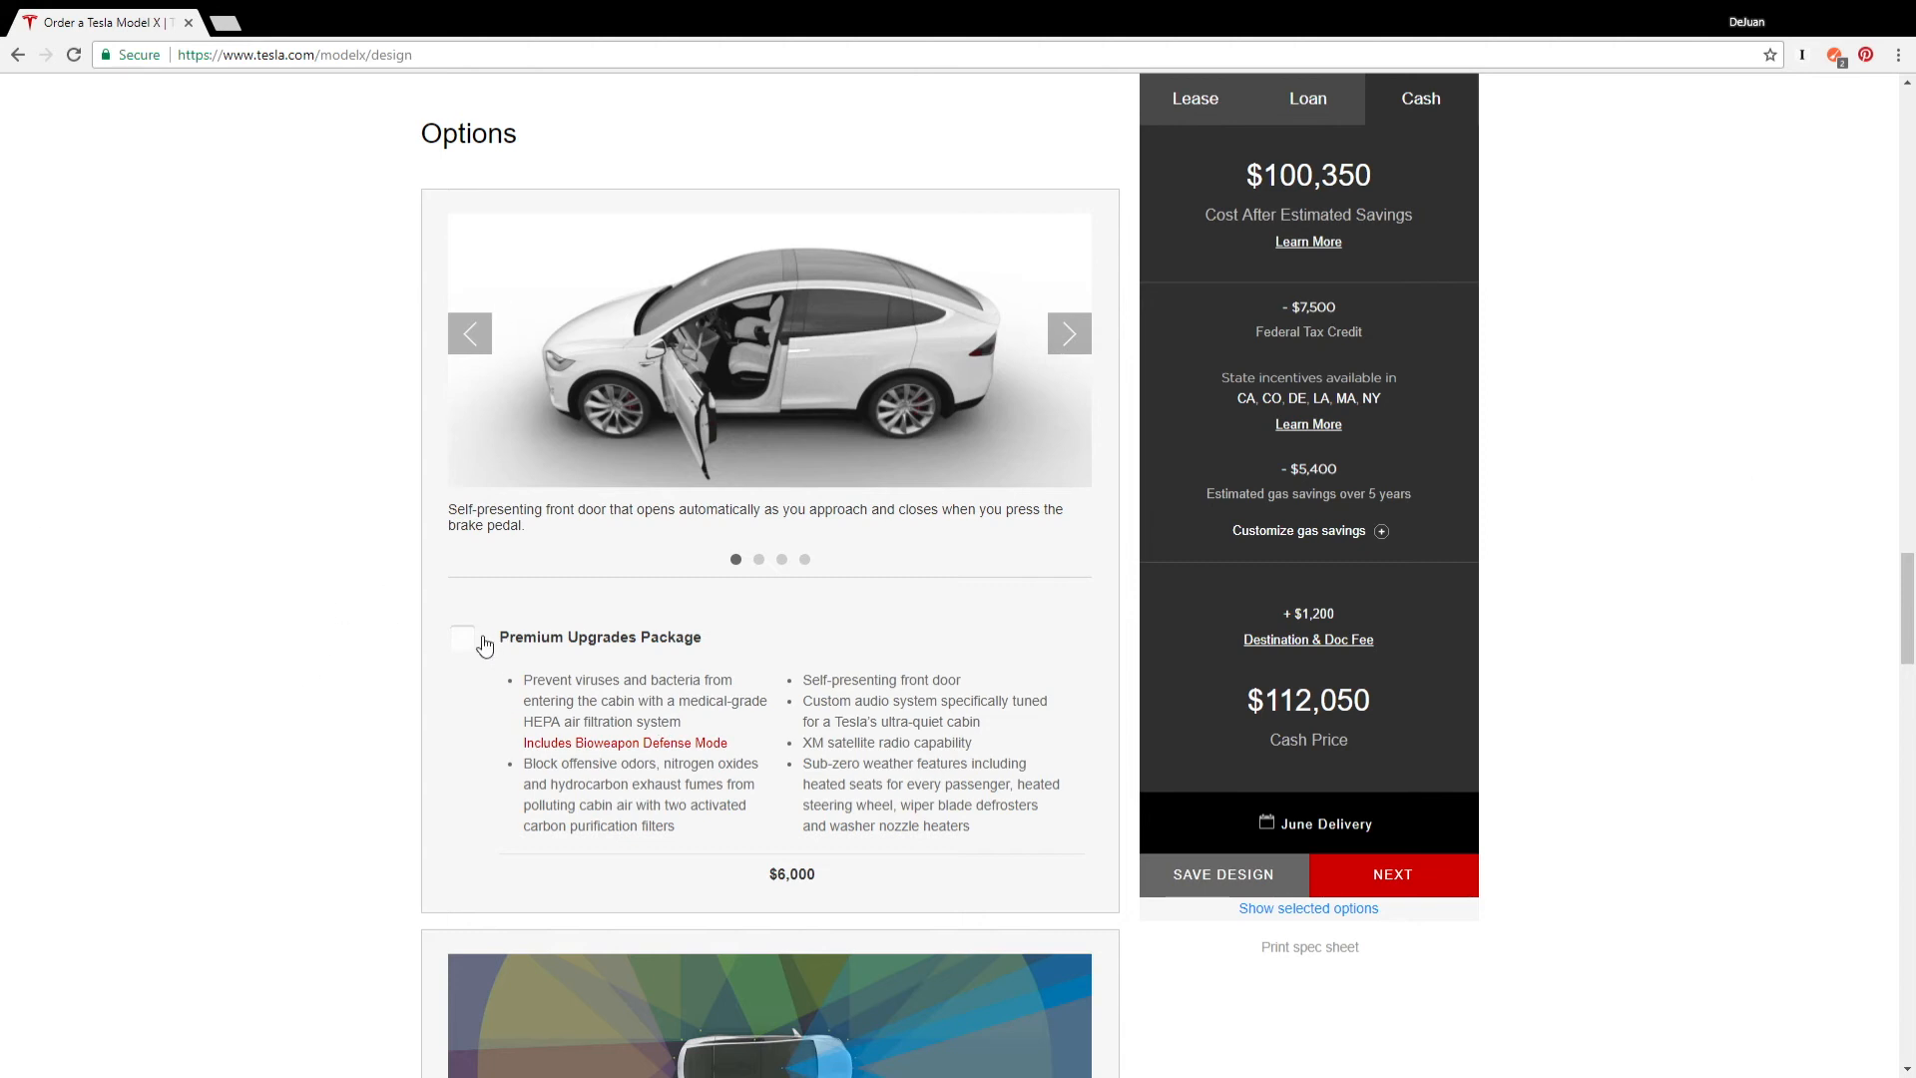
Step: Add the Premium Upgrades Package, lifting the cash price to $118,050
{"action": "left_click", "coordinate": [463, 637]}
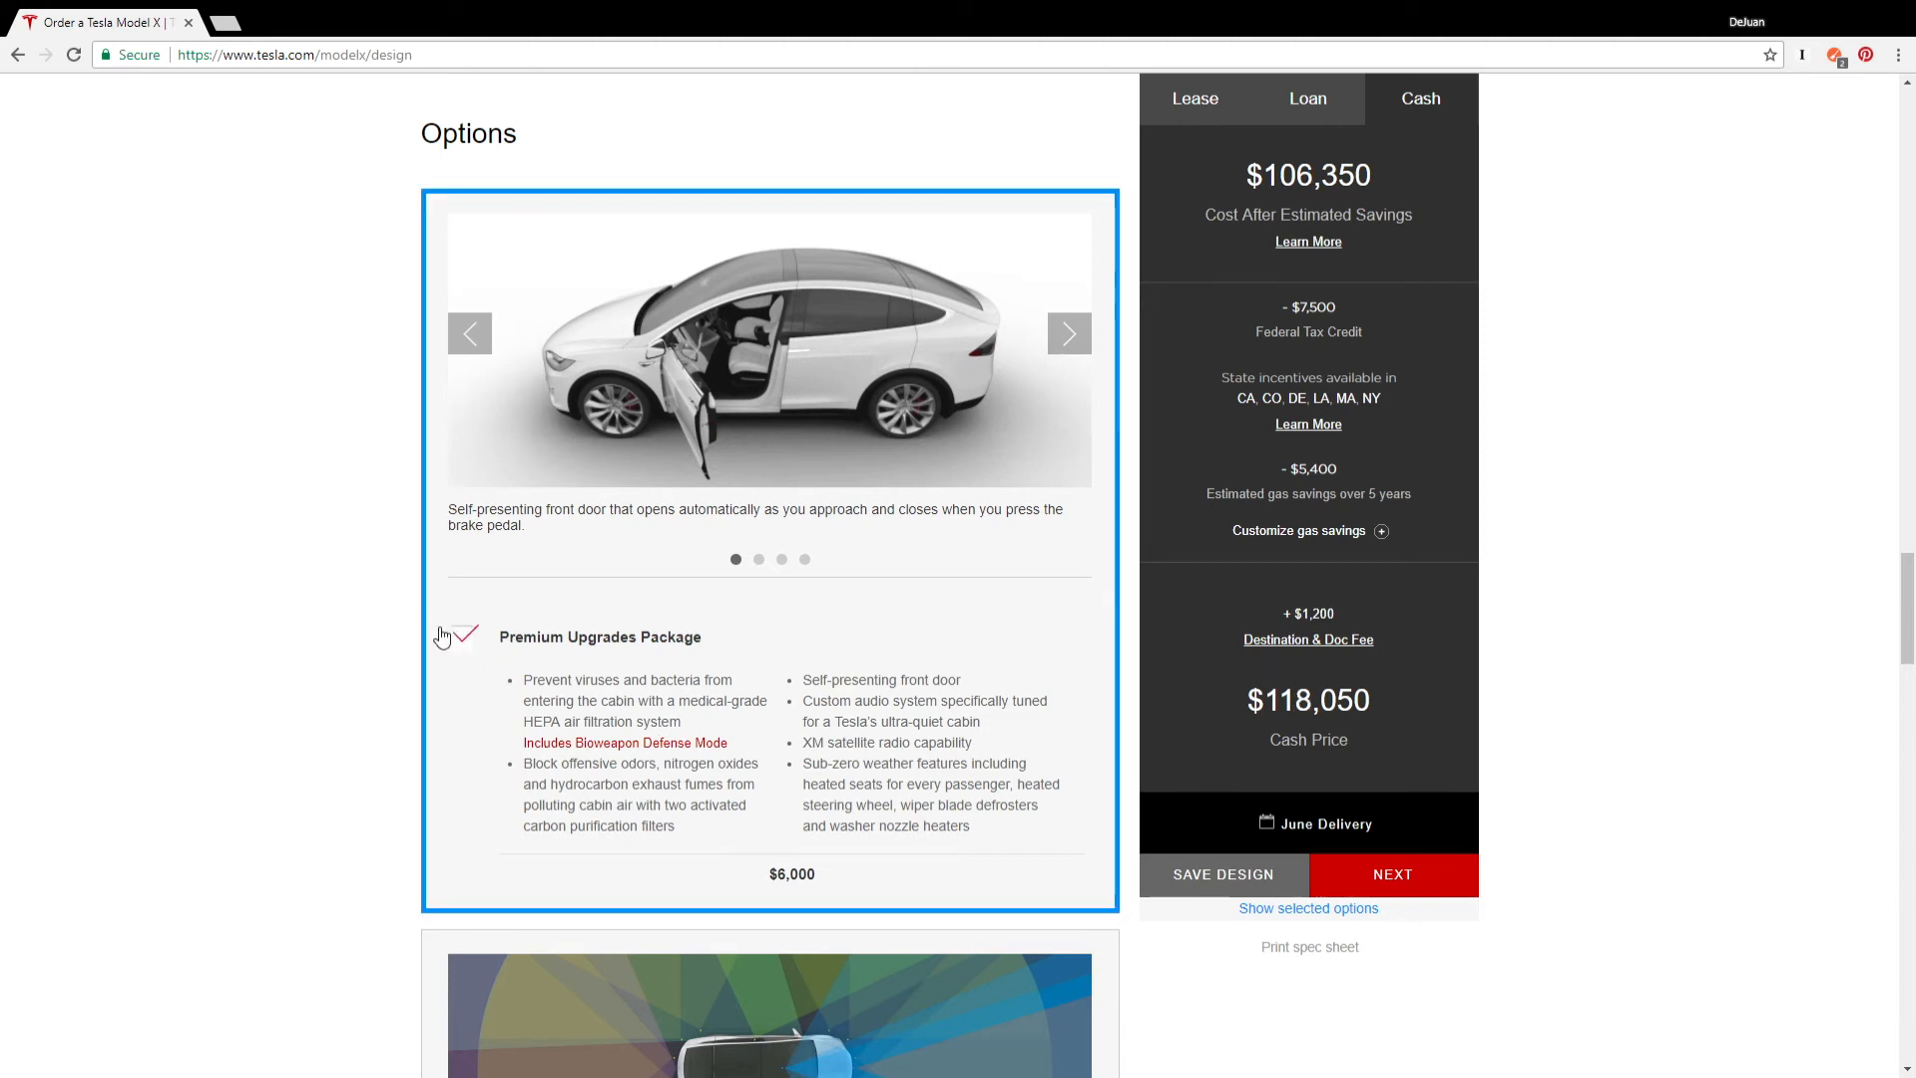
{"action": "scroll", "scroll_direction": "down", "scroll_amount": 3}
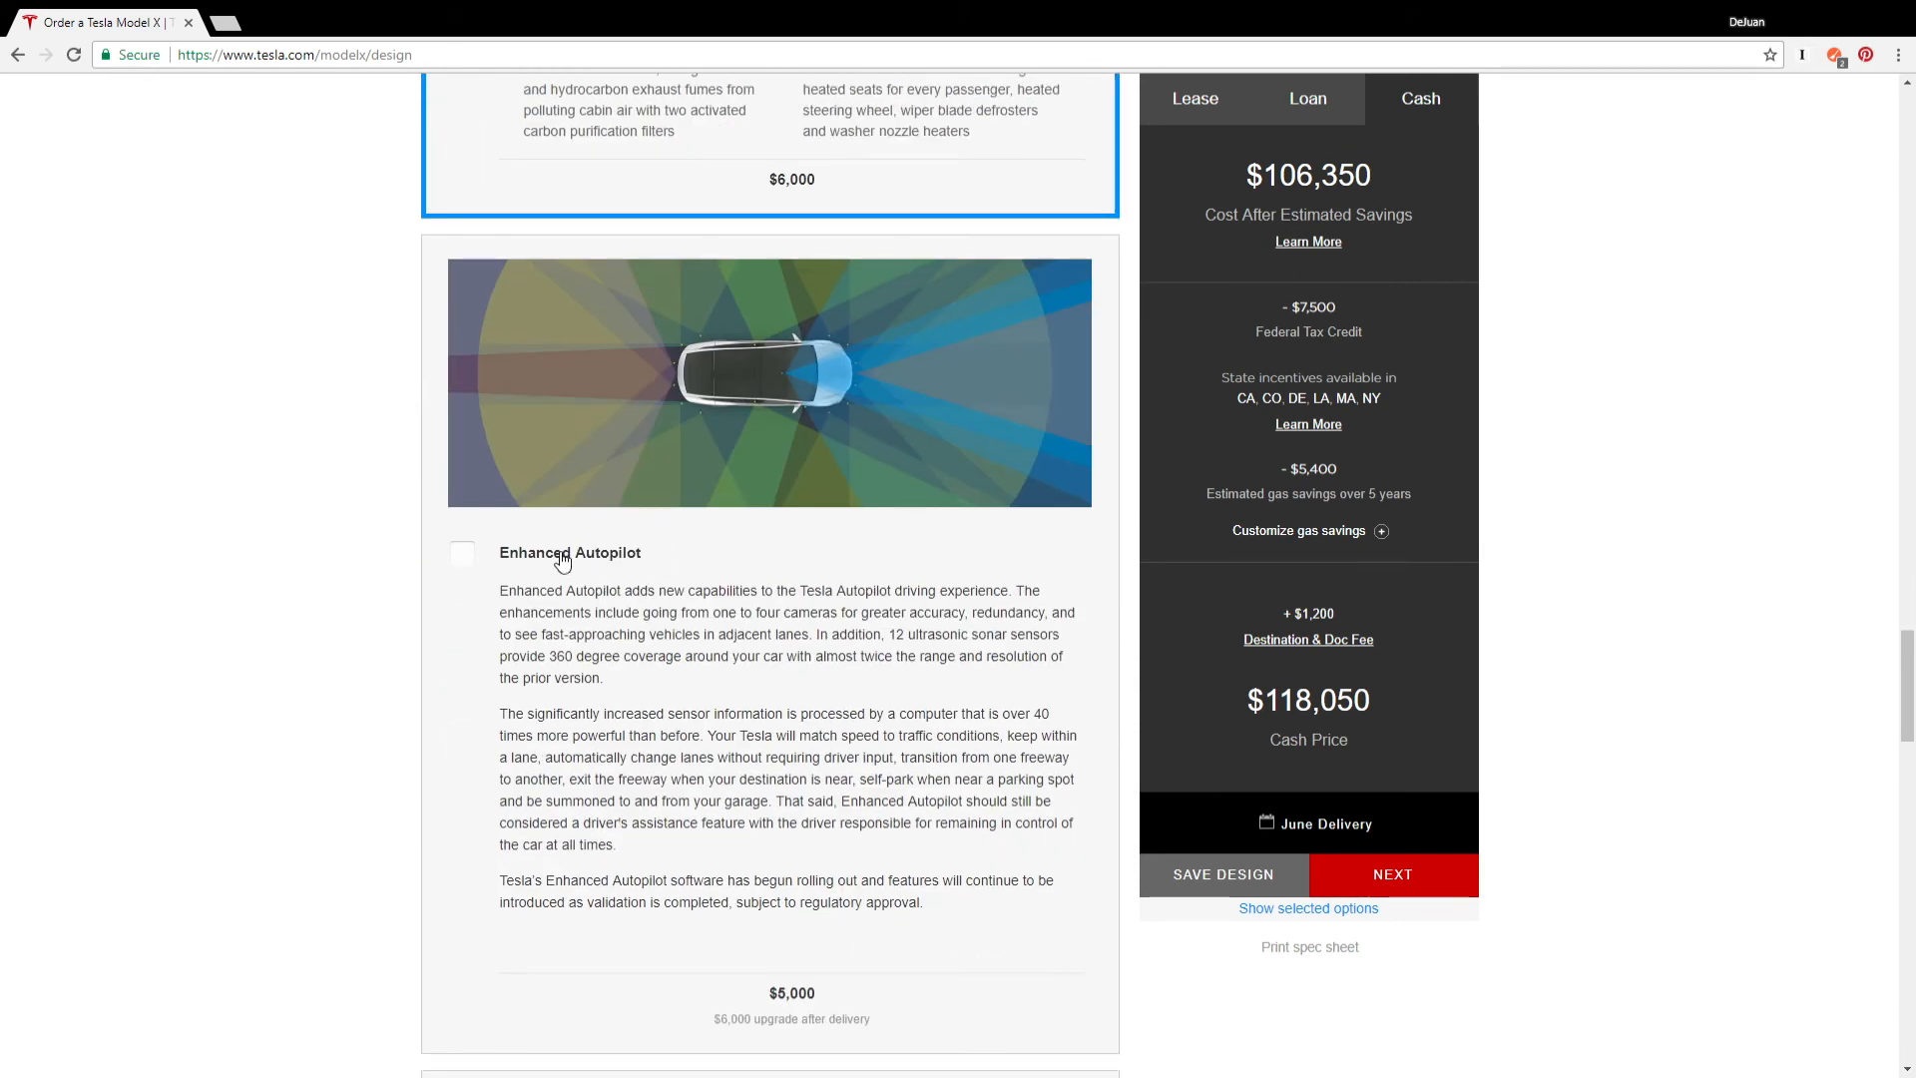
Step: Add Enhanced Autopilot, raising the cash price to $123,050
{"action": "left_click", "coordinate": [460, 551]}
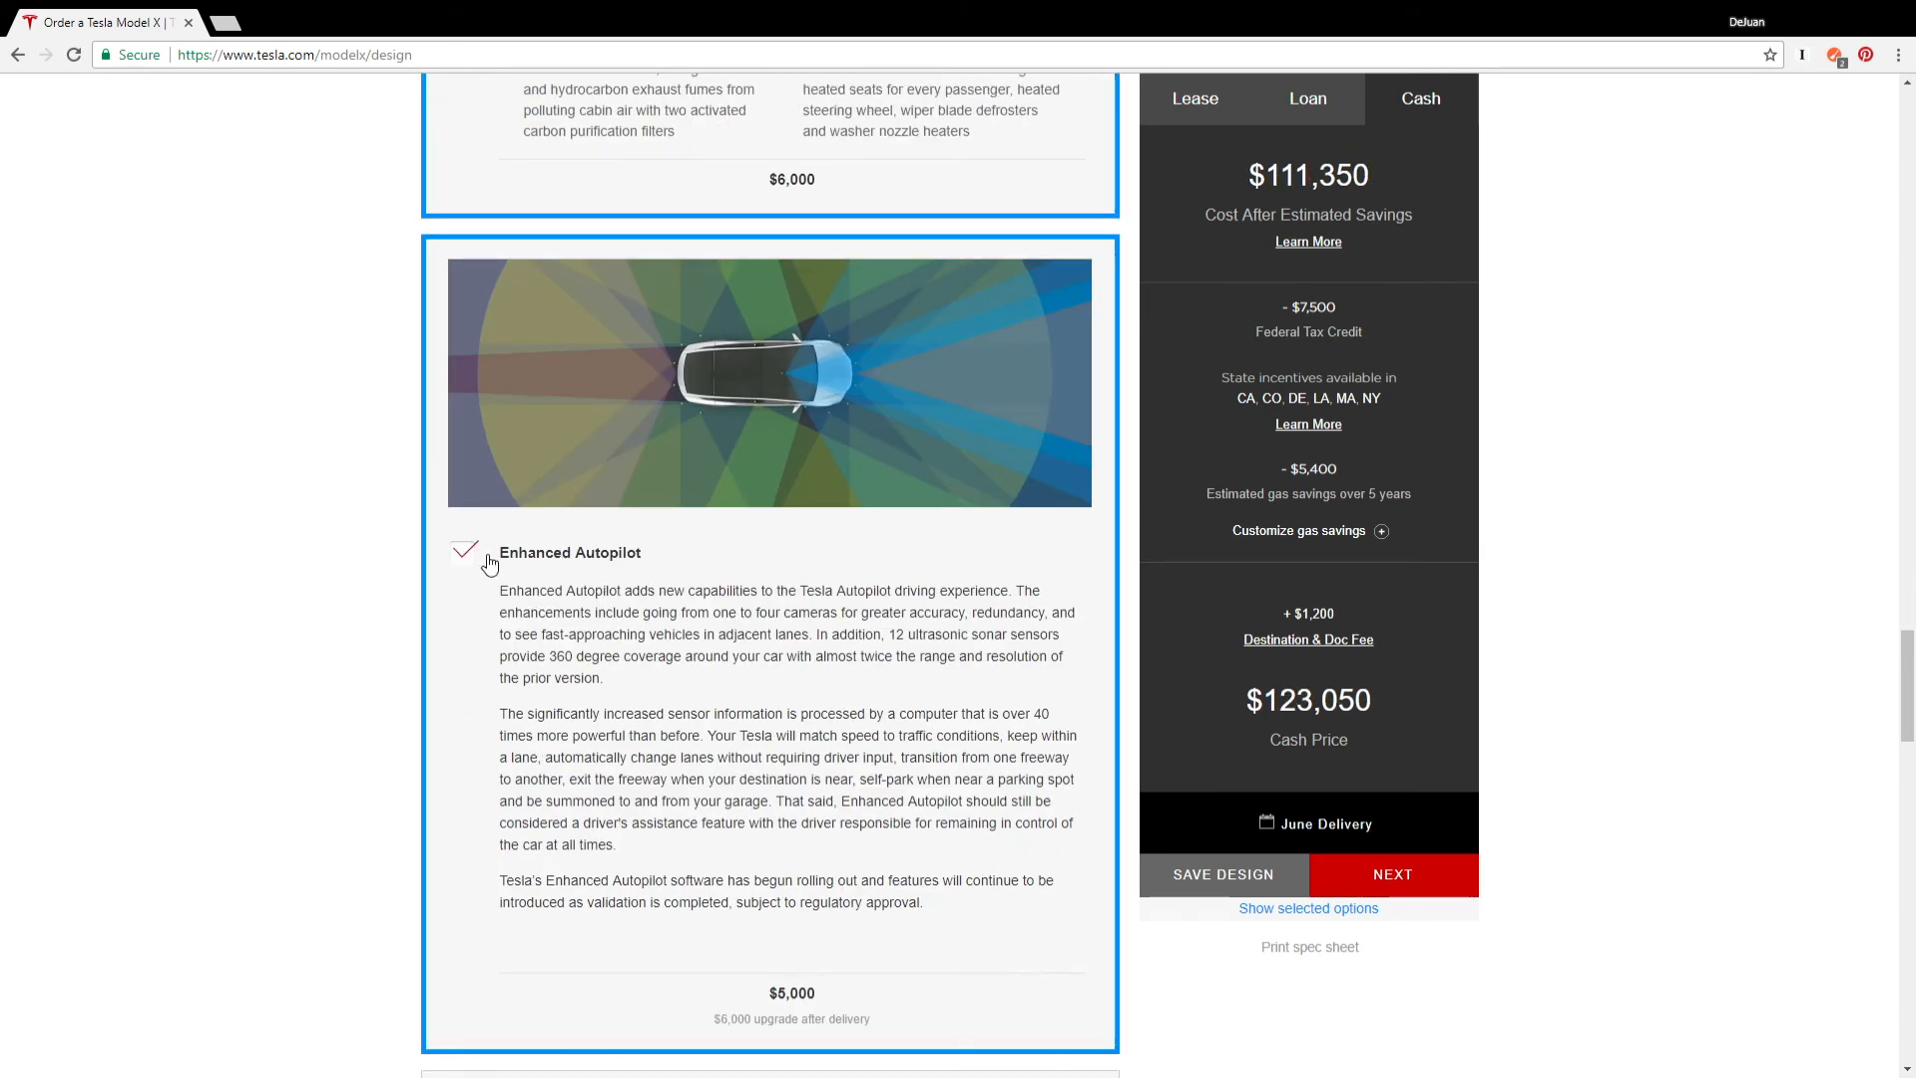
{"action": "mouse_move", "coordinate": [893, 568]}
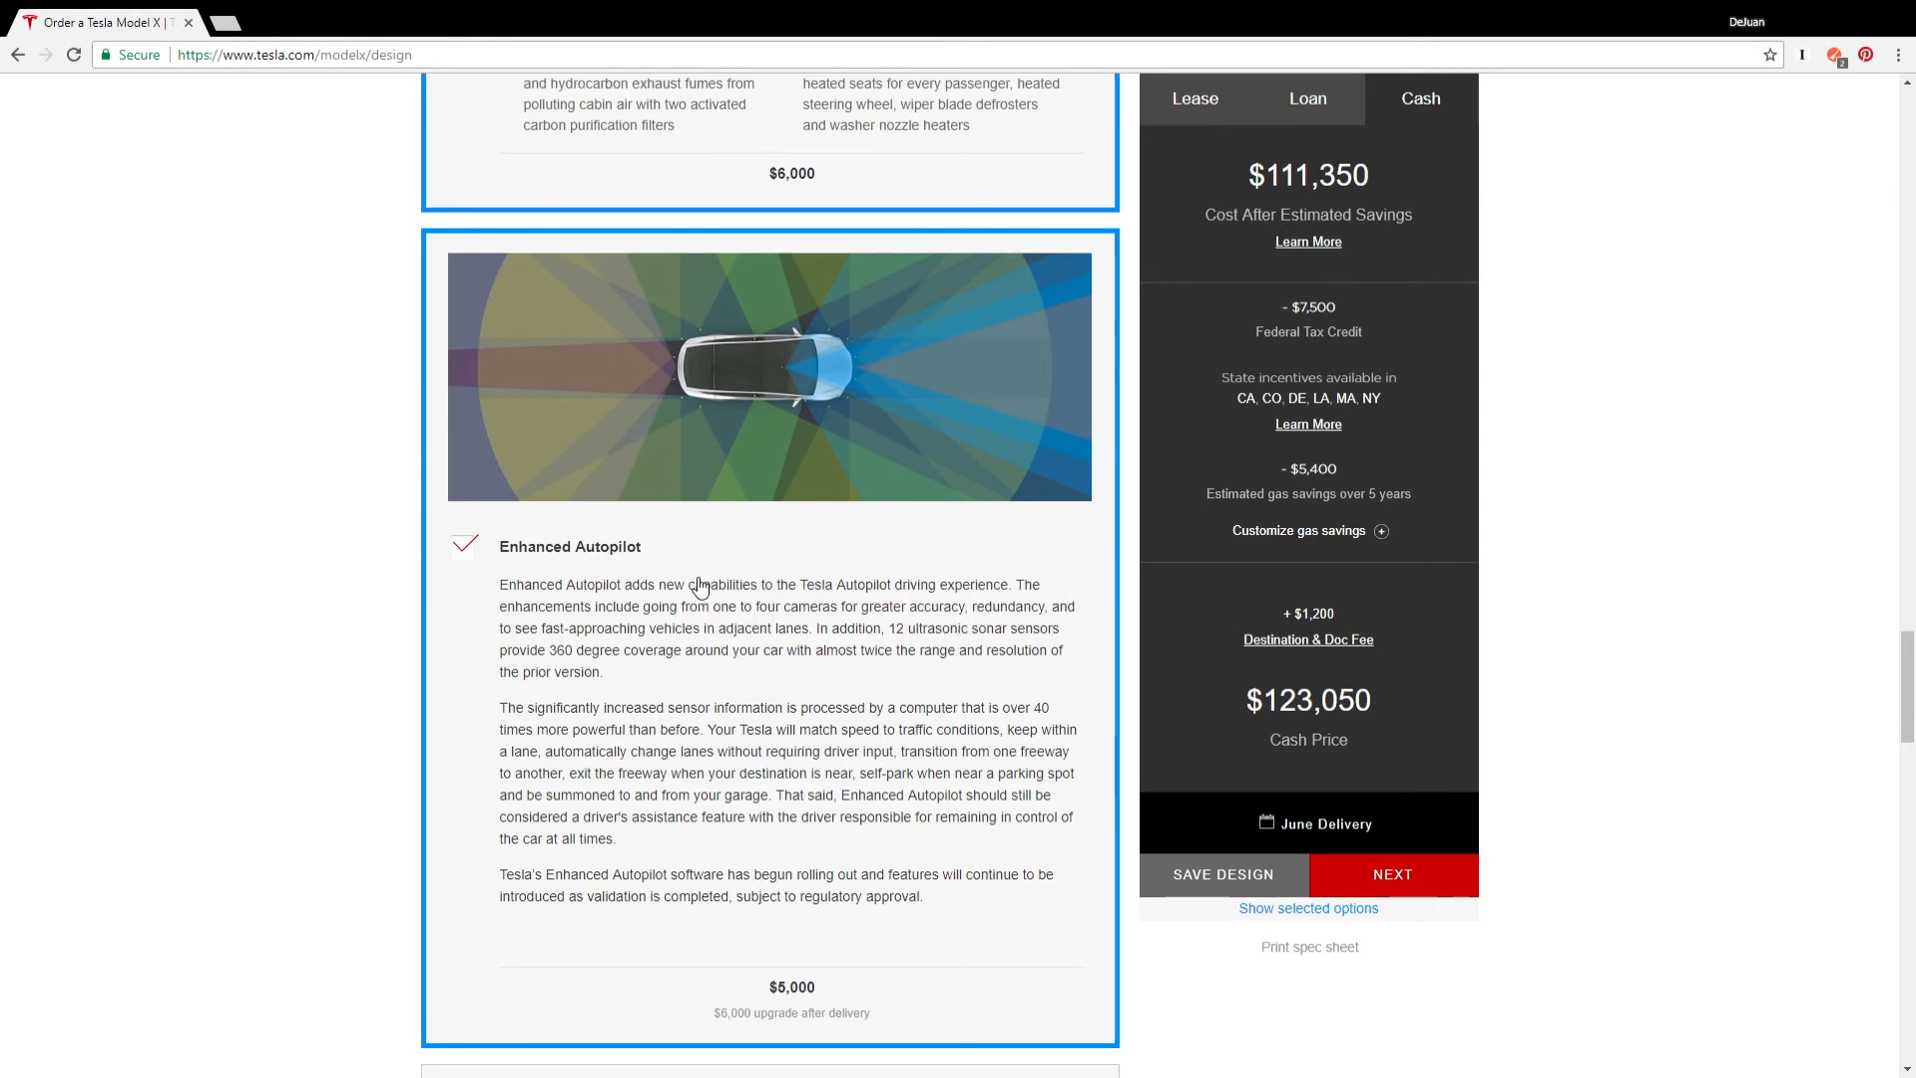
{"action": "scroll", "scroll_direction": "down", "scroll_amount": 3}
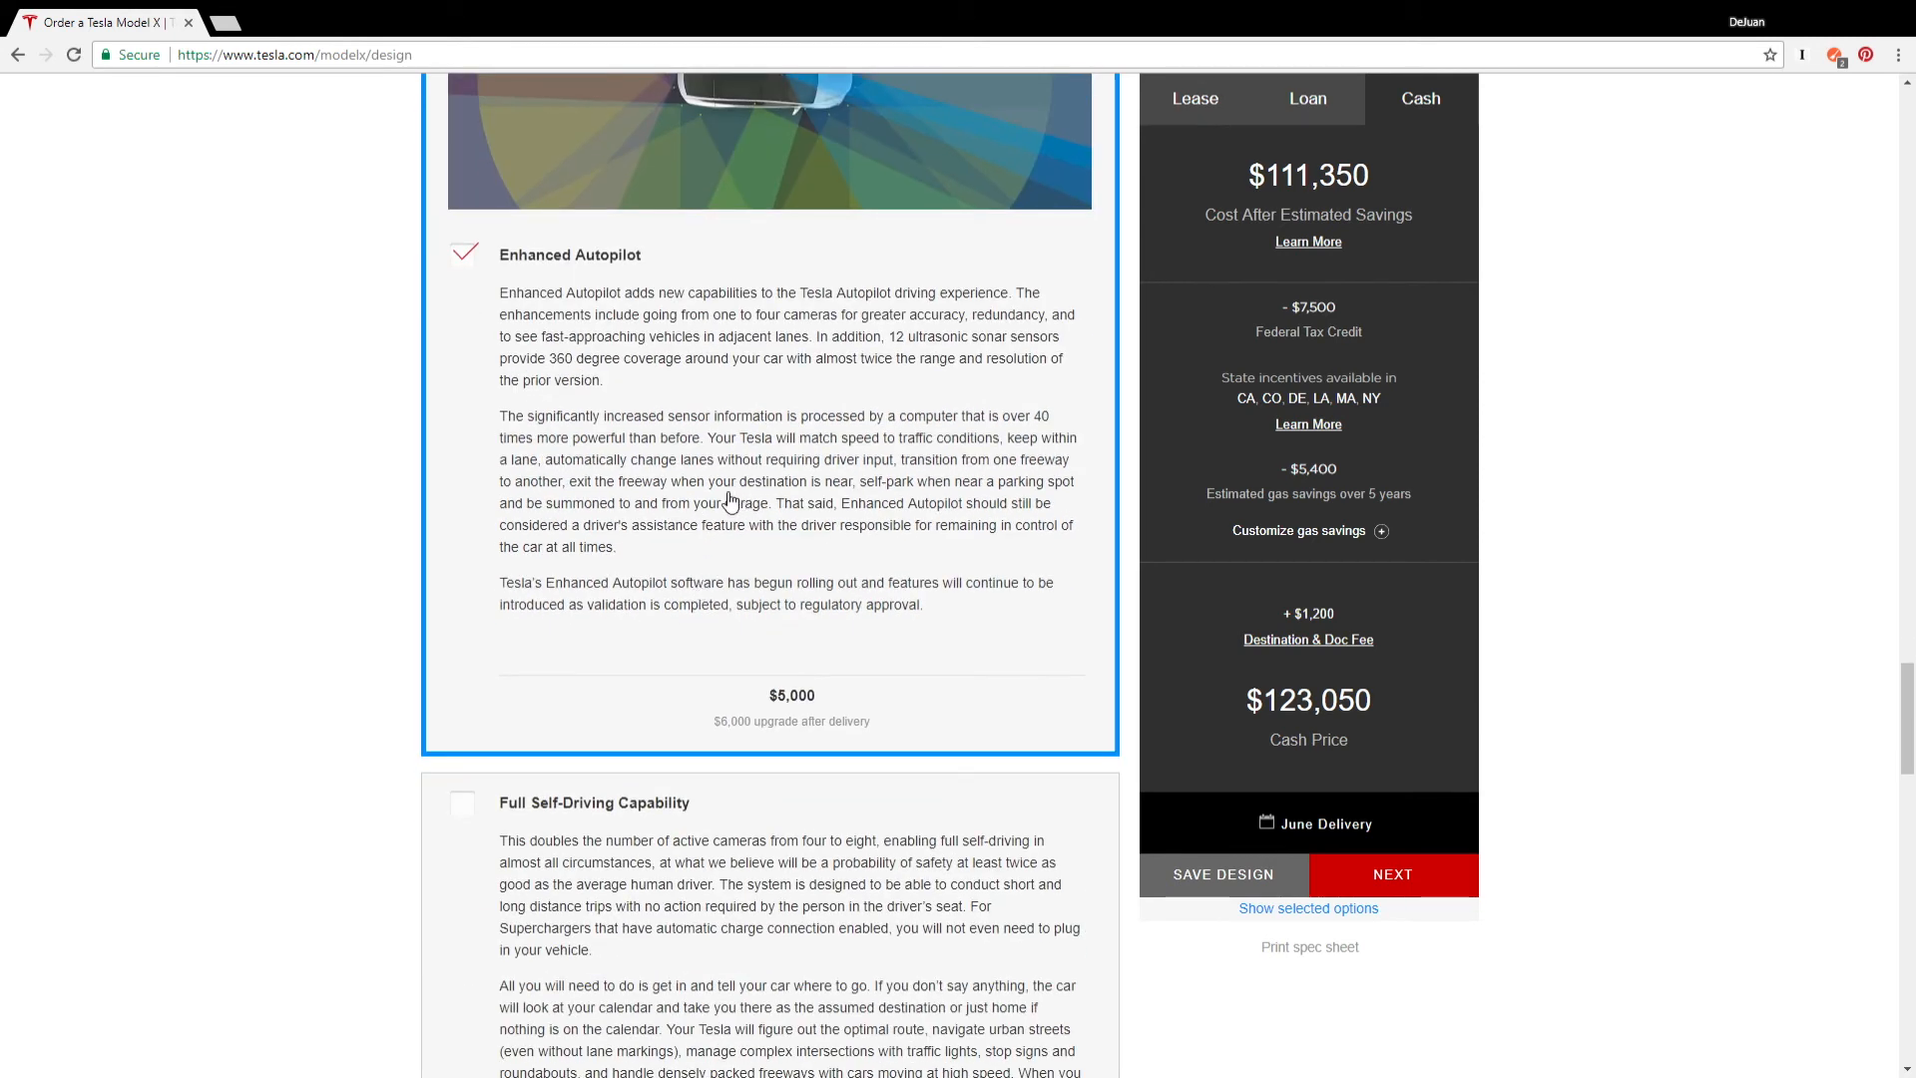
{"action": "scroll", "scroll_direction": "up", "scroll_amount": 3}
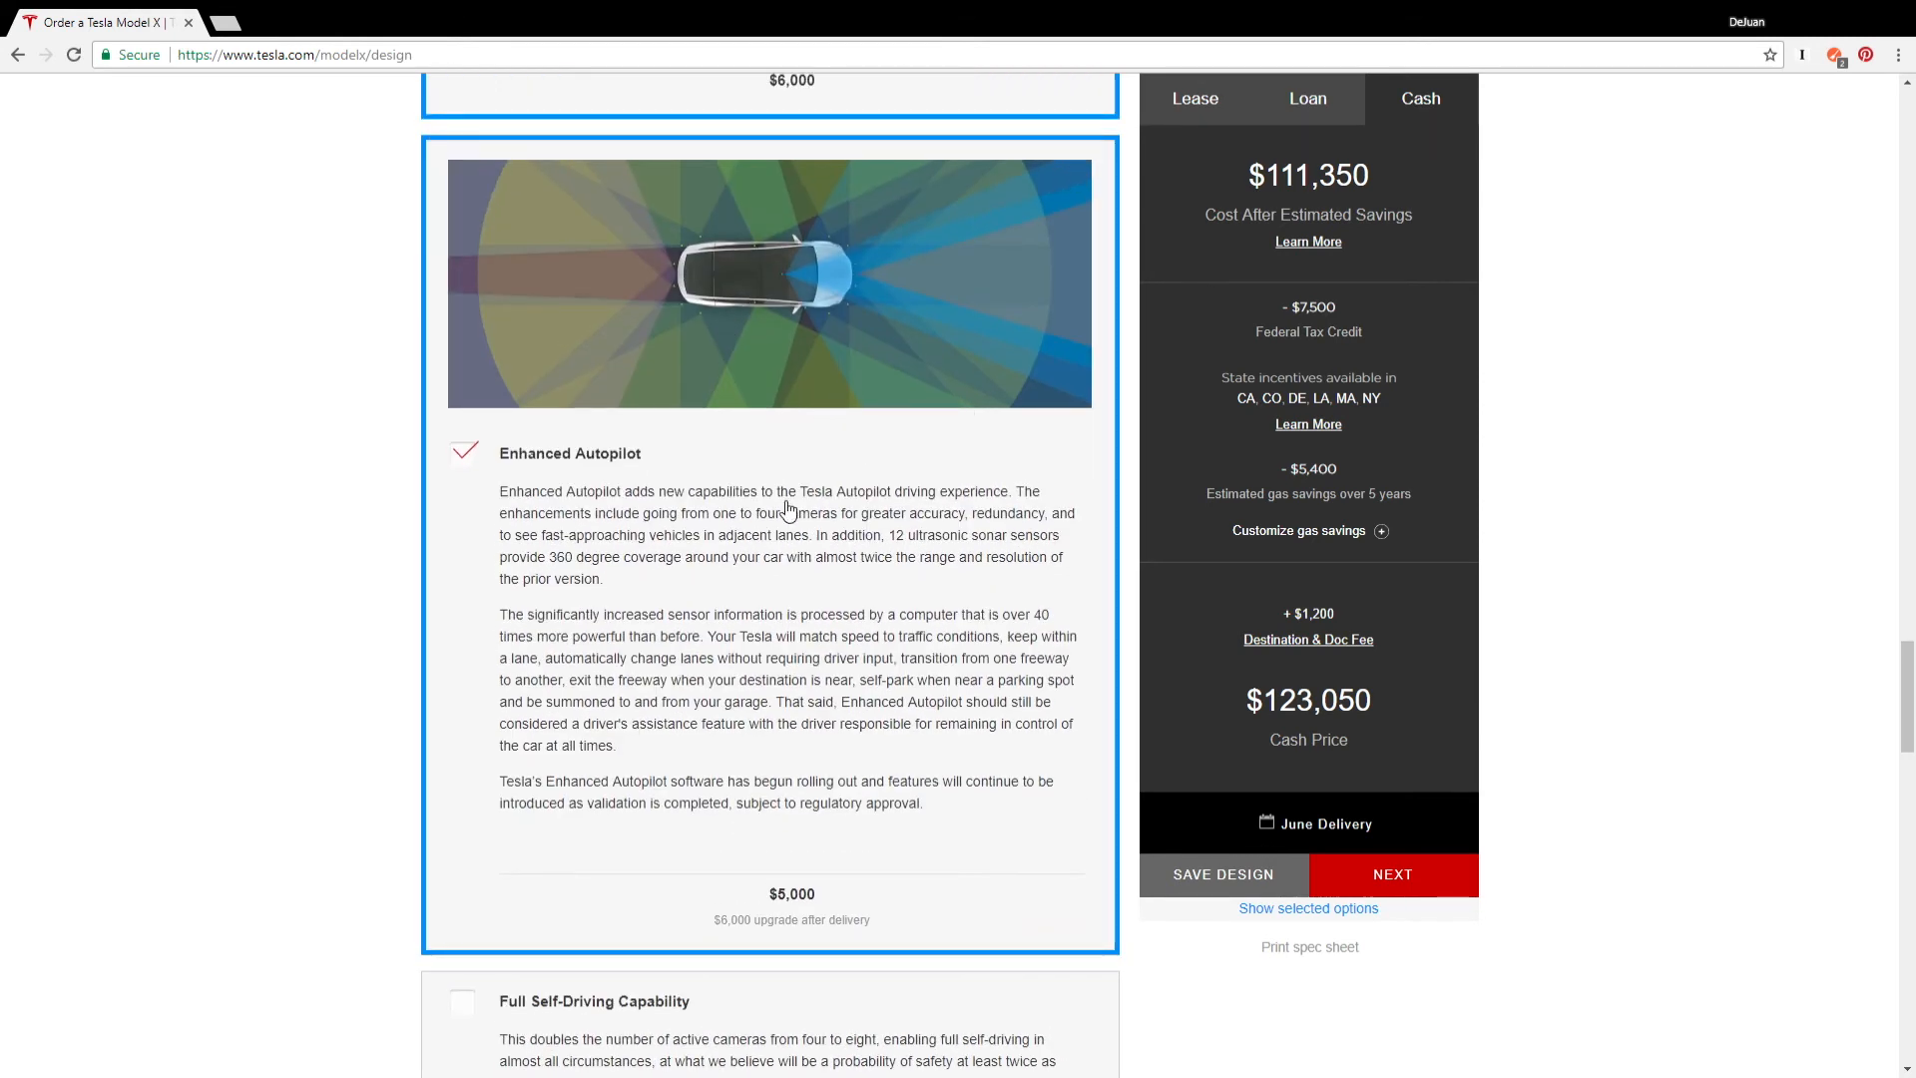
{"action": "scroll", "scroll_direction": "down", "scroll_amount": 3}
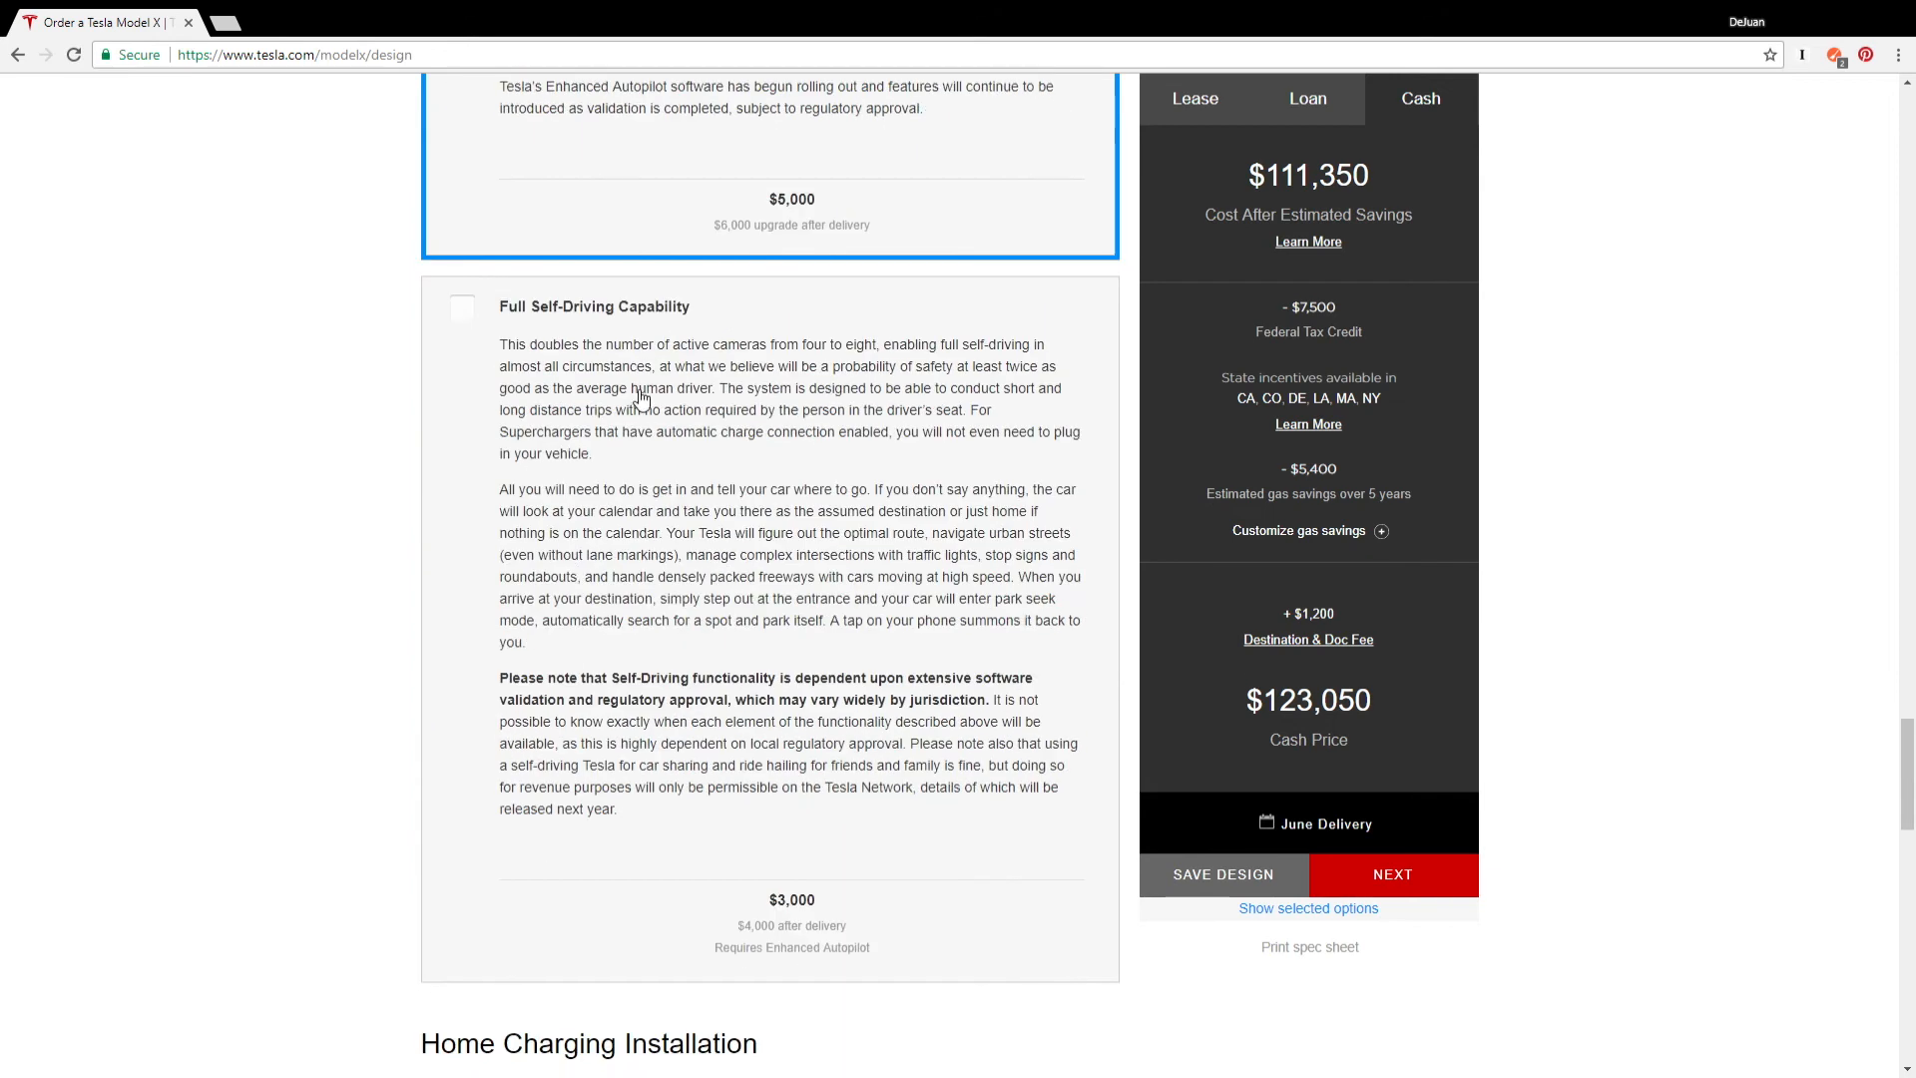
{"action": "scroll", "scroll_direction": "down", "scroll_amount": 3}
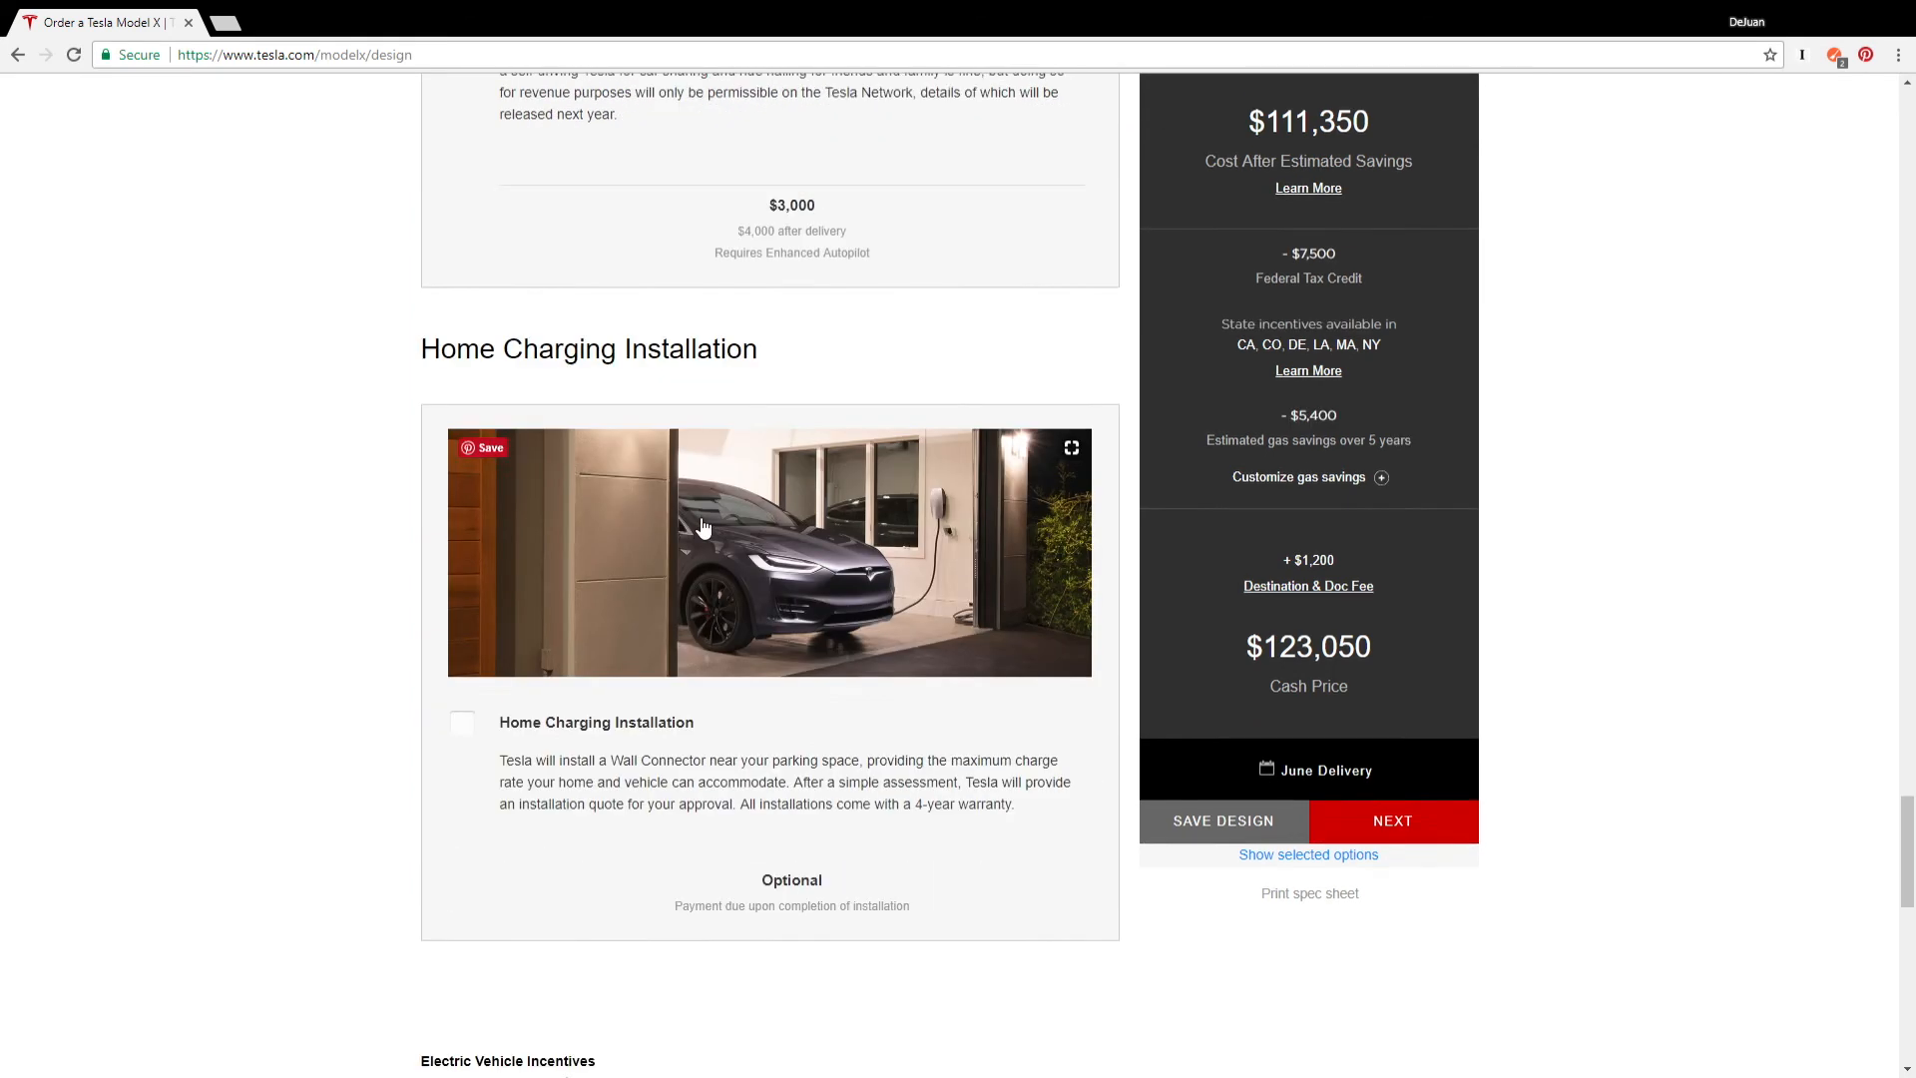
{"action": "scroll", "scroll_direction": "down", "scroll_amount": 3}
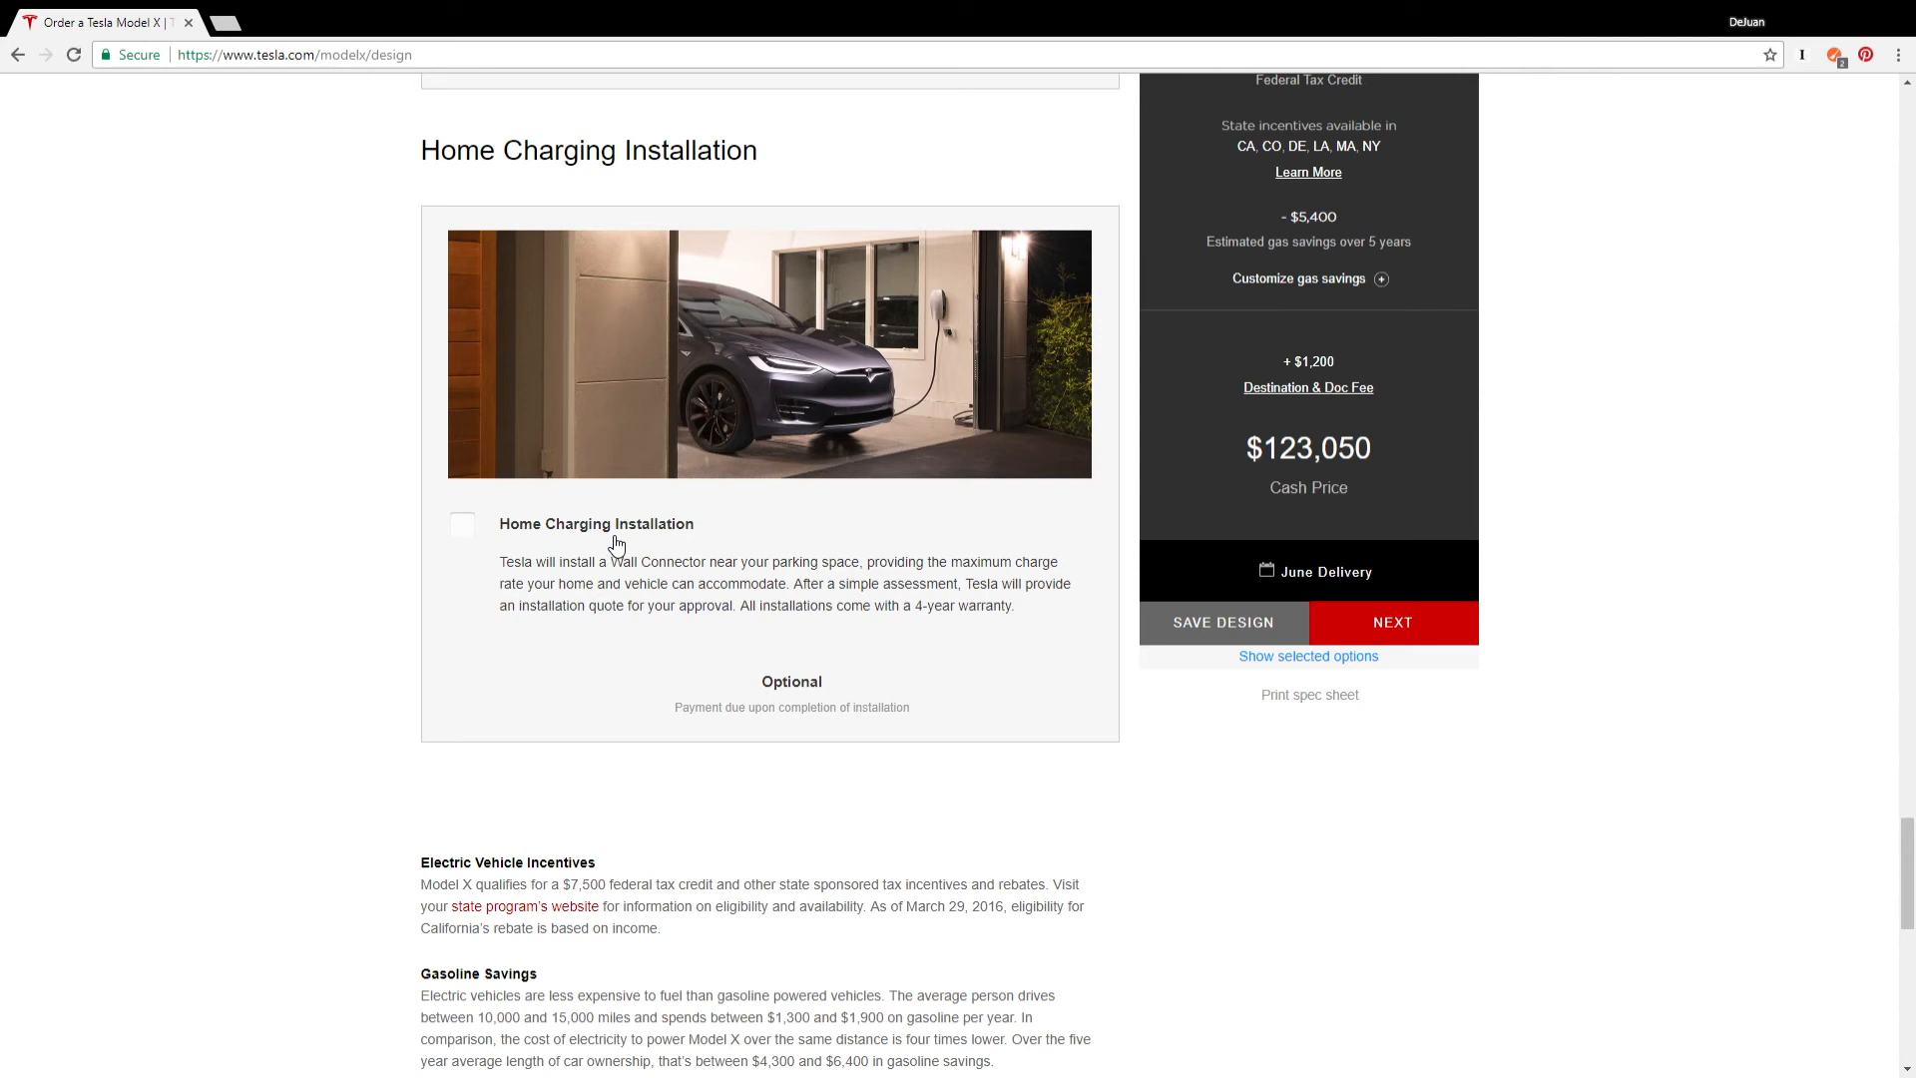
{"action": "mouse_move", "coordinate": [838, 644]}
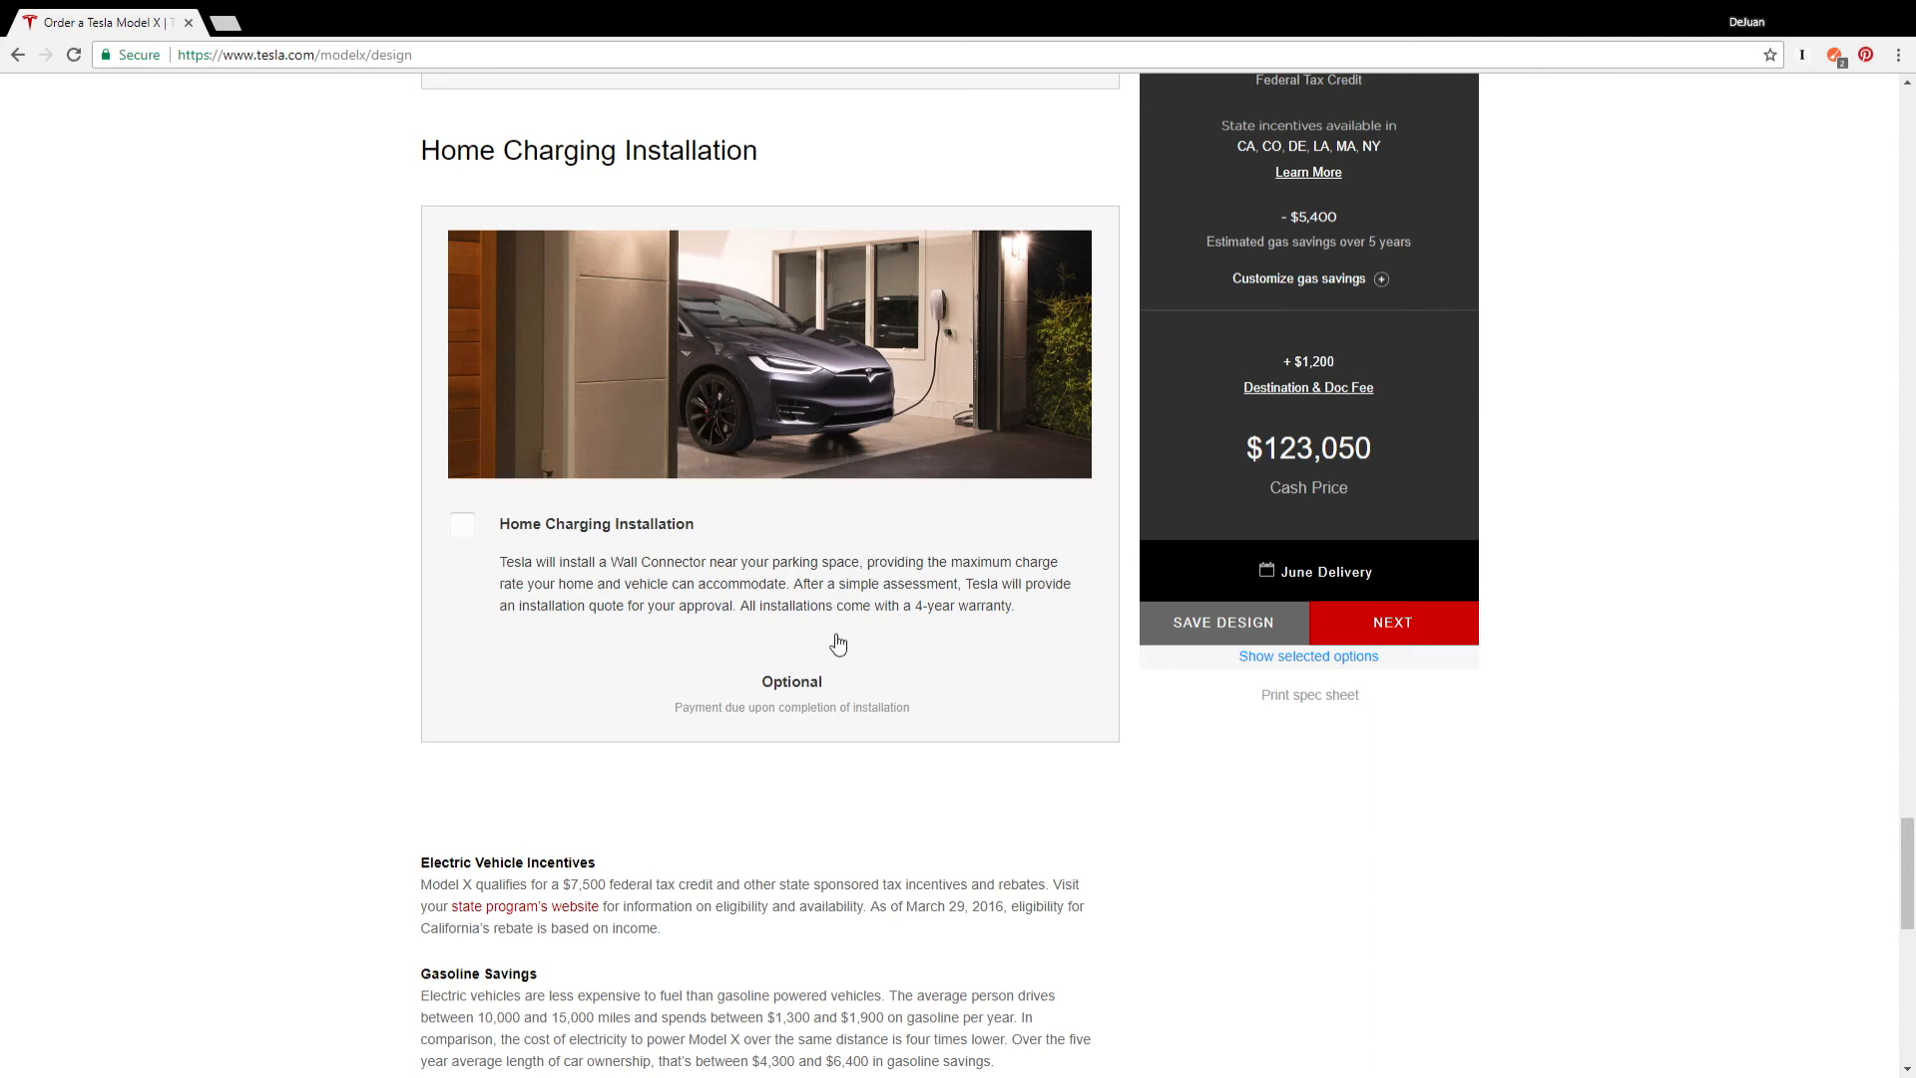
{"action": "scroll", "scroll_direction": "down", "scroll_amount": 3}
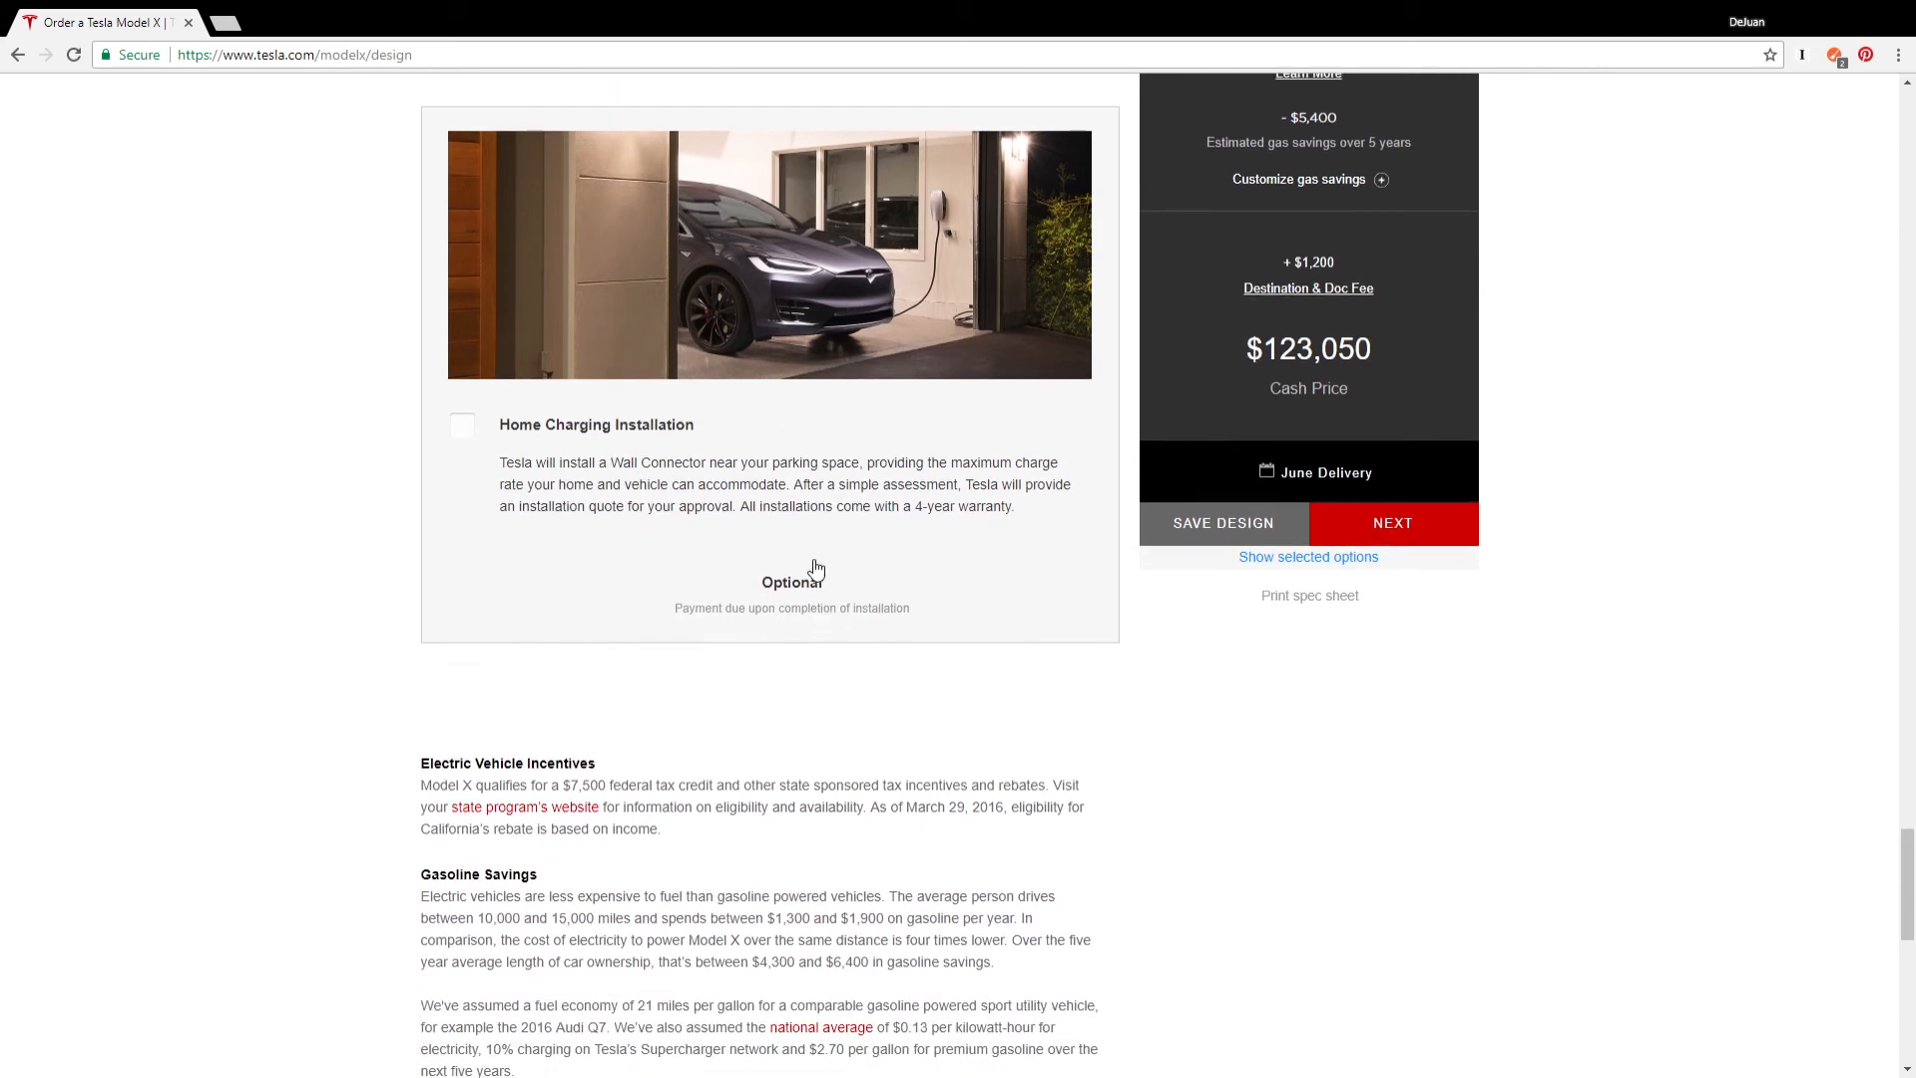
{"action": "scroll", "scroll_direction": "up", "scroll_amount": 3}
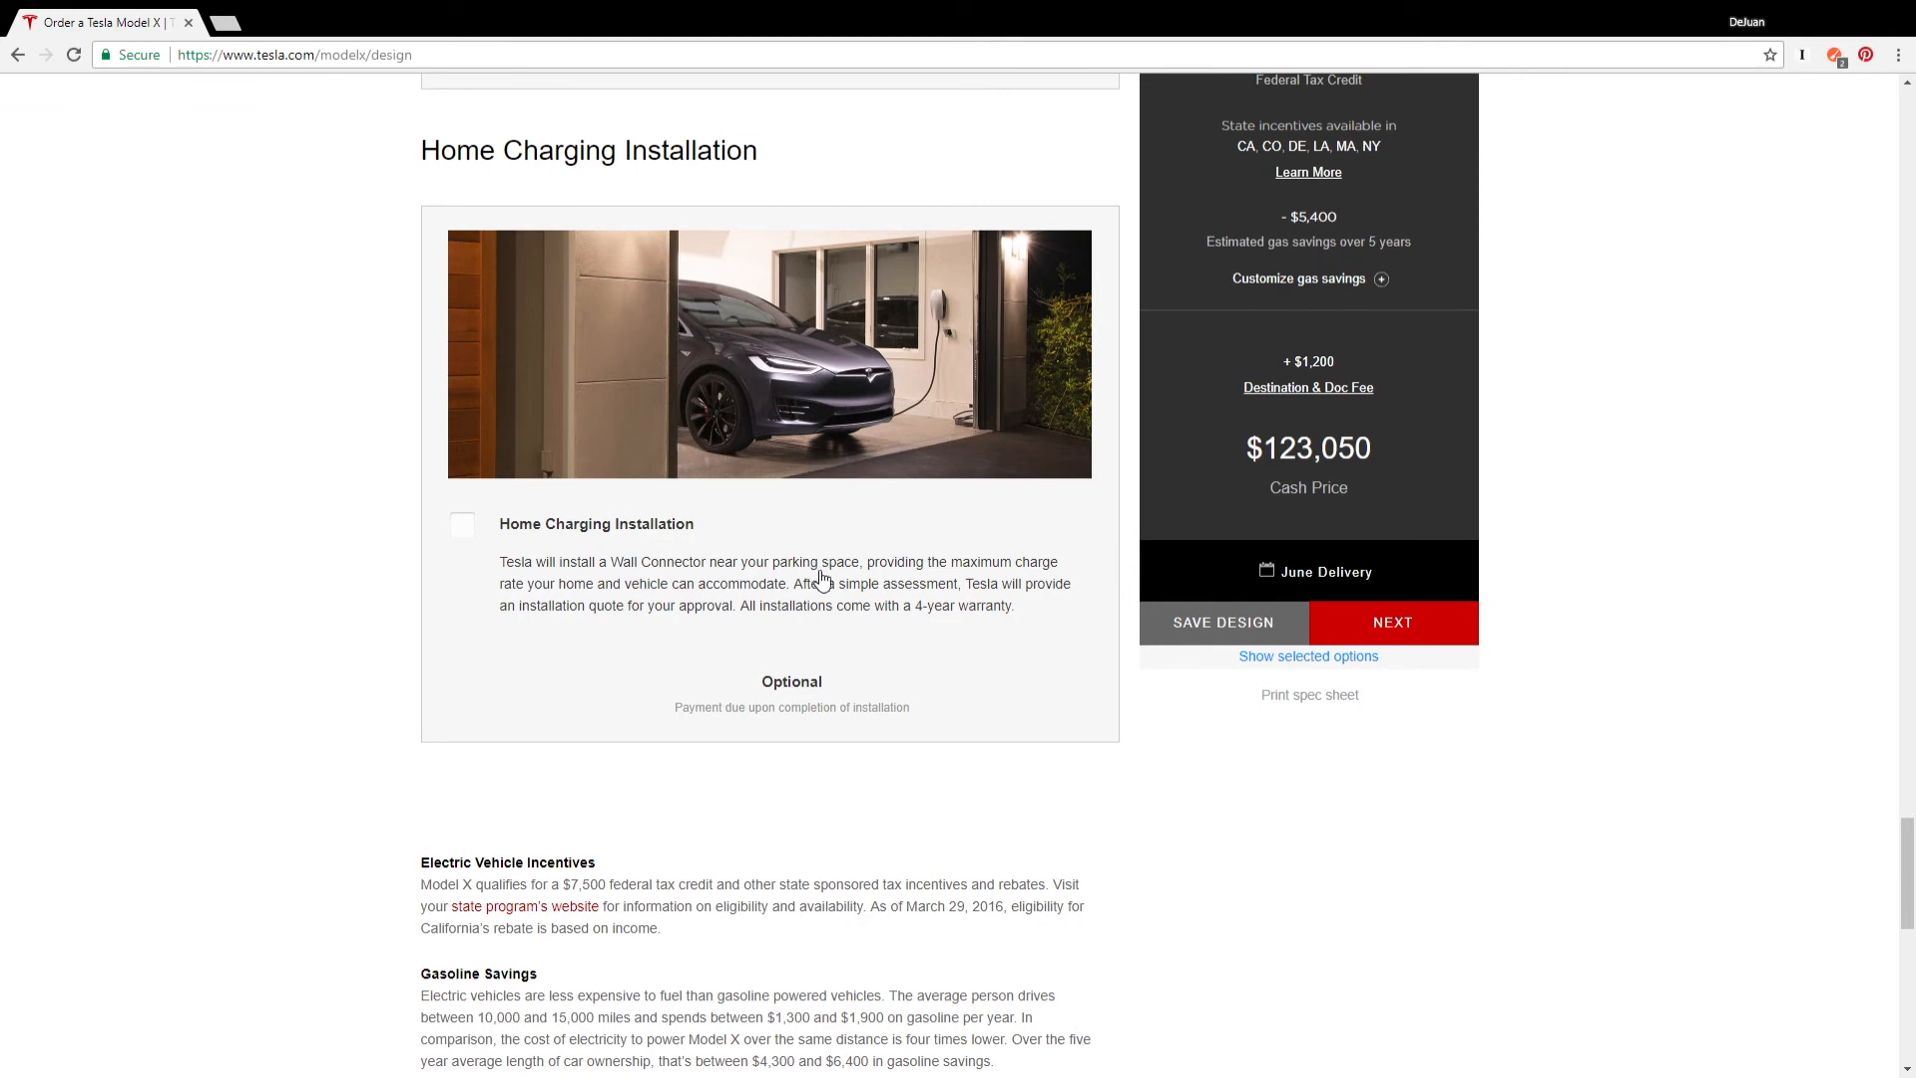
{"action": "mouse_move", "coordinate": [951, 315]}
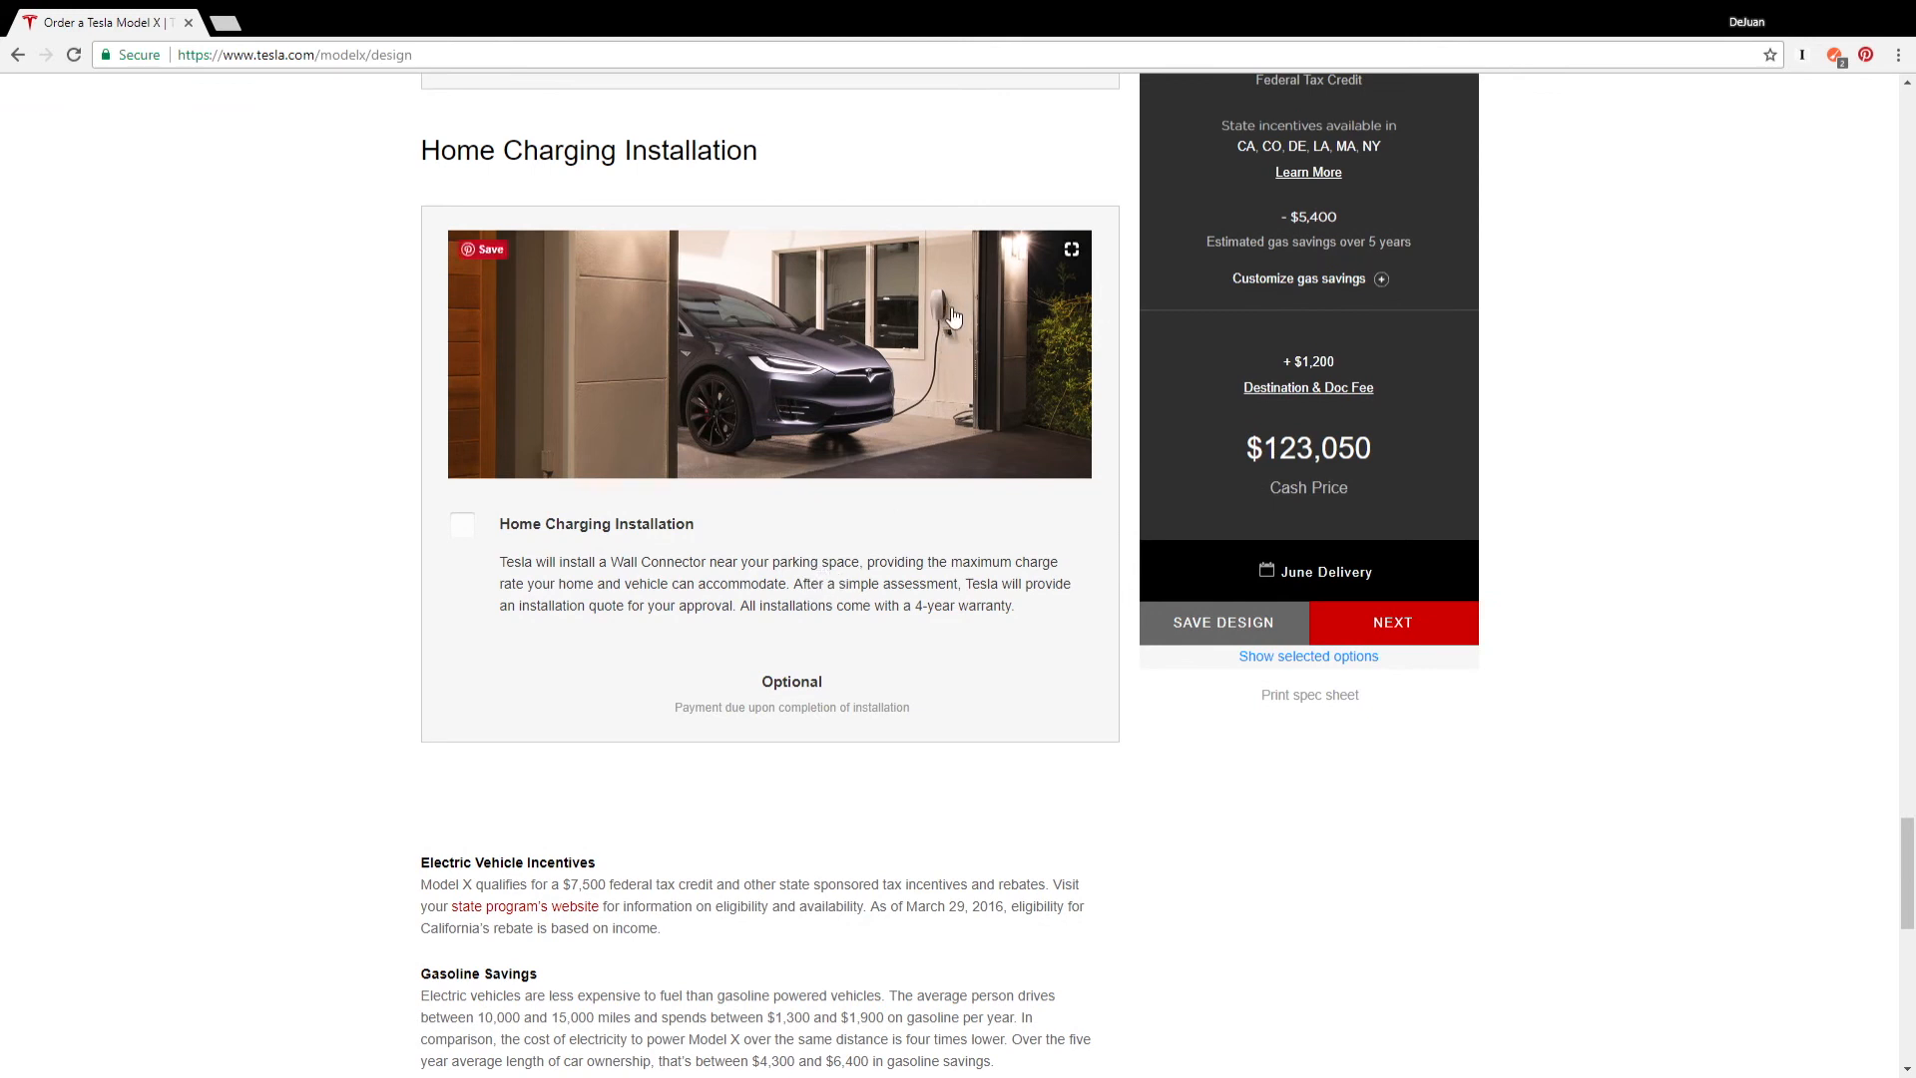
{"action": "mouse_move", "coordinate": [948, 327]}
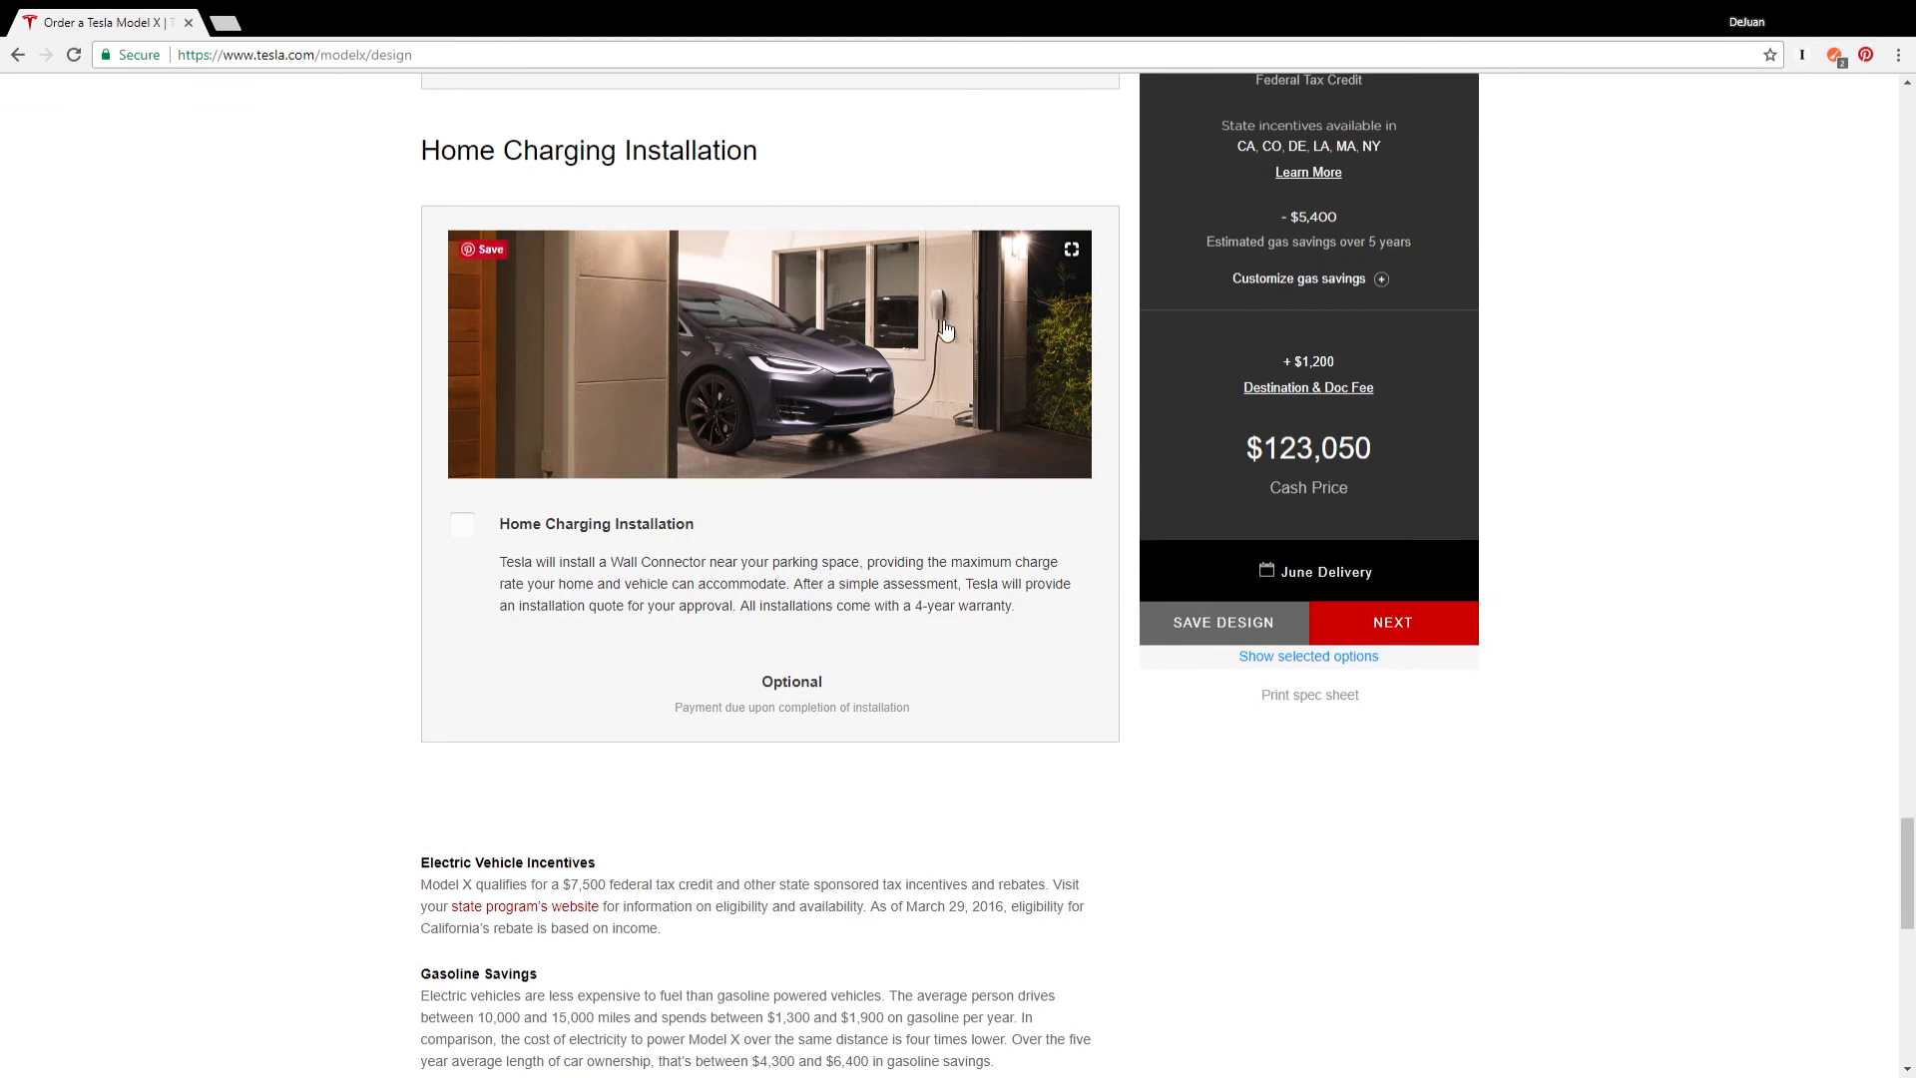
{"action": "mouse_move", "coordinate": [928, 423]}
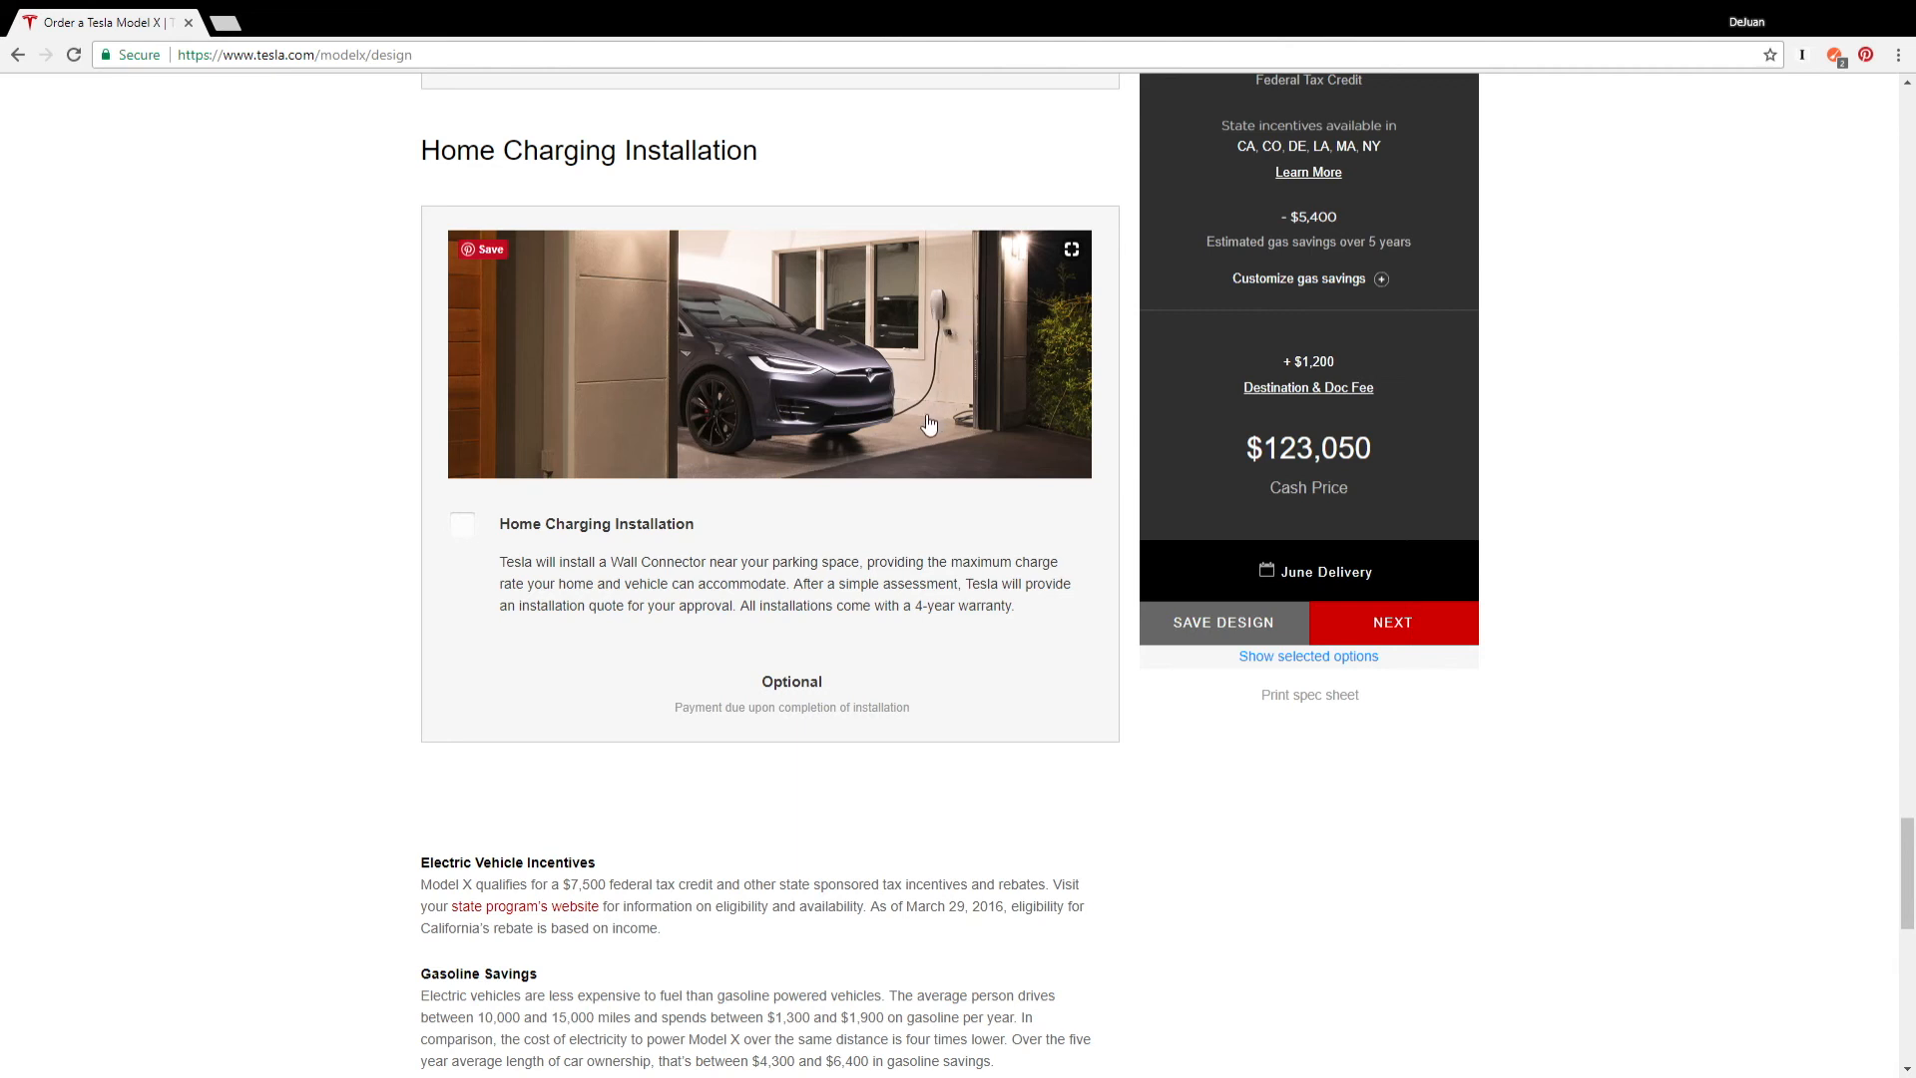
{"action": "mouse_move", "coordinate": [918, 606]}
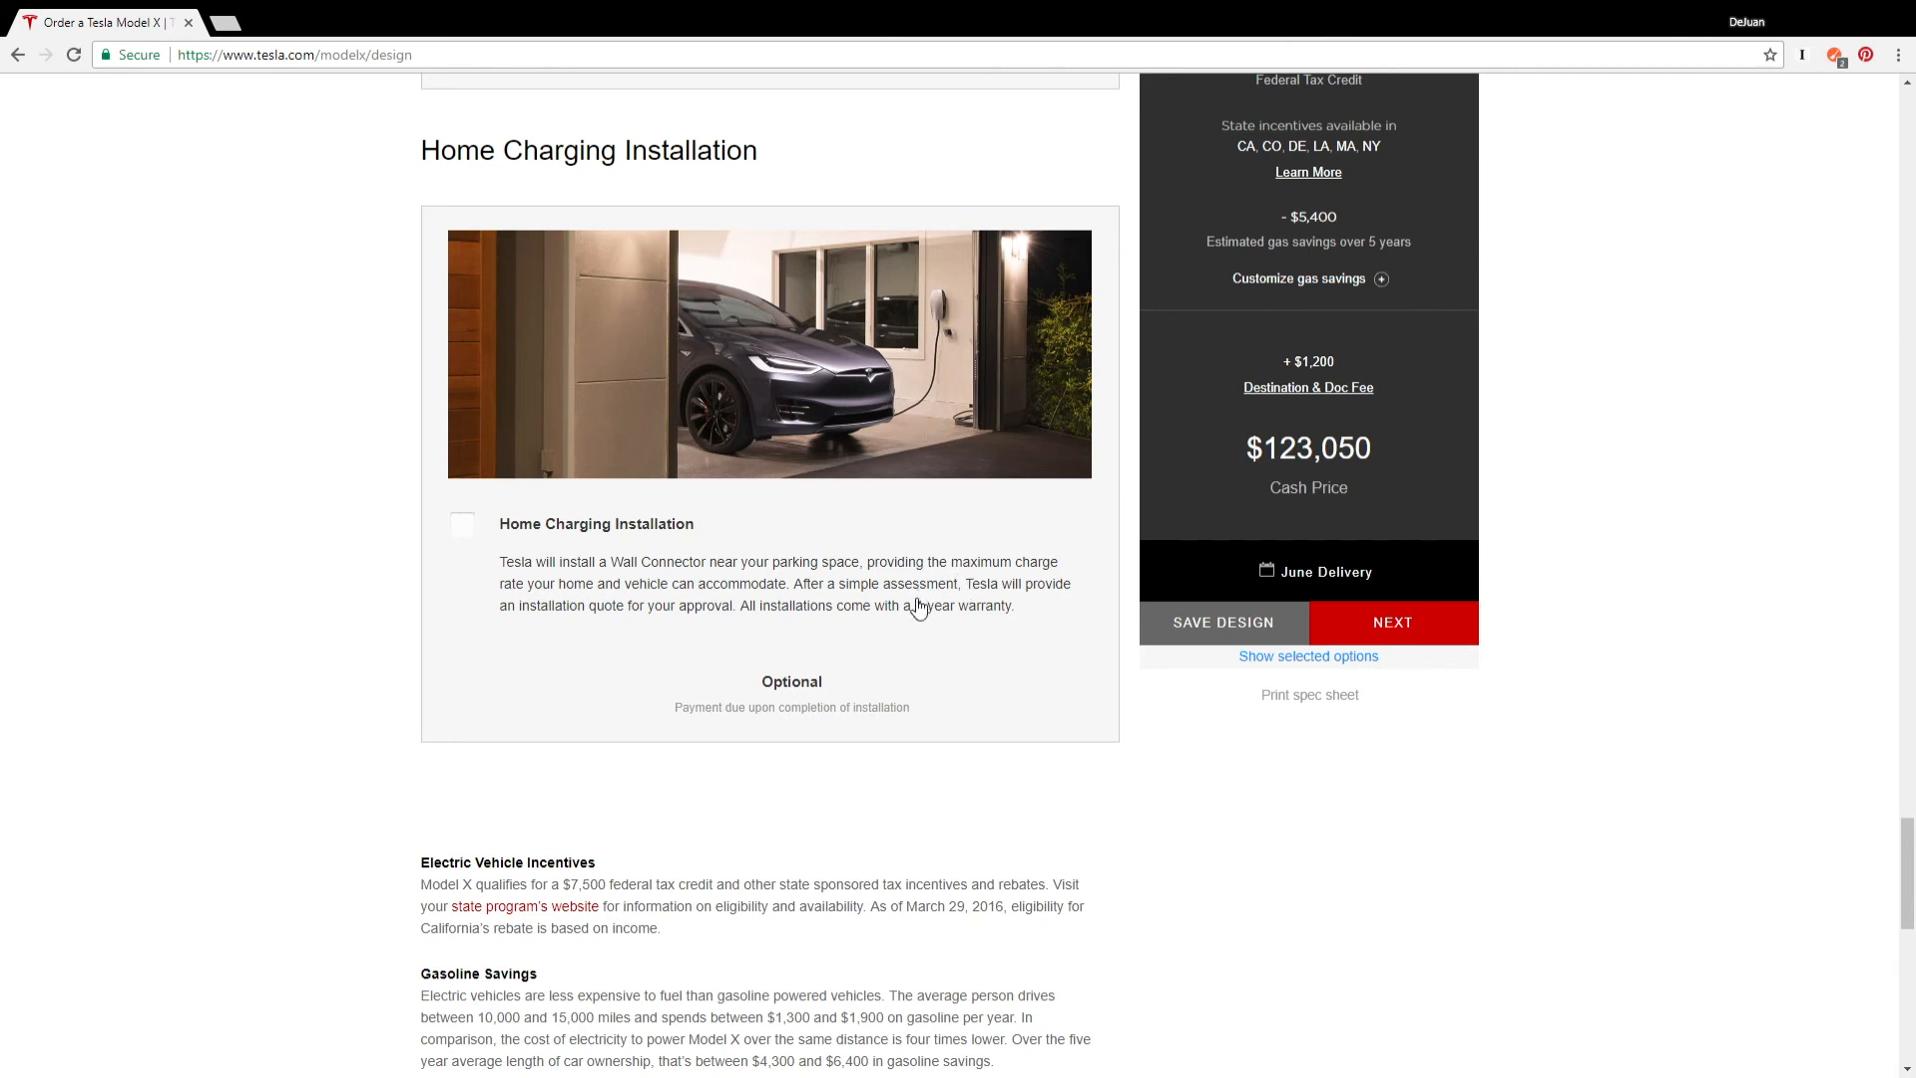
{"action": "mouse_move", "coordinate": [804, 531]}
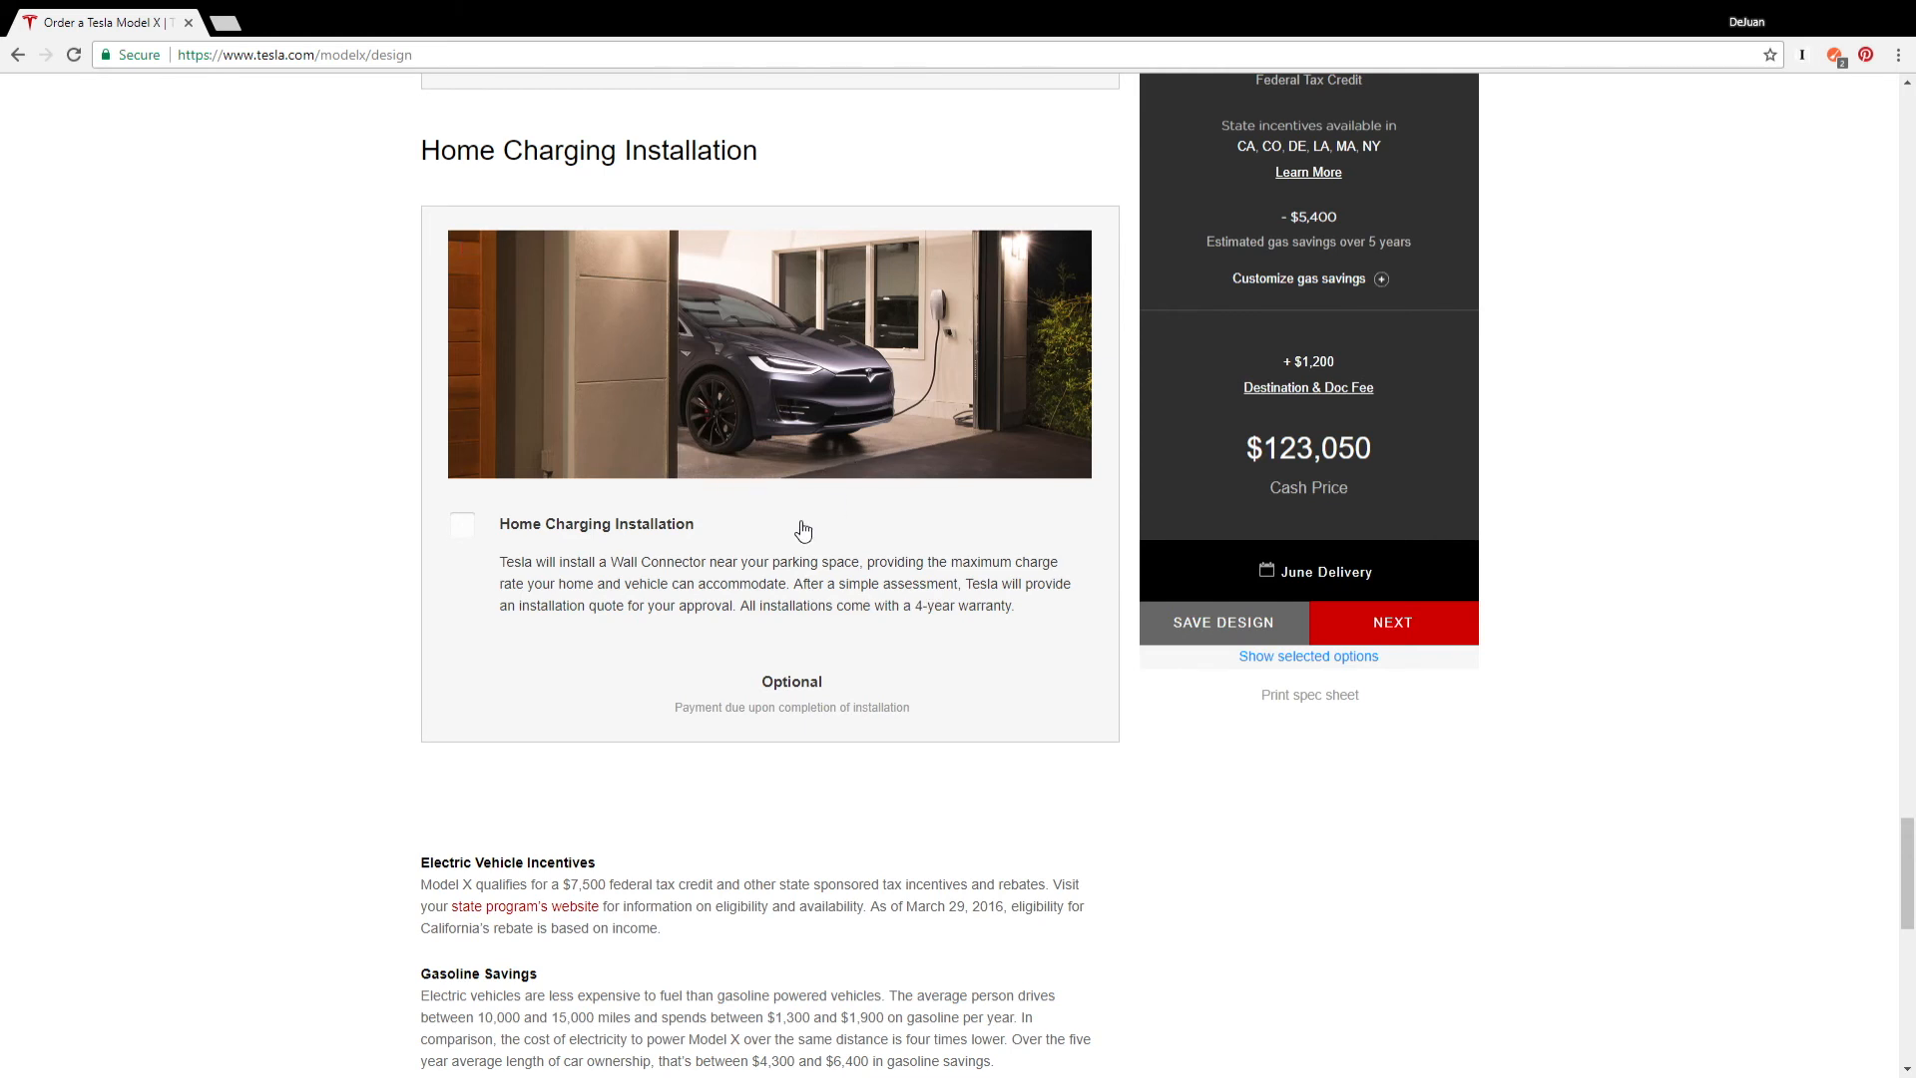
{"action": "mouse_move", "coordinate": [852, 509]}
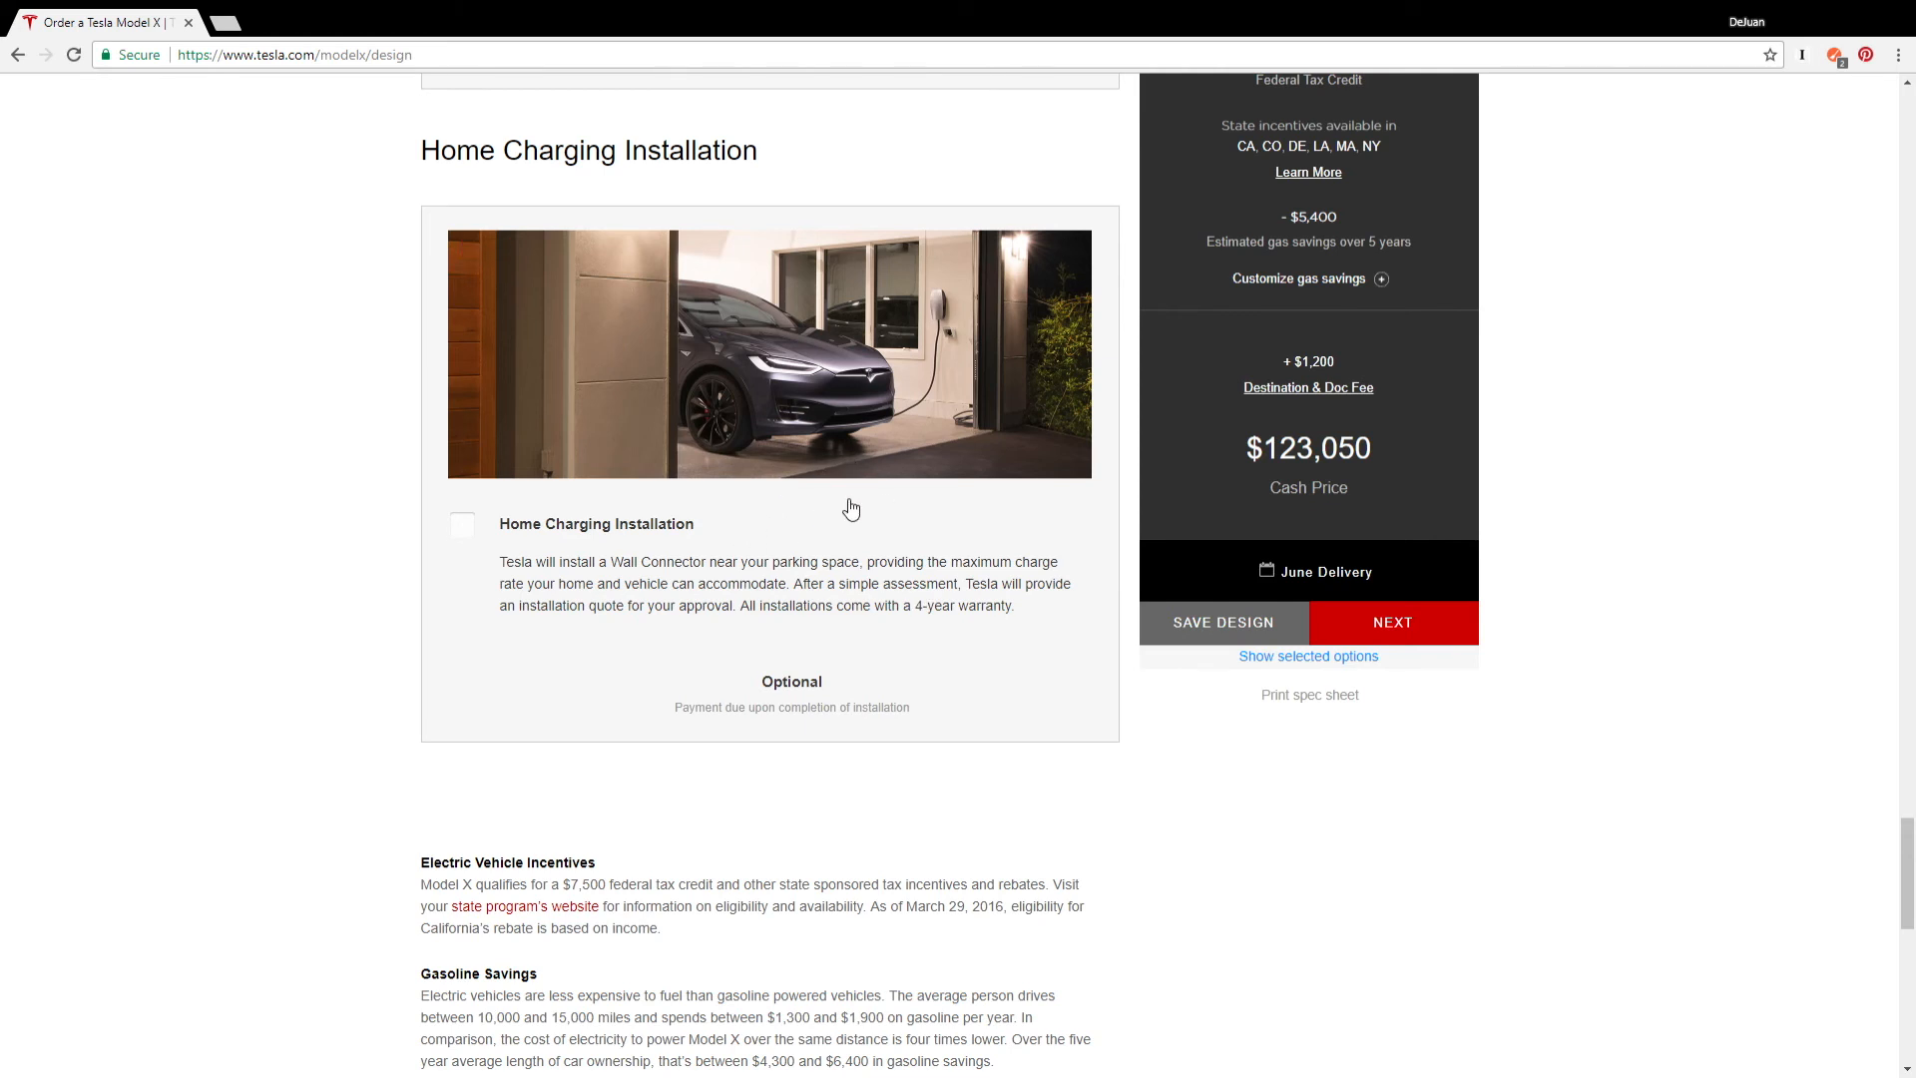
{"action": "scroll", "scroll_direction": "down", "scroll_amount": 3}
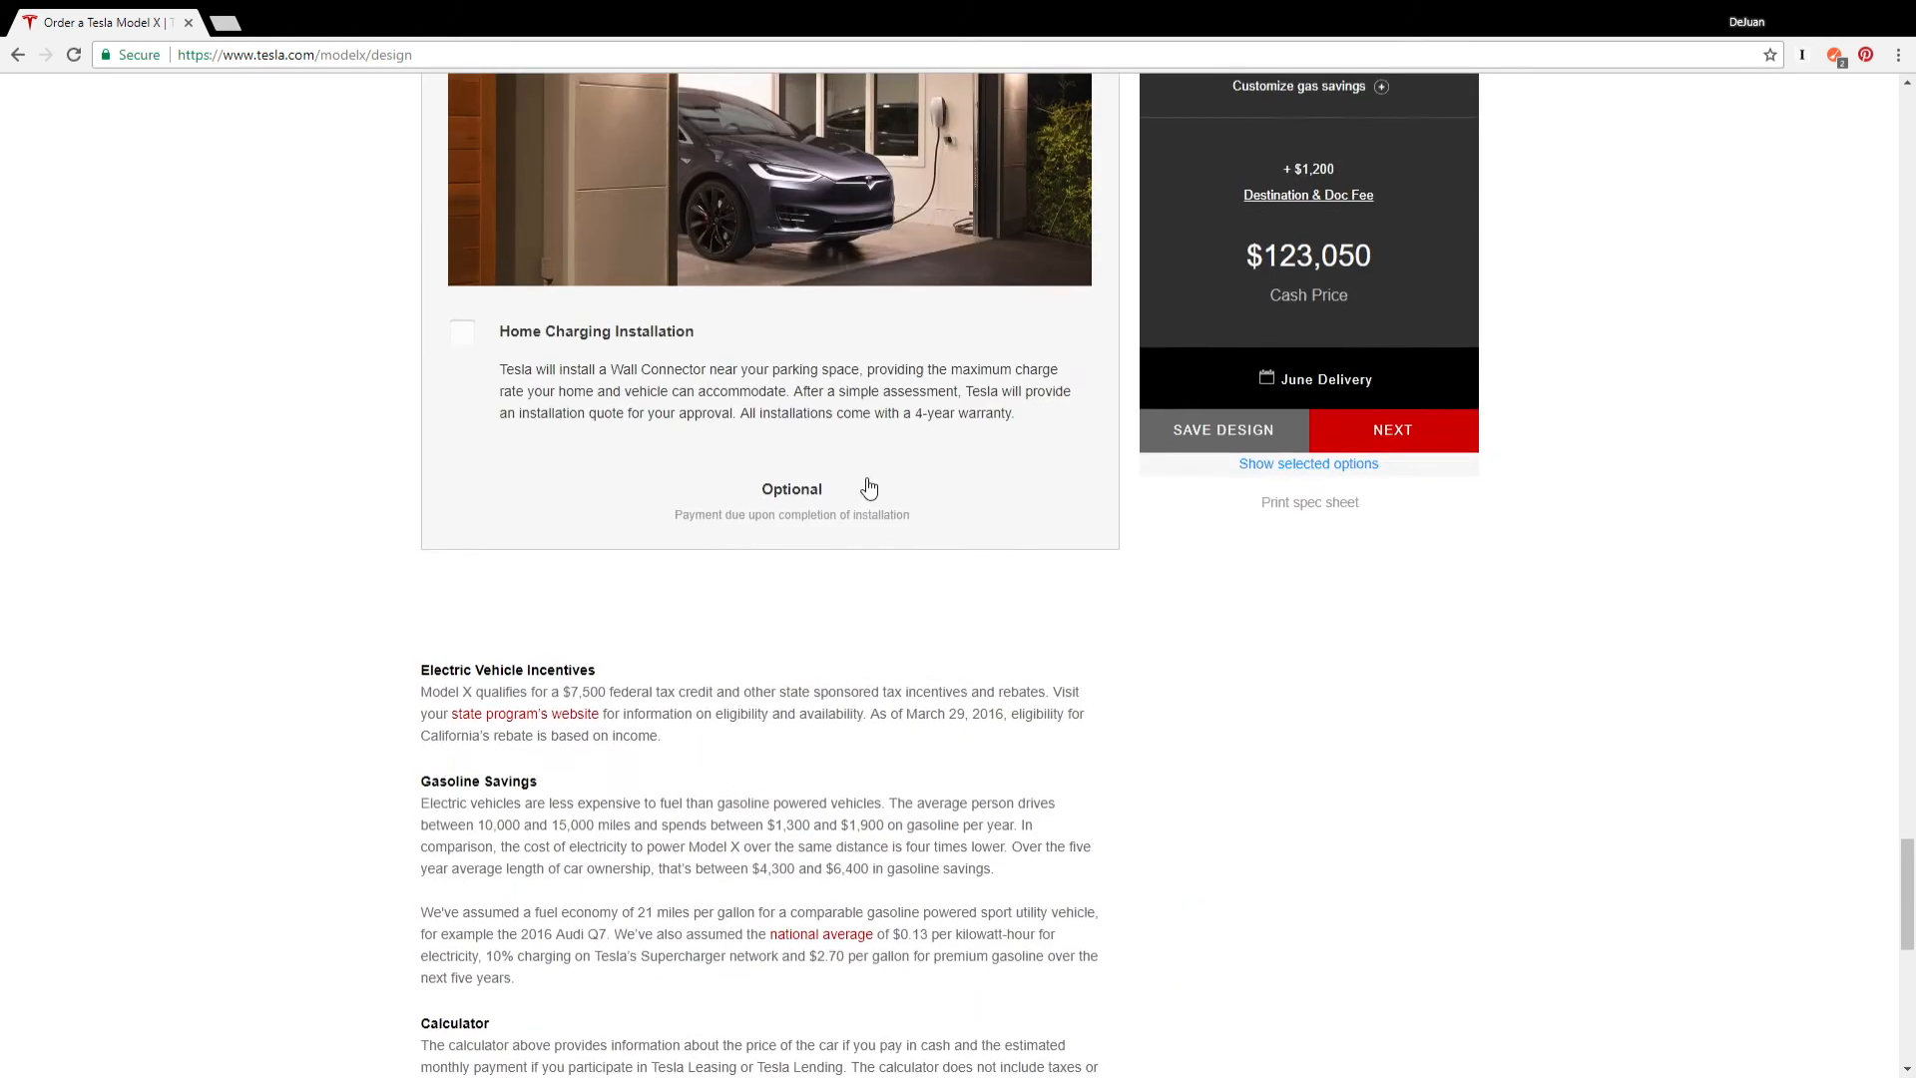
{"action": "scroll", "scroll_direction": "up", "scroll_amount": 3}
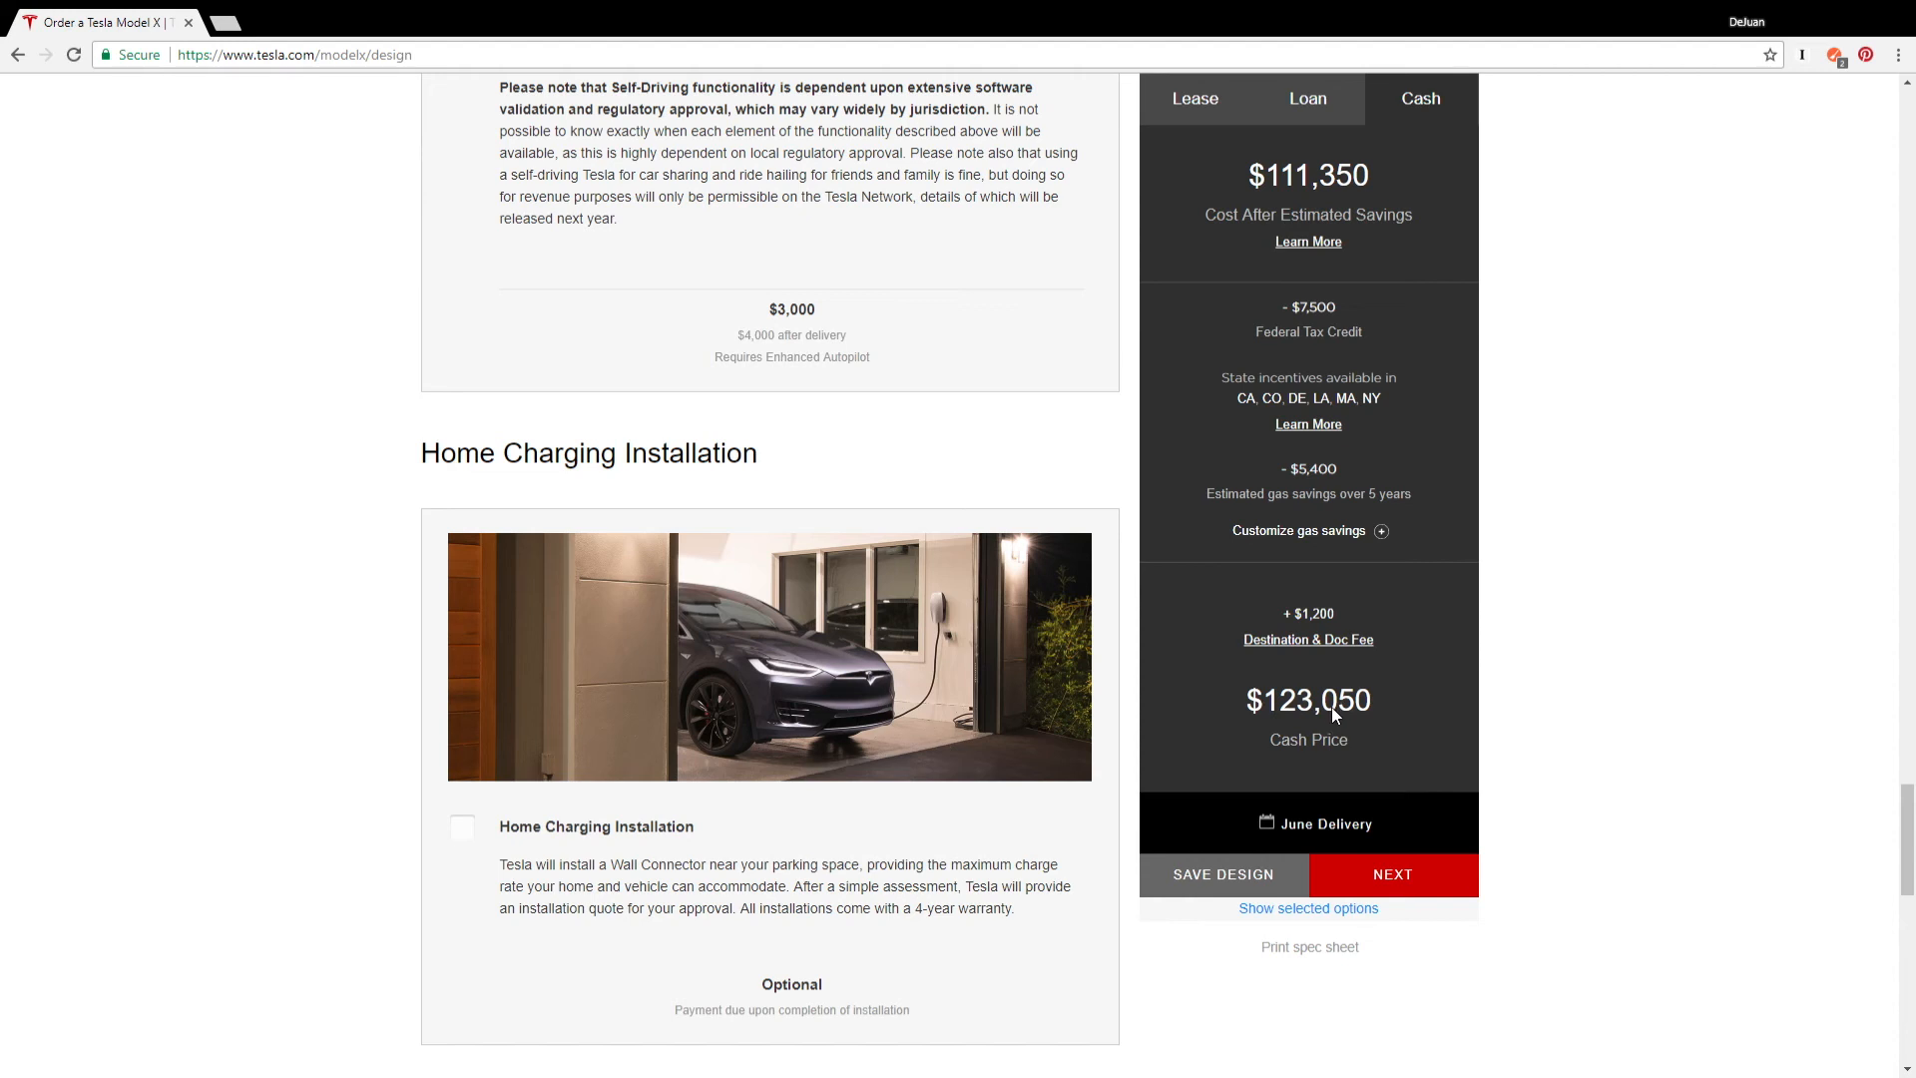
{"action": "mouse_move", "coordinate": [1353, 716]}
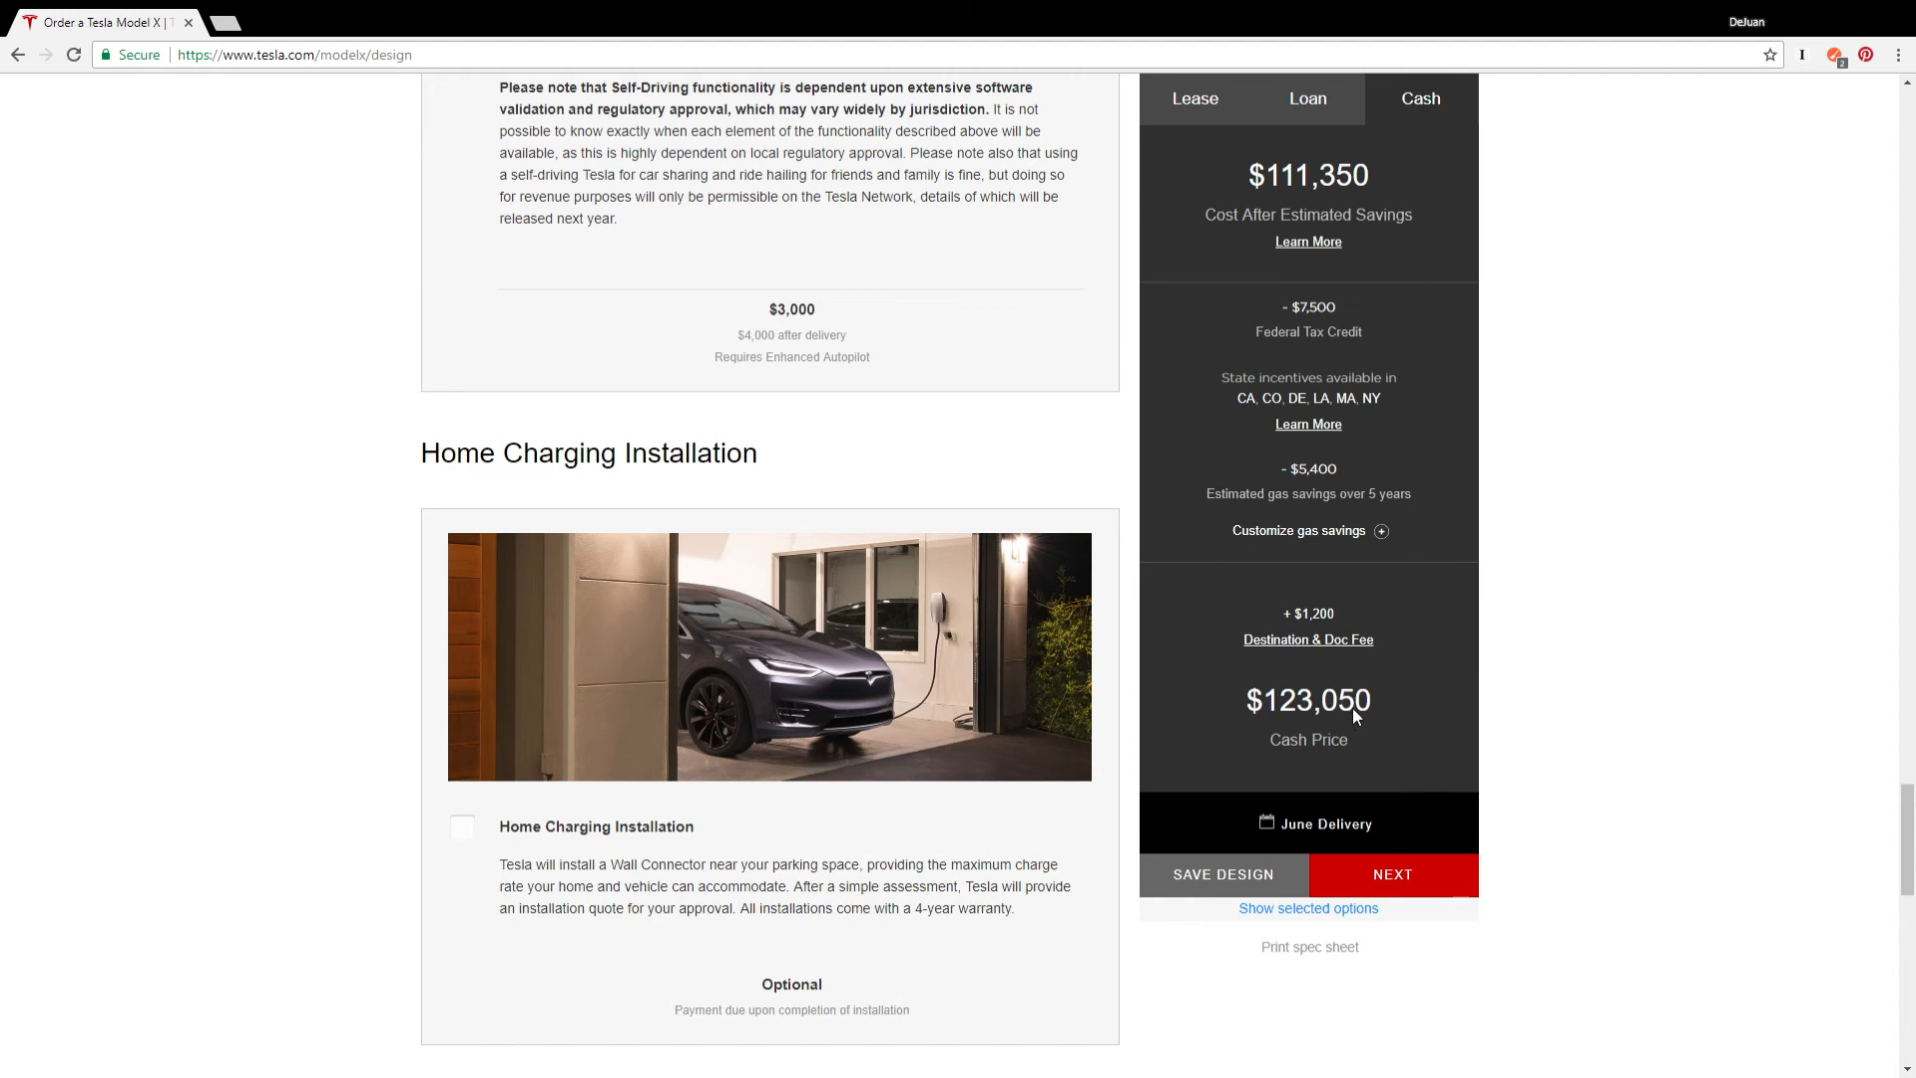
{"action": "mouse_move", "coordinate": [1363, 673]}
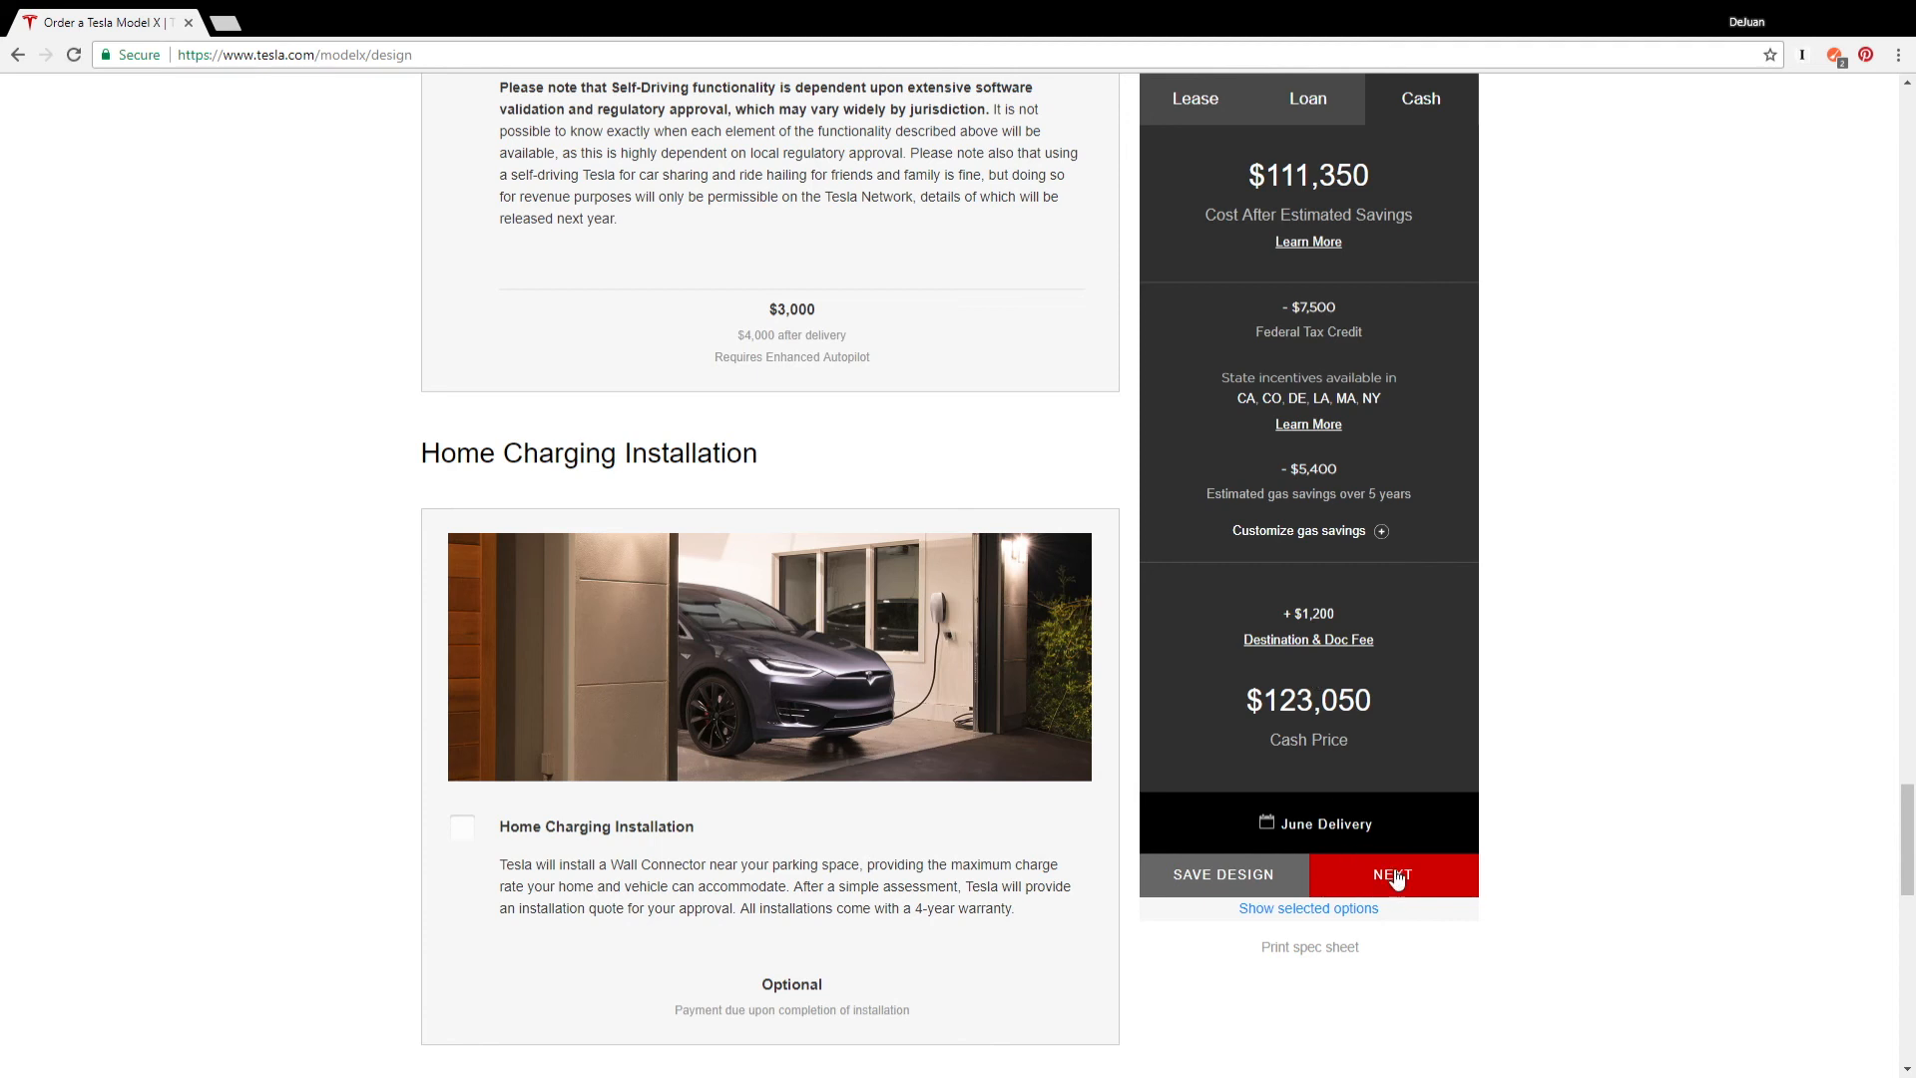
Step: Proceed with NEXT to the order page summarizing the $123,050 Model X 100D build
{"action": "left_click", "coordinate": [1391, 874]}
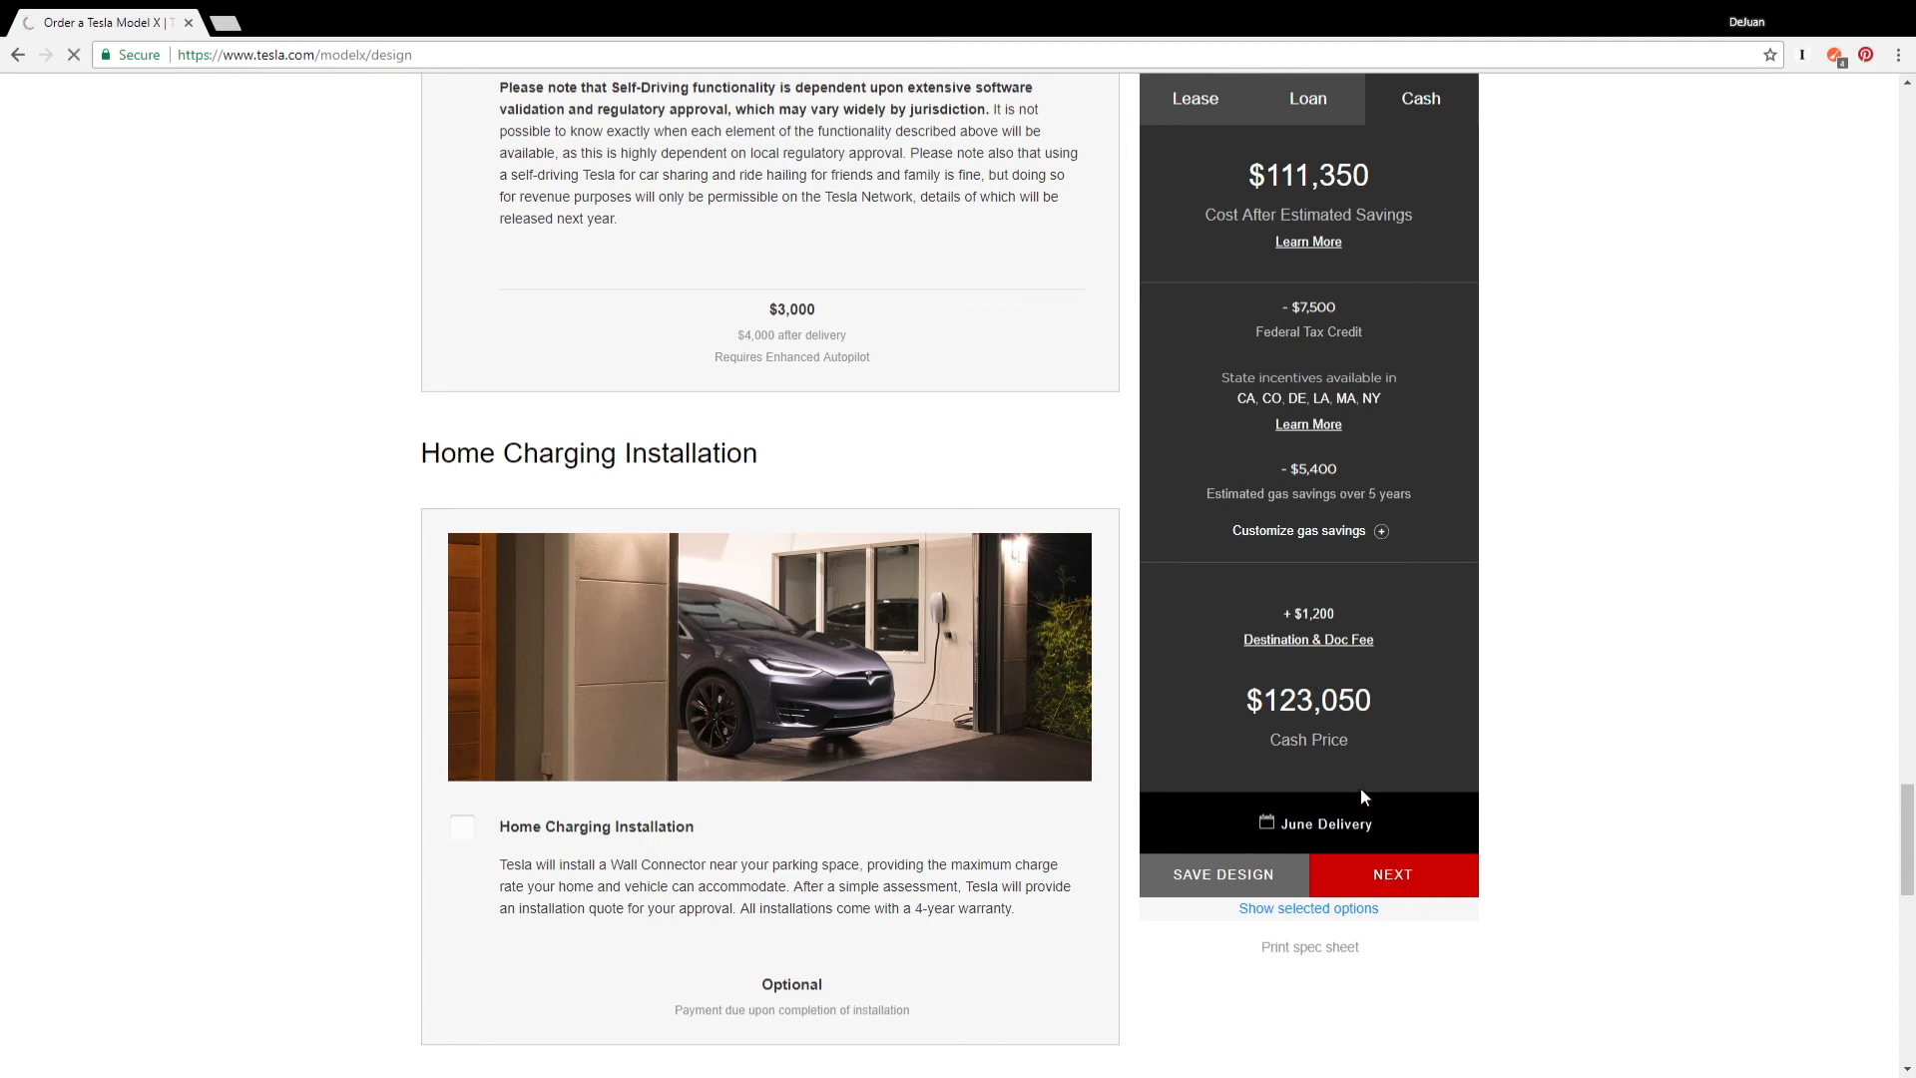
{"action": "left_click", "coordinate": [1391, 874]}
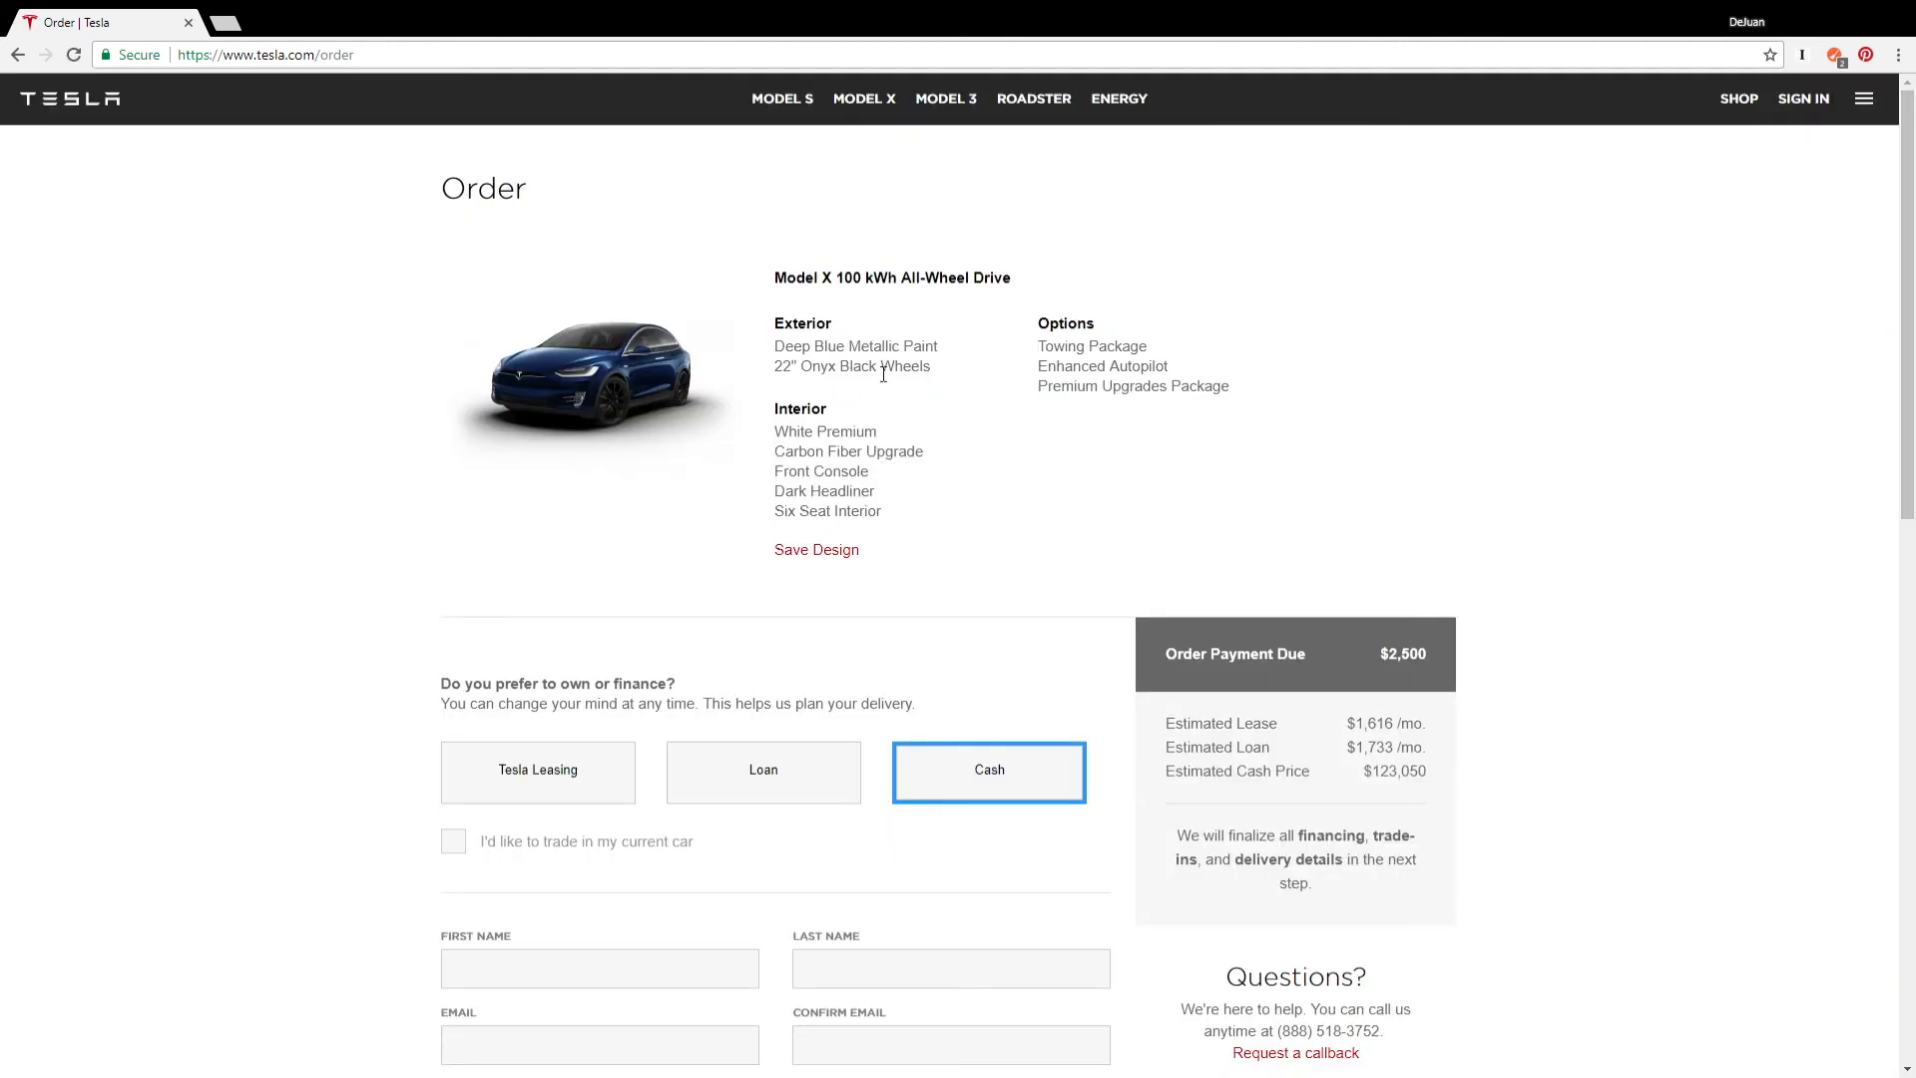
{"action": "scroll", "scroll_direction": "down", "scroll_amount": 3}
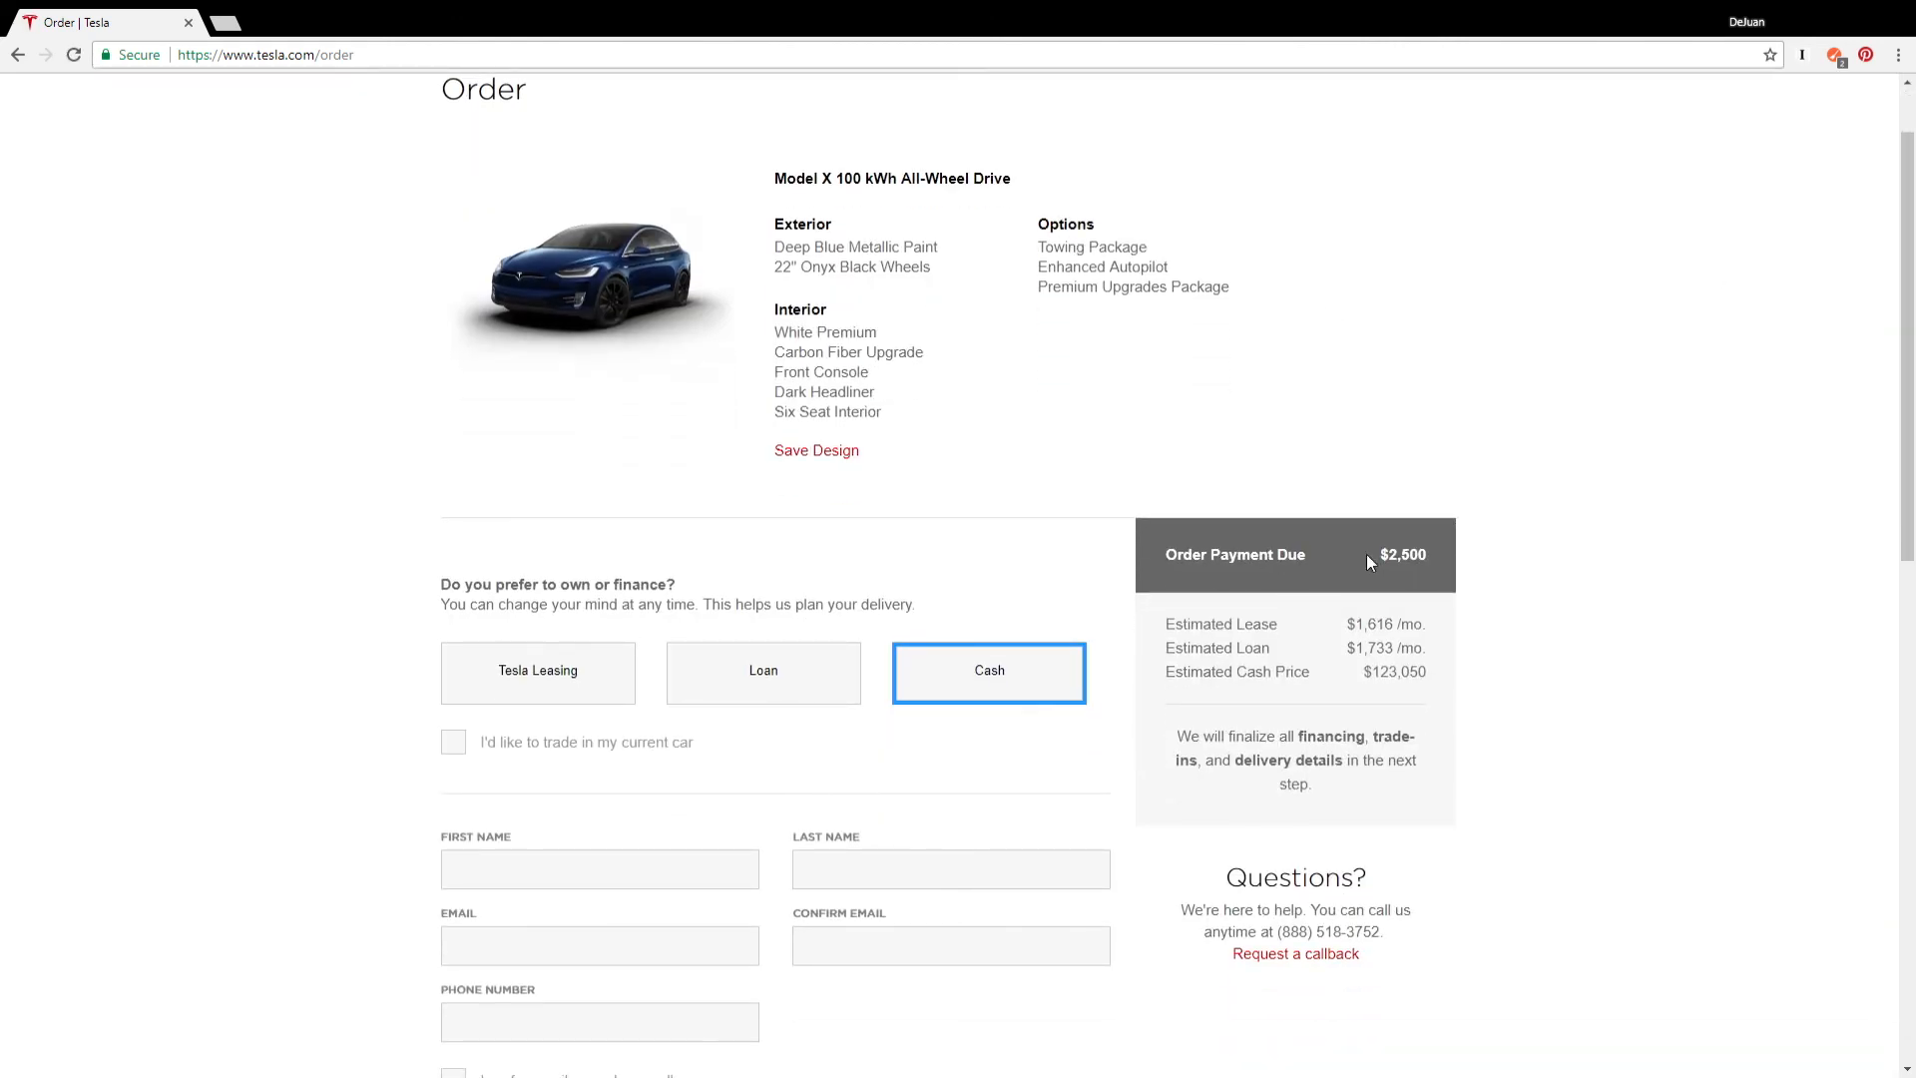
{"action": "mouse_move", "coordinate": [1391, 571]}
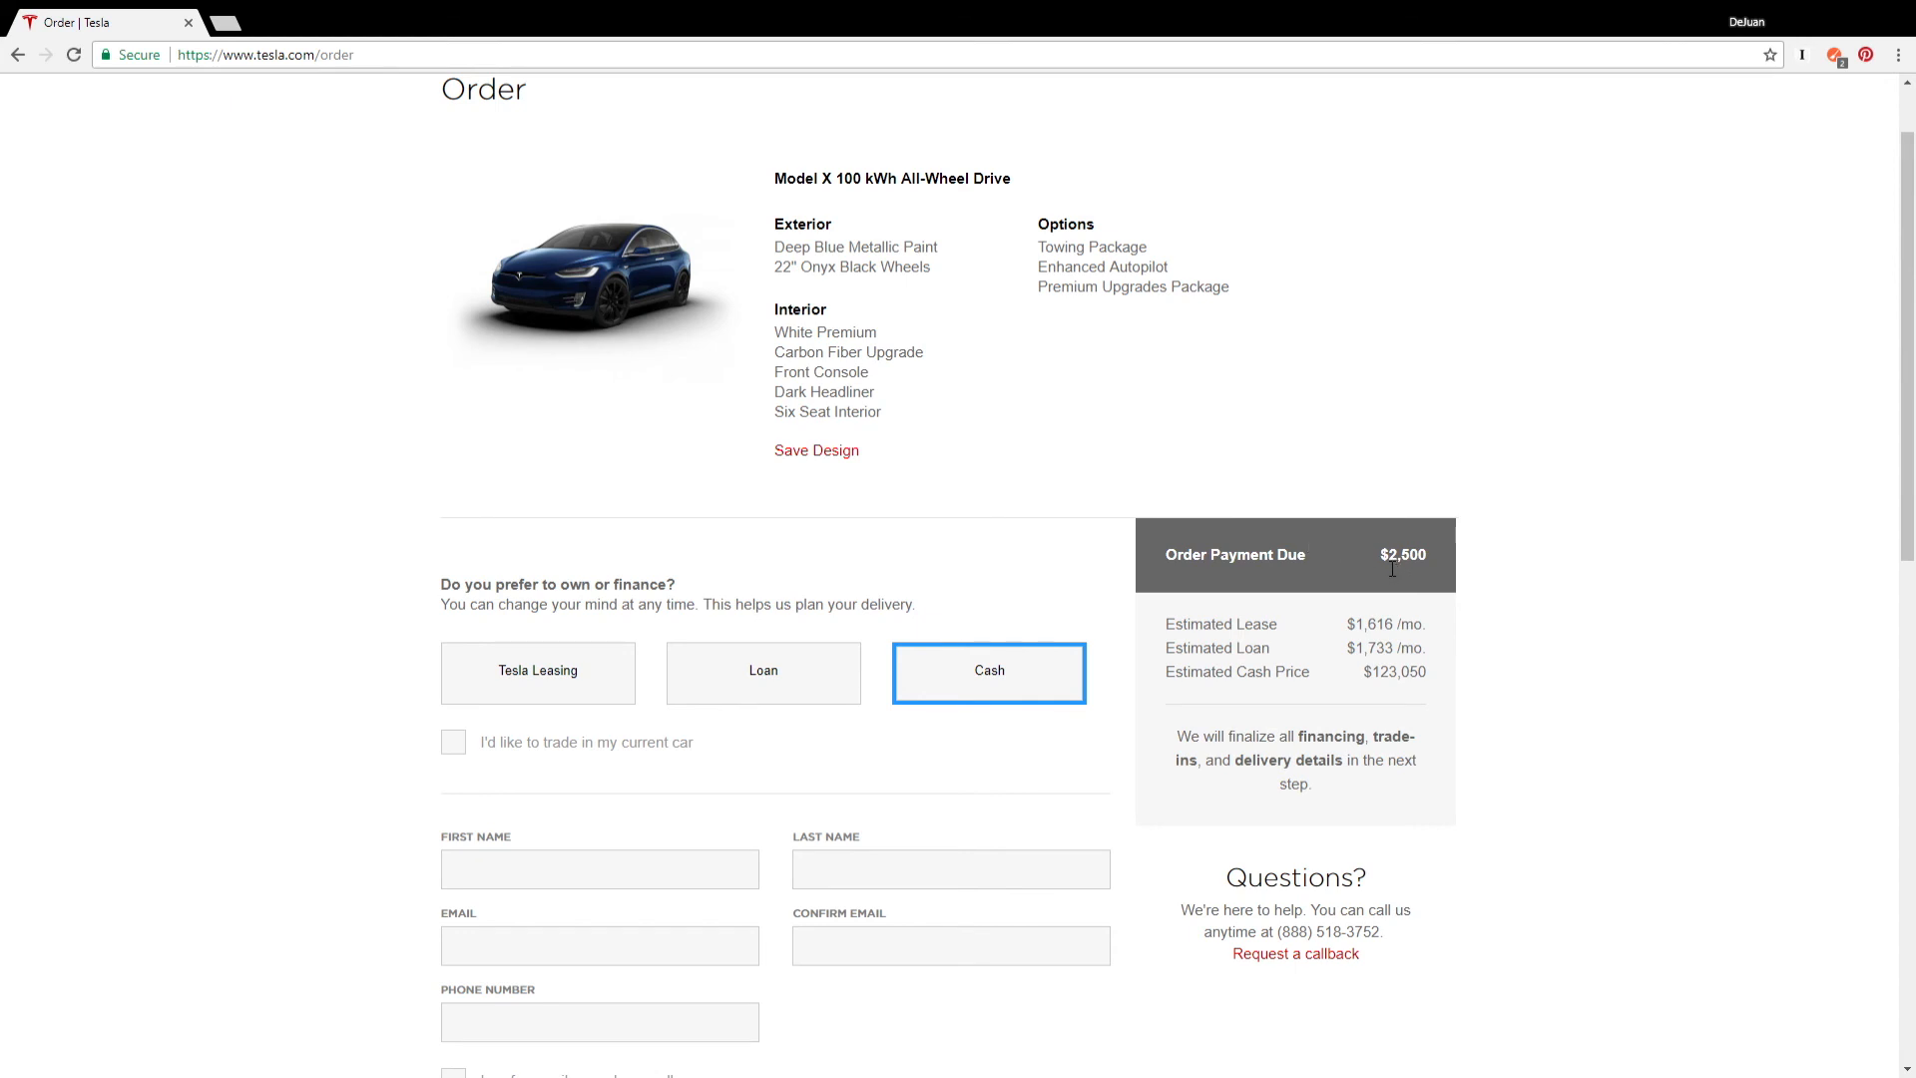
{"action": "mouse_move", "coordinate": [1291, 649]}
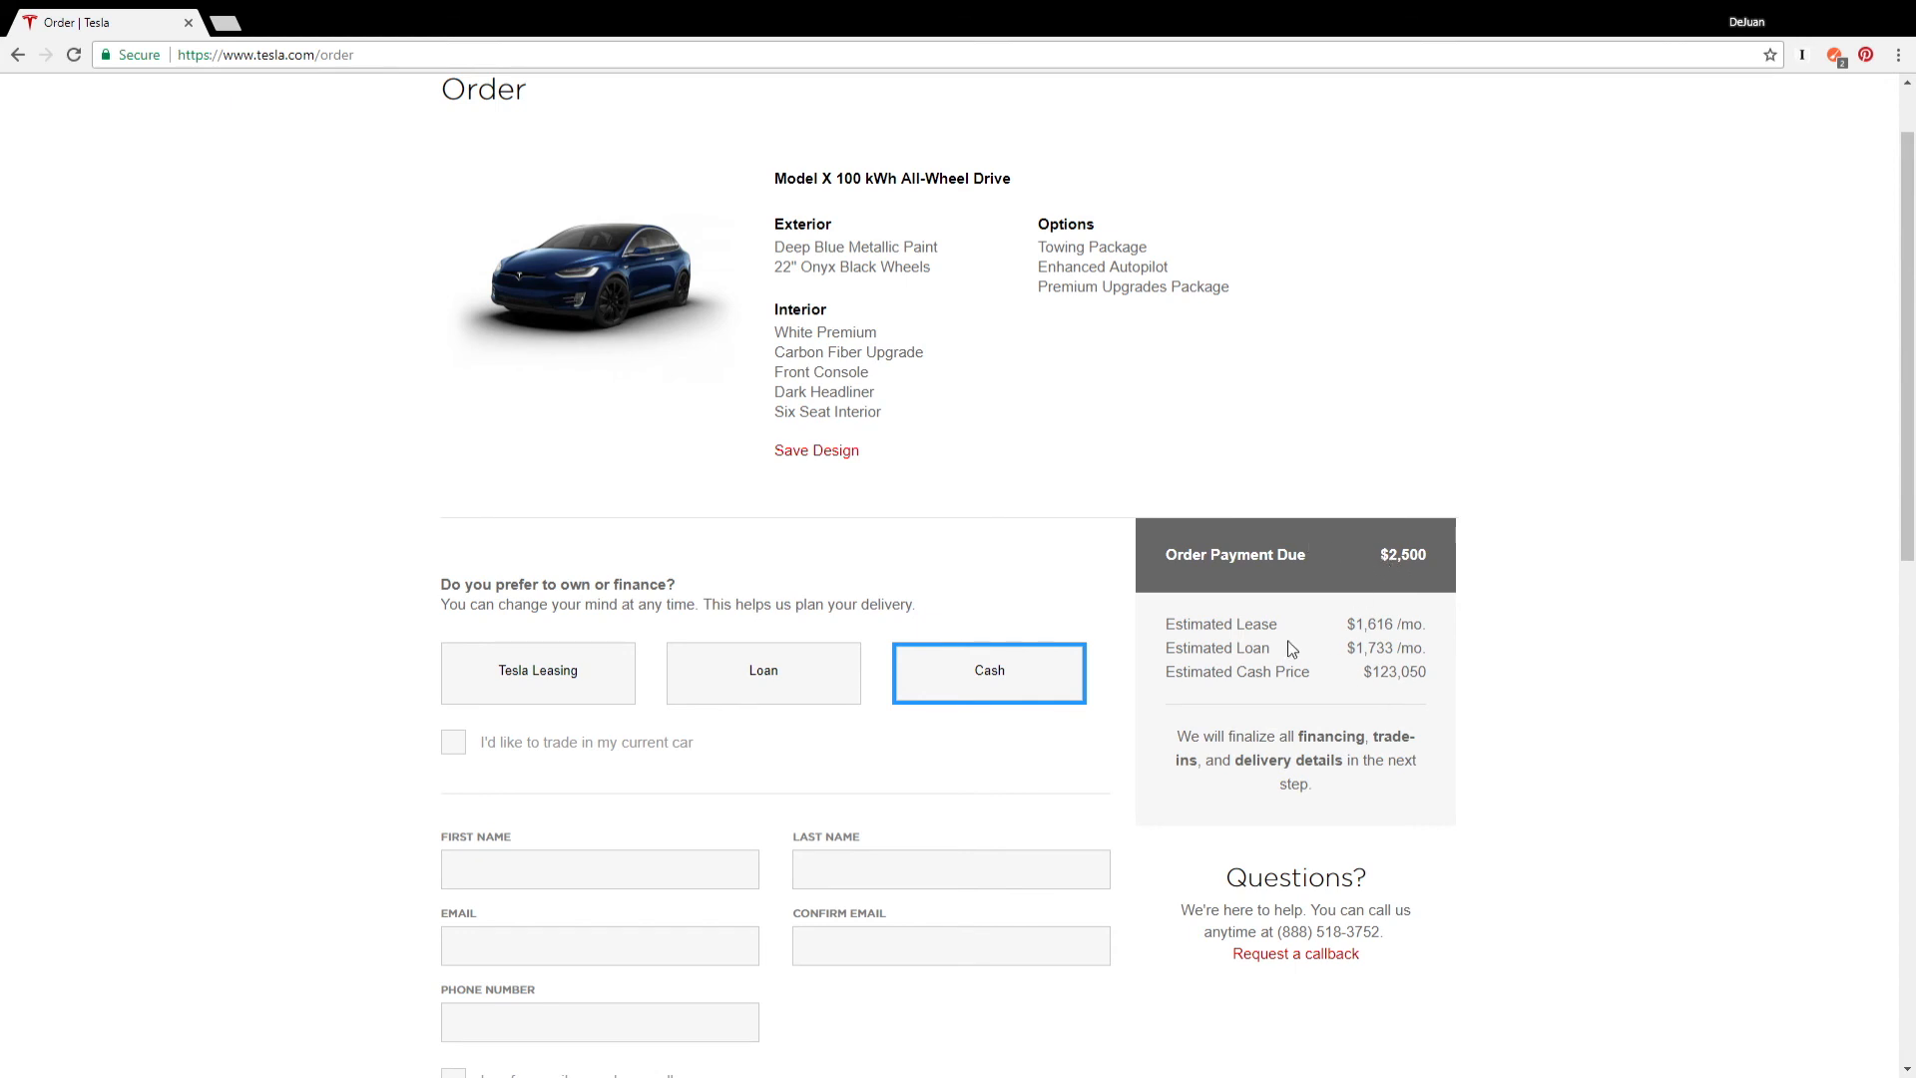
{"action": "double_click", "coordinate": [1380, 647]}
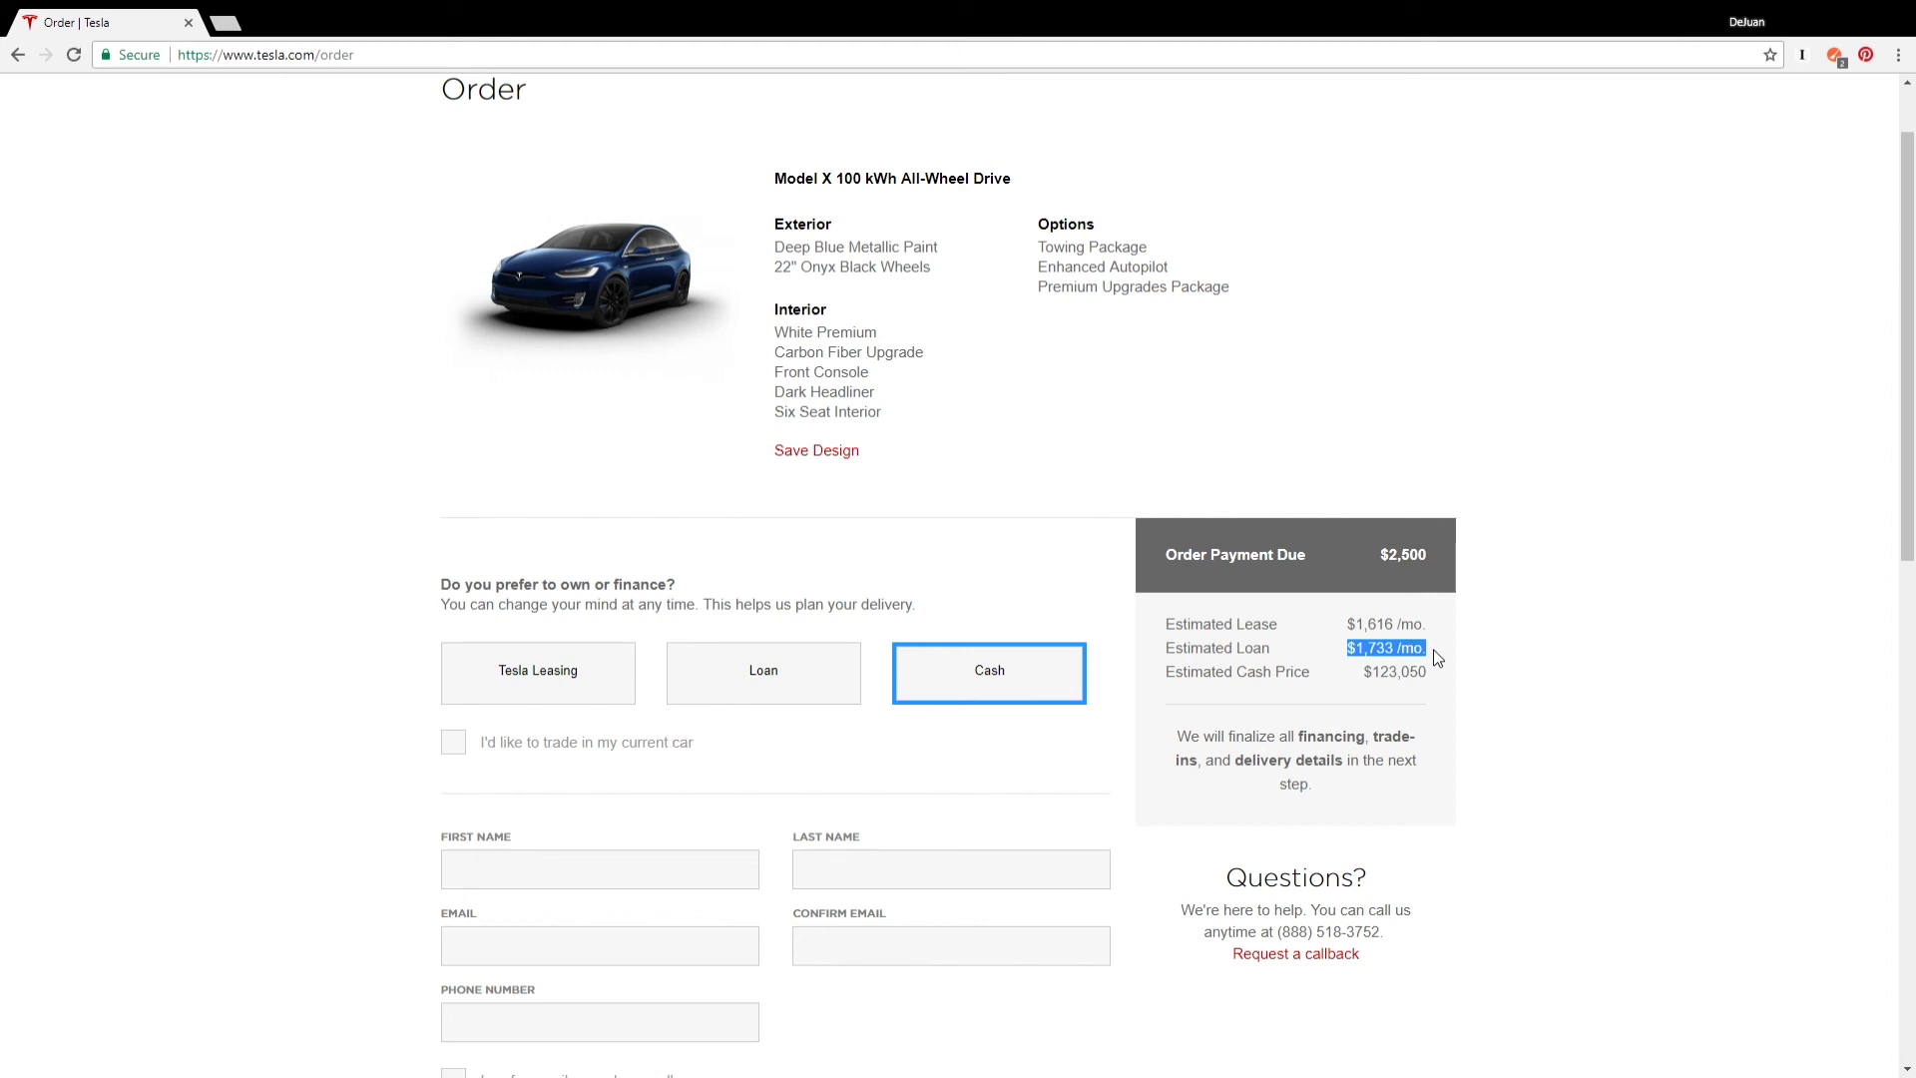
{"action": "mouse_move", "coordinate": [1439, 644]}
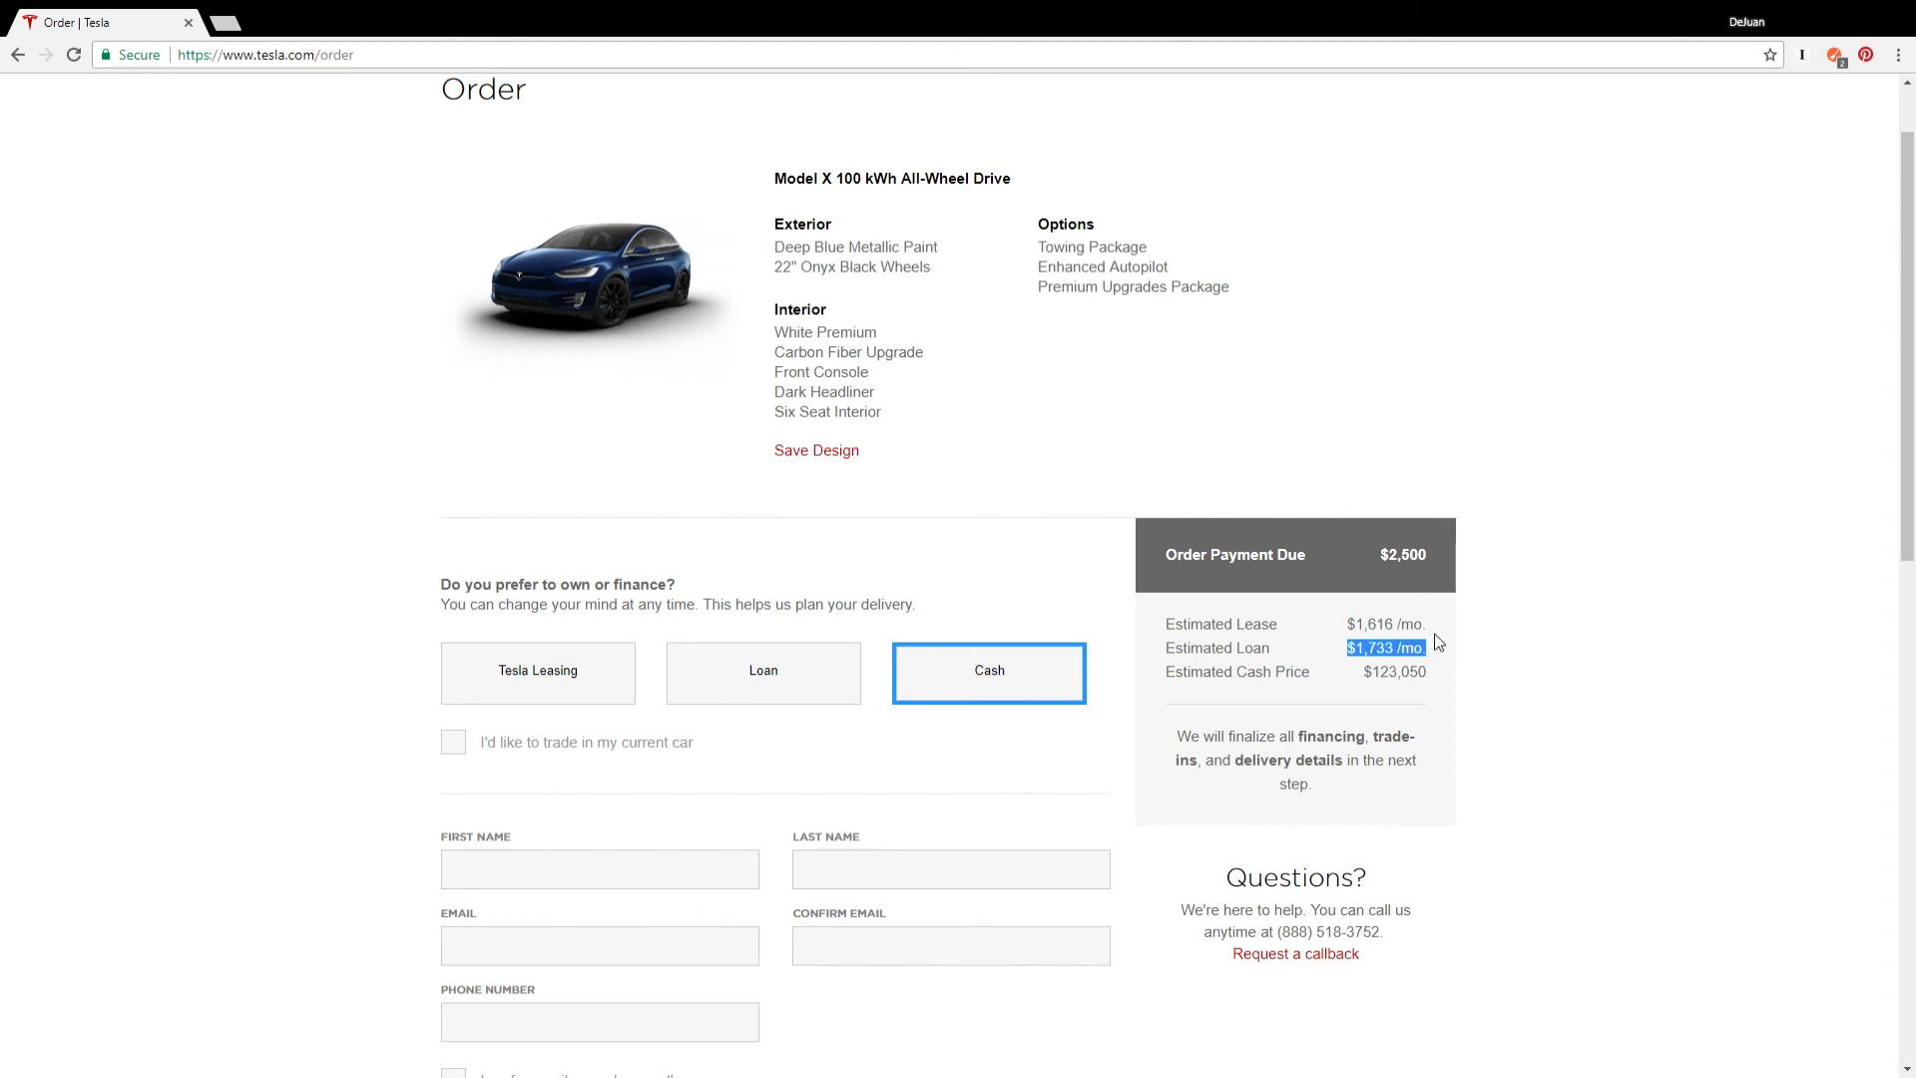
{"action": "mouse_move", "coordinate": [732, 671]}
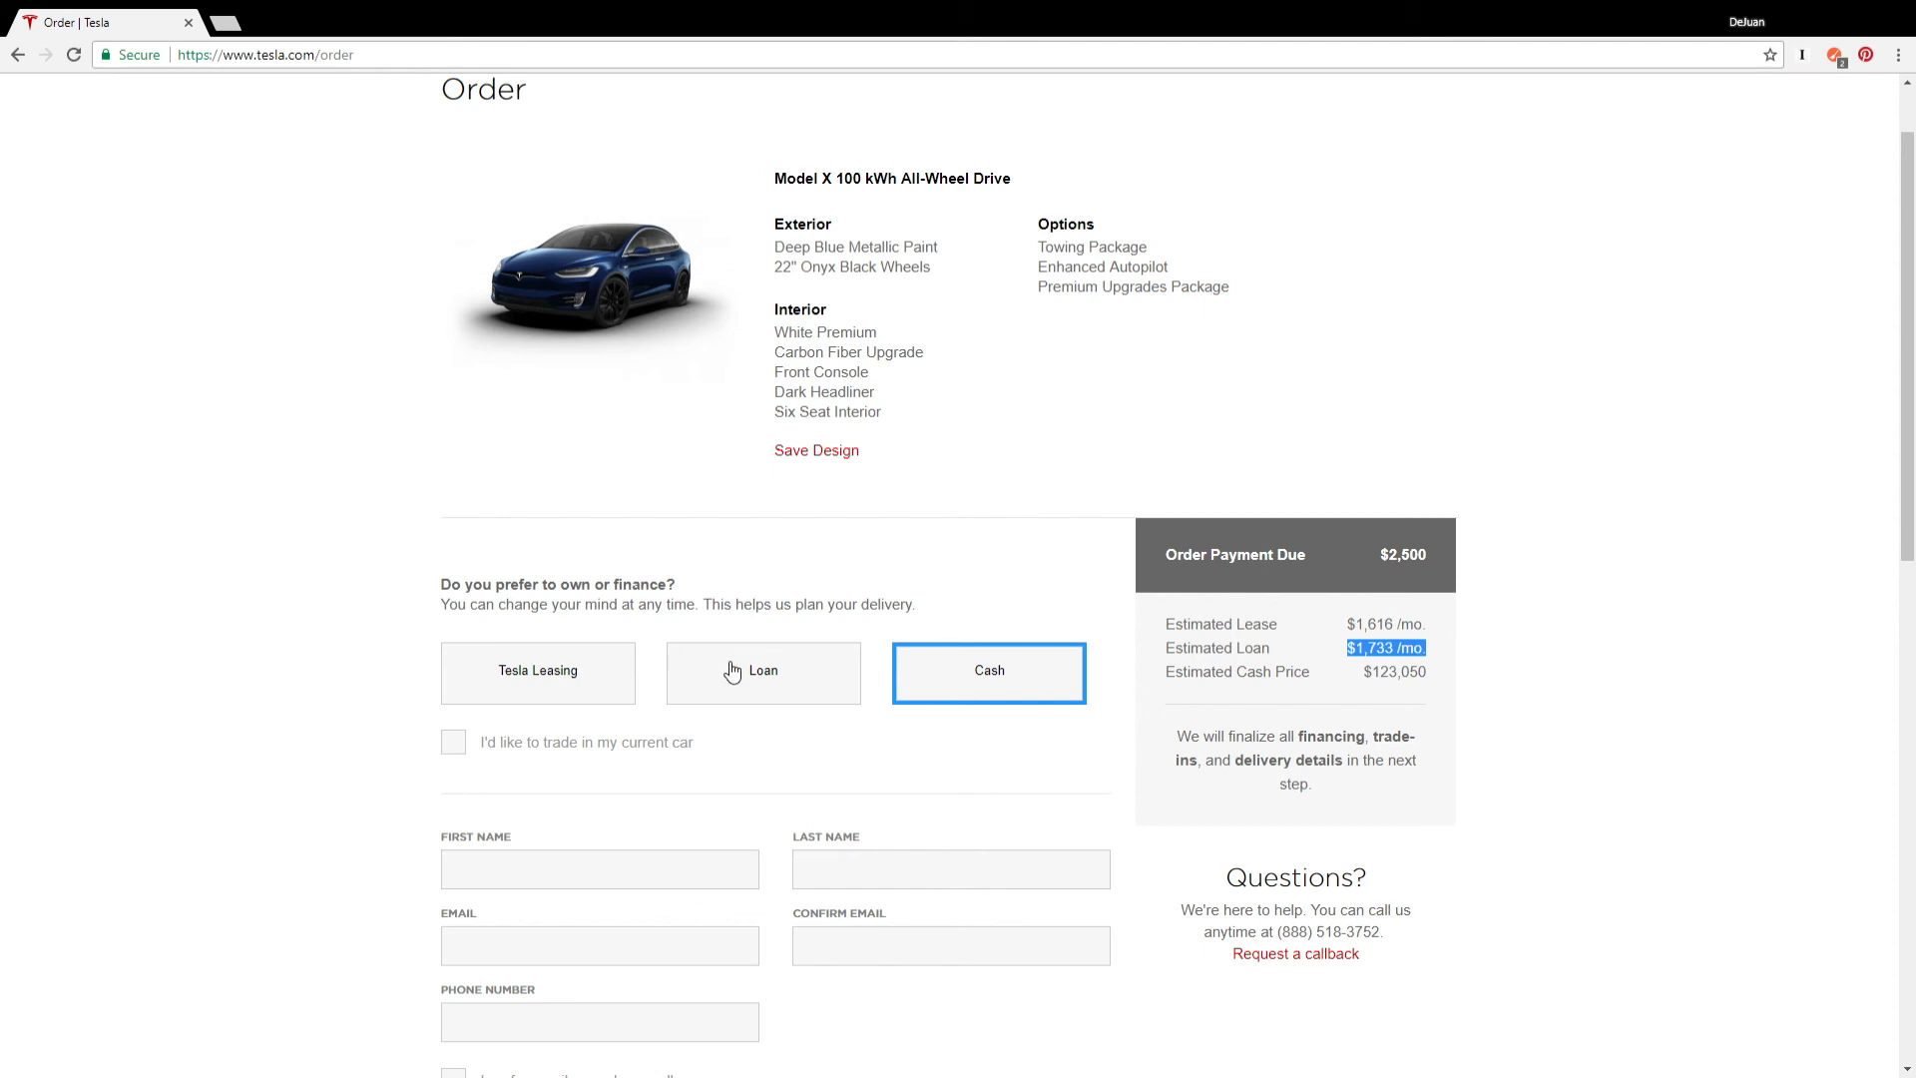
Step: Select Loan as the ownership preference, revealing the credit card Order Payment form
{"action": "left_click", "coordinate": [763, 672]}
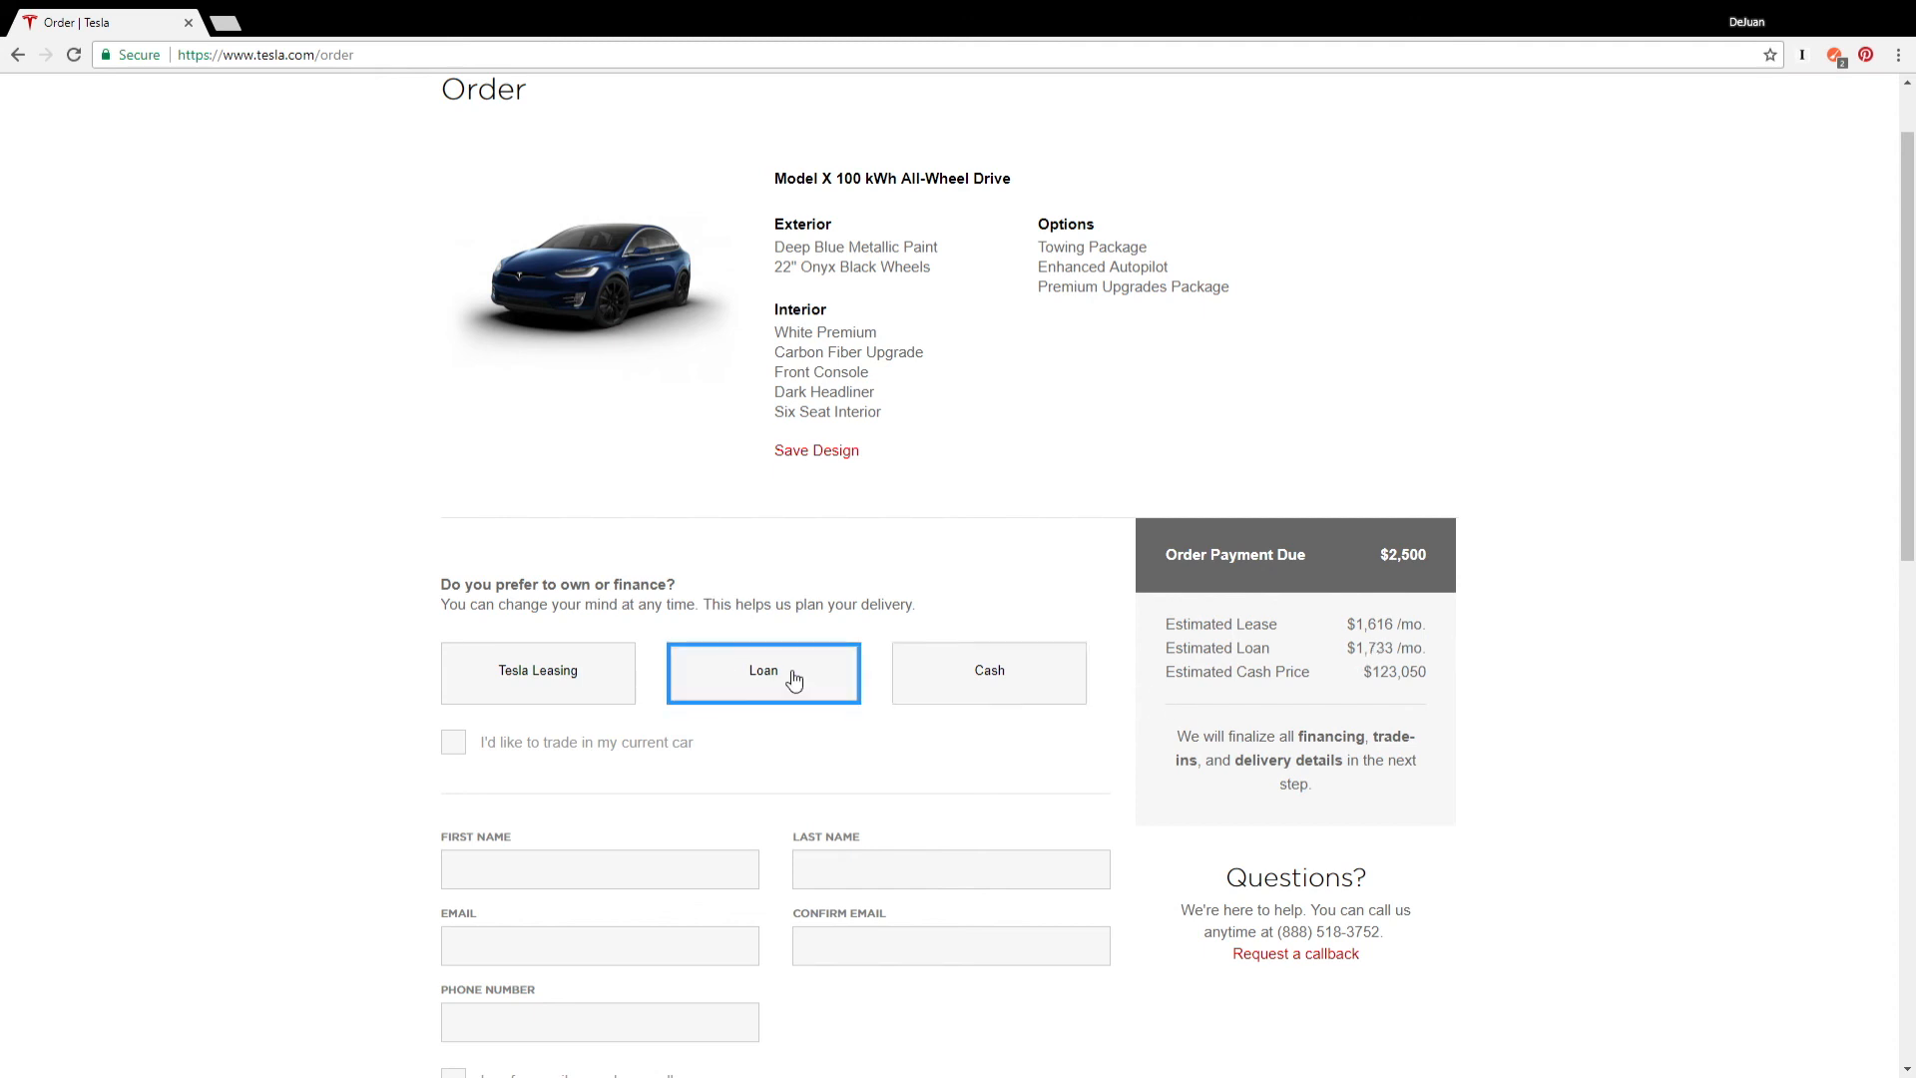
{"action": "mouse_move", "coordinate": [816, 677]}
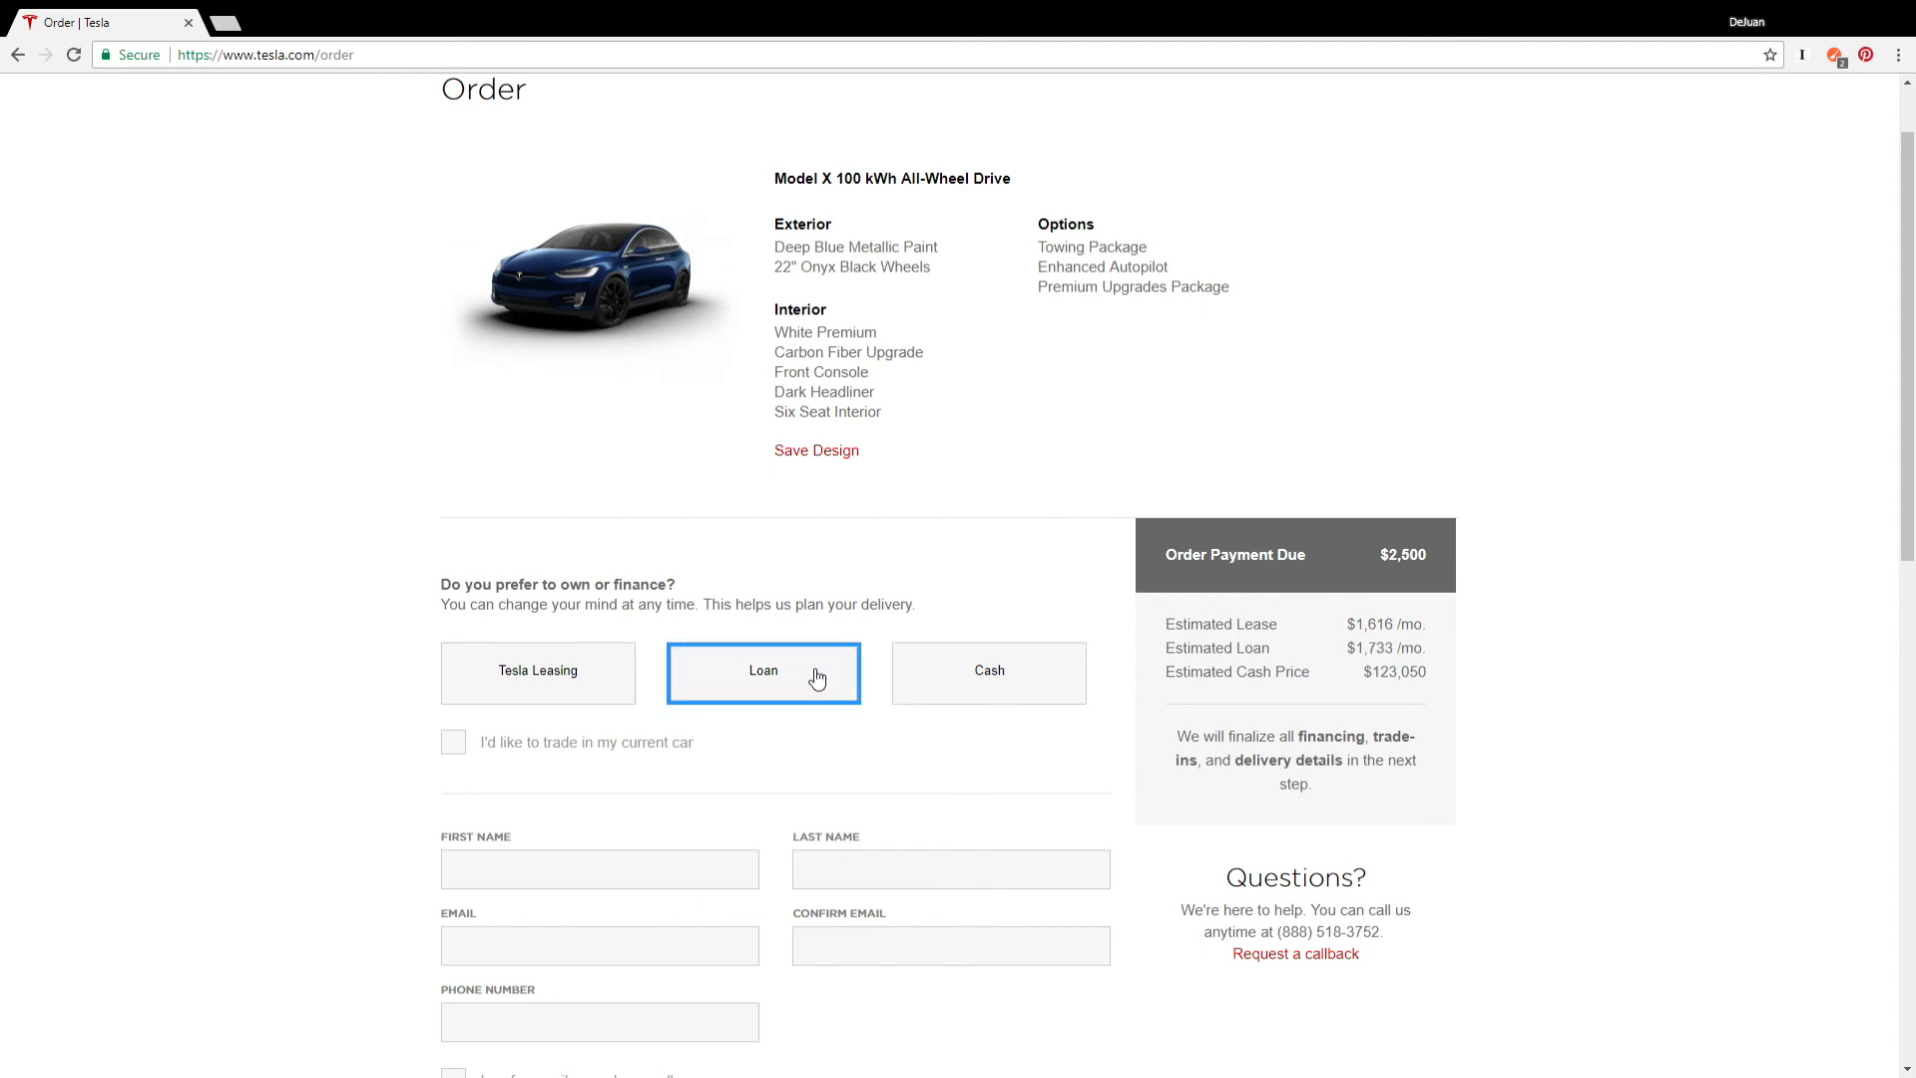
{"action": "scroll", "scroll_direction": "down", "scroll_amount": 3}
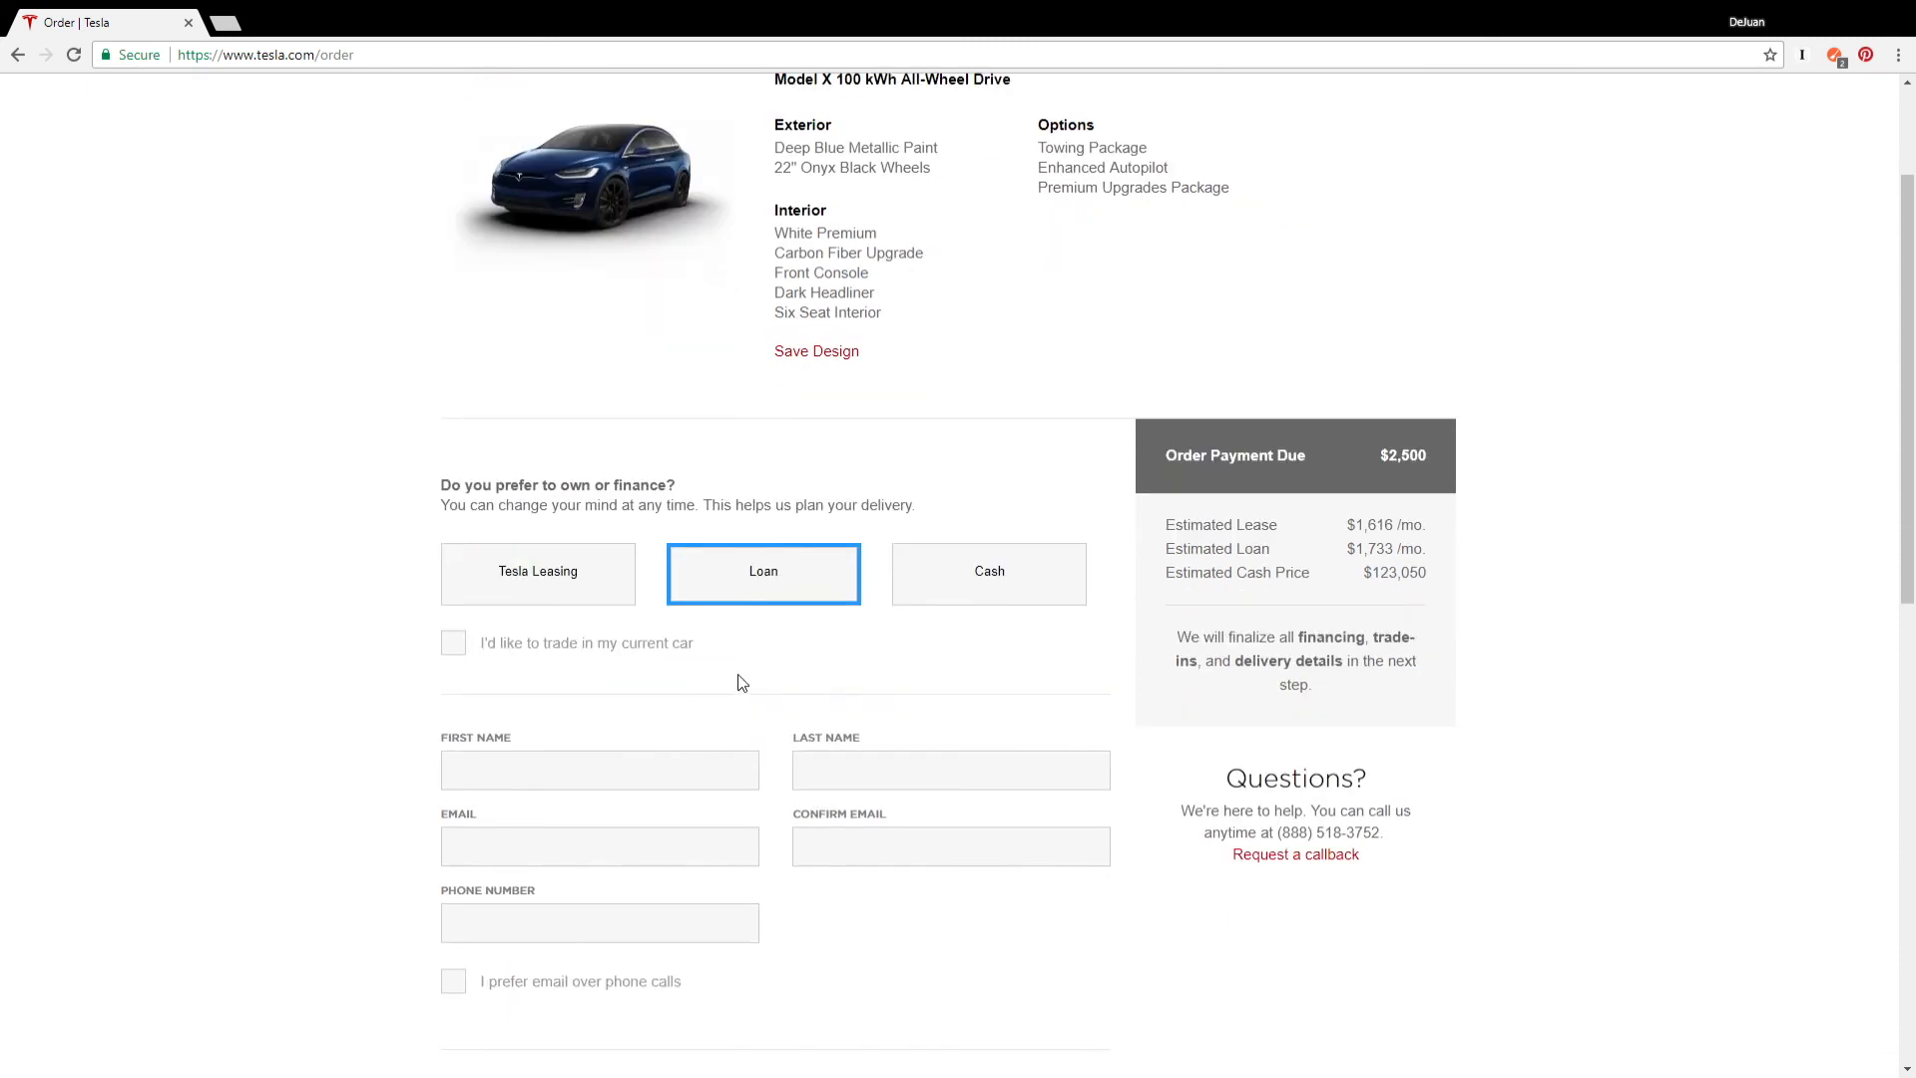
{"action": "mouse_move", "coordinate": [940, 654]}
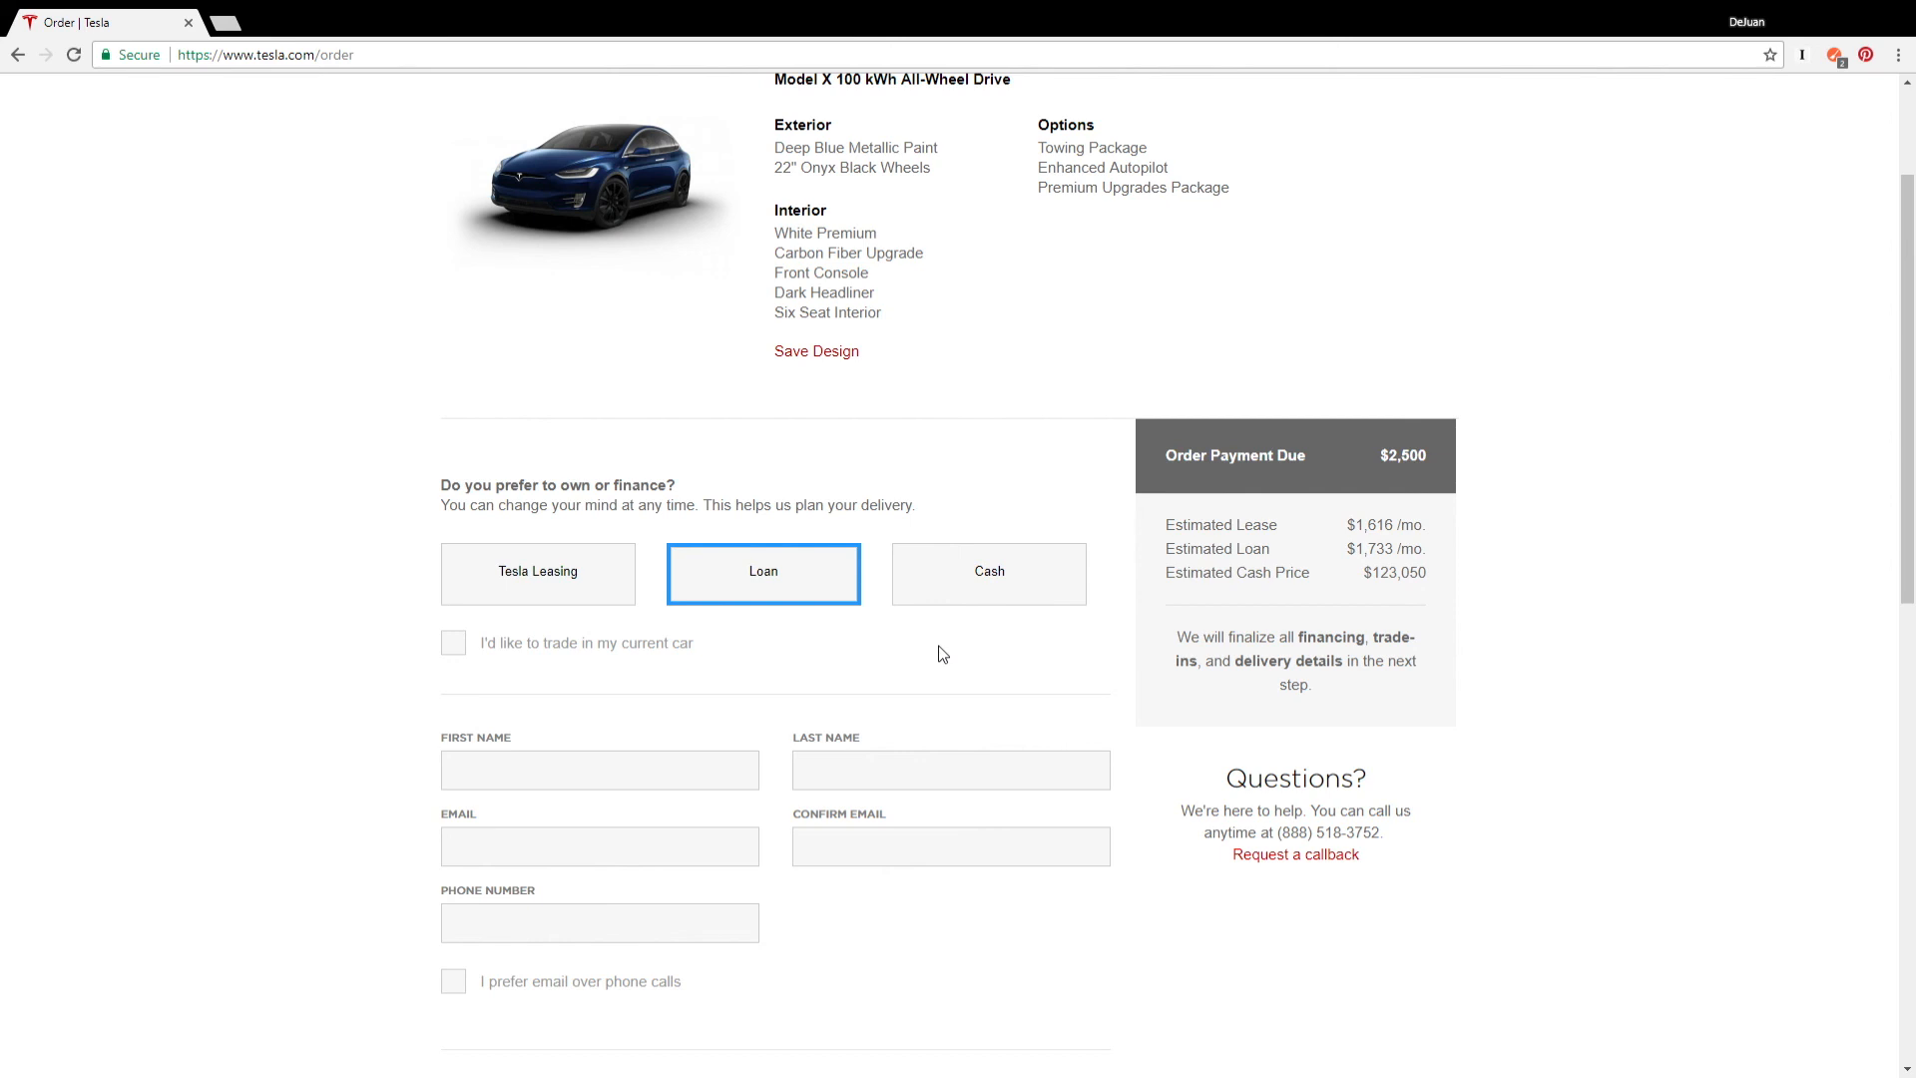
{"action": "mouse_move", "coordinate": [830, 572]}
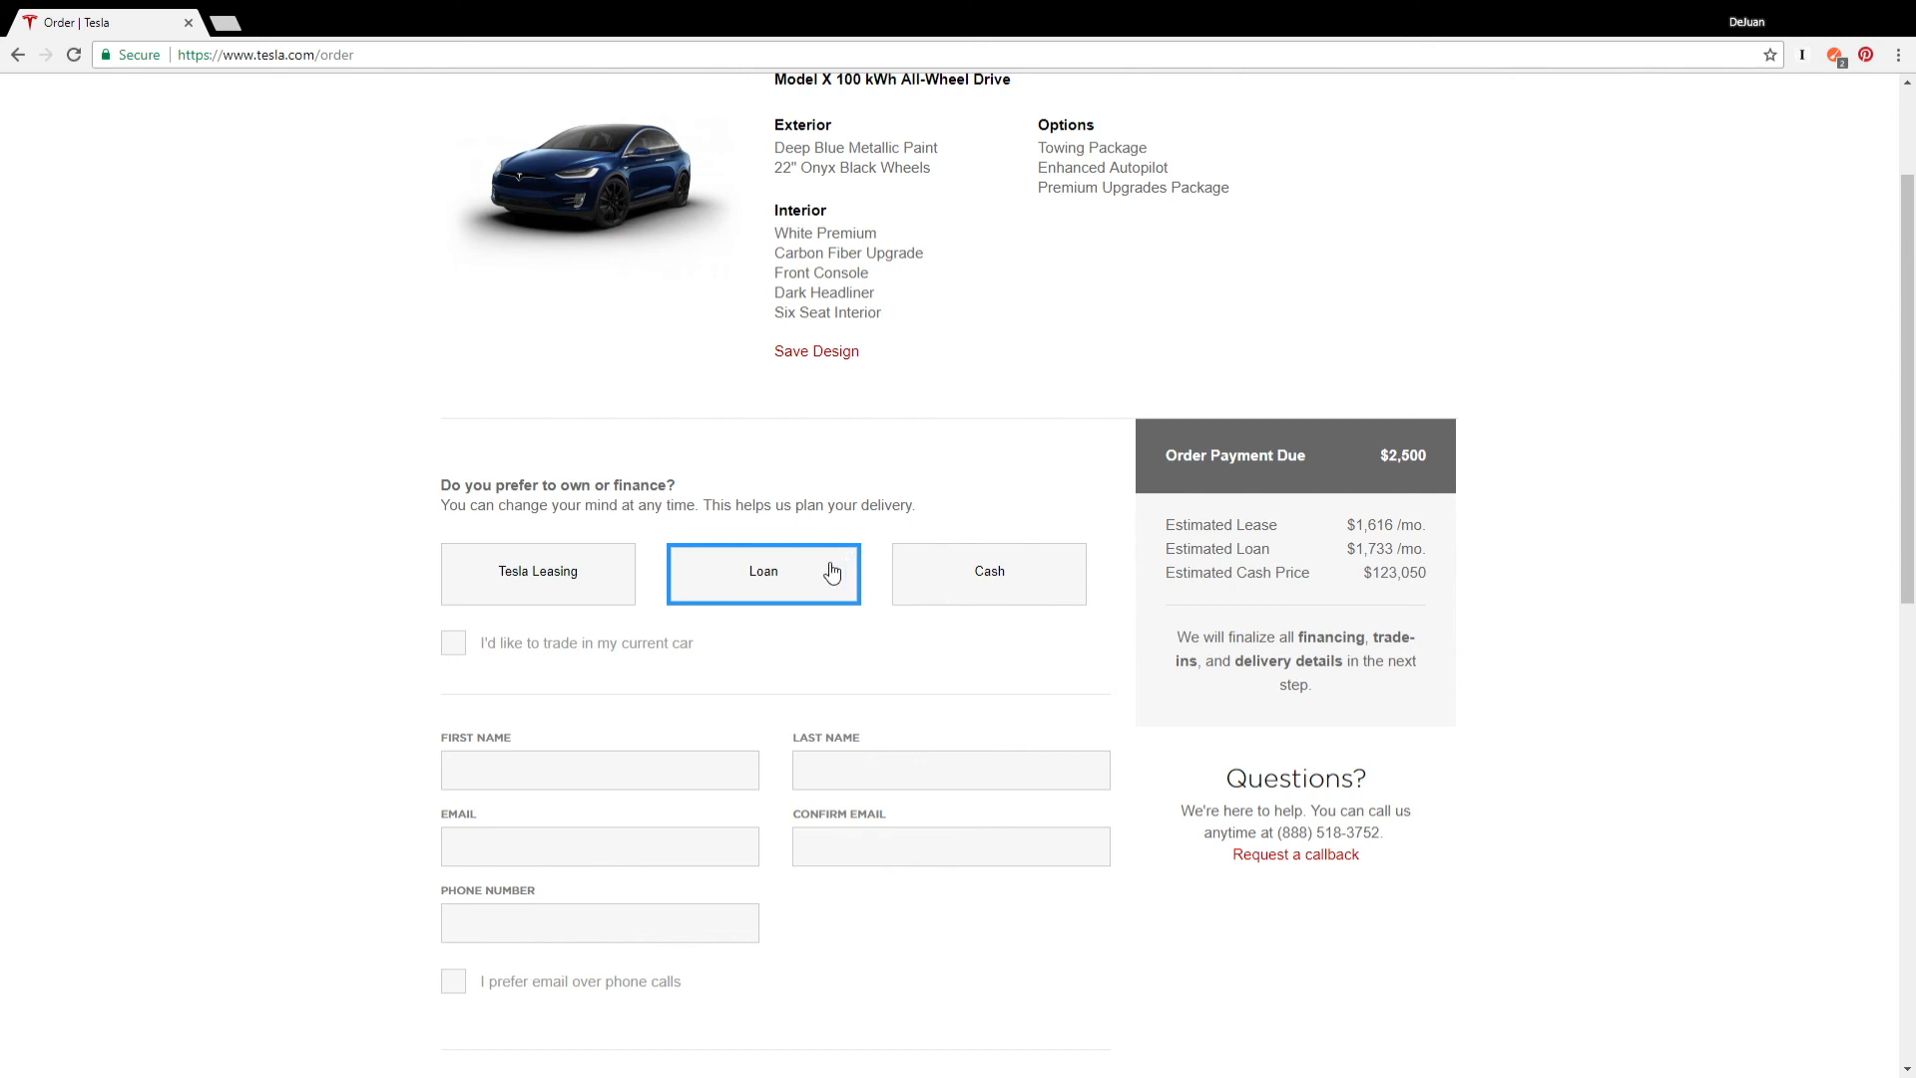
{"action": "scroll", "scroll_direction": "down", "scroll_amount": 3}
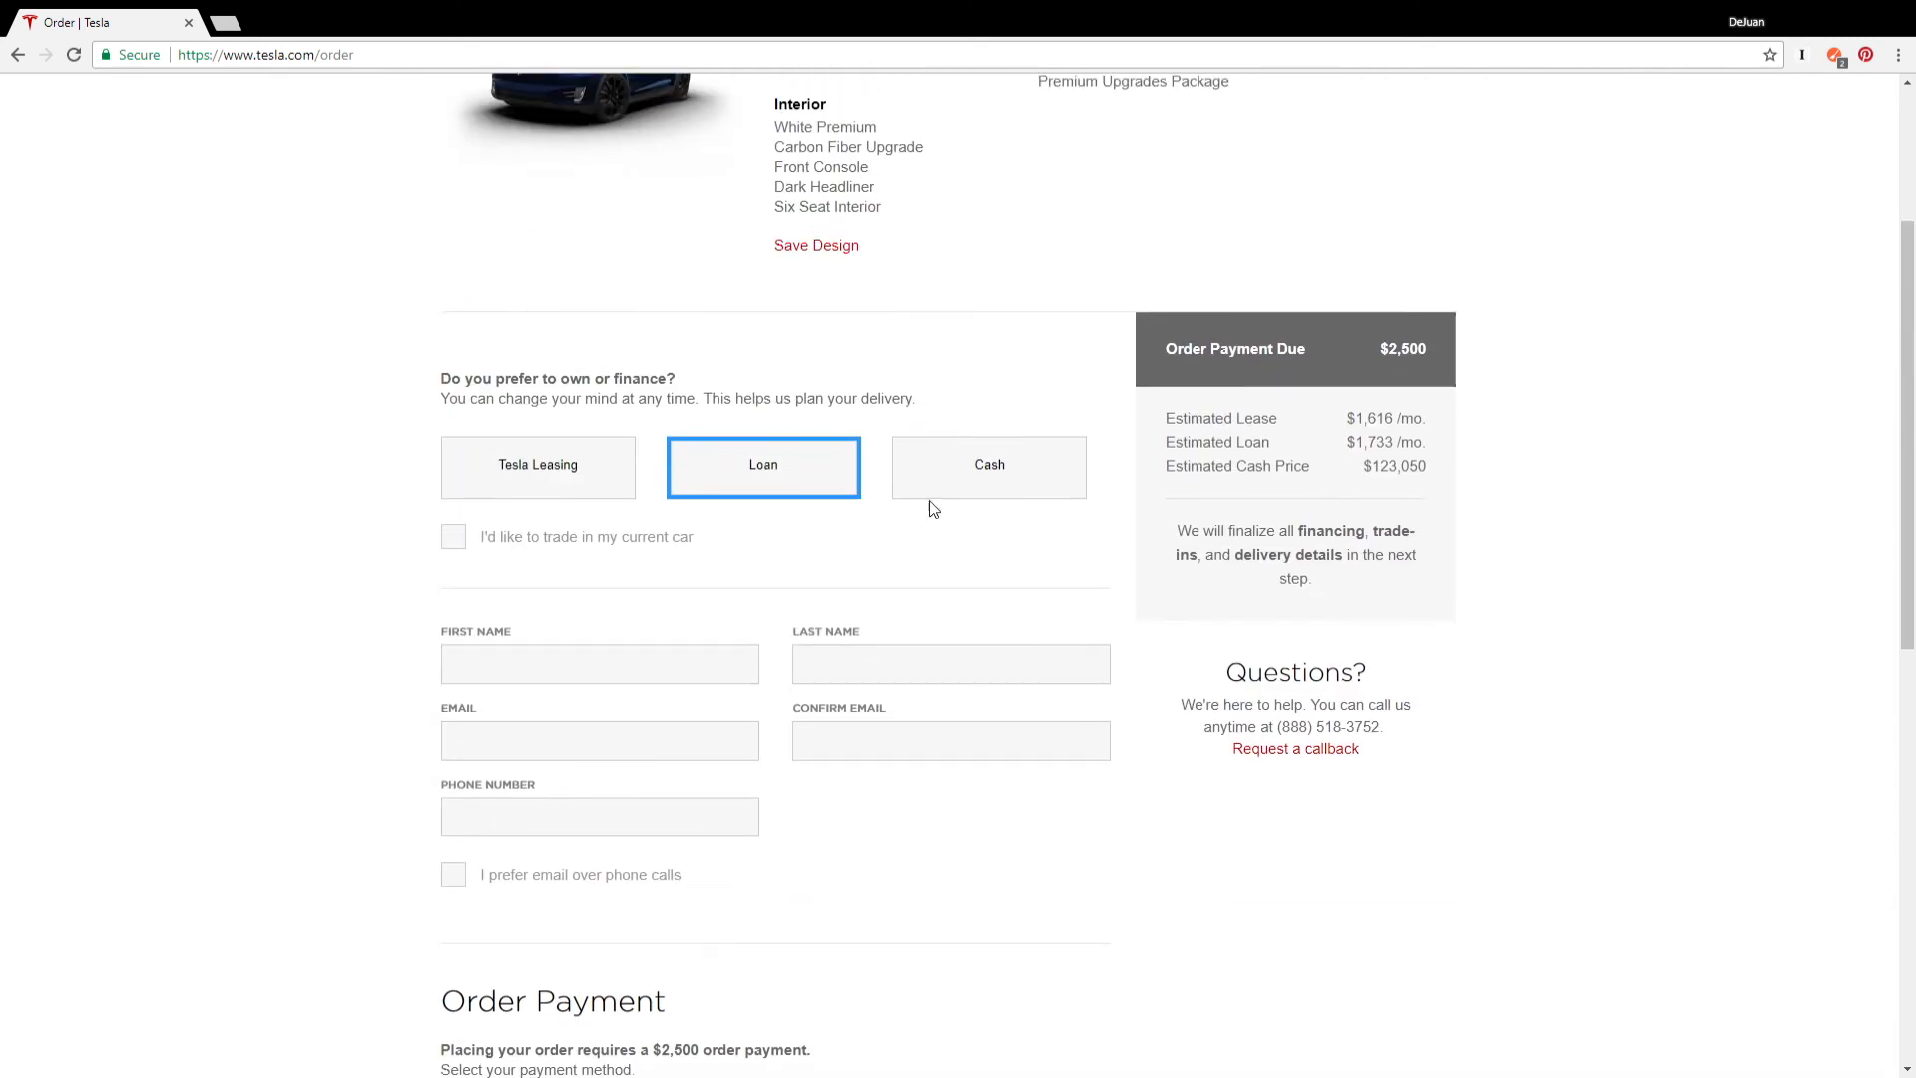
{"action": "scroll", "scroll_direction": "up", "scroll_amount": 3}
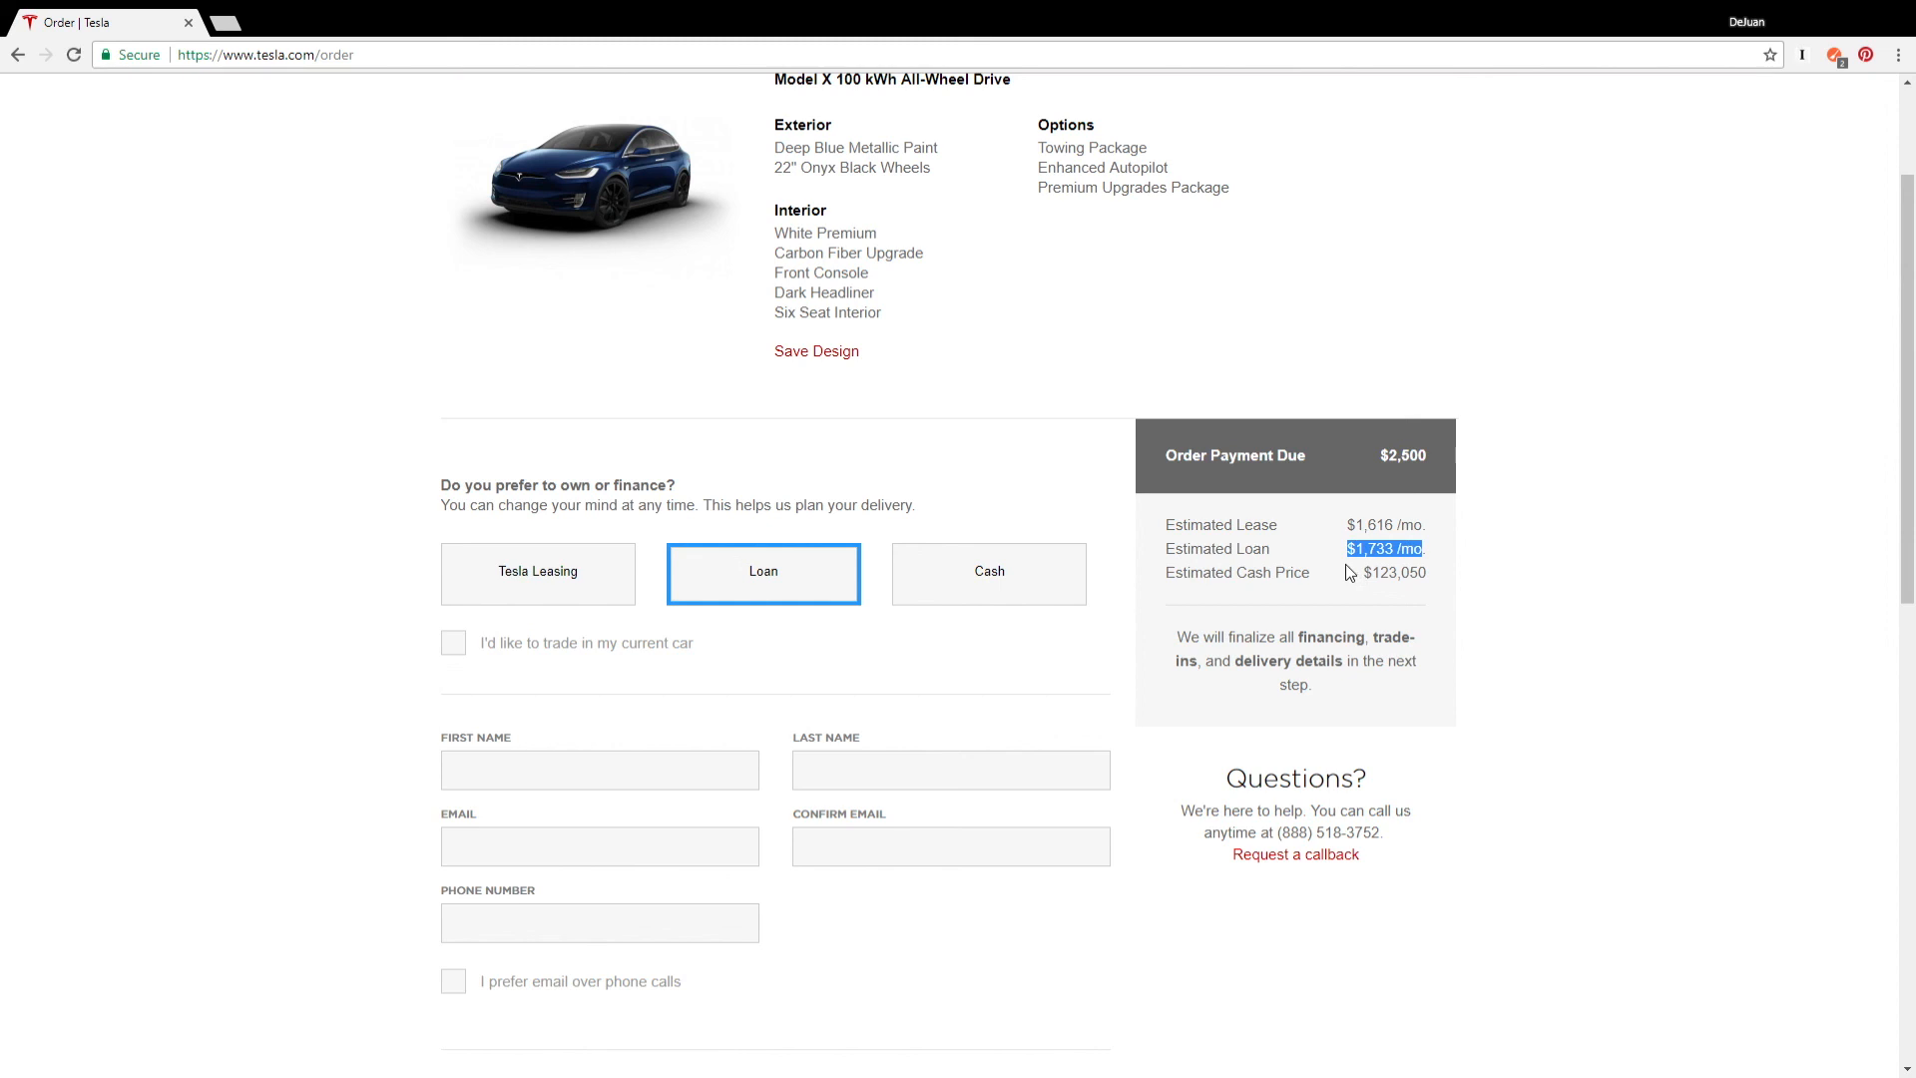
{"action": "mouse_move", "coordinate": [1341, 574]}
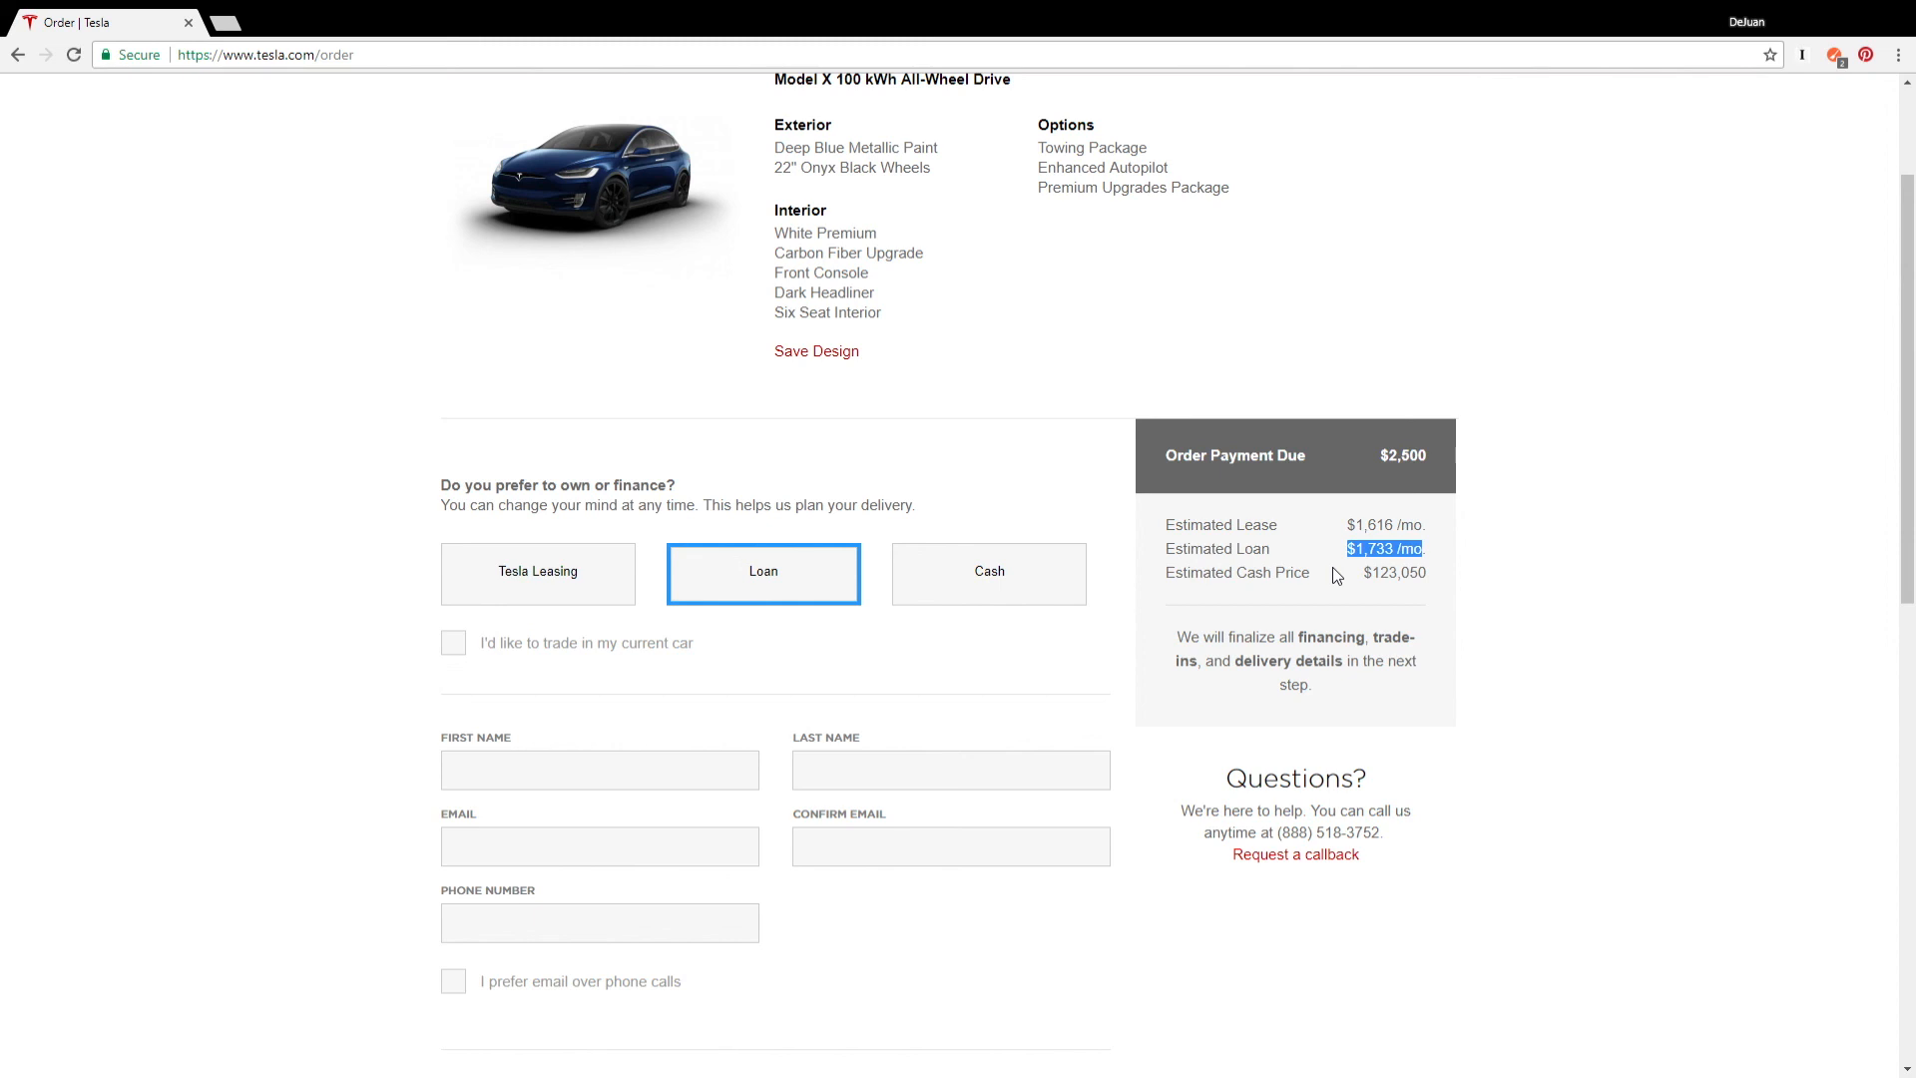
{"action": "mouse_move", "coordinate": [1377, 554]}
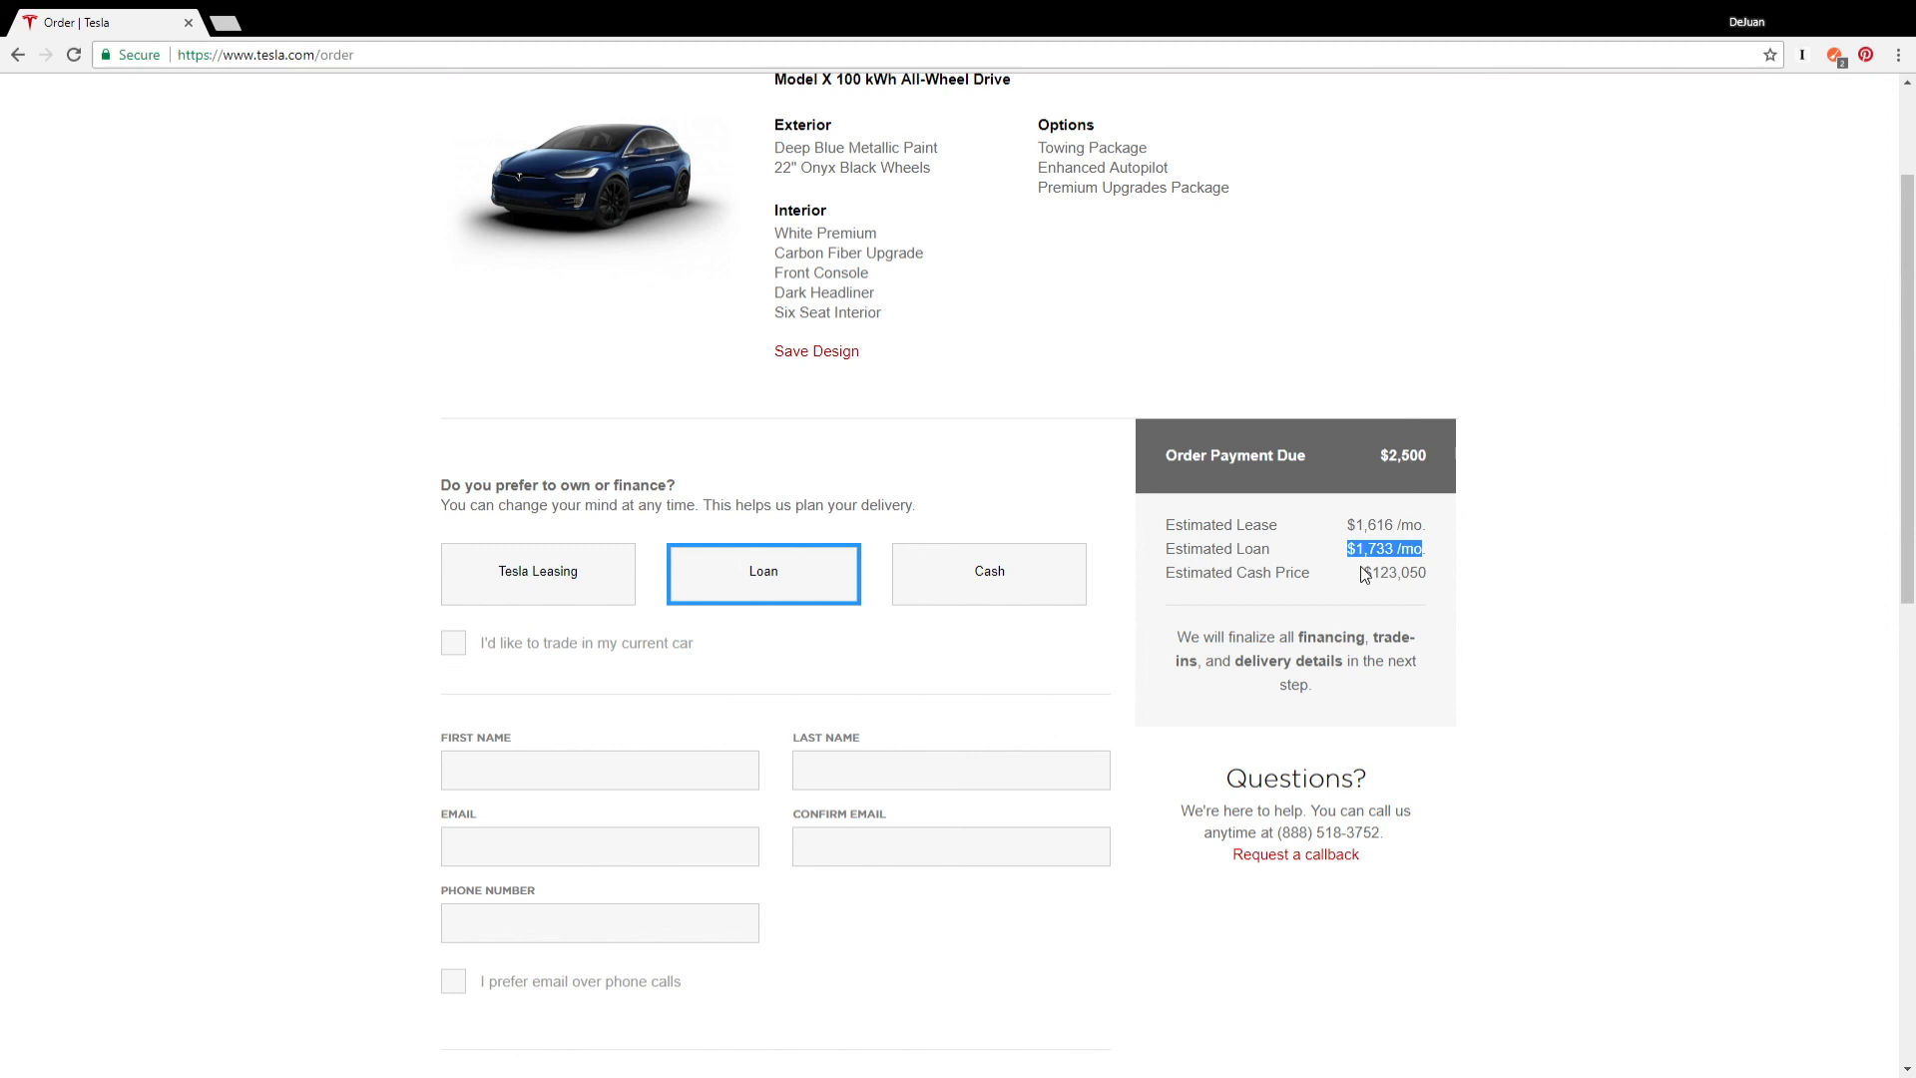
{"action": "mouse_move", "coordinate": [1395, 592]}
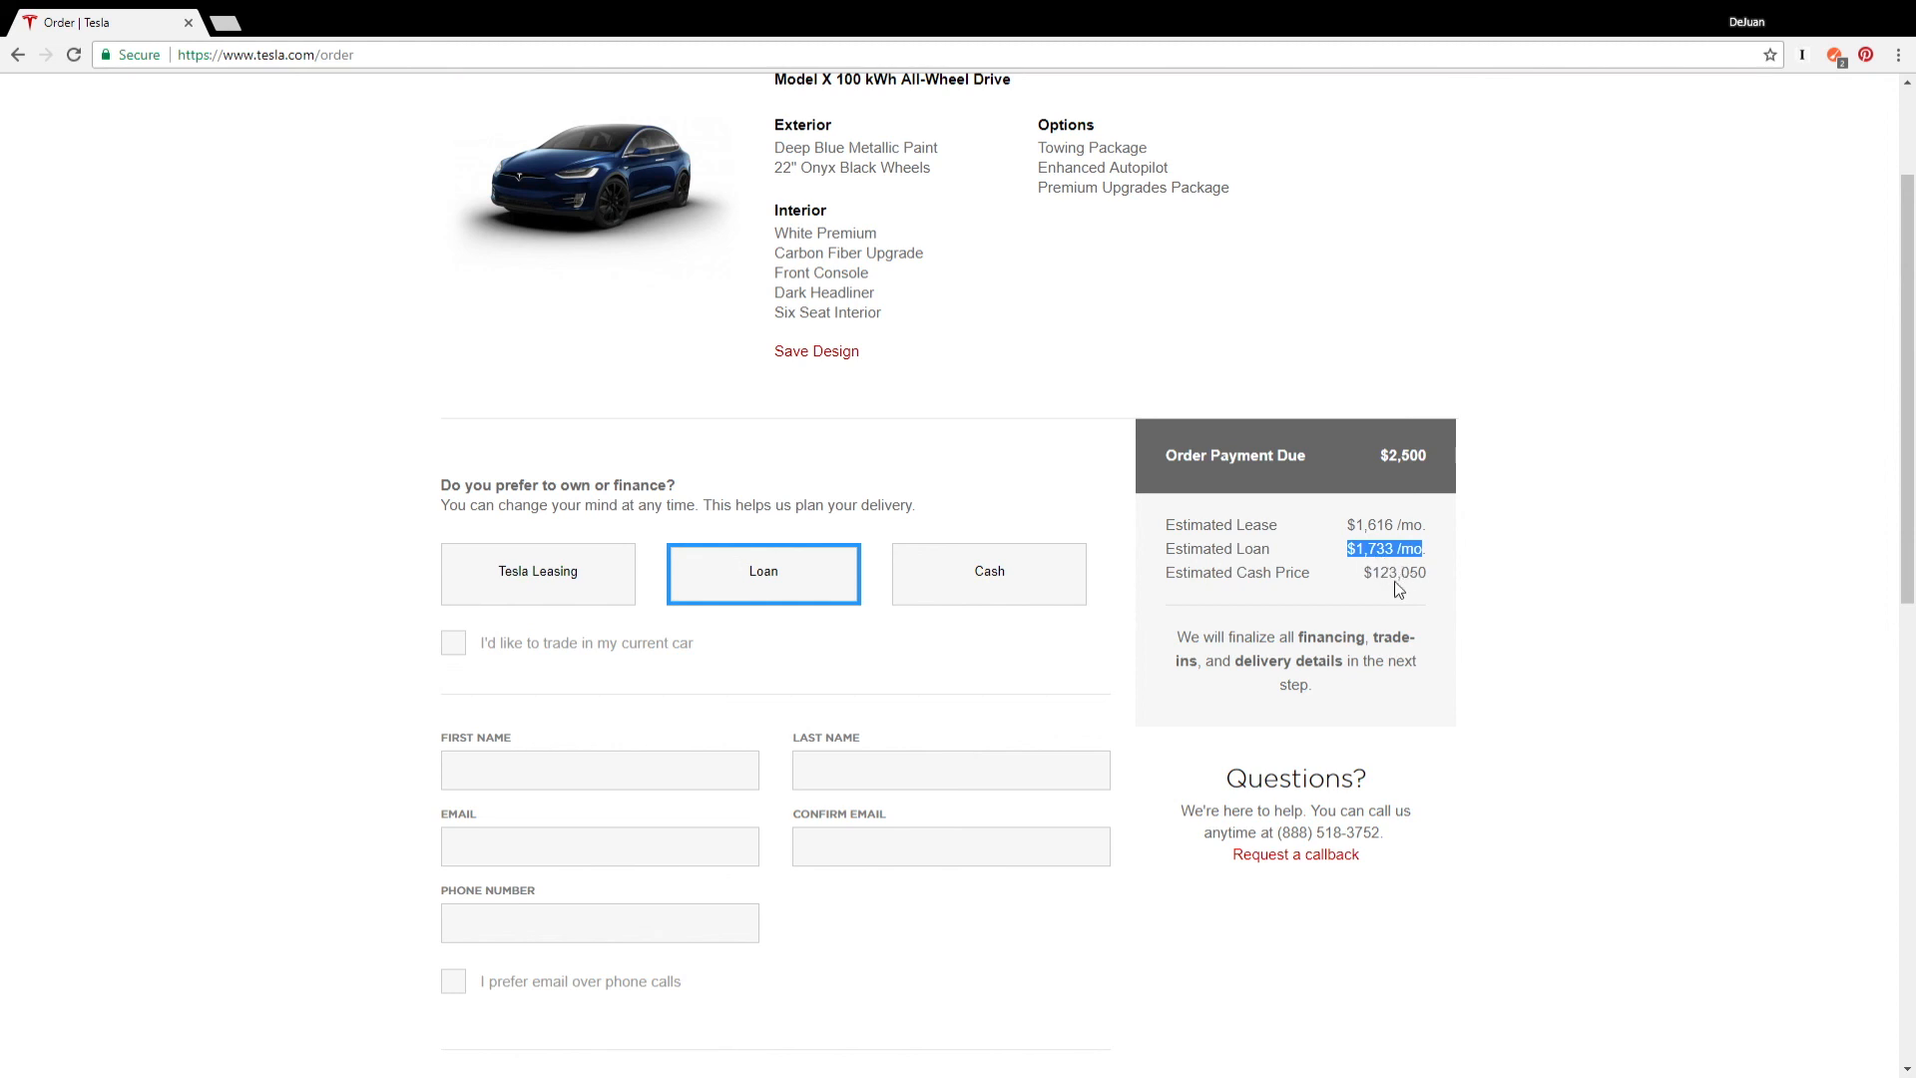
{"action": "scroll", "scroll_direction": "down", "scroll_amount": 3}
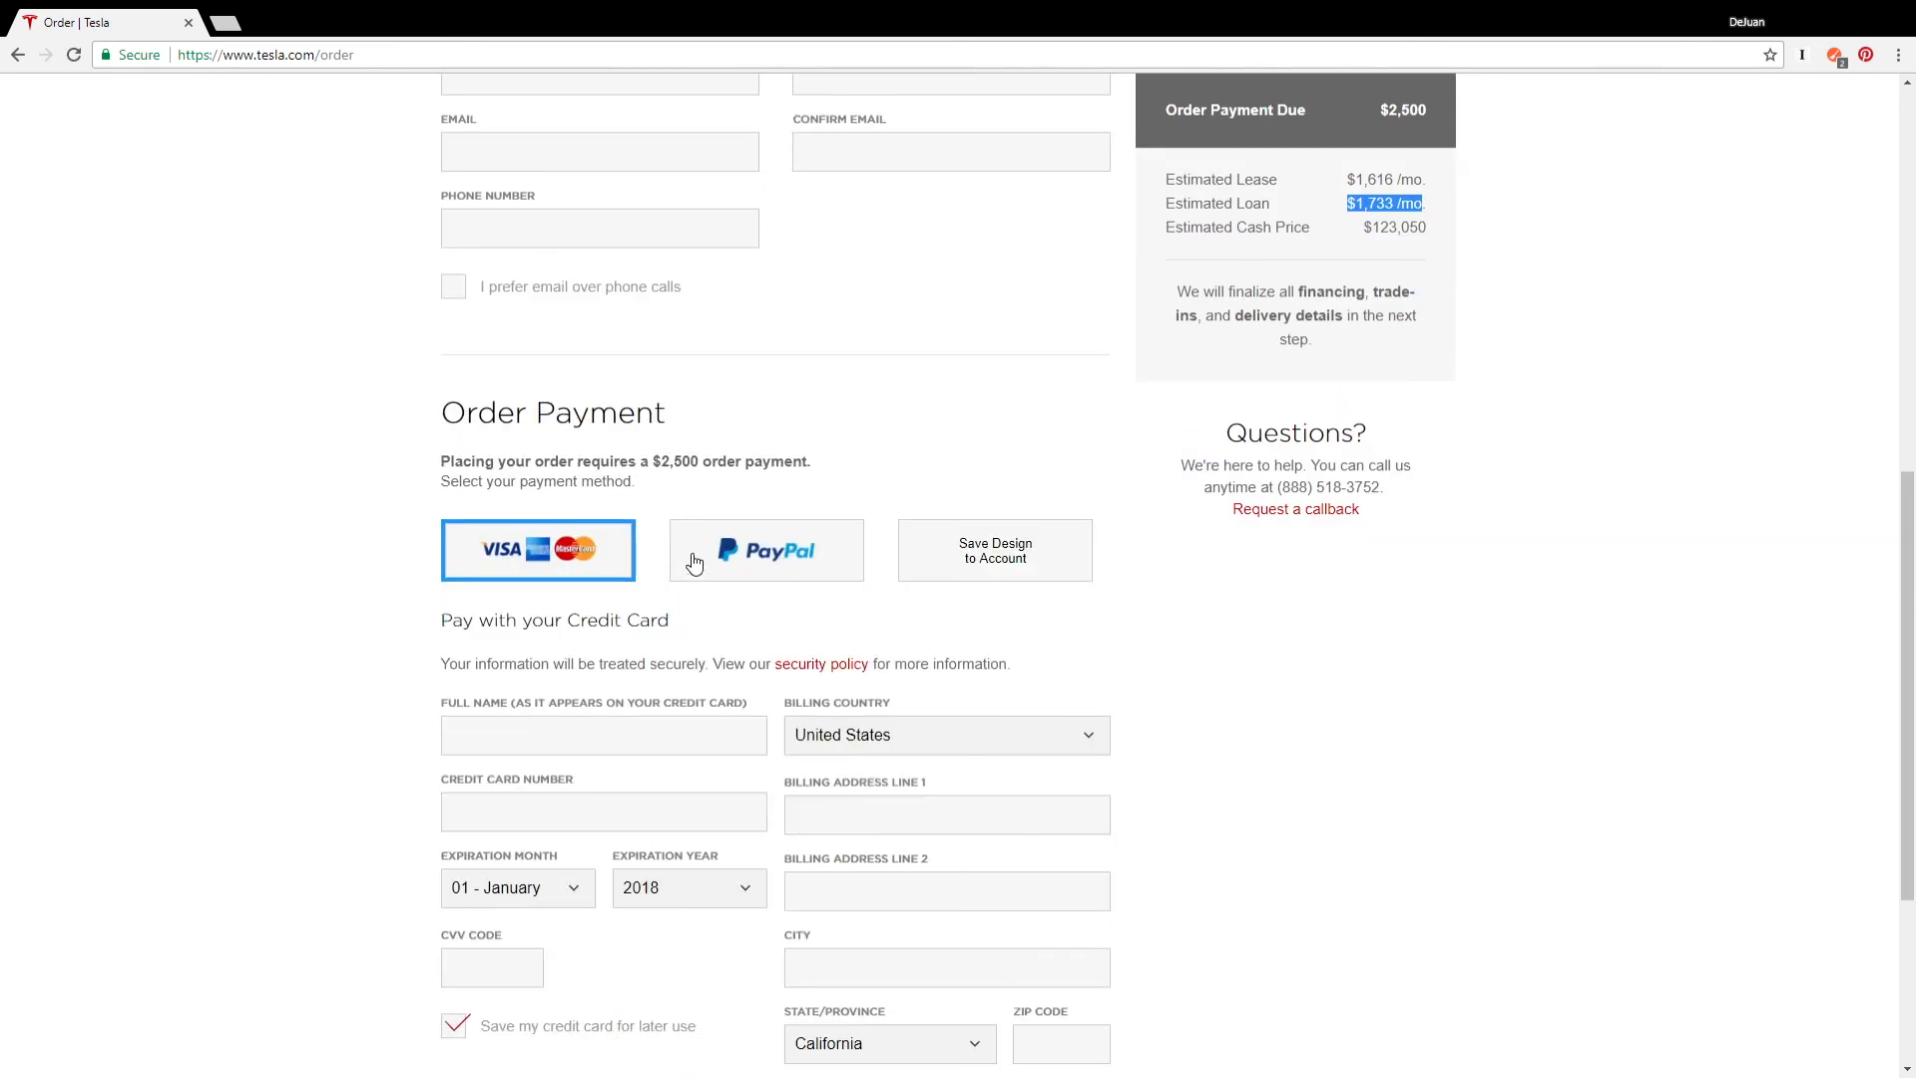
{"action": "scroll", "scroll_direction": "down", "scroll_amount": 3}
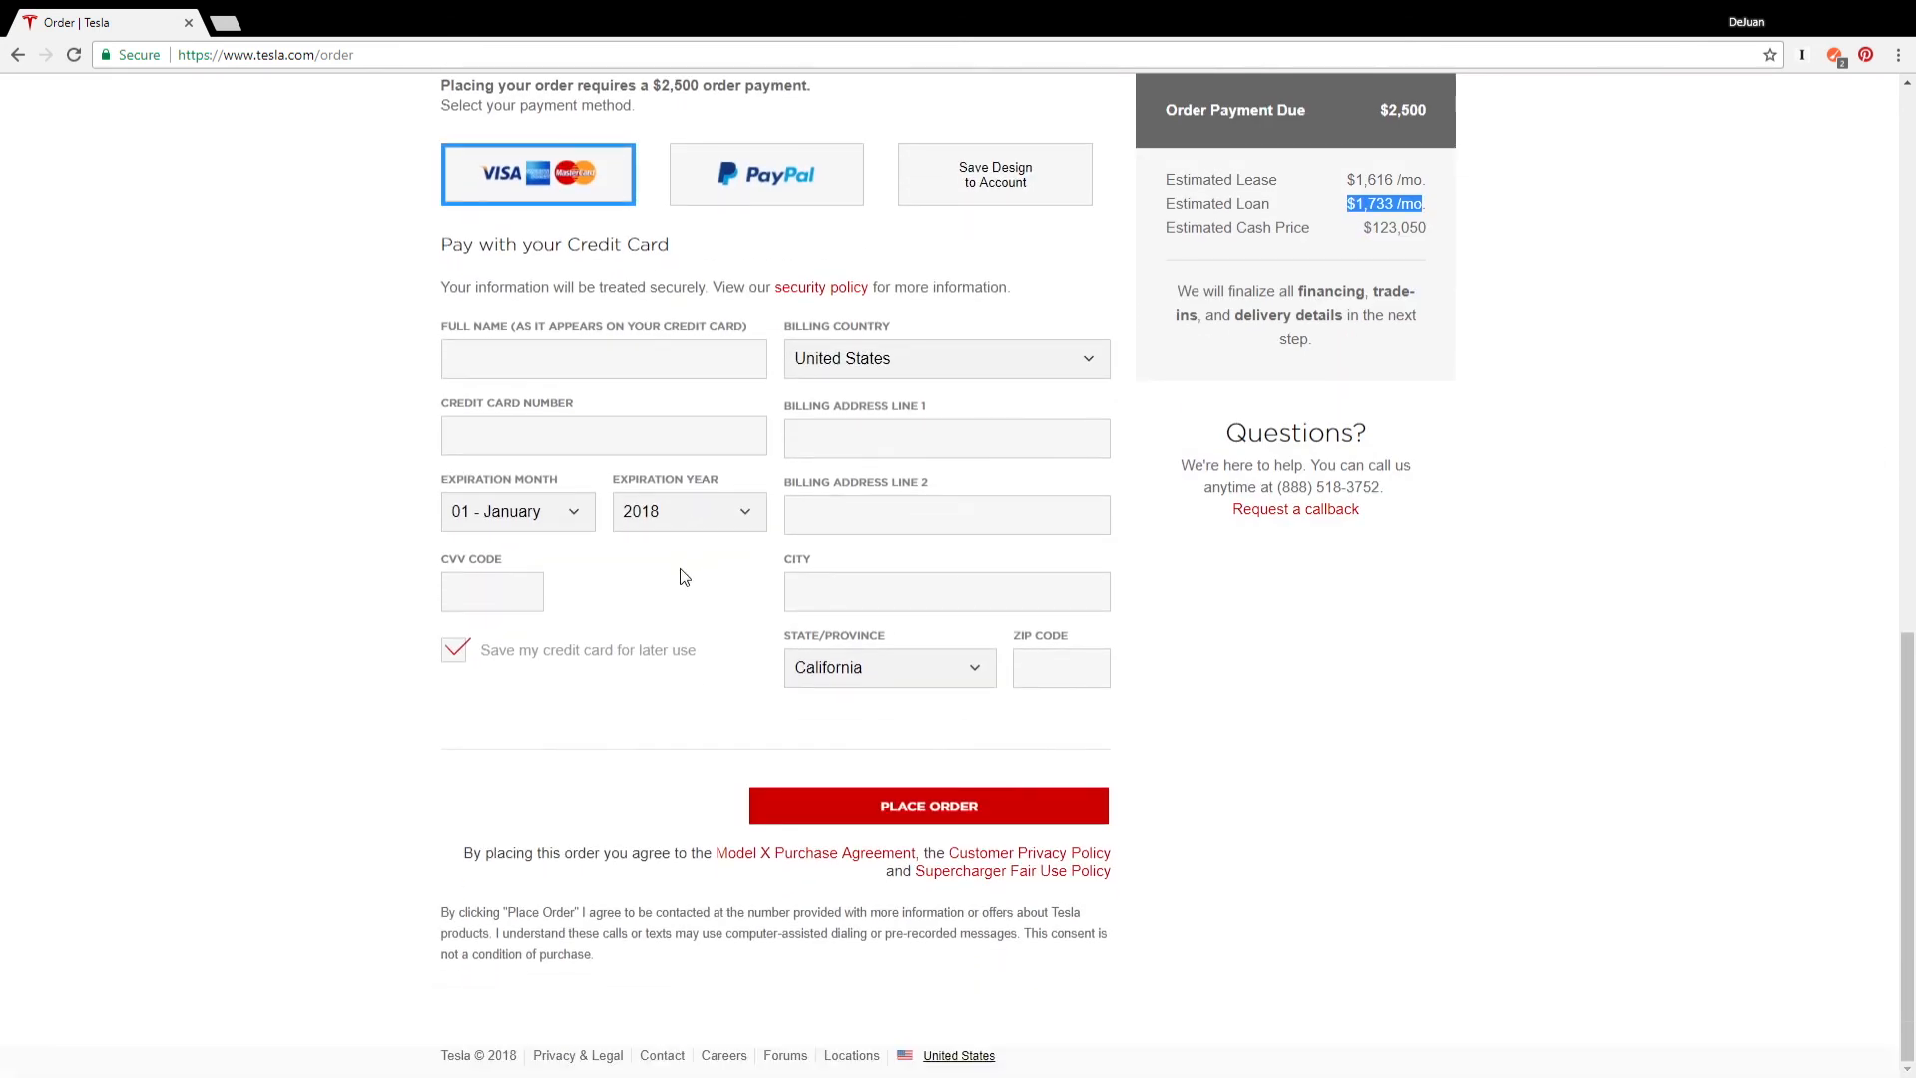
{"action": "mouse_move", "coordinate": [884, 826]}
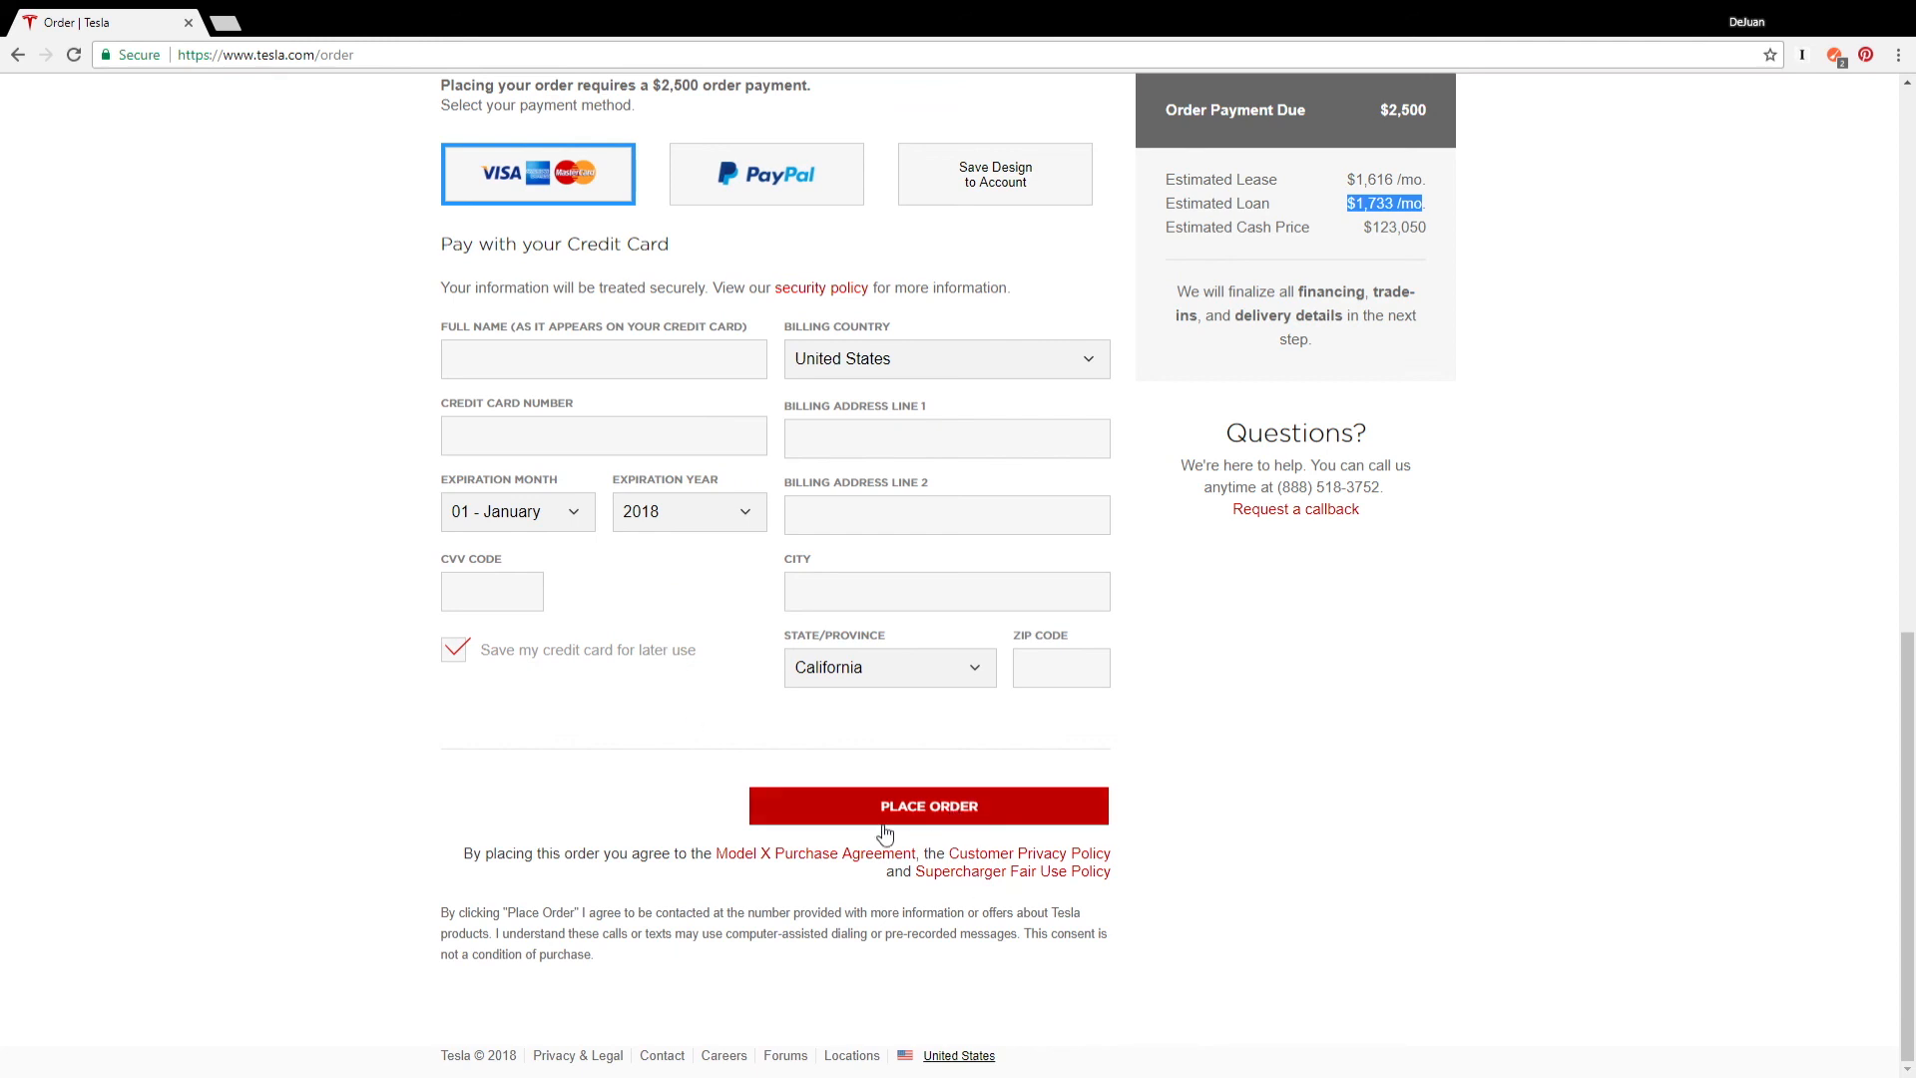
{"action": "scroll", "scroll_direction": "up", "scroll_amount": 3}
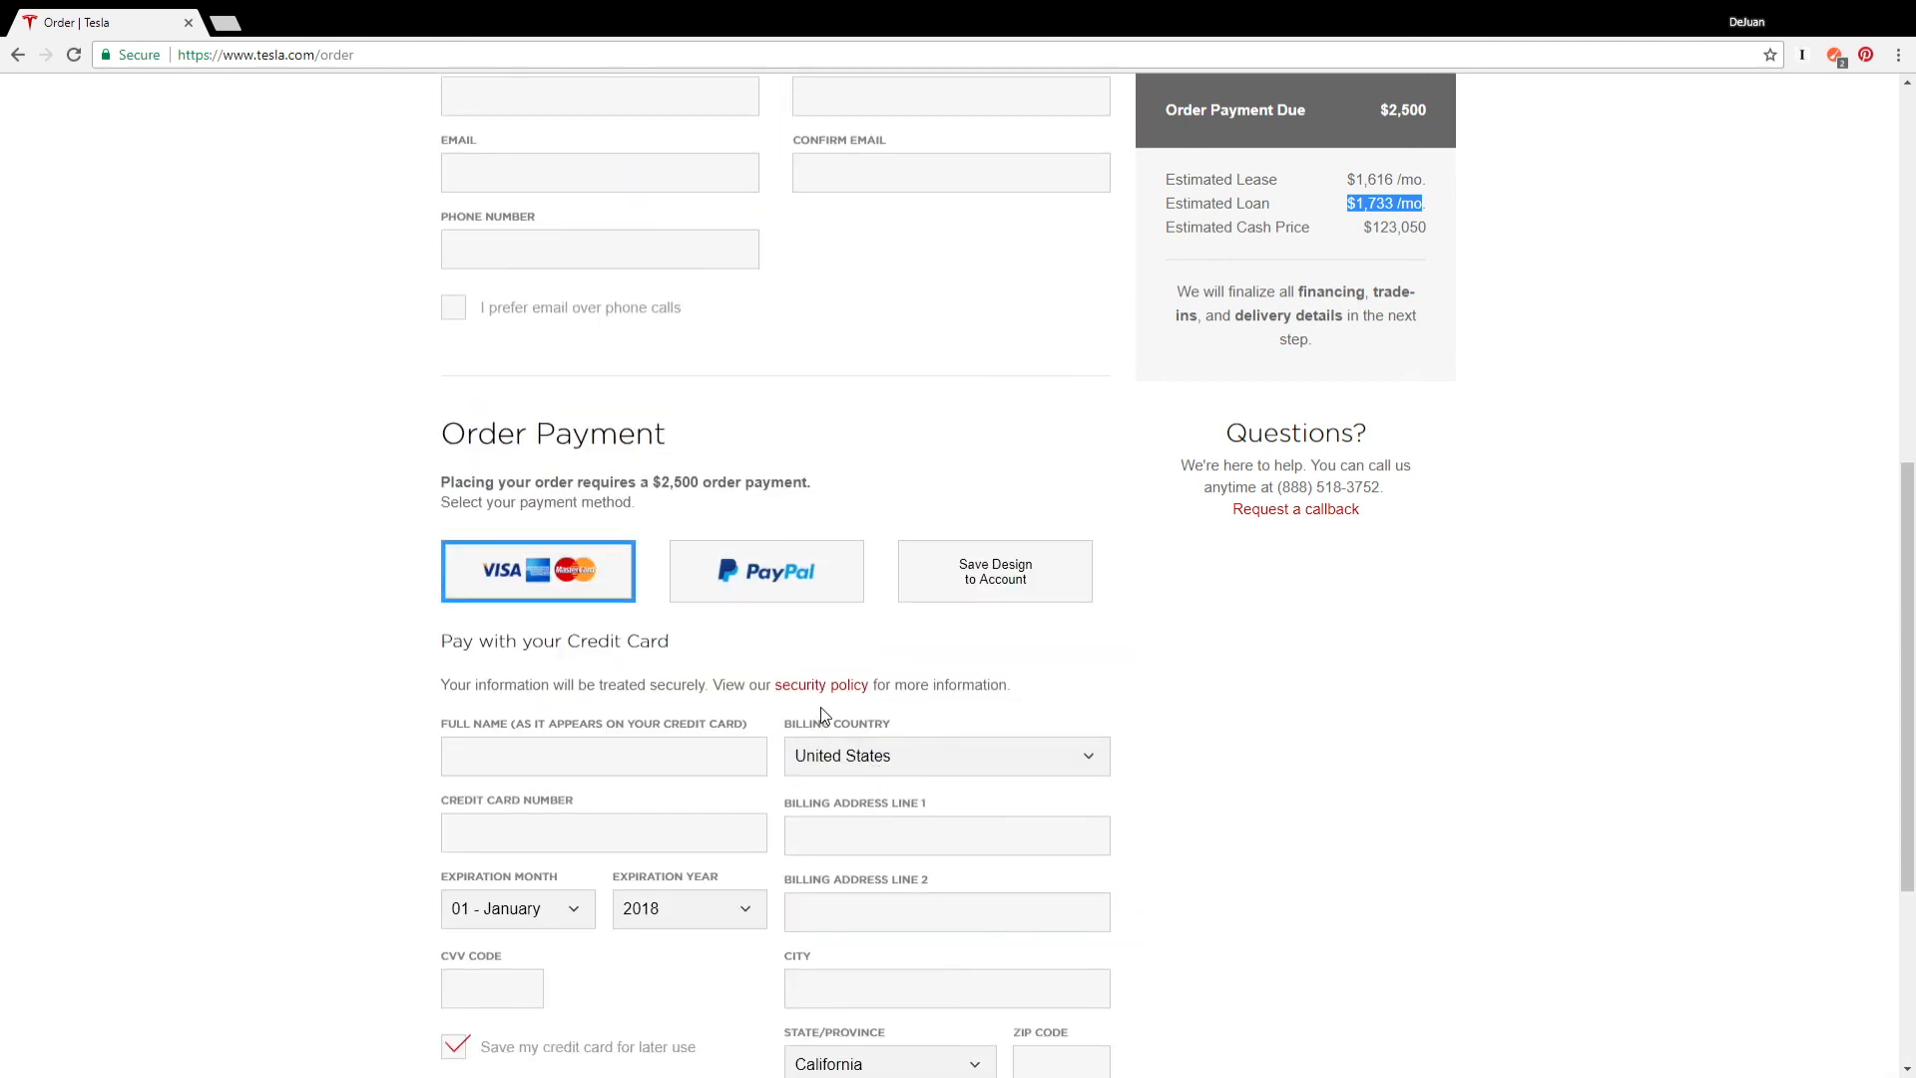
{"action": "scroll", "scroll_direction": "up", "scroll_amount": 3}
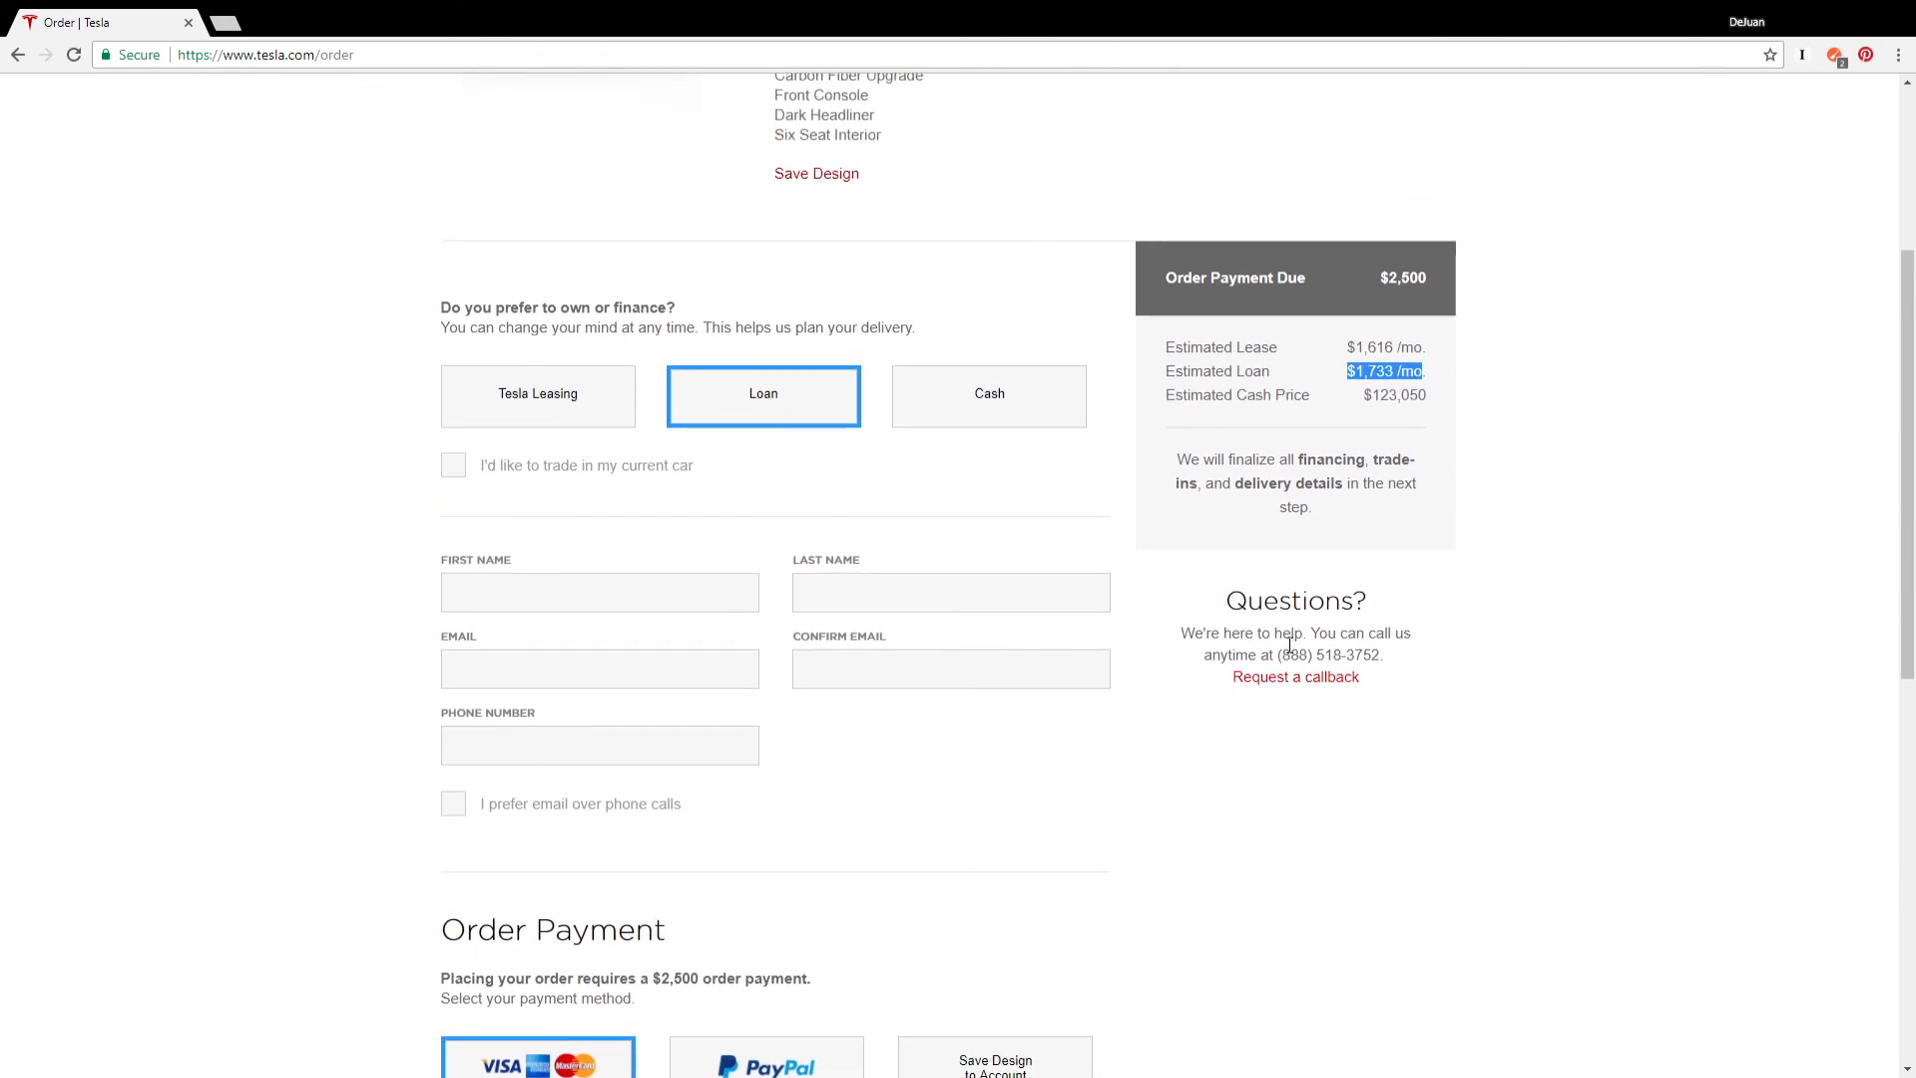
{"action": "scroll", "scroll_direction": "up", "scroll_amount": 3}
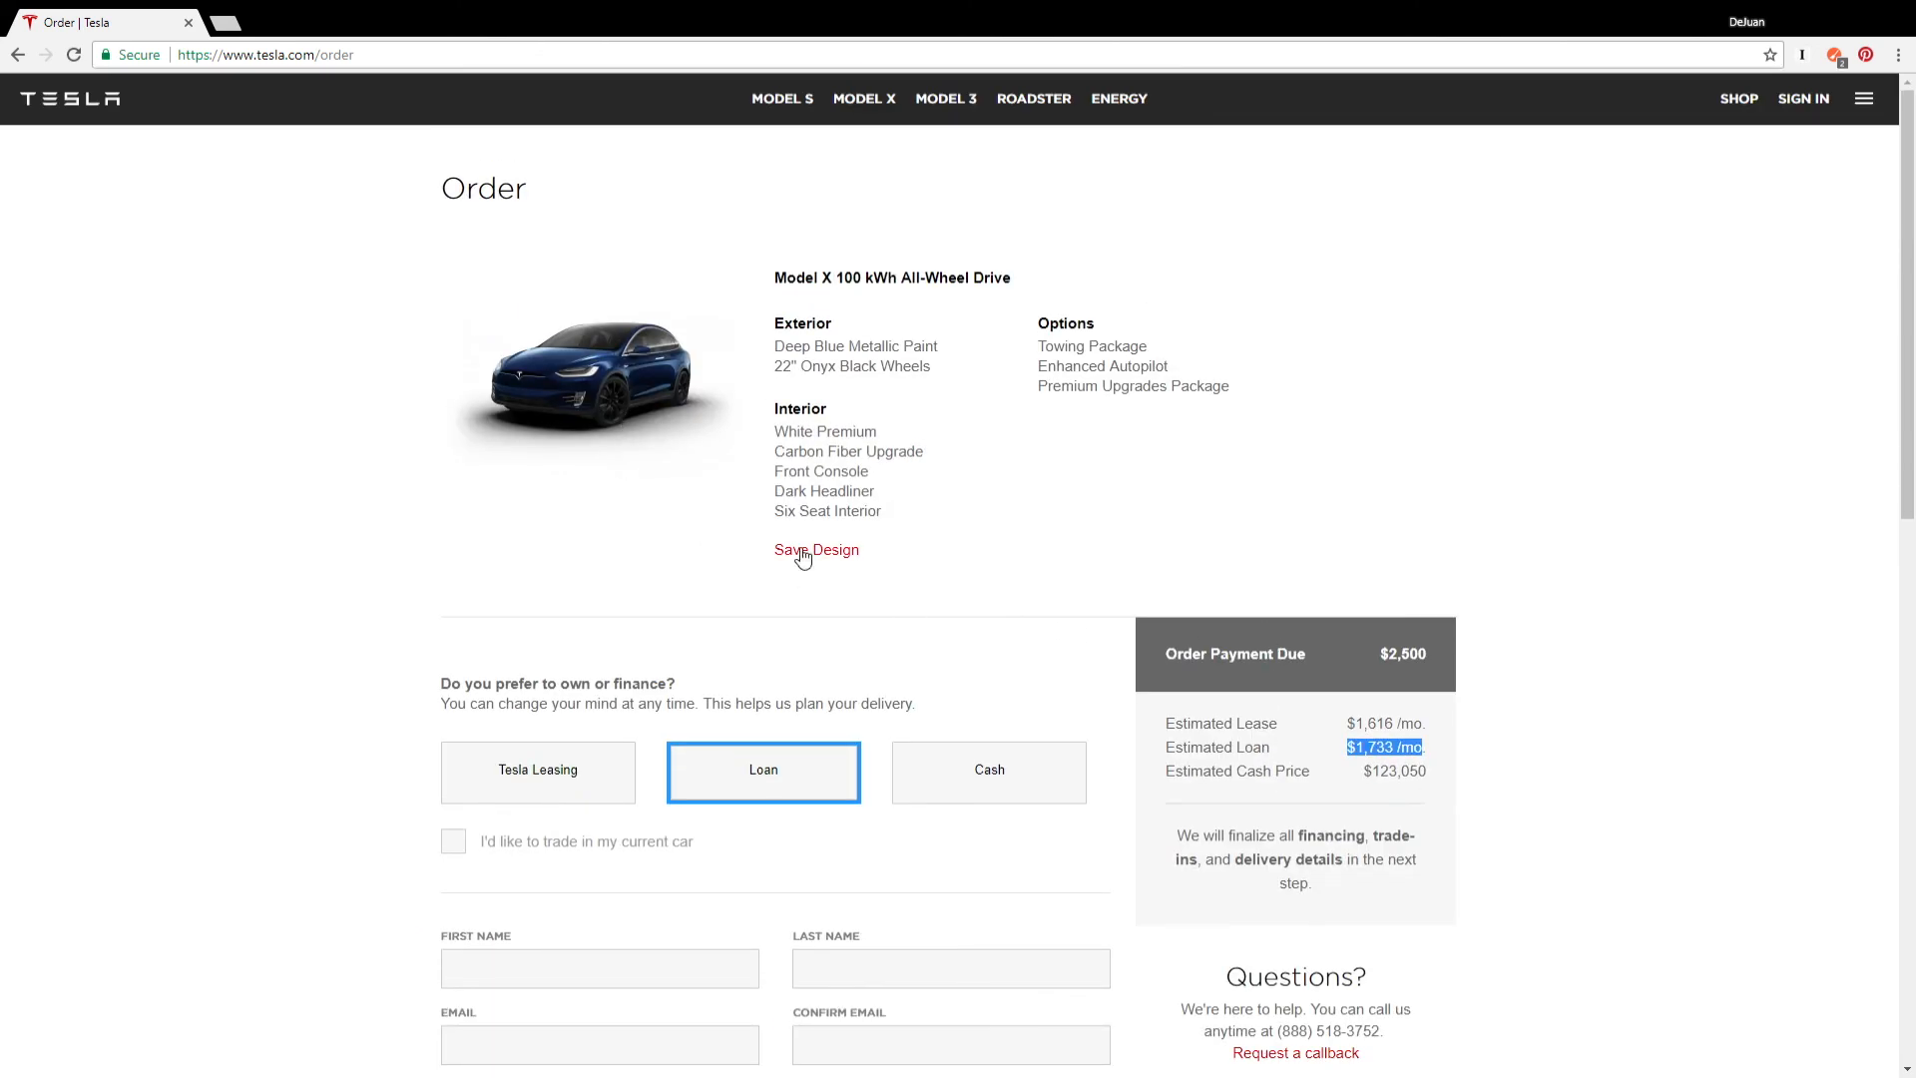